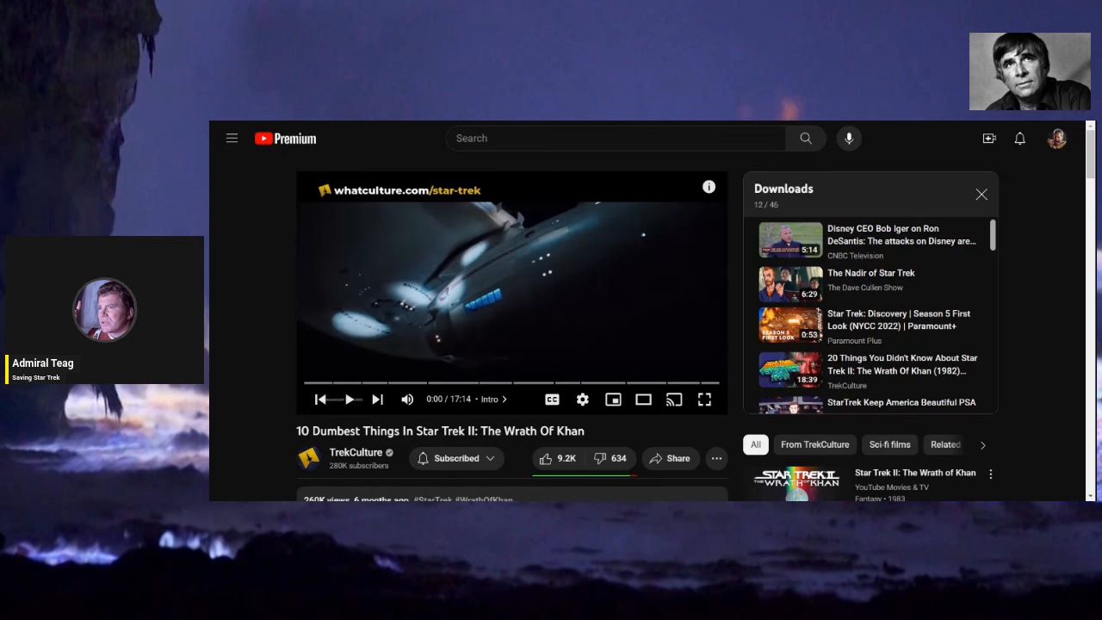
Set the video's playback speed to 1.5x from the player Settings menu.
click(582, 400)
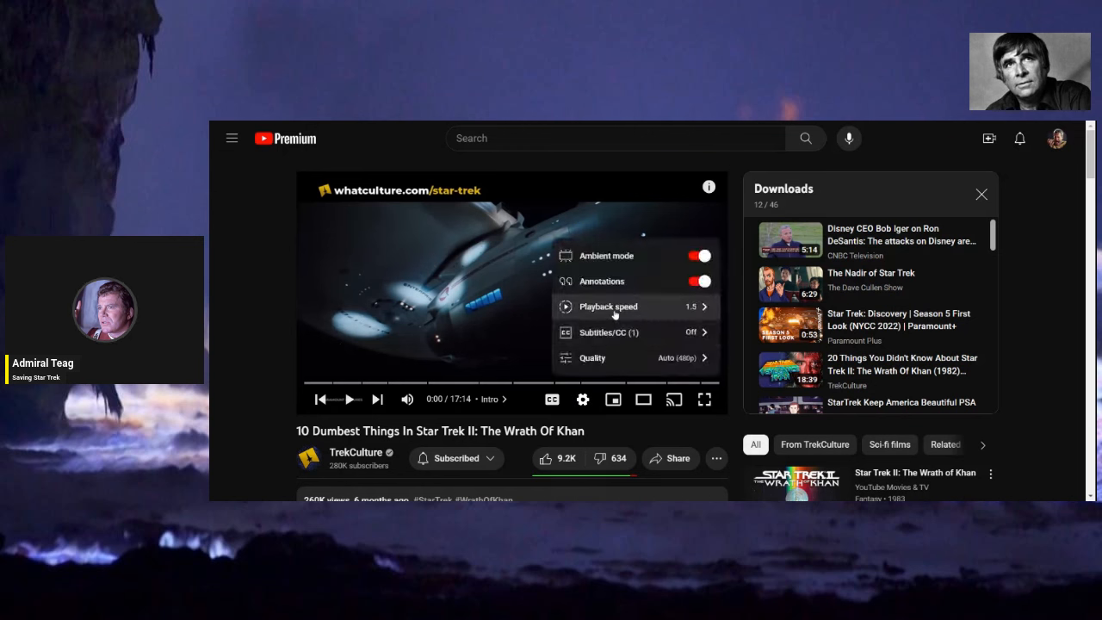
click(606, 306)
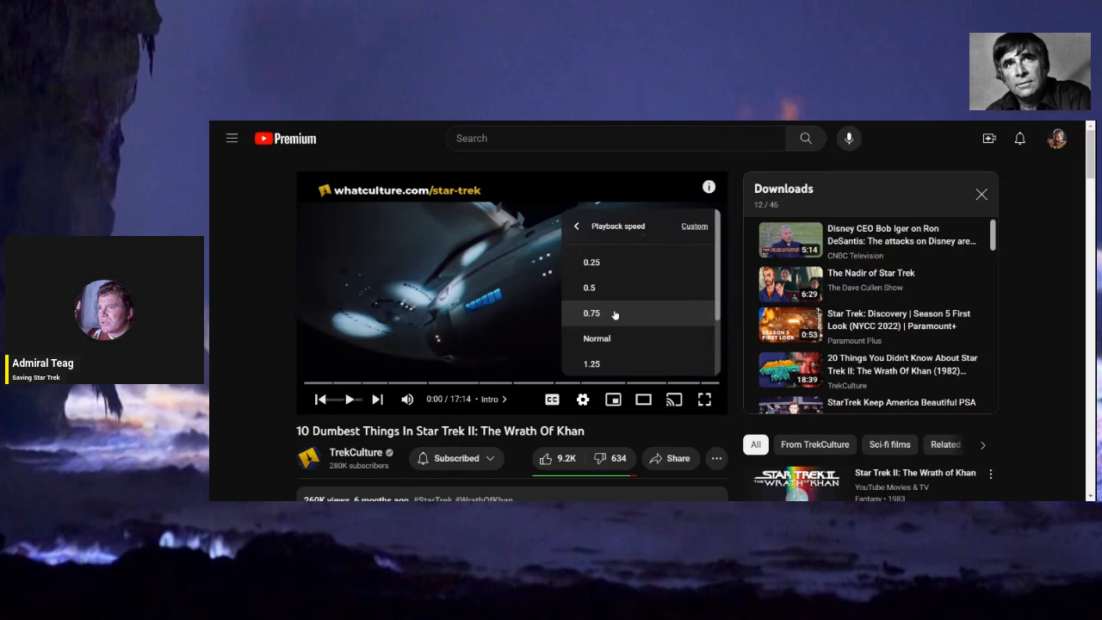
mouse_move(613, 361)
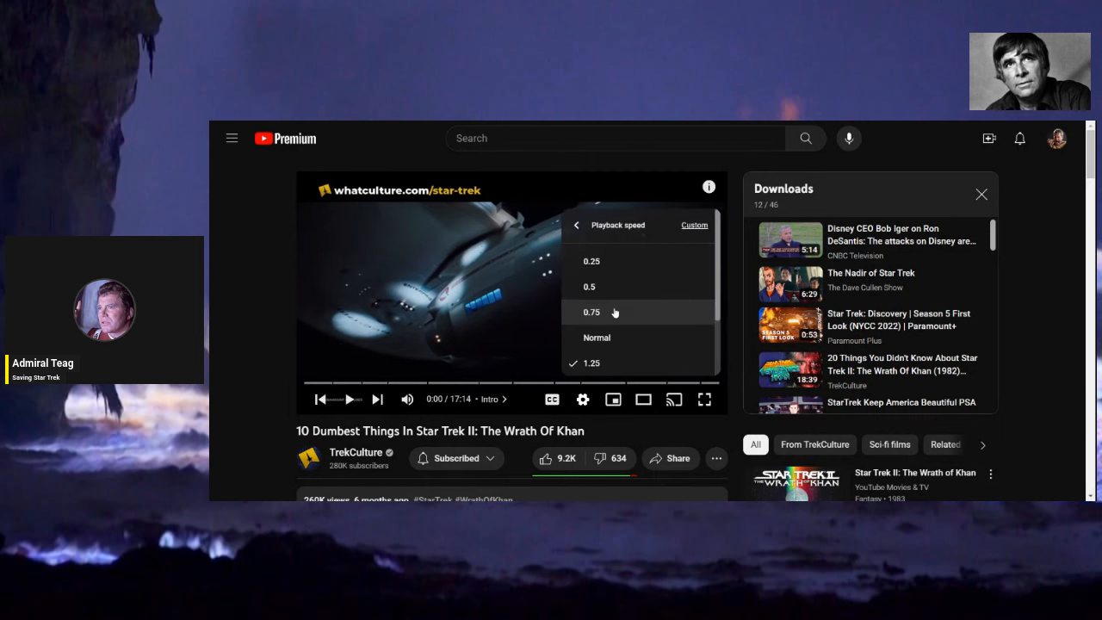
scroll(down, 3)
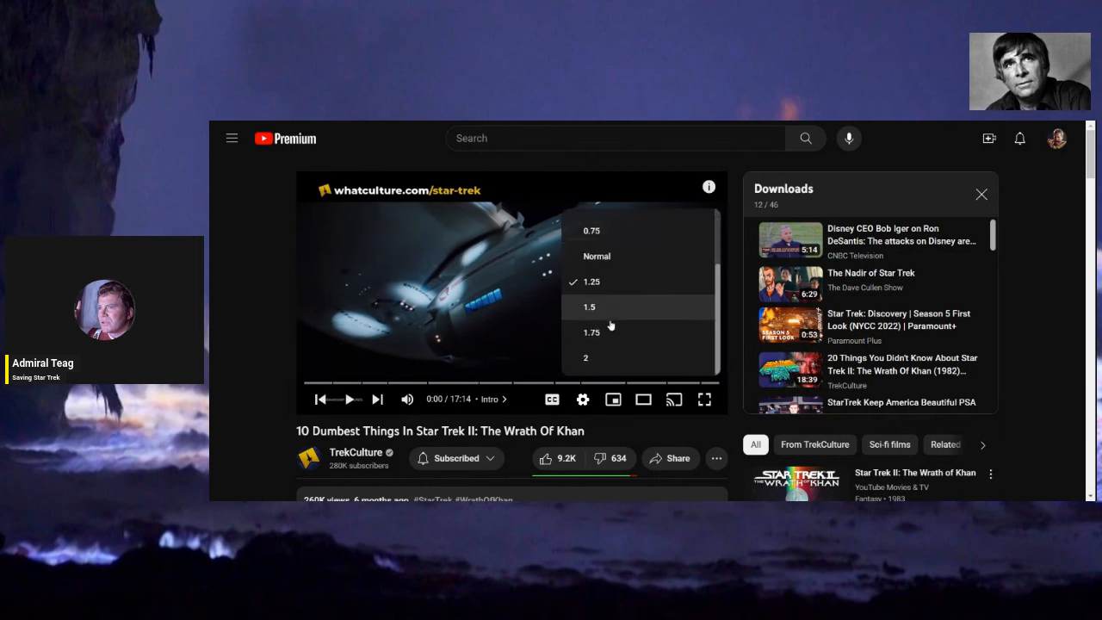
click(589, 306)
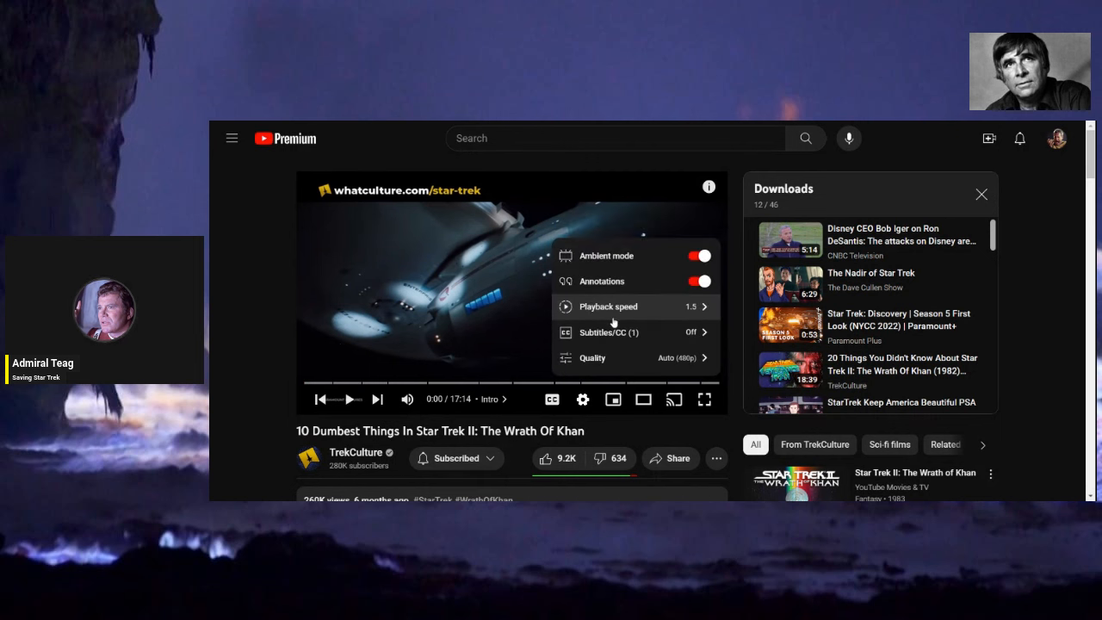
mouse_move(275, 427)
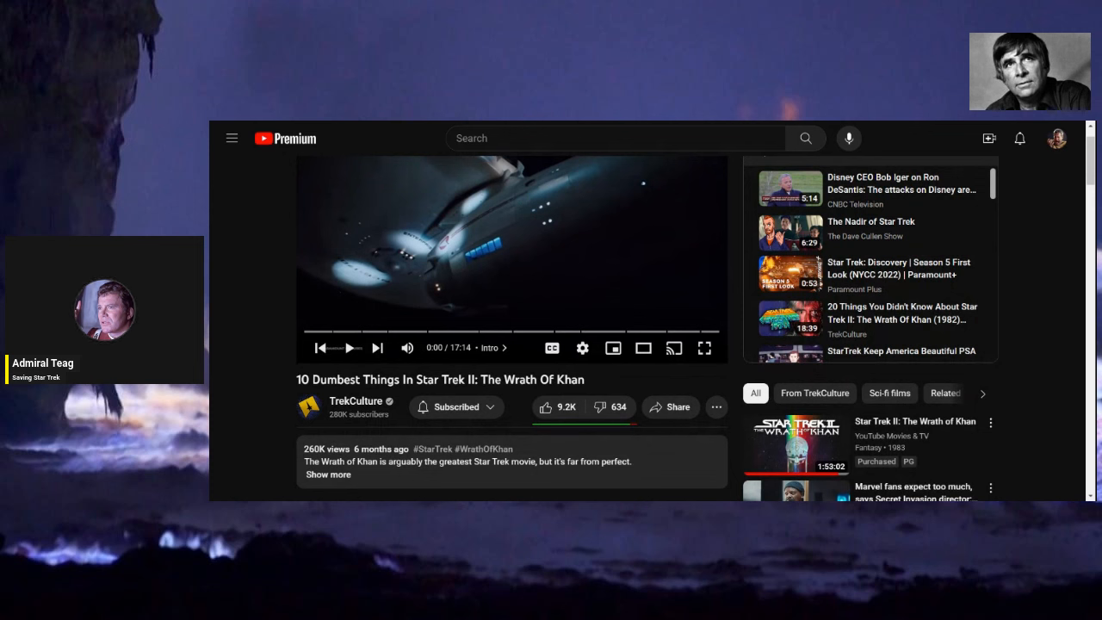
mouse_move(319, 348)
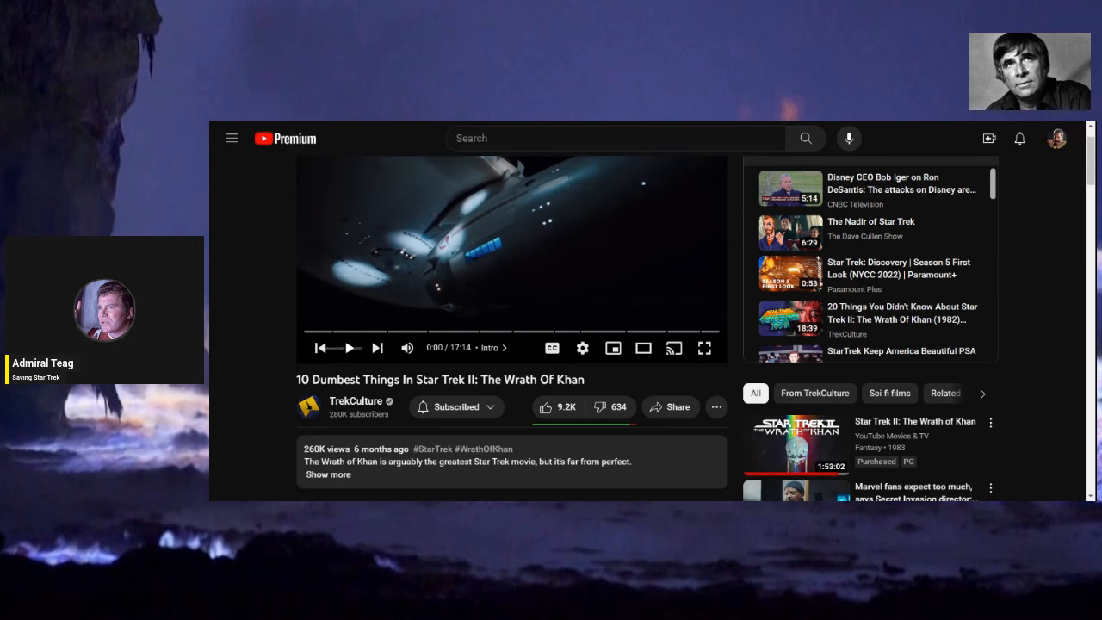
Play the opening intro to about 0:27, pausing and resuming several times along the way.
click(350, 347)
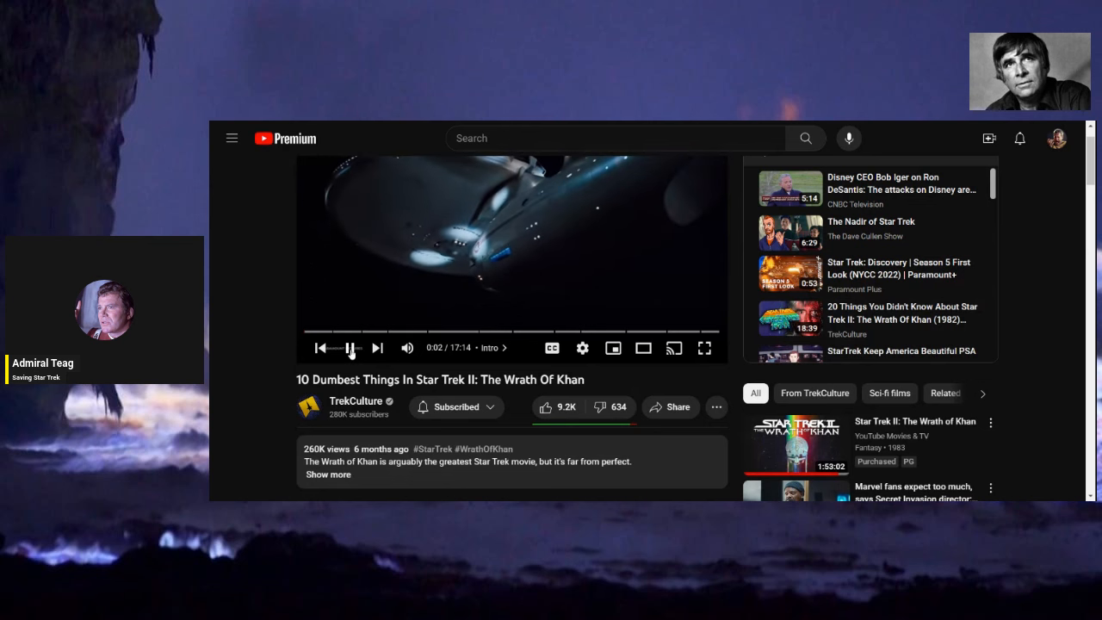
click(351, 348)
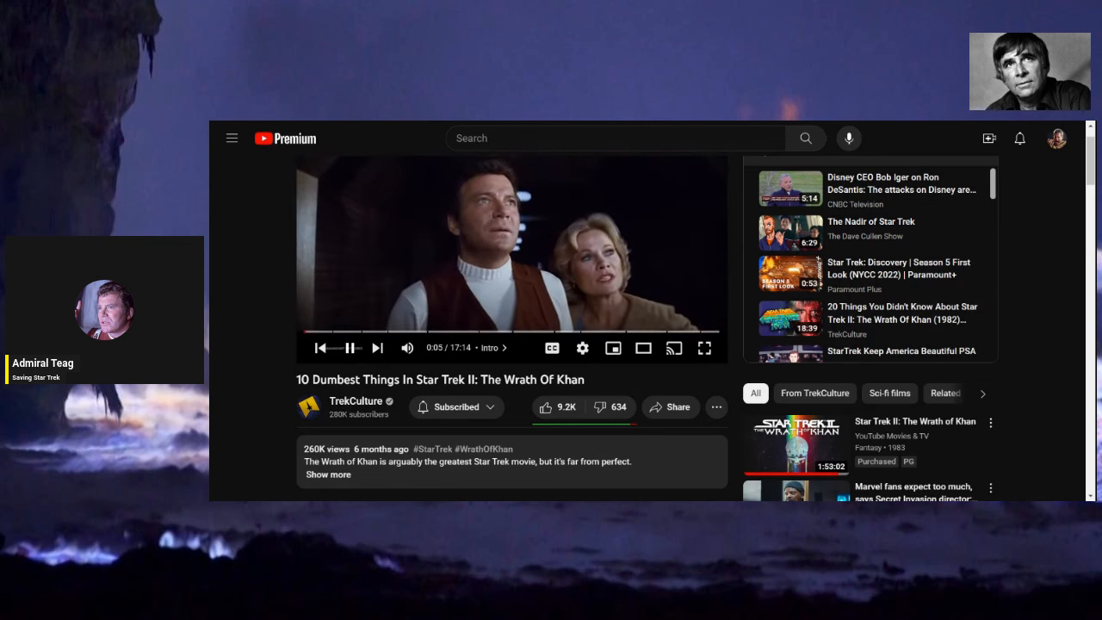
click(351, 348)
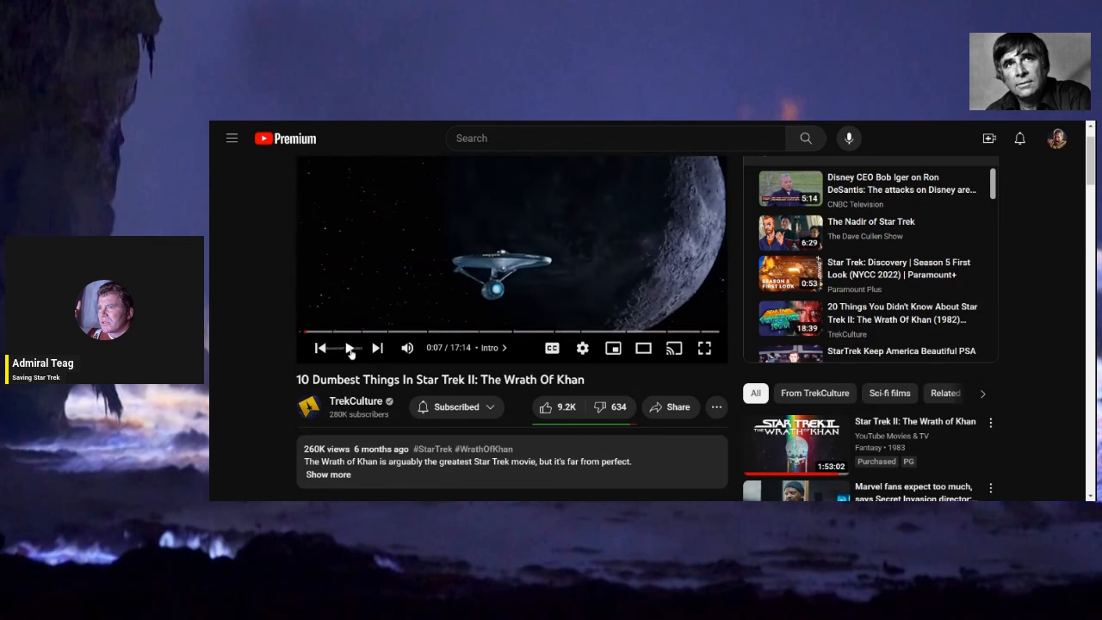
click(350, 348)
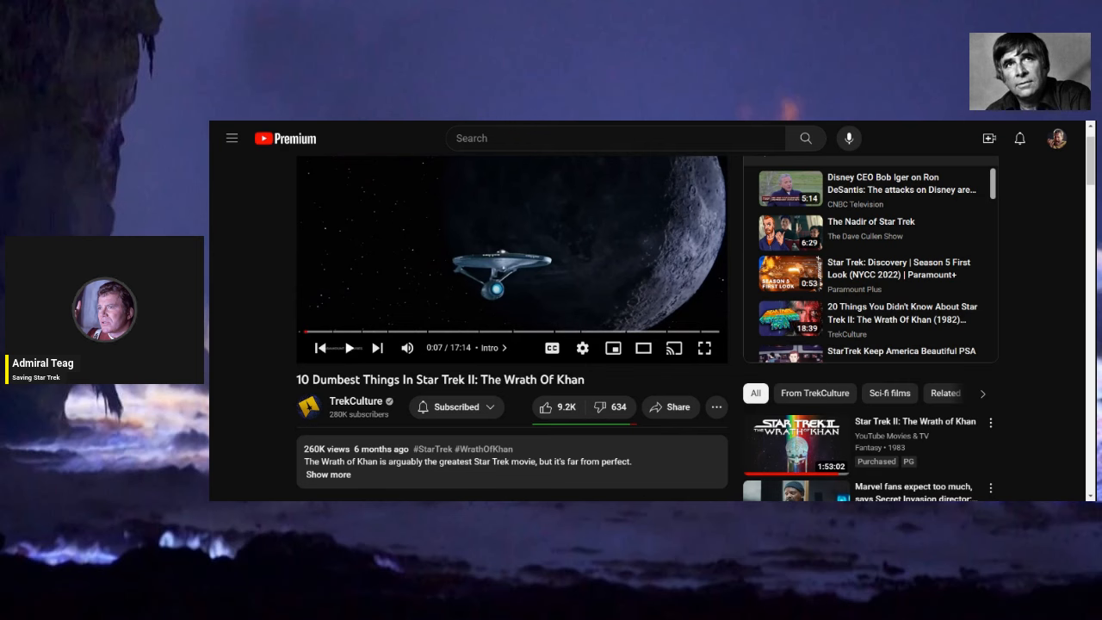
click(349, 348)
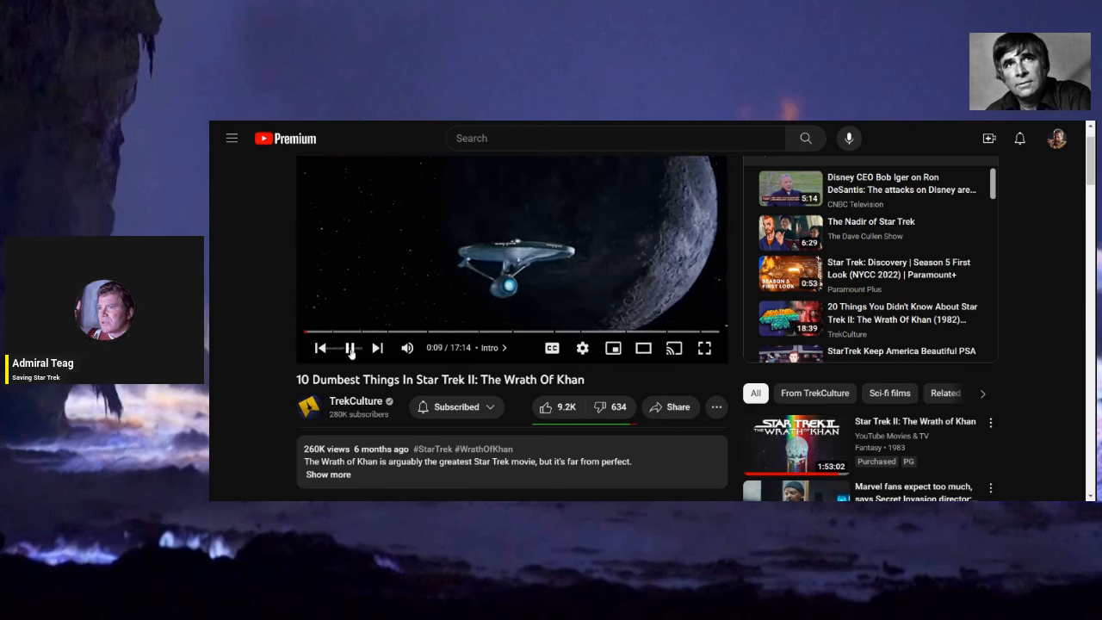
click(352, 348)
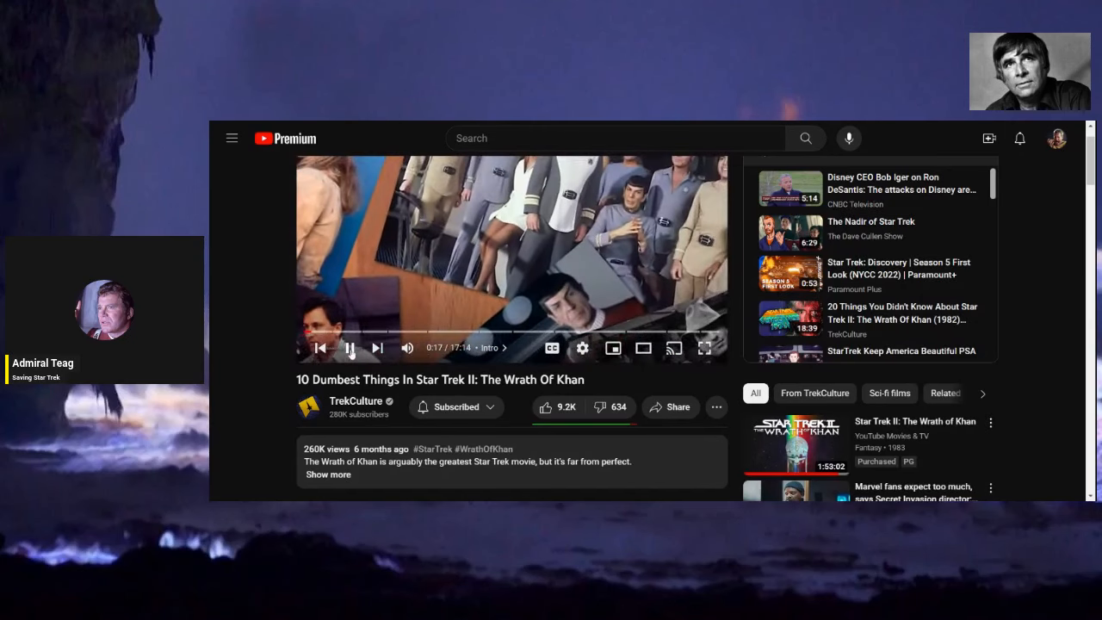
click(352, 348)
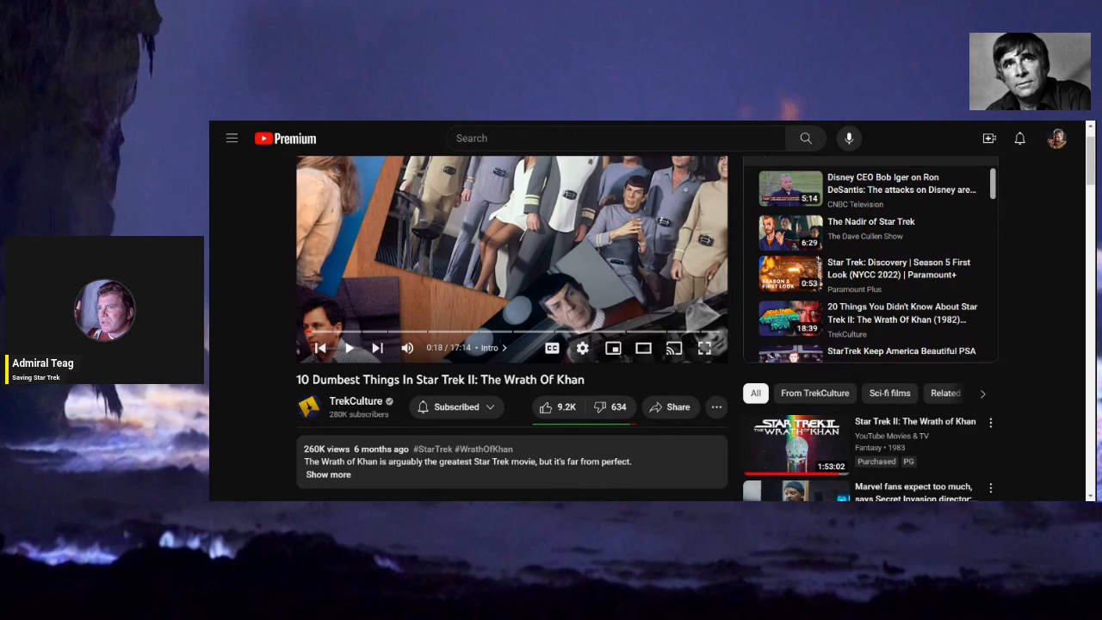
click(348, 348)
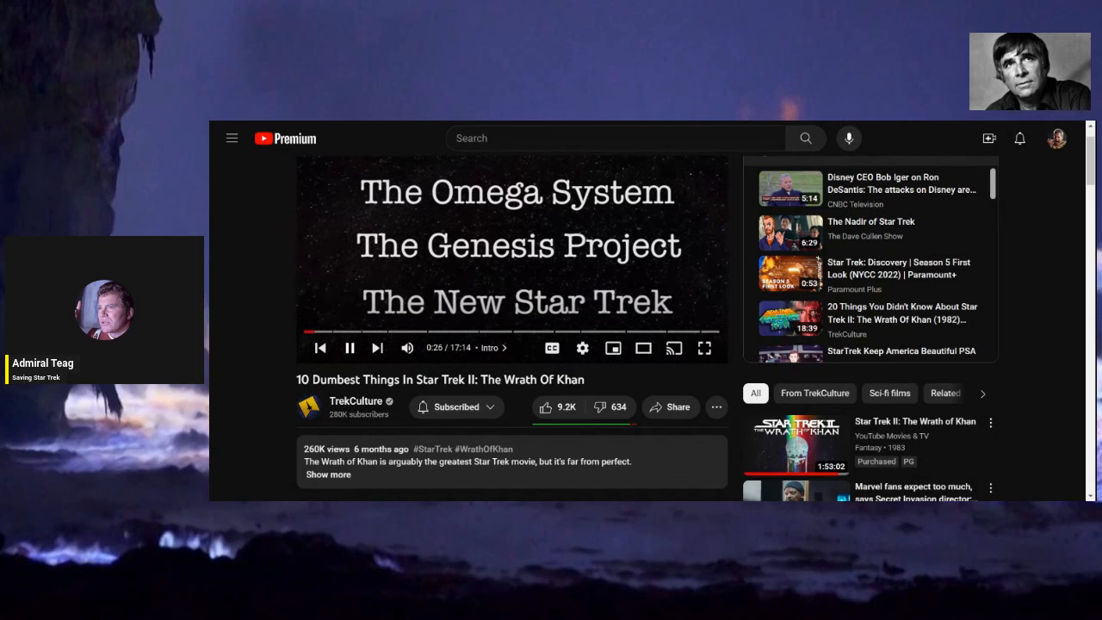
click(350, 348)
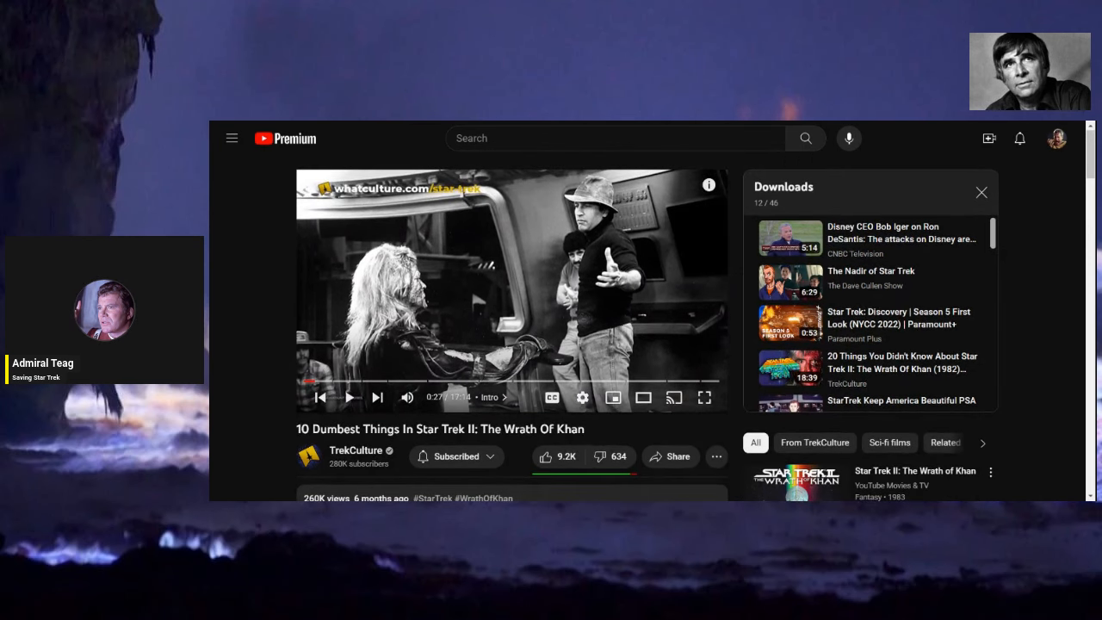
Scroll to the top comments and jump back a few seconds in the video.
scroll(down, 3)
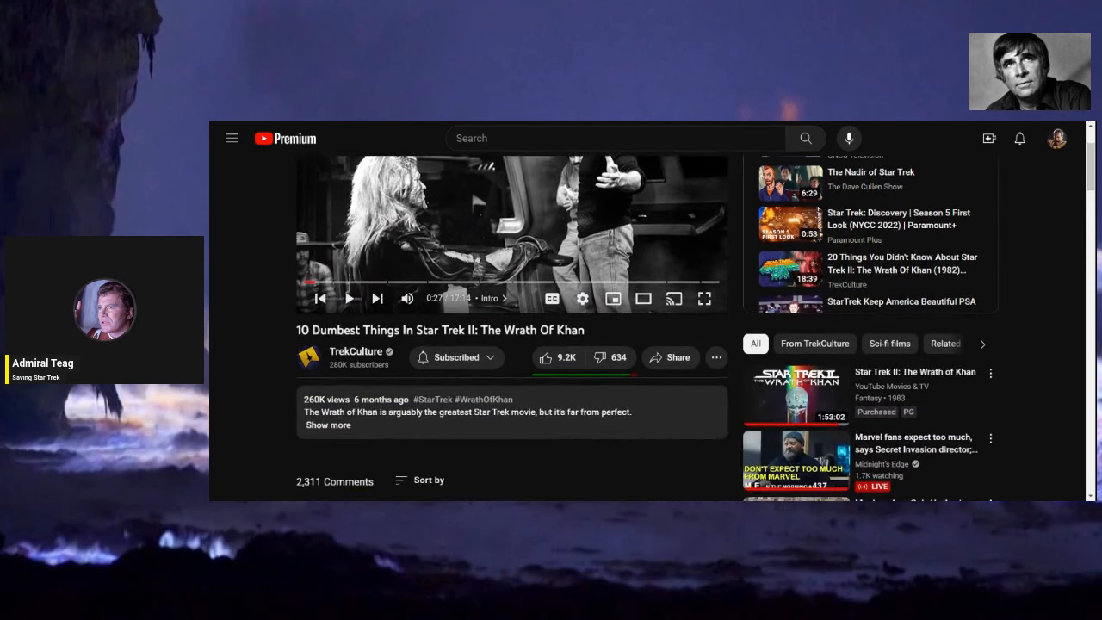
scroll(down, 3)
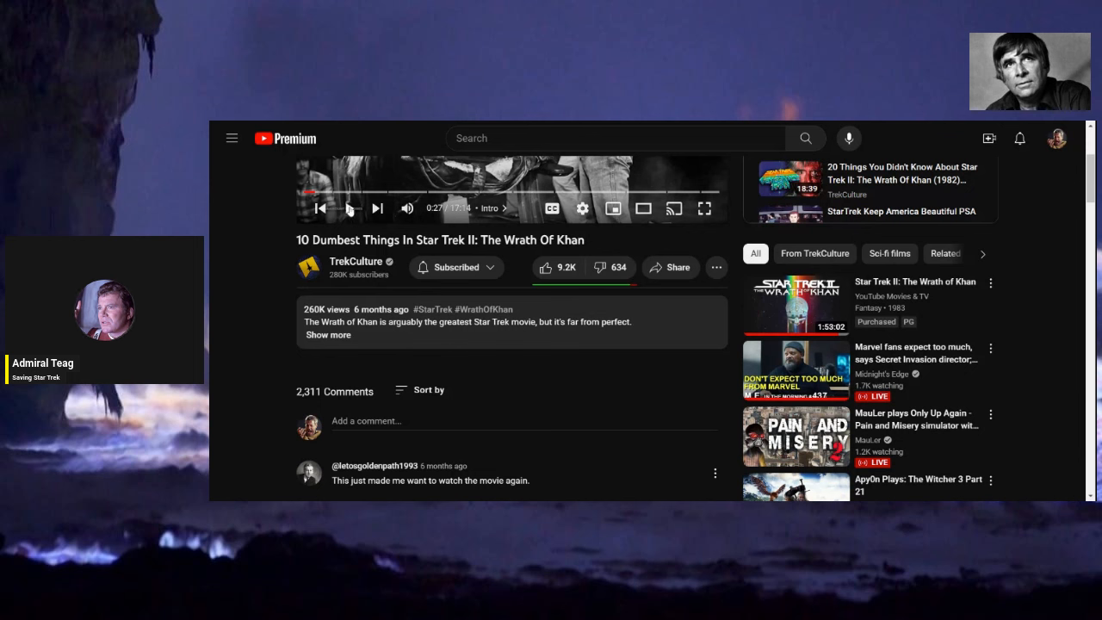
click(349, 209)
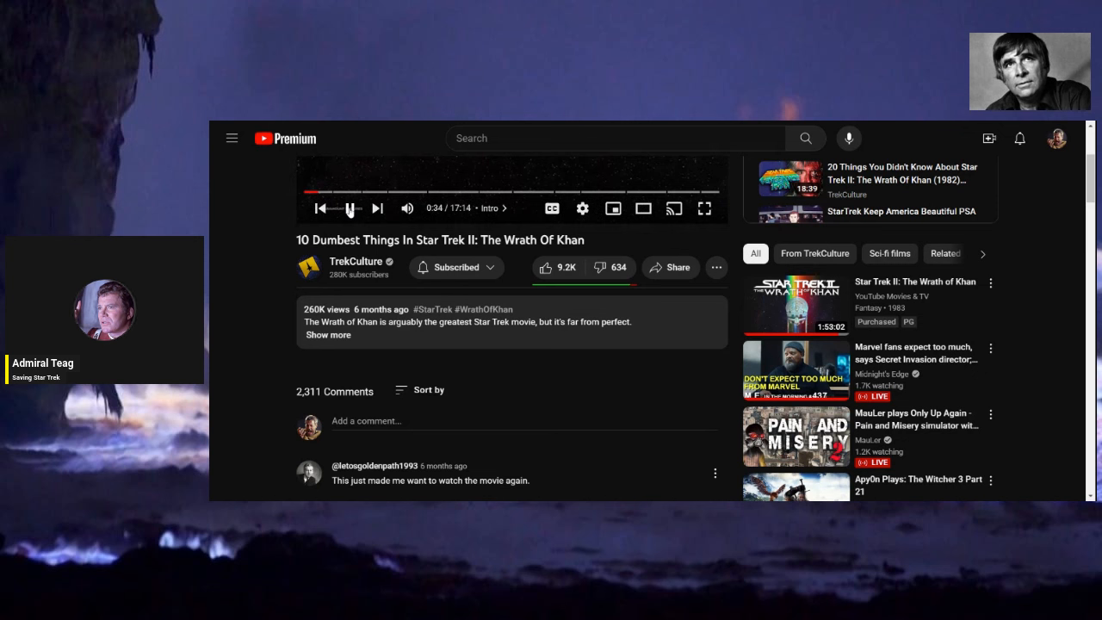
click(352, 209)
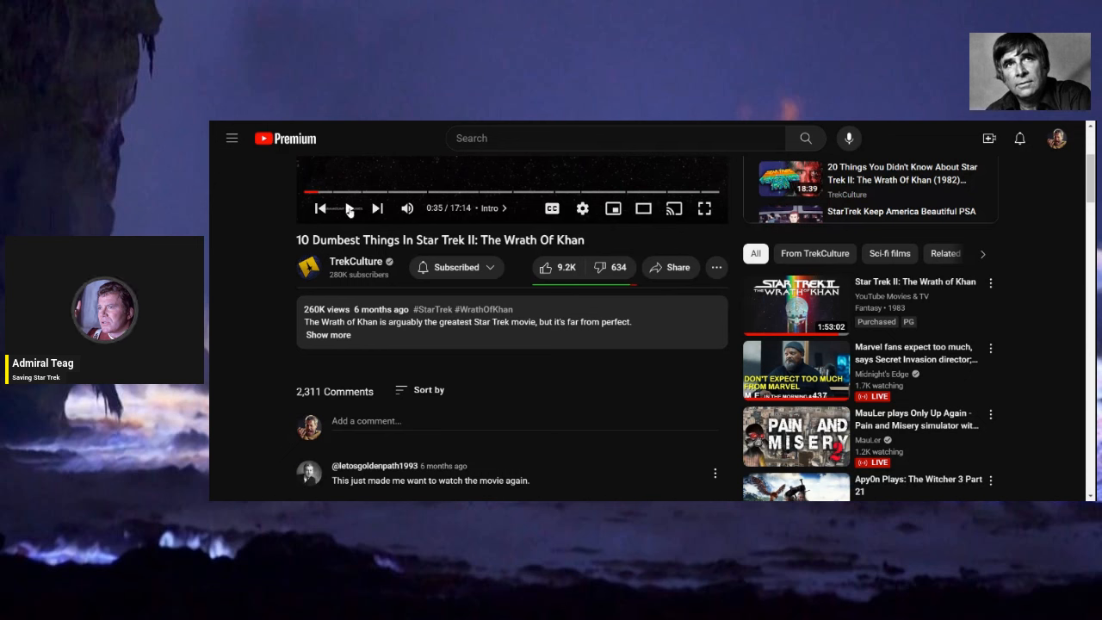
click(350, 209)
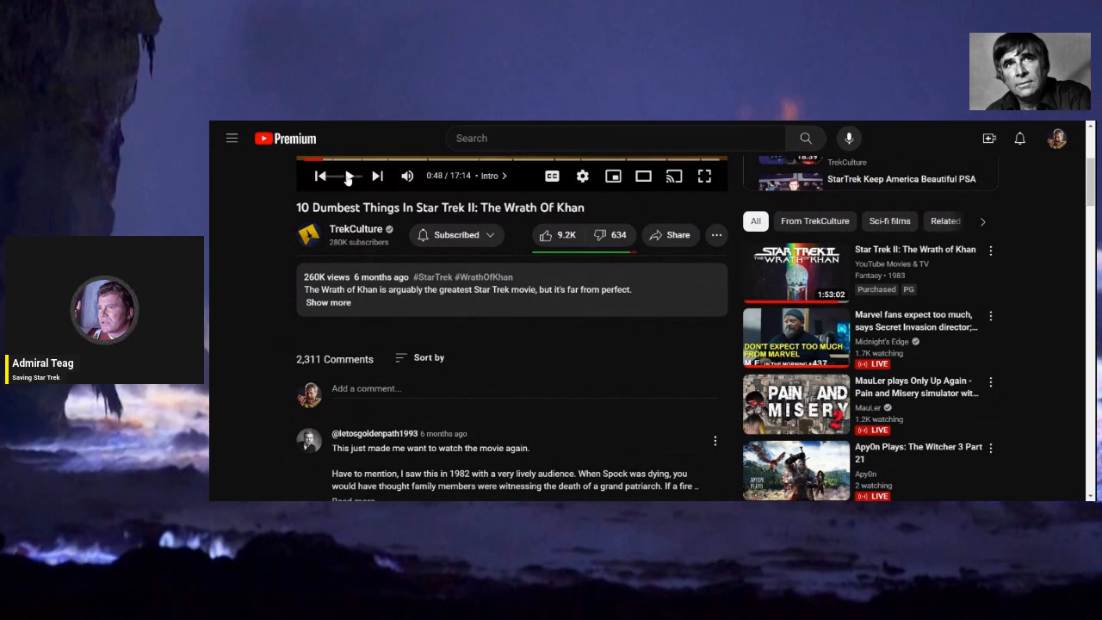
Pause and resume on the mini controls until the video reaches about 1:02.
click(348, 176)
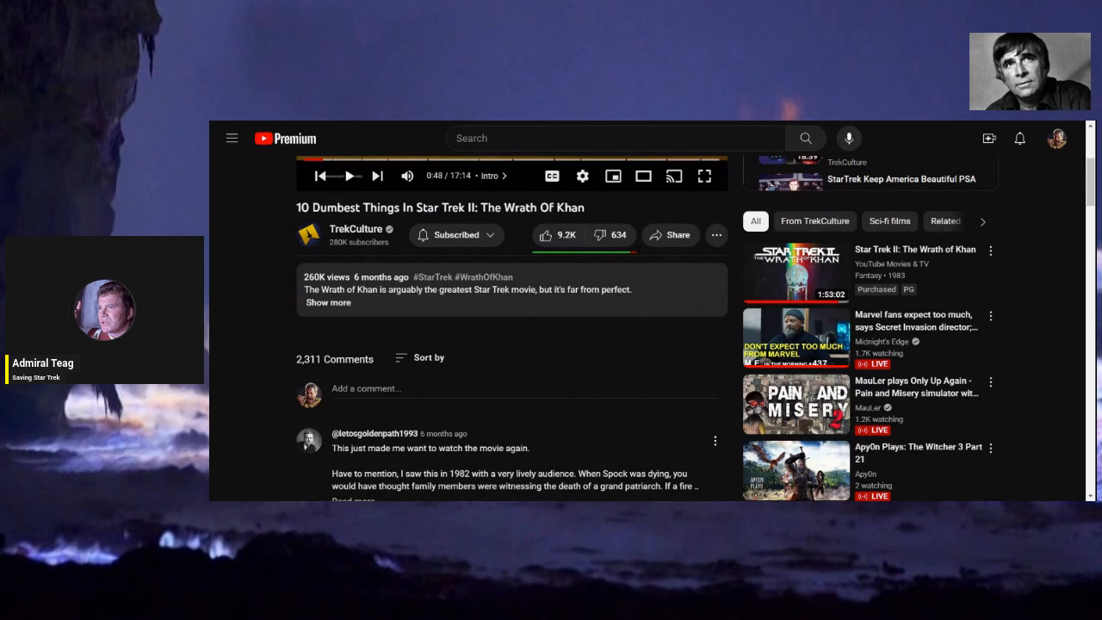
click(348, 175)
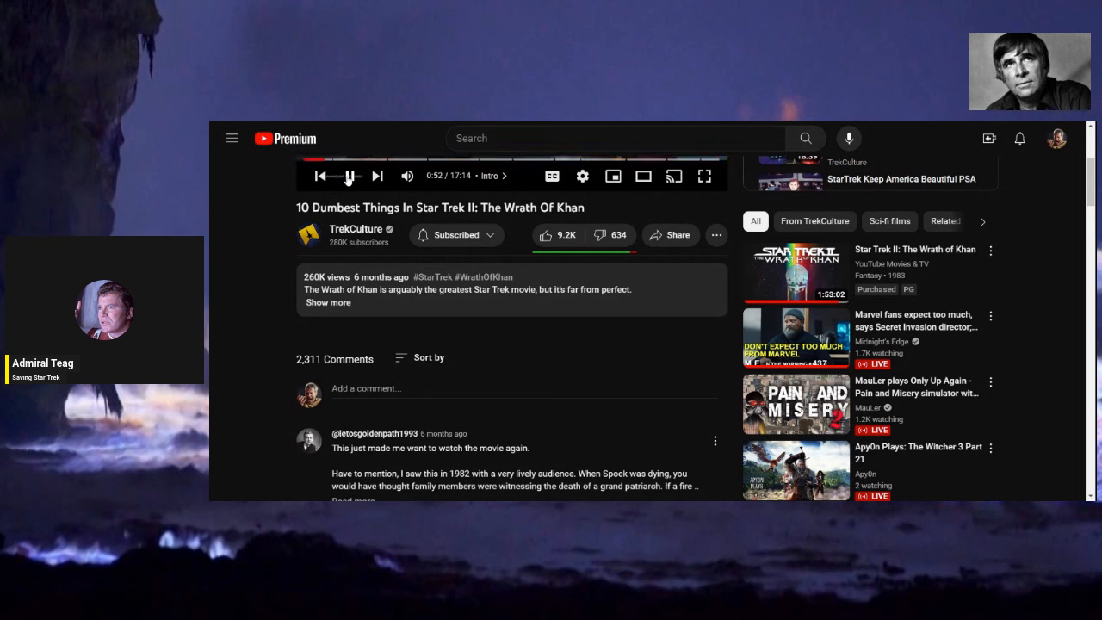
click(348, 176)
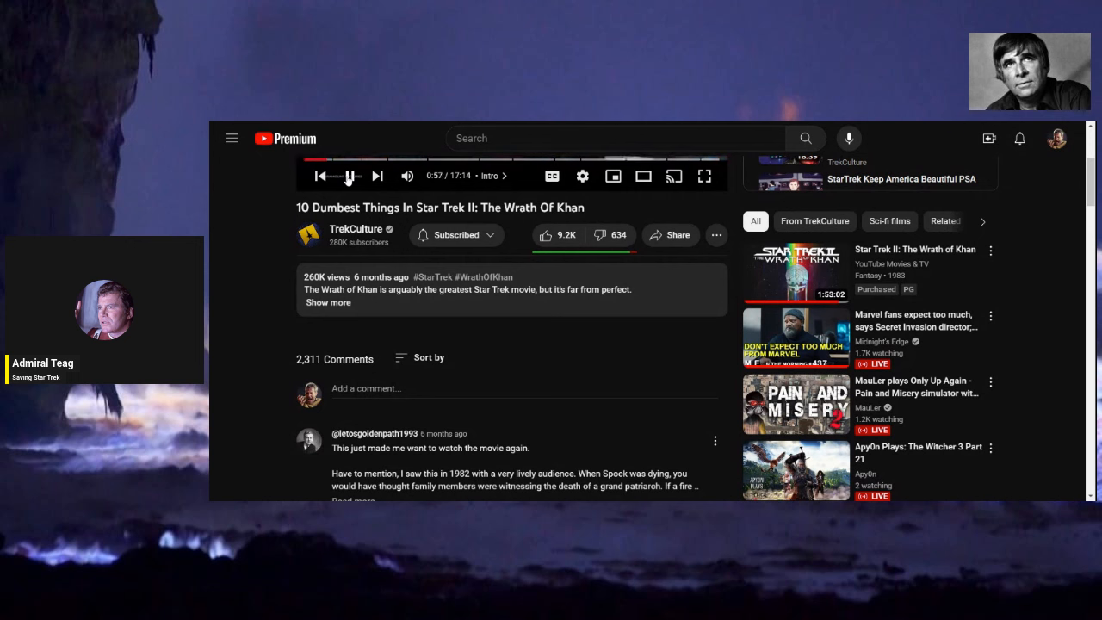
click(348, 176)
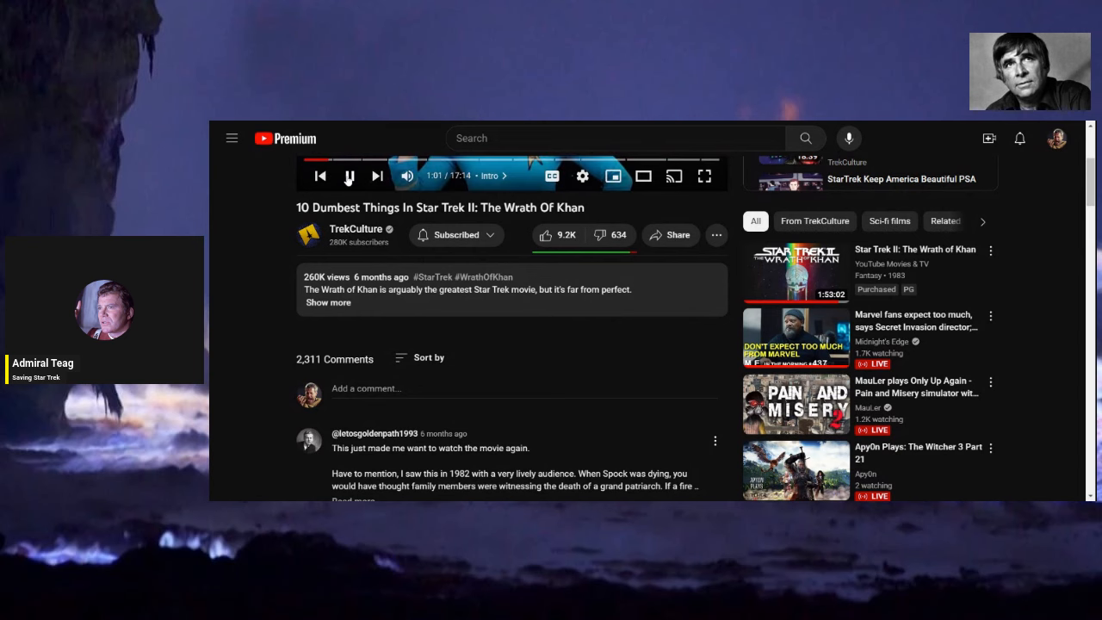
click(348, 176)
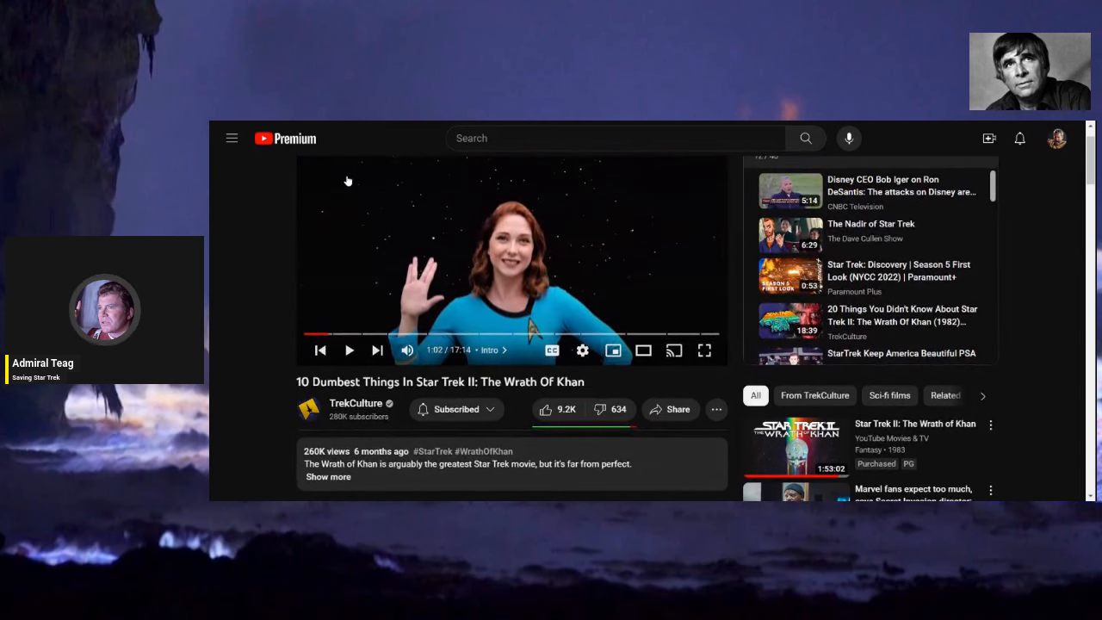
Play on and pause at the first countdown entry, Reliant's Weak Password, around 1:13.
click(705, 349)
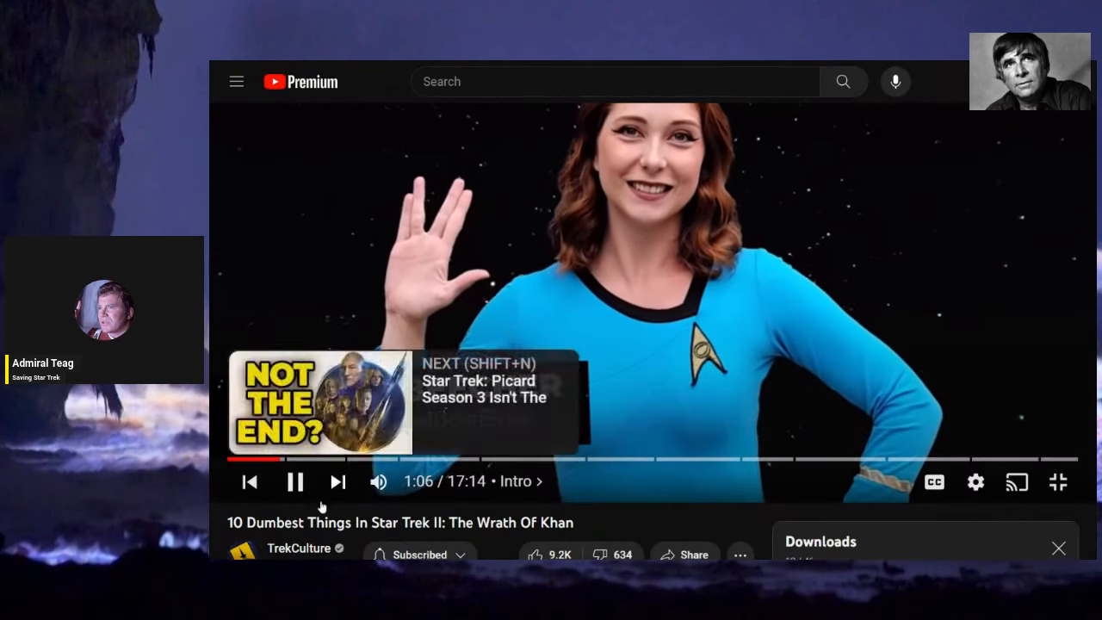
click(293, 482)
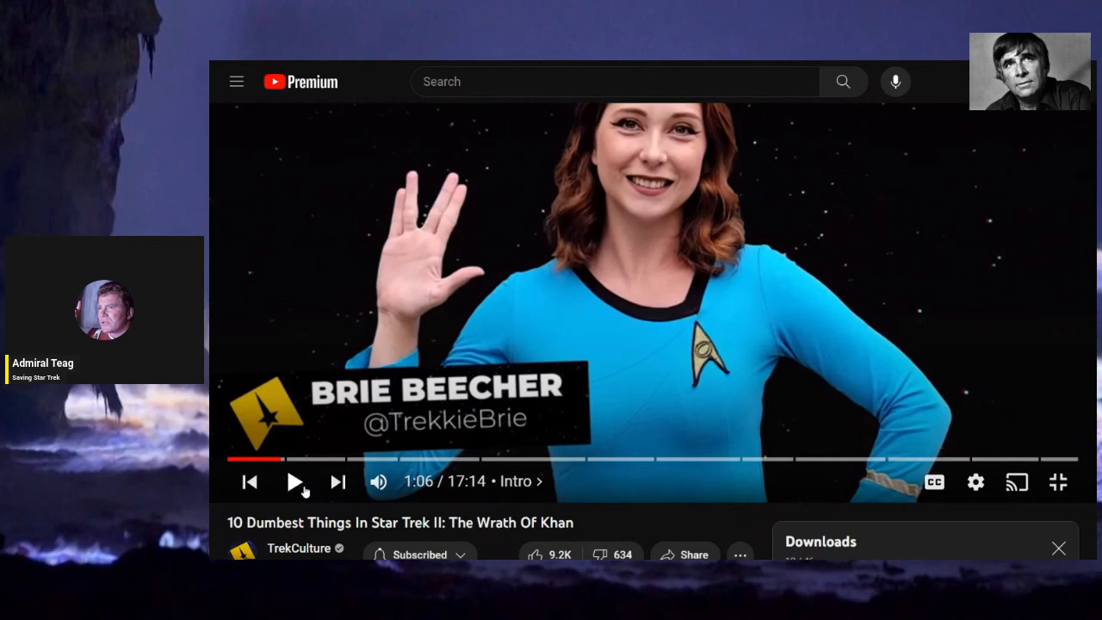
click(294, 482)
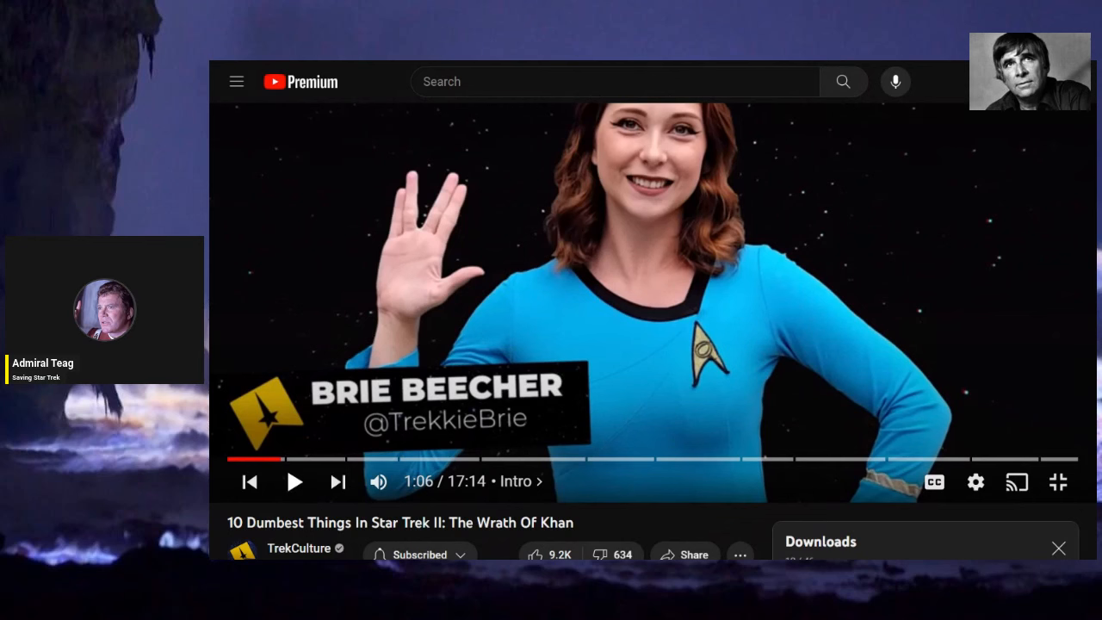
click(1057, 548)
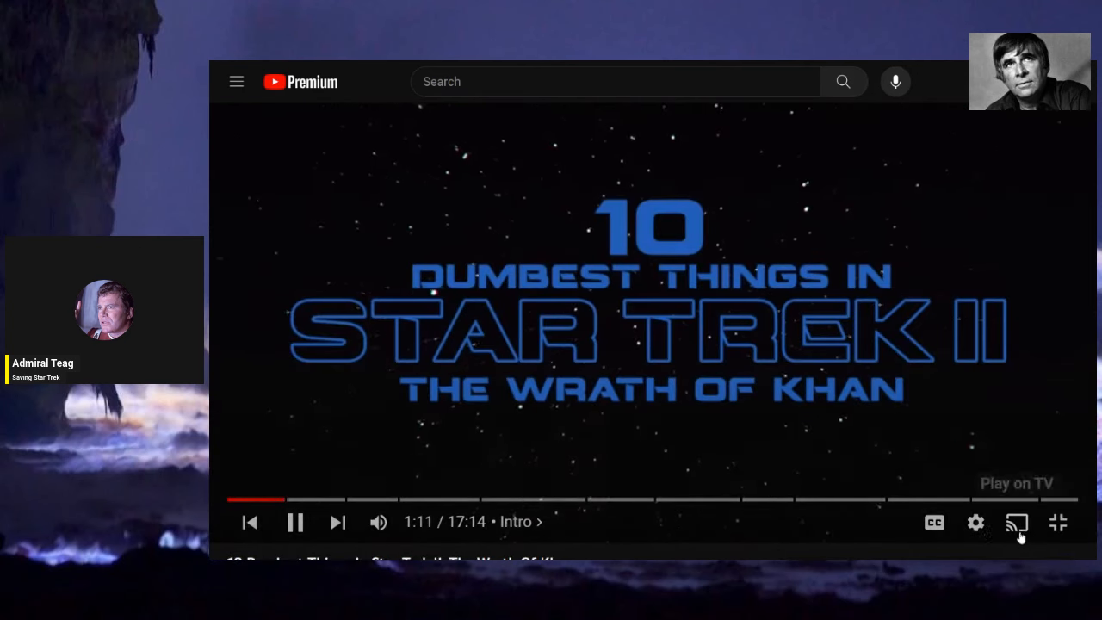
click(295, 522)
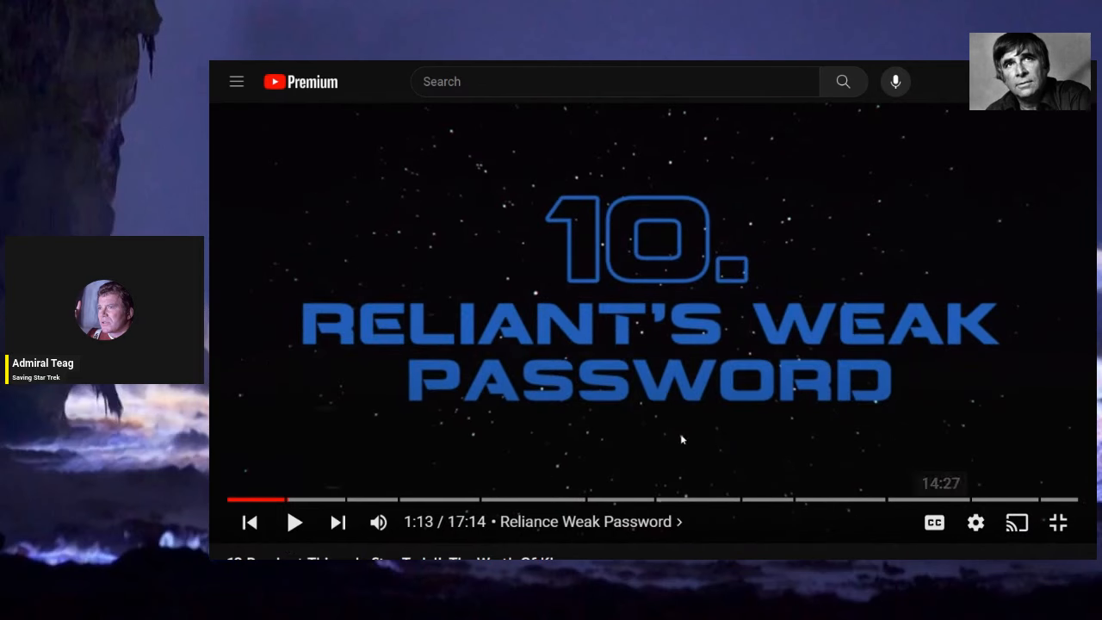
mouse_move(675, 312)
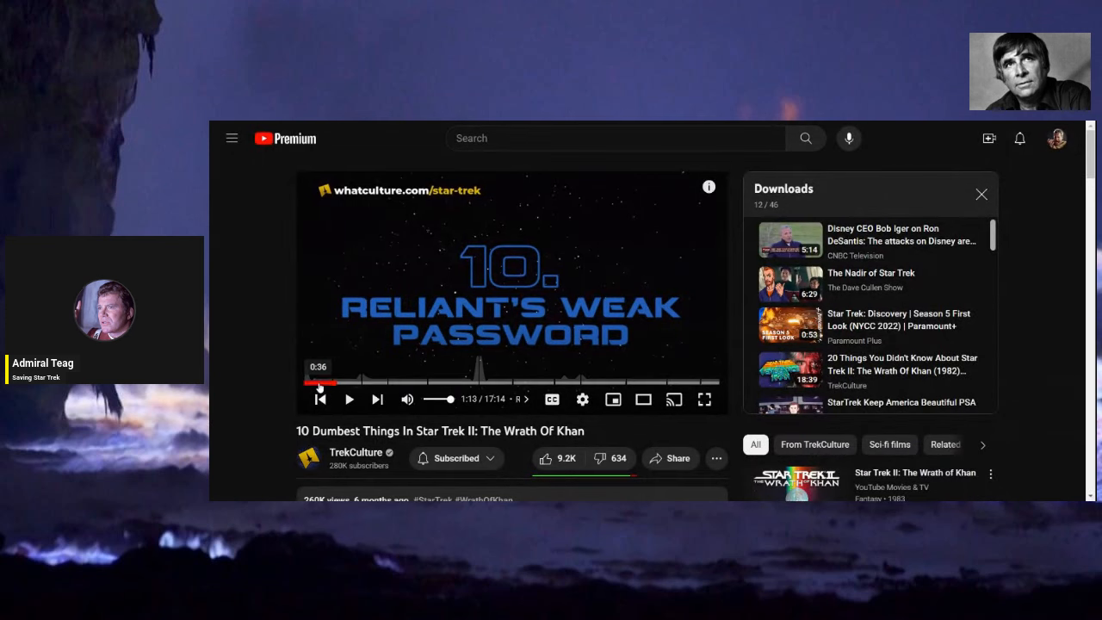
mouse_move(273, 404)
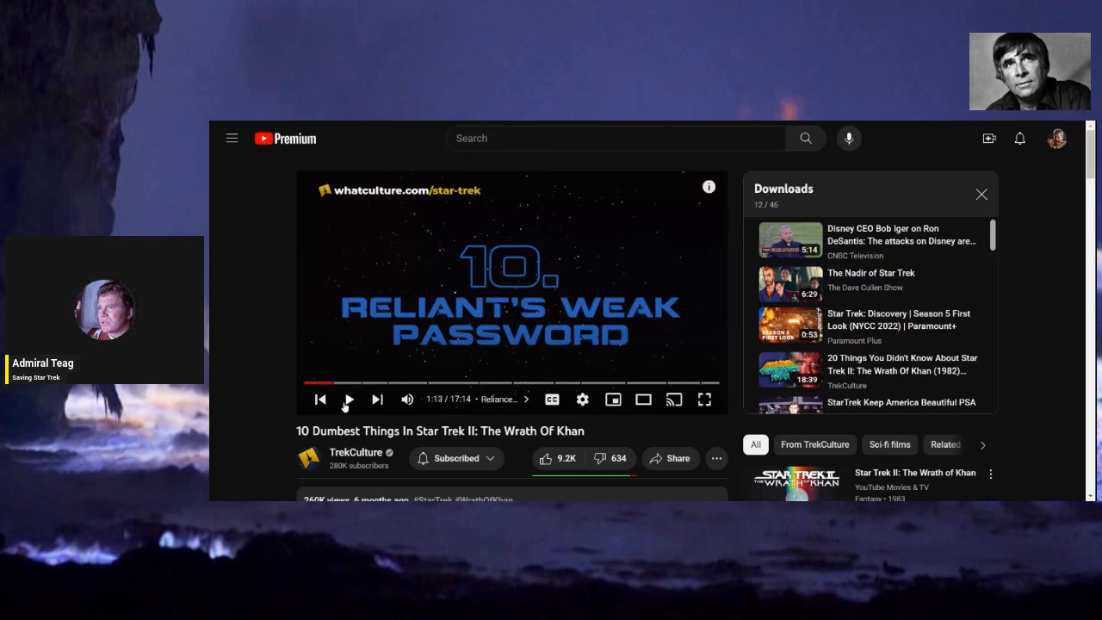
Watch the Reliant's Weak Password entry, pausing and resuming several times.
click(348, 399)
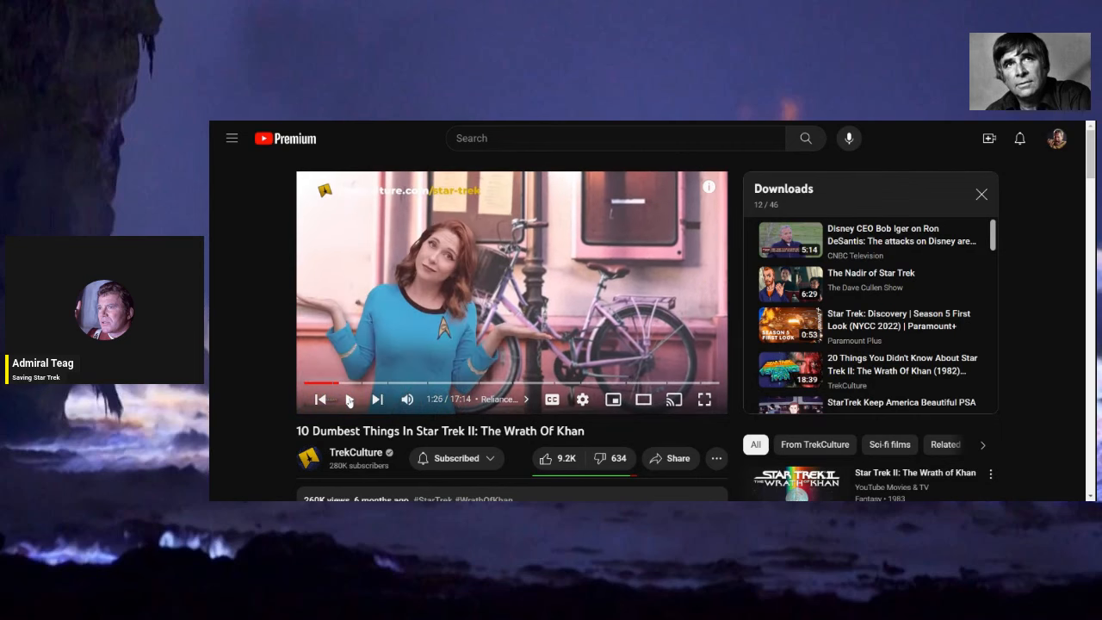
click(348, 400)
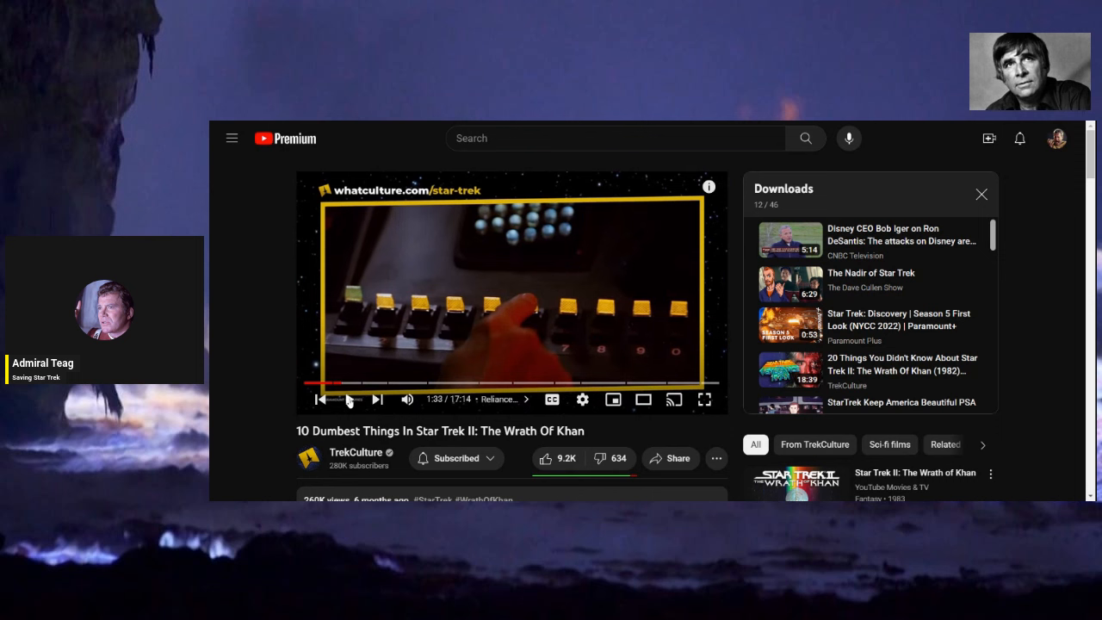
click(348, 399)
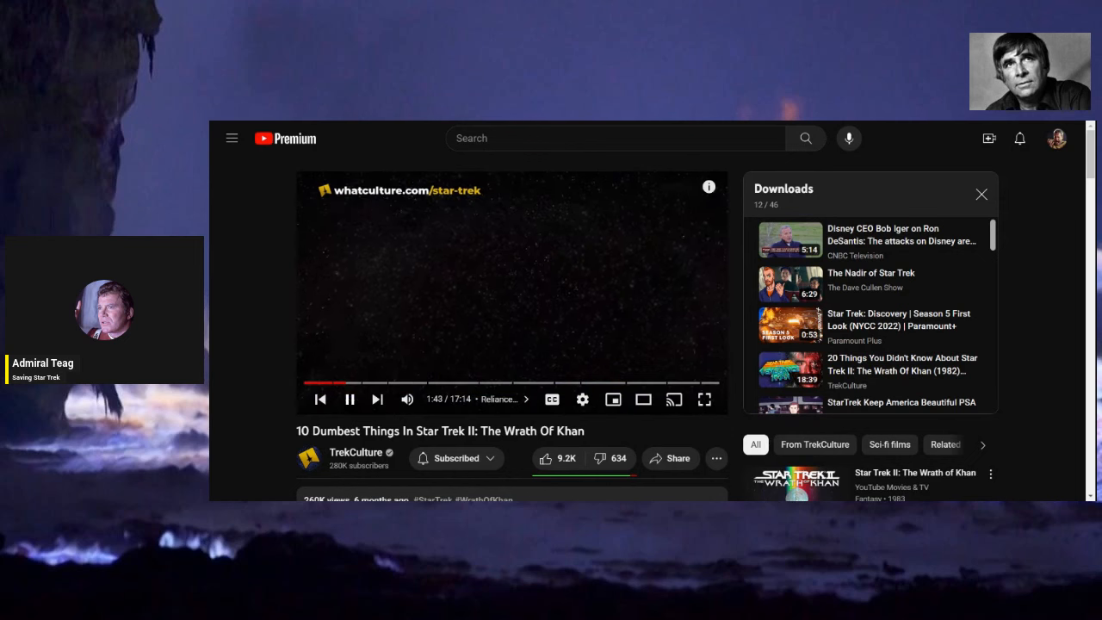
click(350, 400)
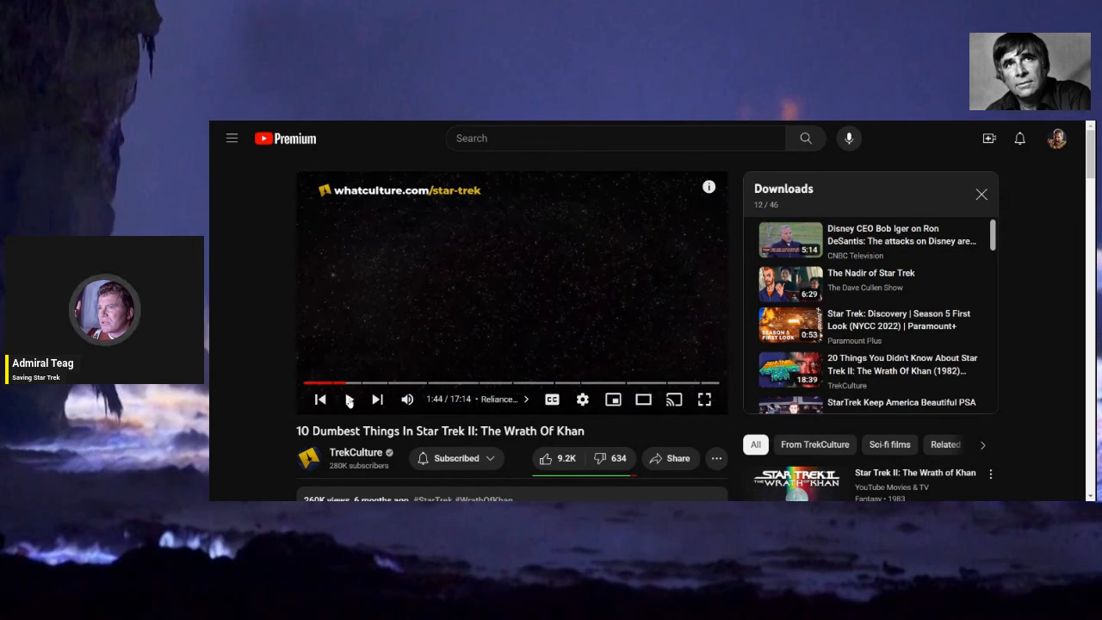
click(348, 400)
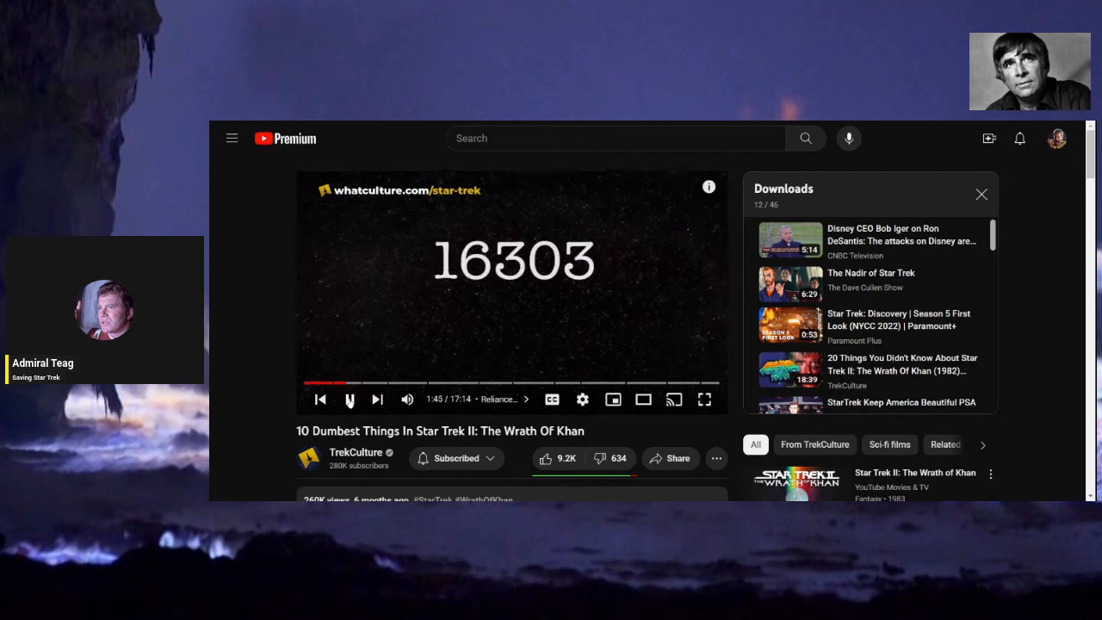
click(349, 400)
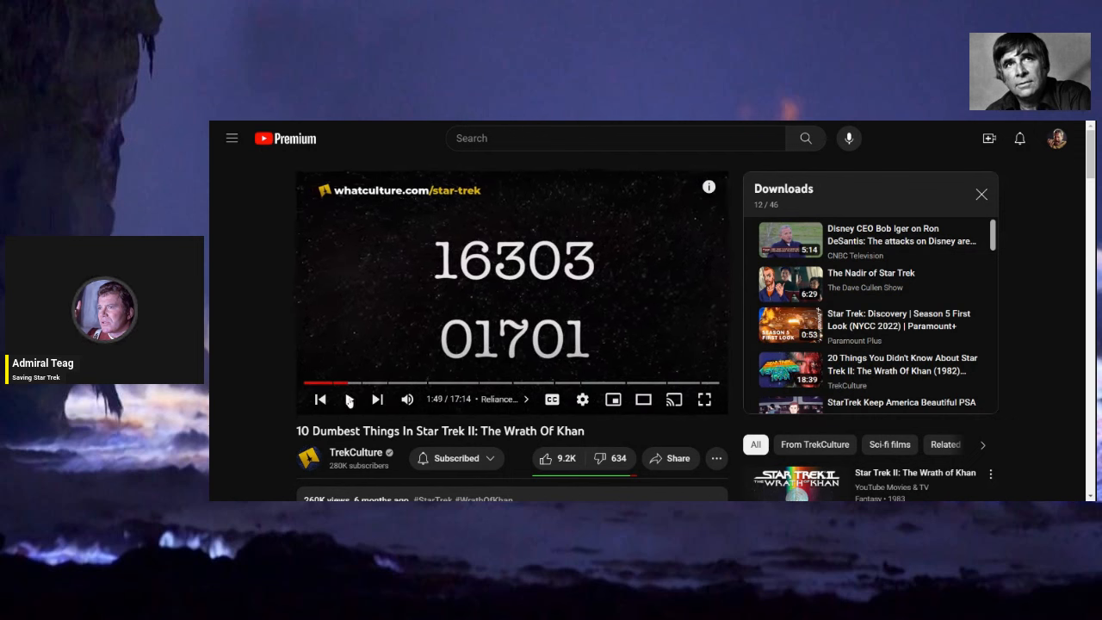
Skip ahead to around 2:28 and play on past the prefix-code scene to about 2:53.
click(363, 384)
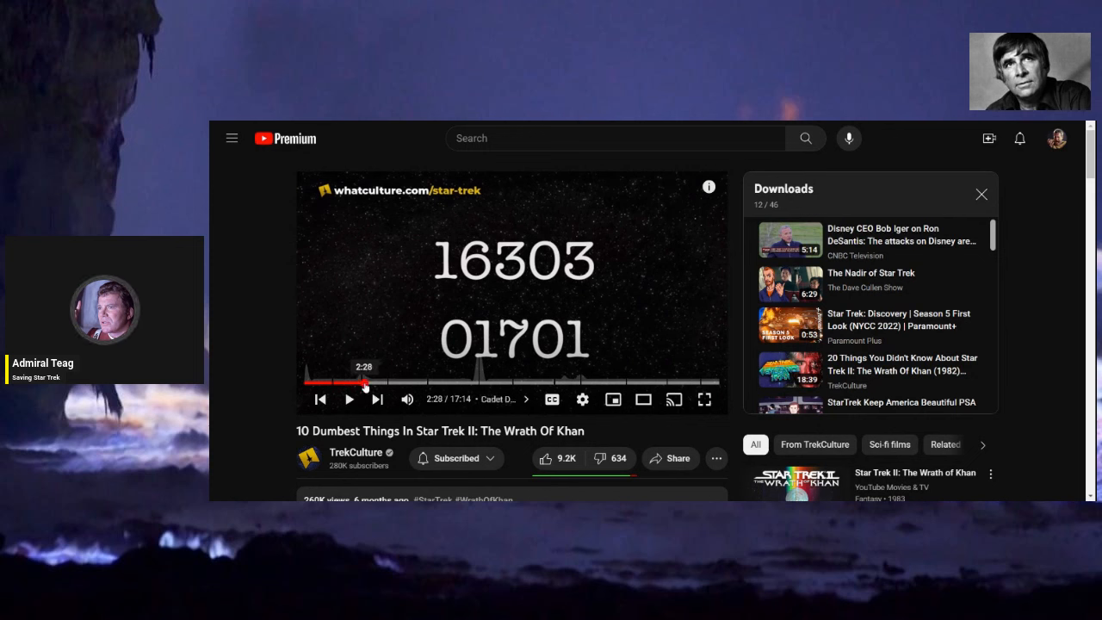
click(348, 399)
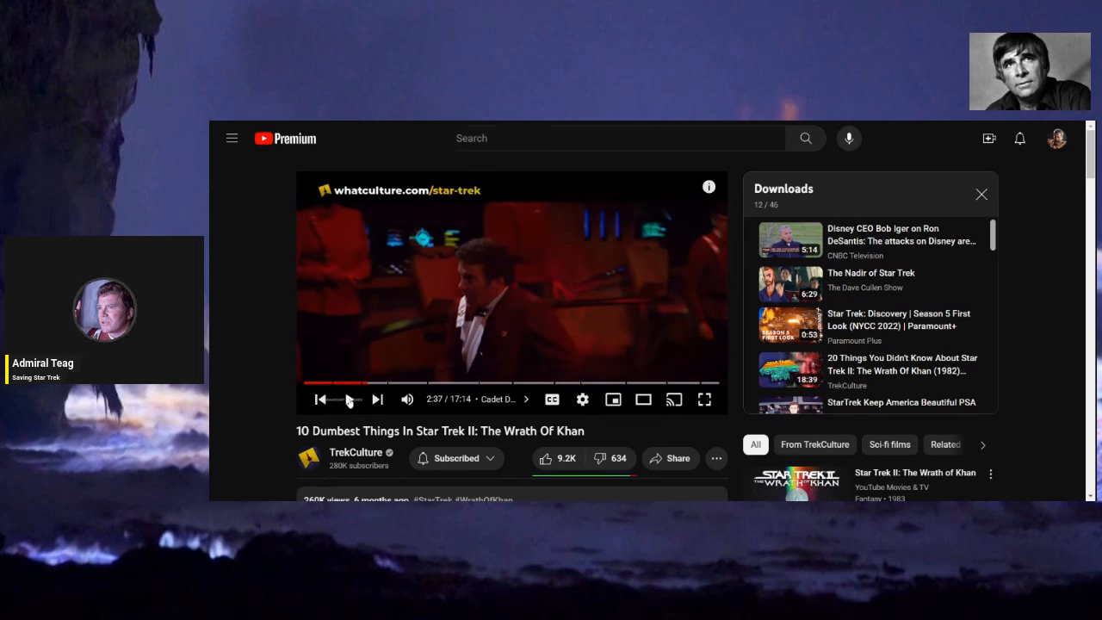
click(351, 400)
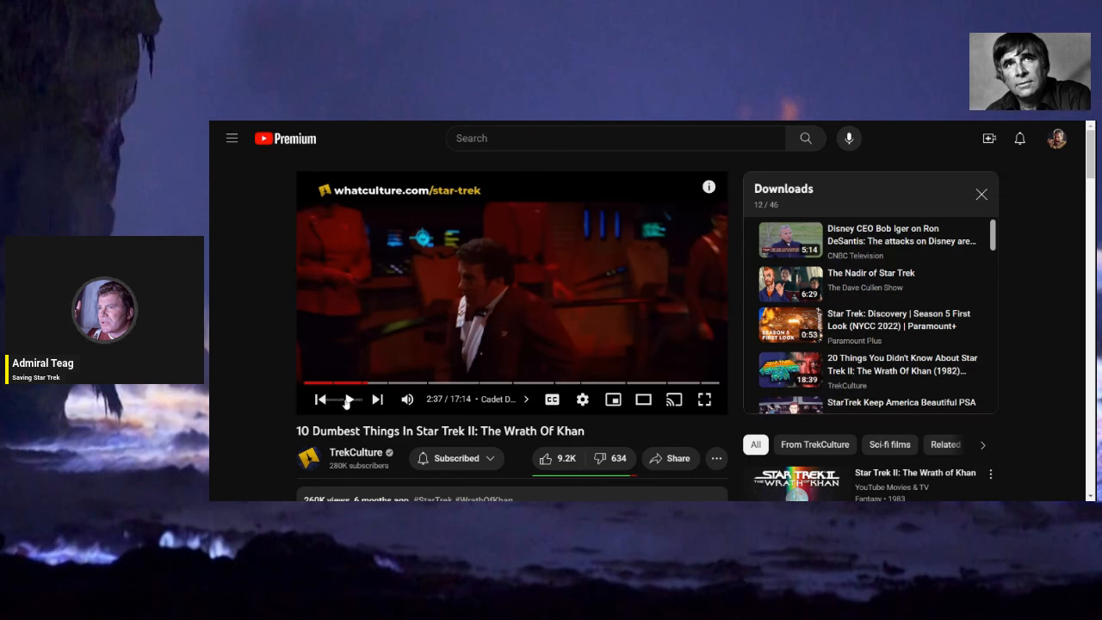
click(349, 400)
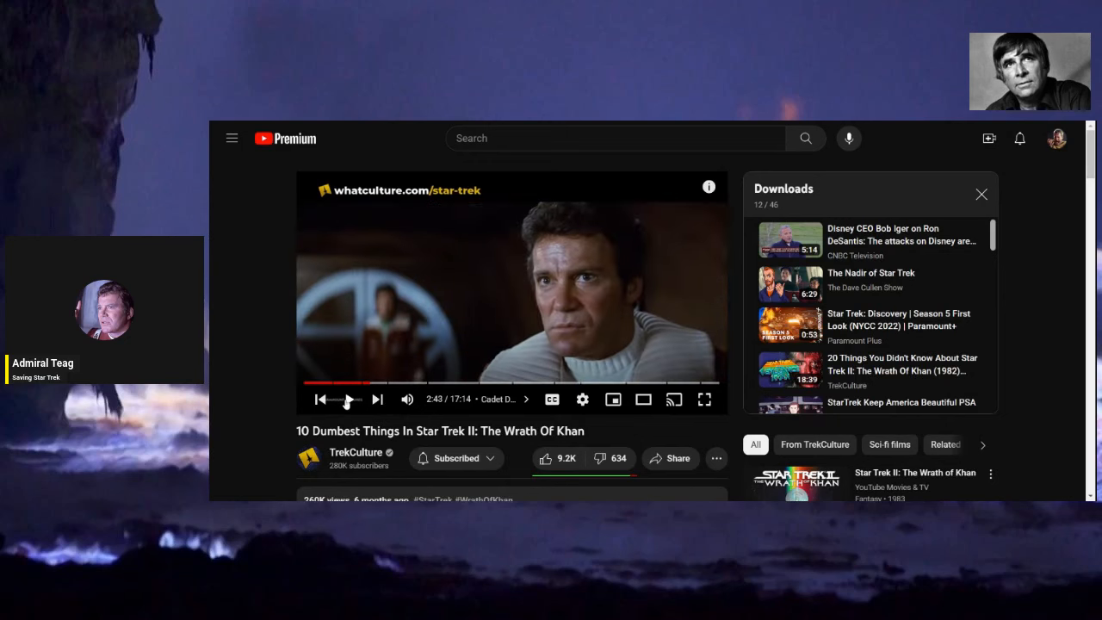
click(350, 400)
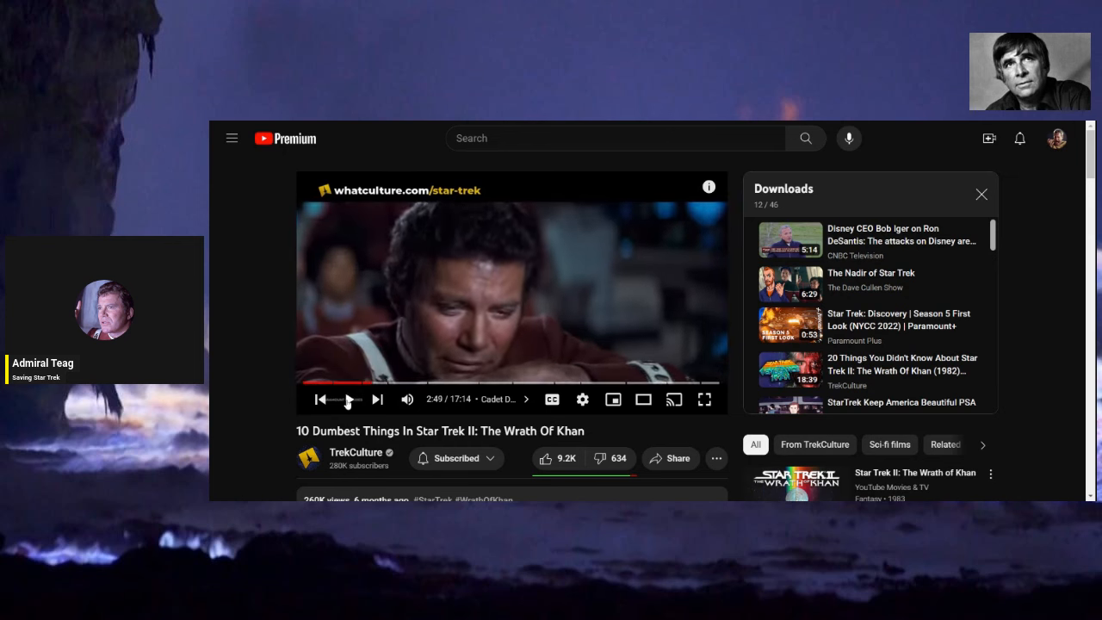
click(350, 400)
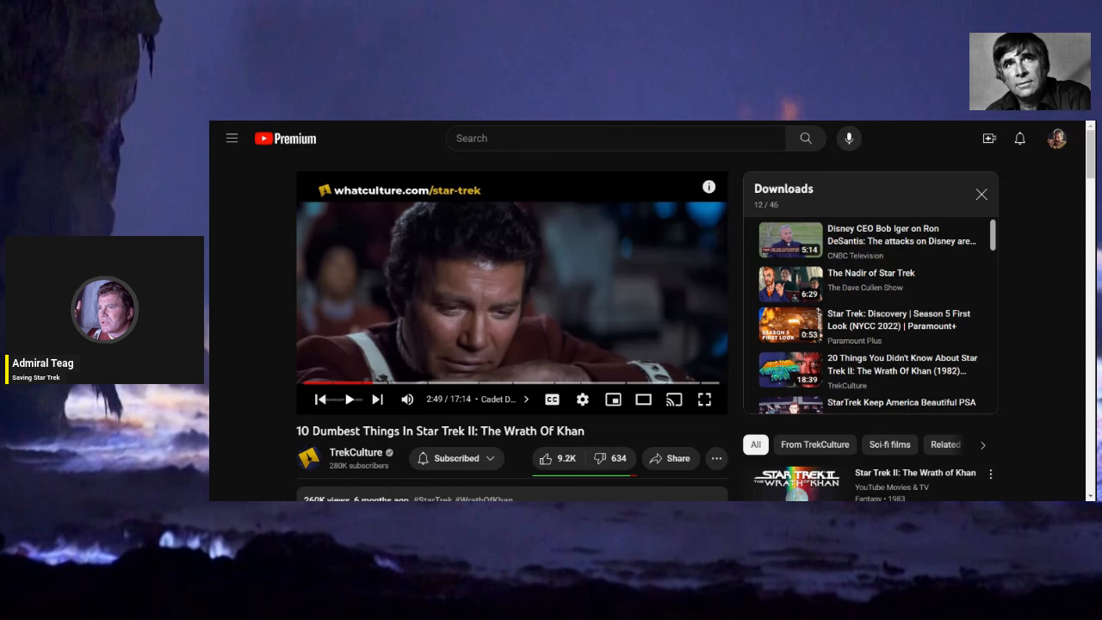
click(352, 400)
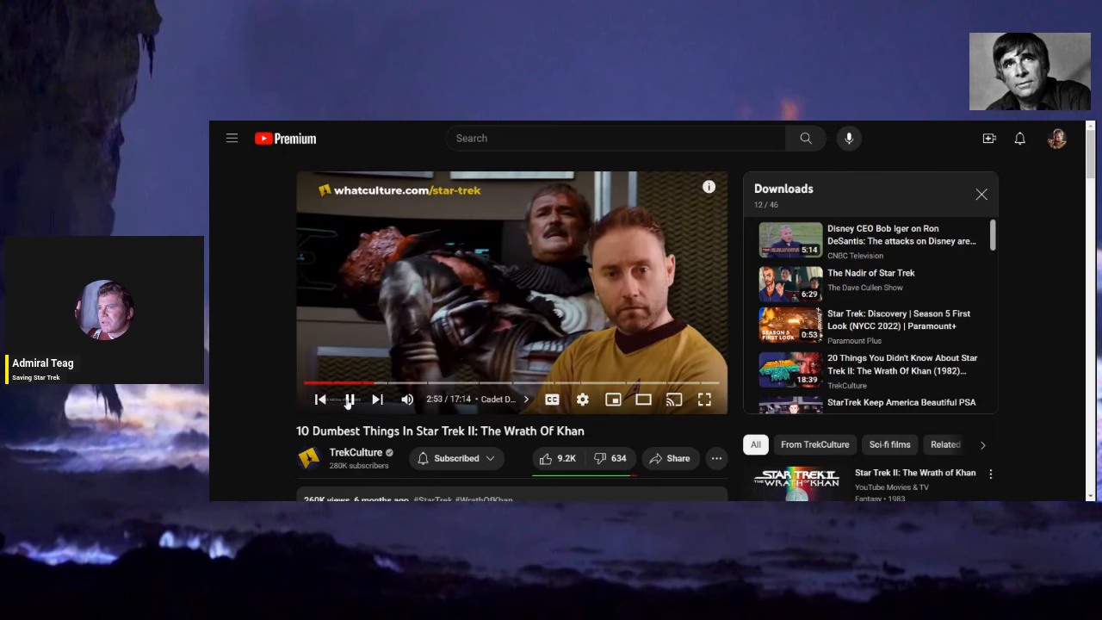
Glance at the description and comments while playing the video on to about 3:18.
scroll(down, 3)
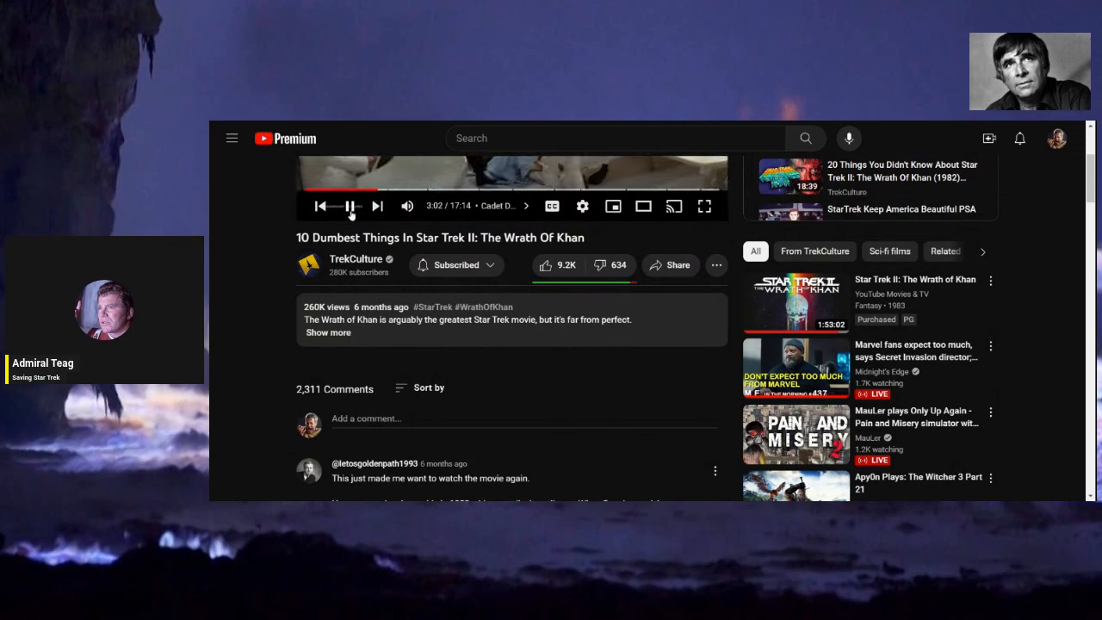
click(351, 206)
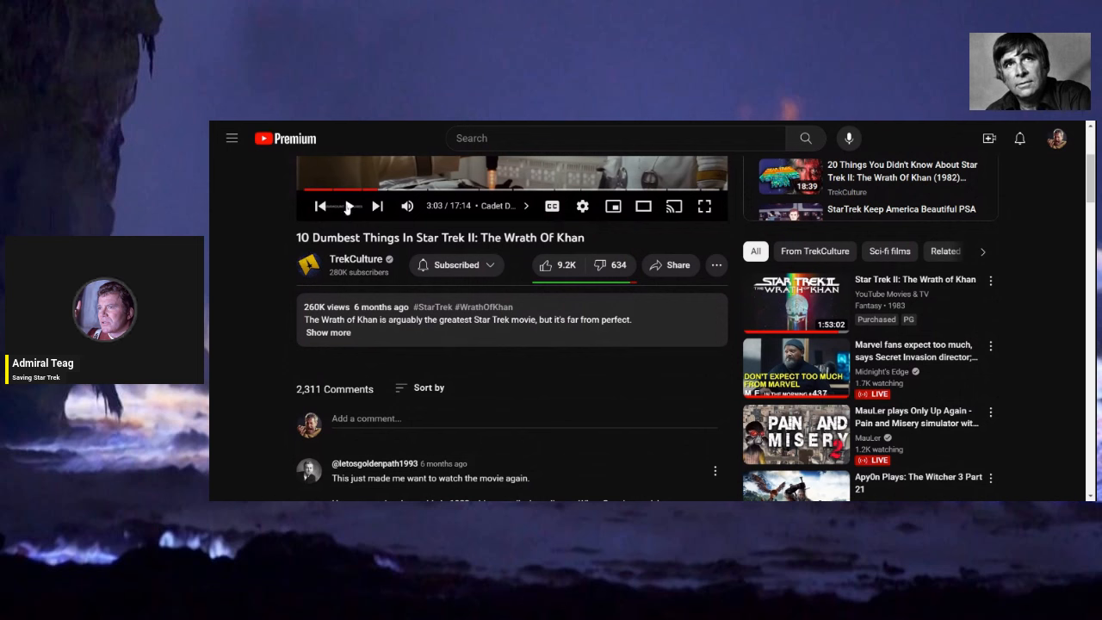
click(347, 207)
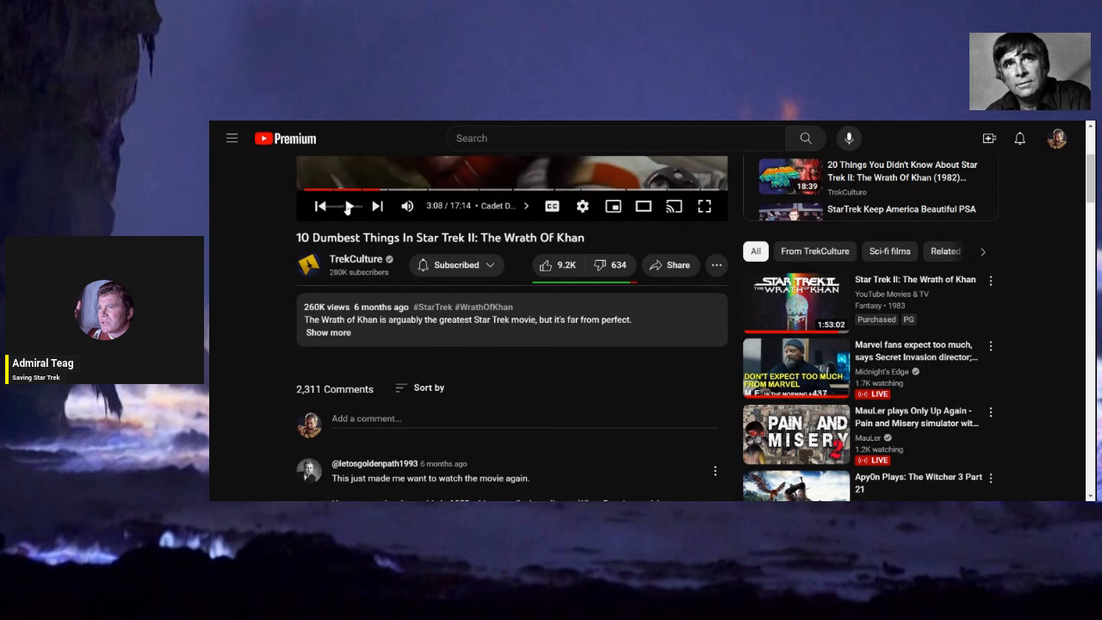
click(348, 206)
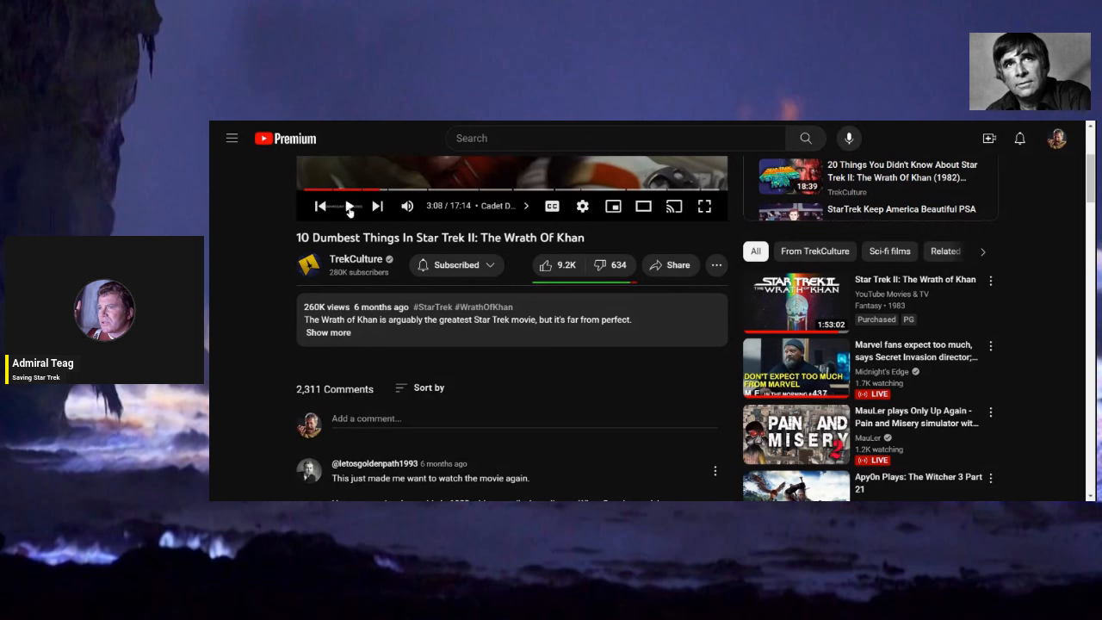
click(348, 207)
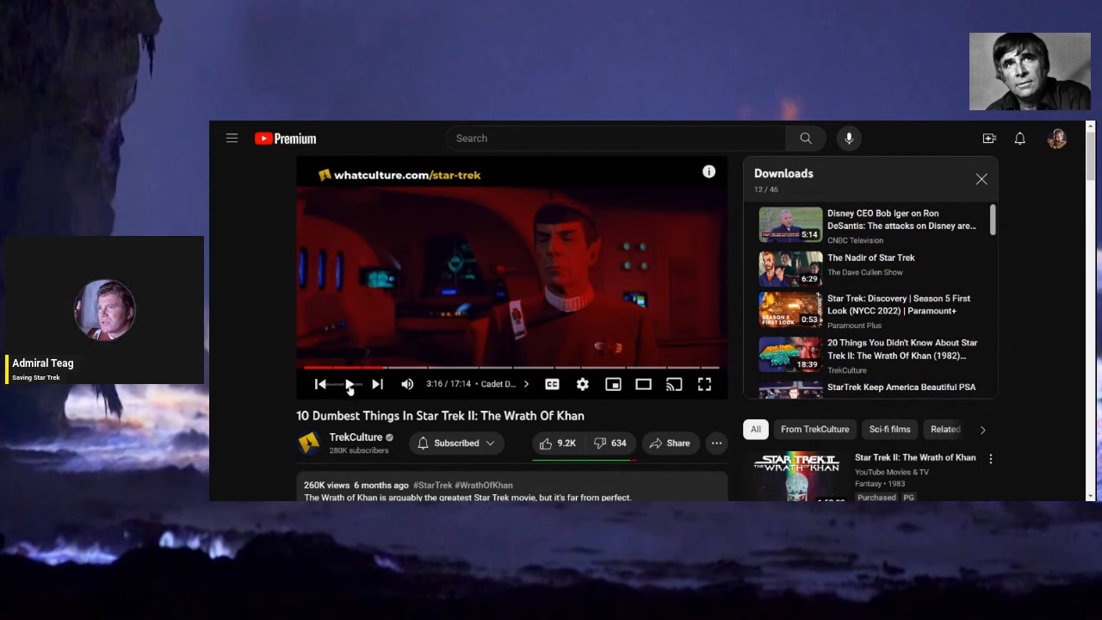
Scroll to the top comment and resume the video.
click(351, 384)
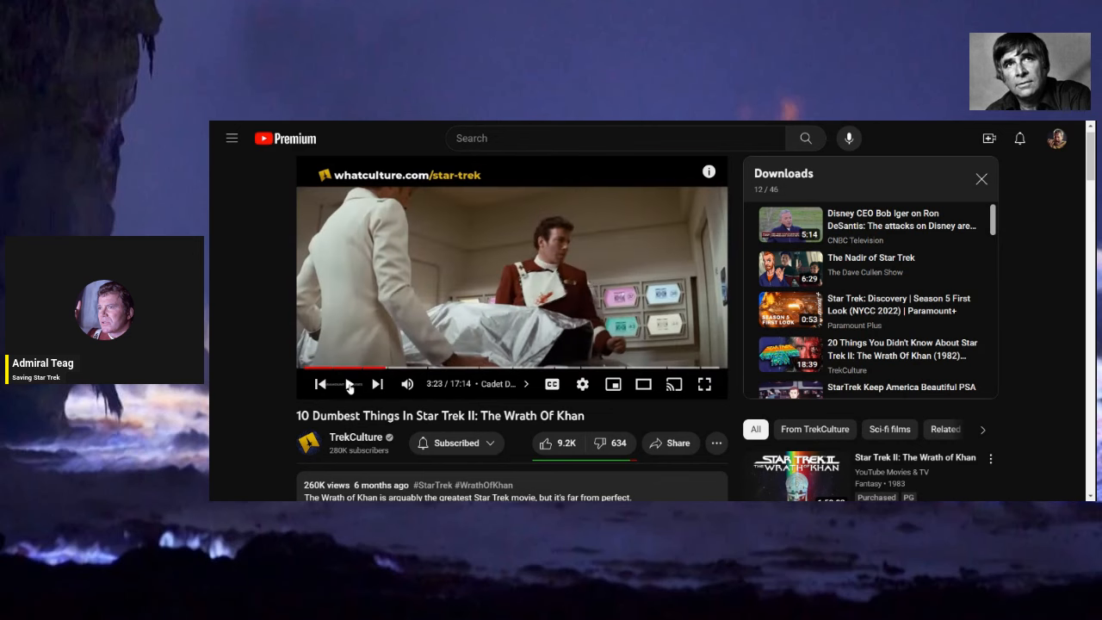
scroll(down, 3)
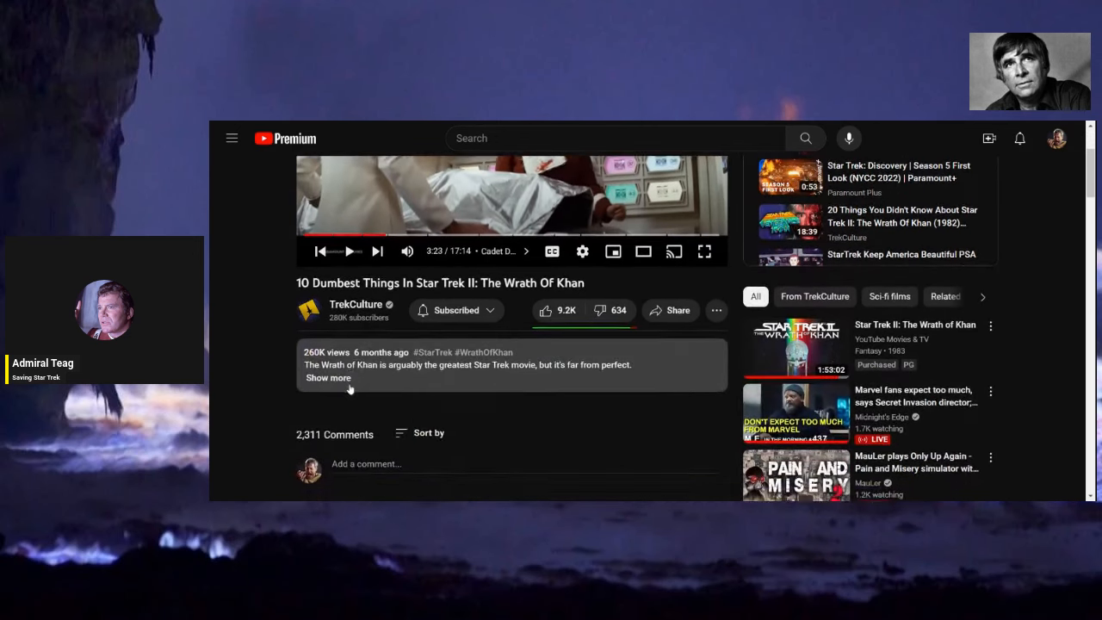
scroll(down, 3)
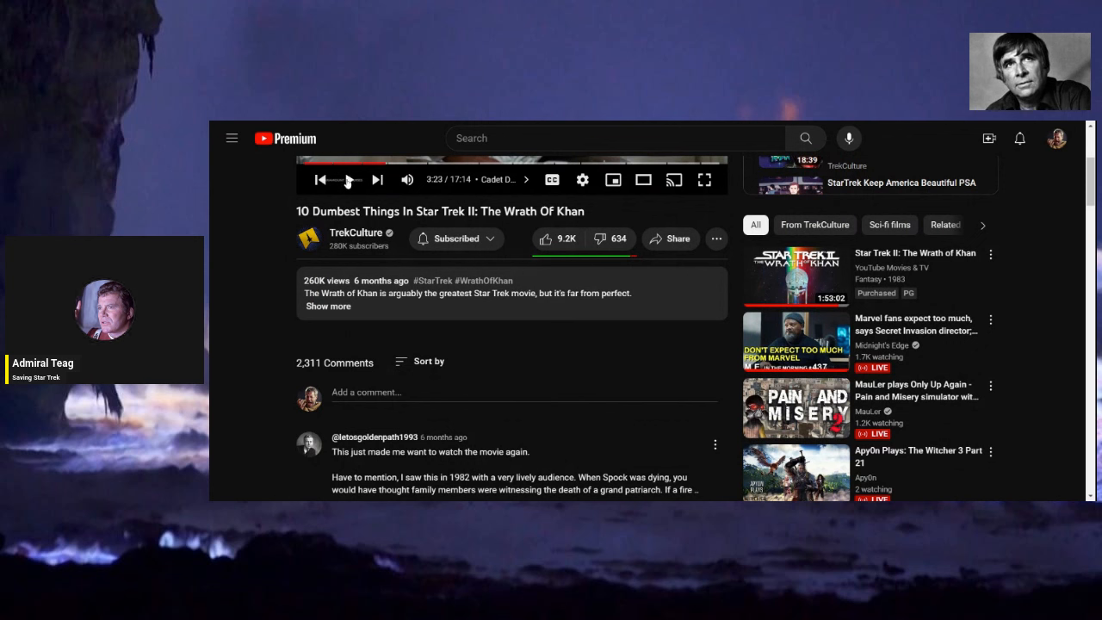
click(347, 179)
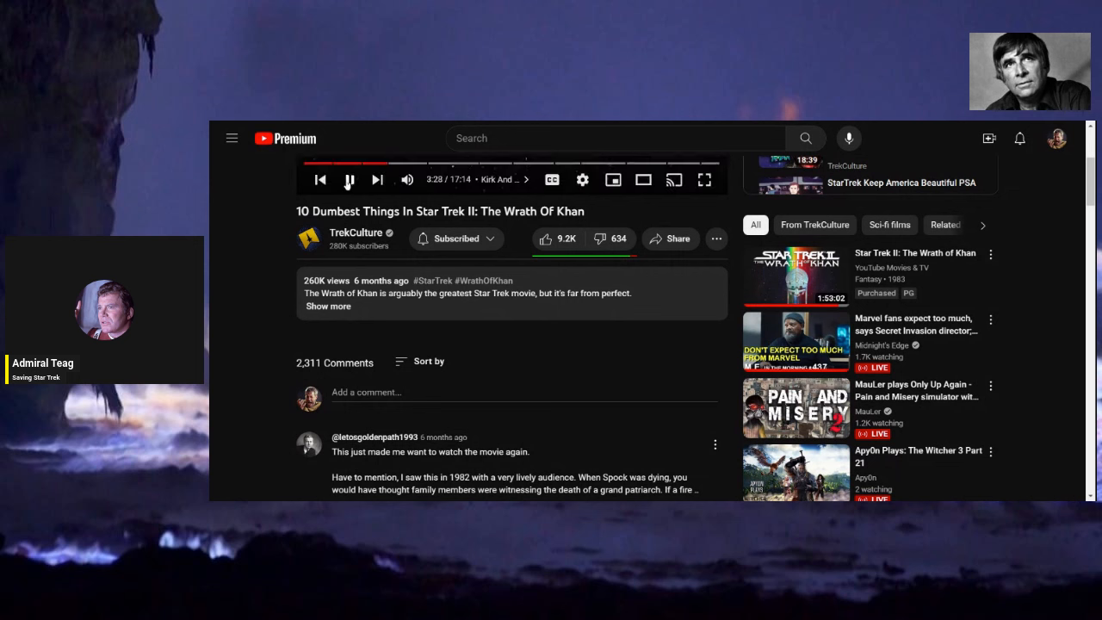
Play on to around 3:44, pause, and scroll back up to the player.
click(347, 180)
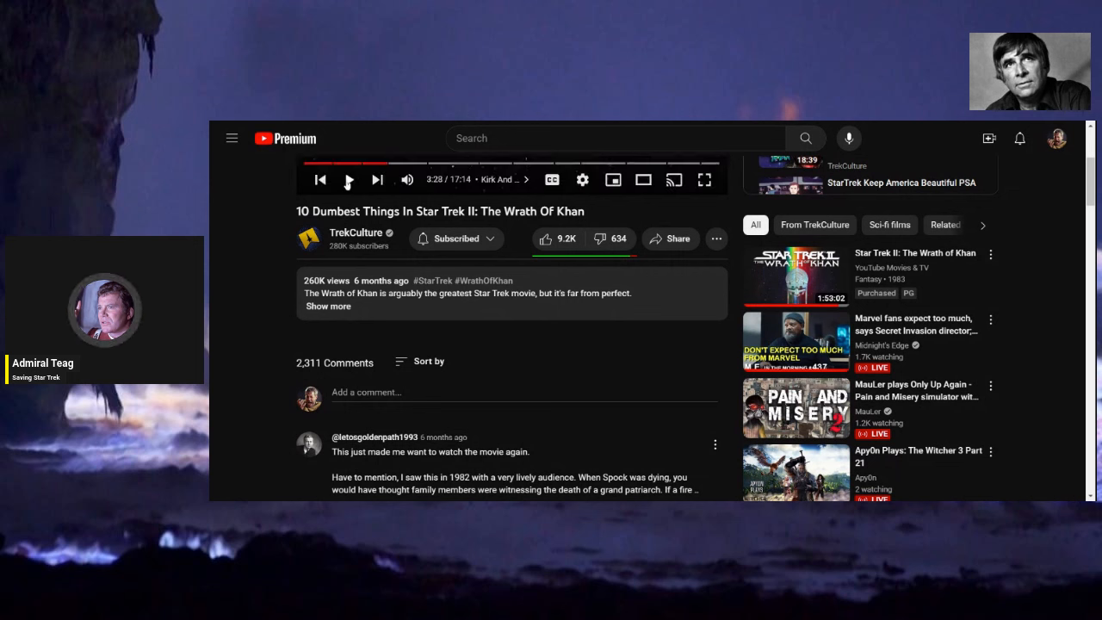
click(348, 179)
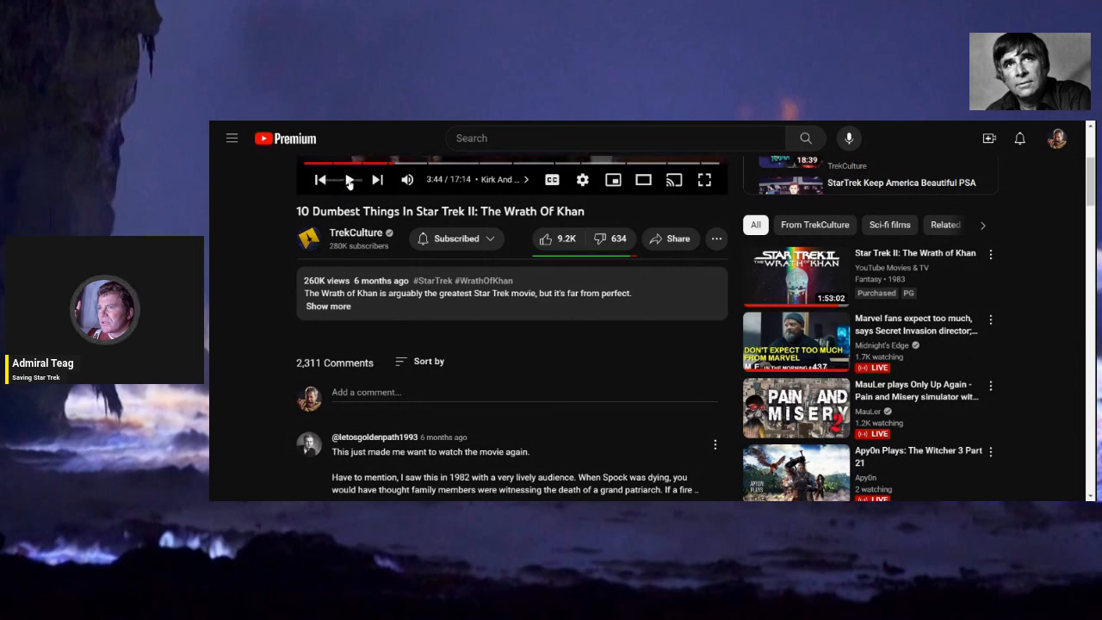
click(349, 179)
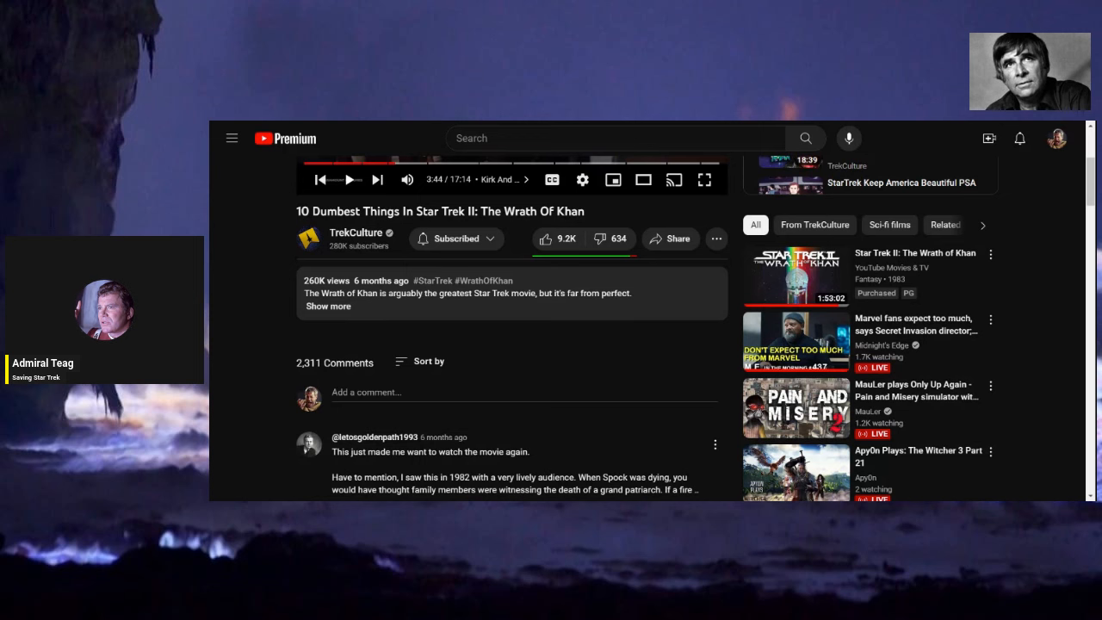
scroll(up, 3)
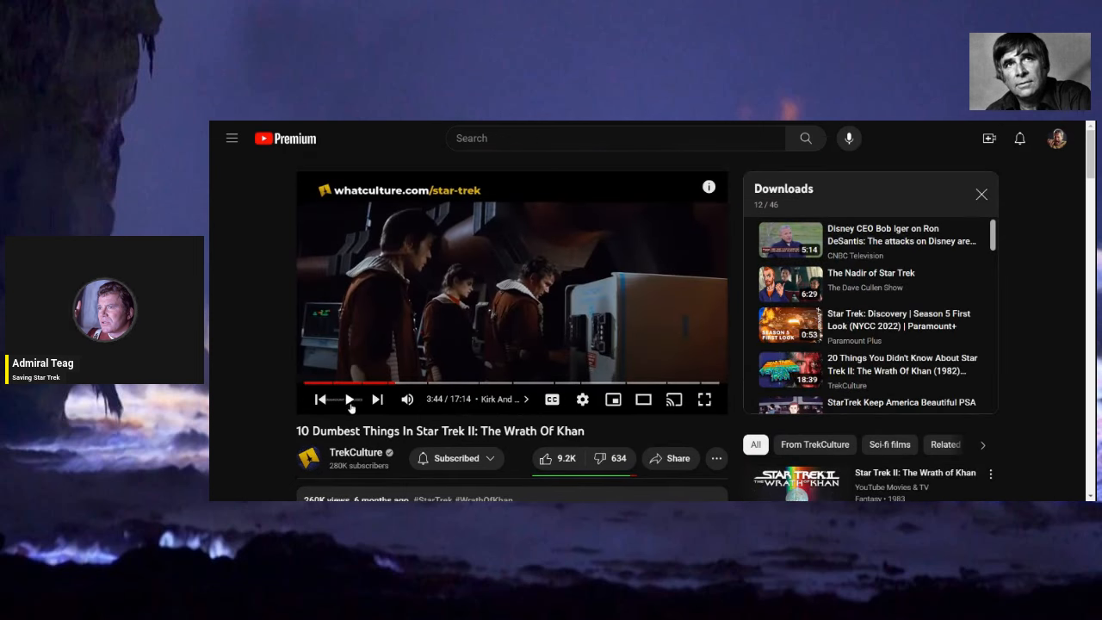
Resume playback and let the video run to about 4:12, glancing down the page.
click(352, 400)
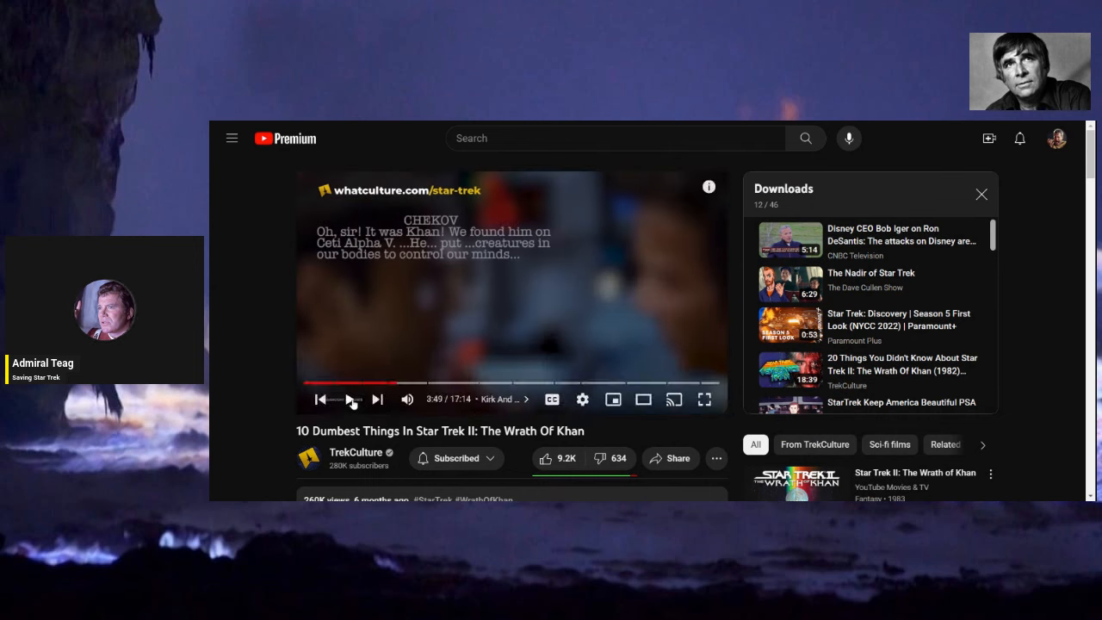
scroll(down, 3)
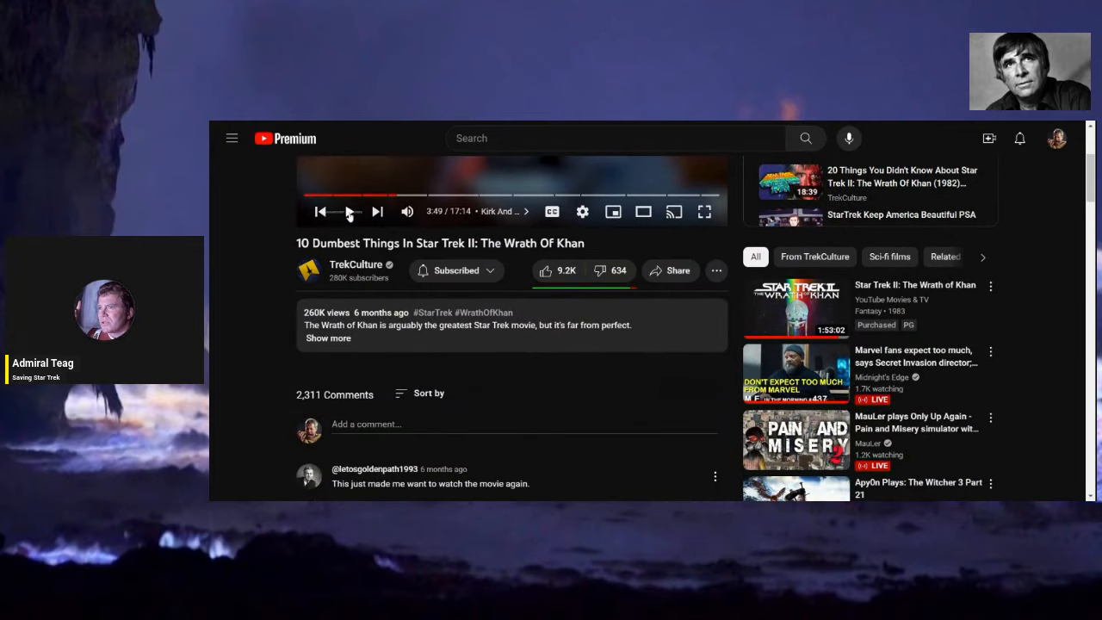
scroll(down, 3)
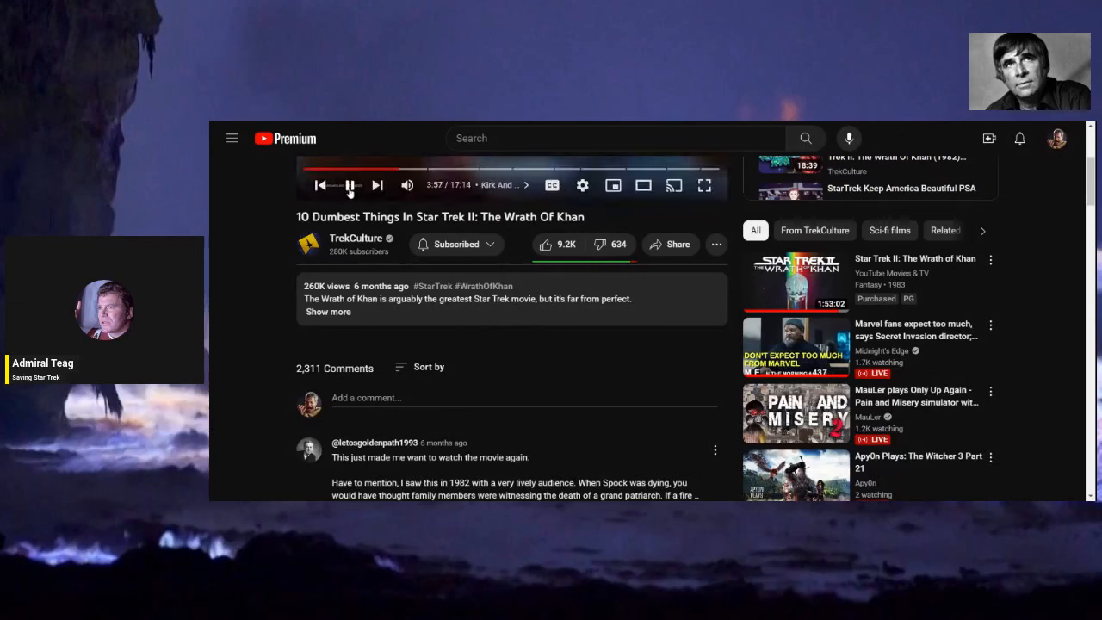
click(351, 186)
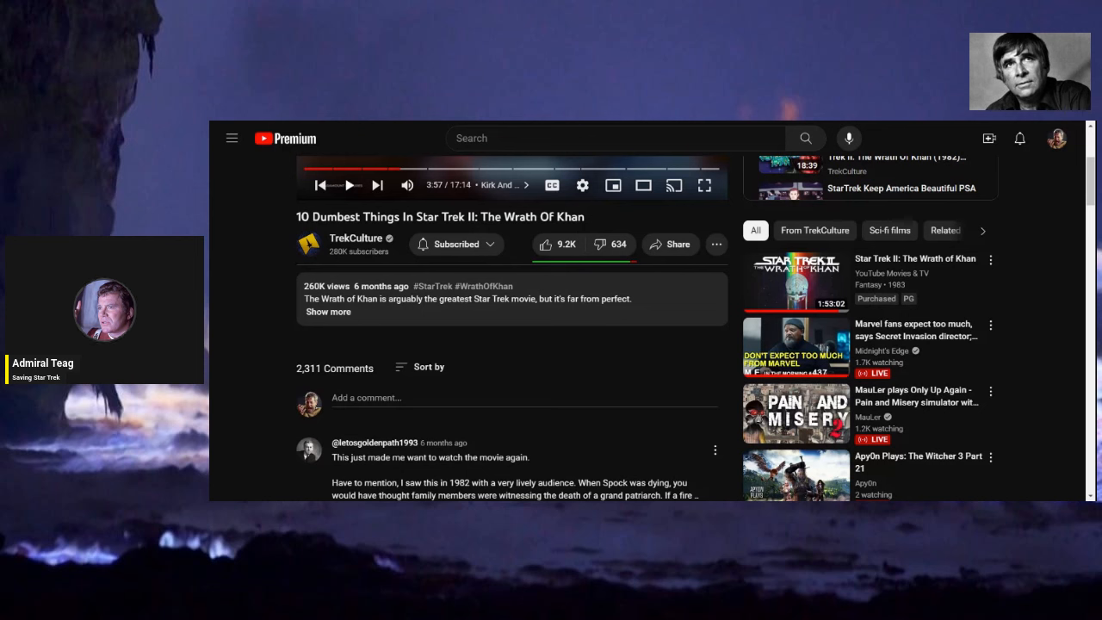
click(351, 184)
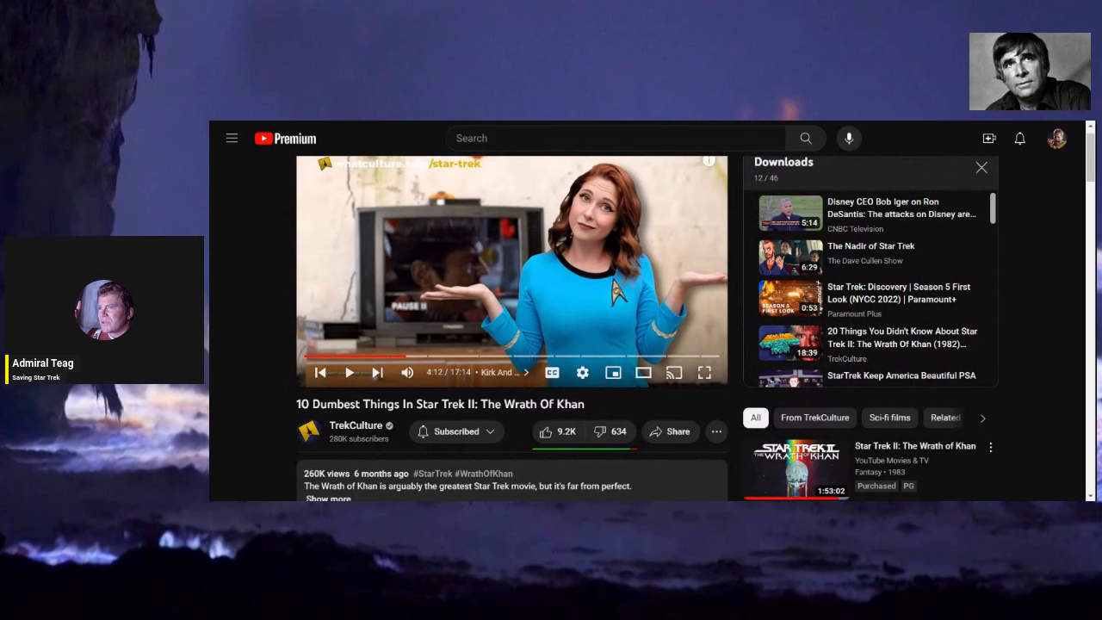
Scroll to the 2,311 comments and get the video playing again around 4:30.
scroll(down, 3)
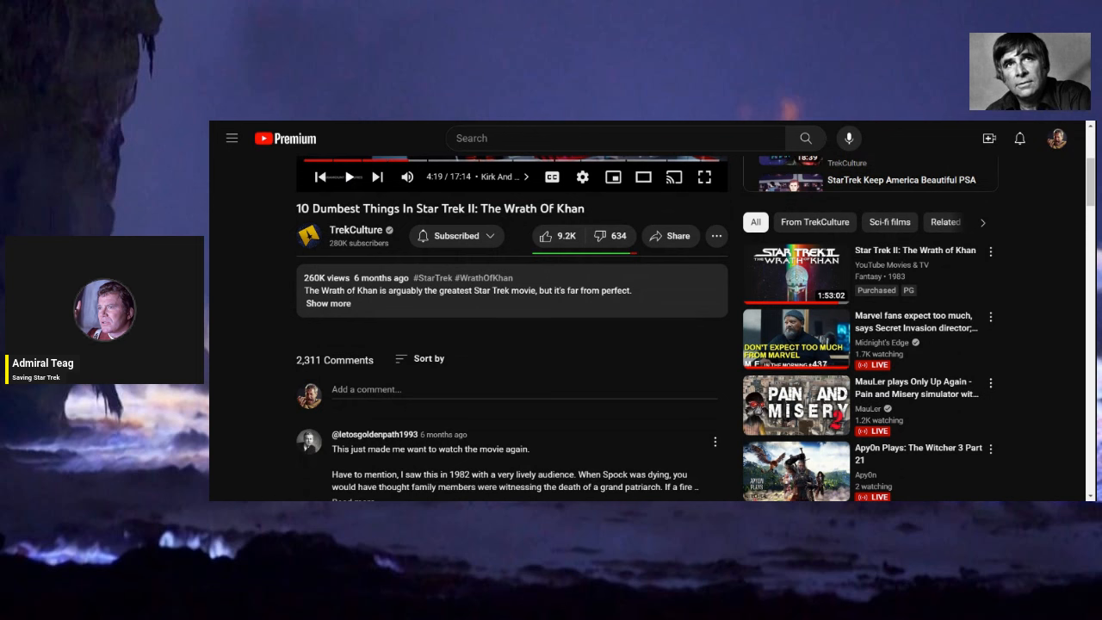
click(350, 176)
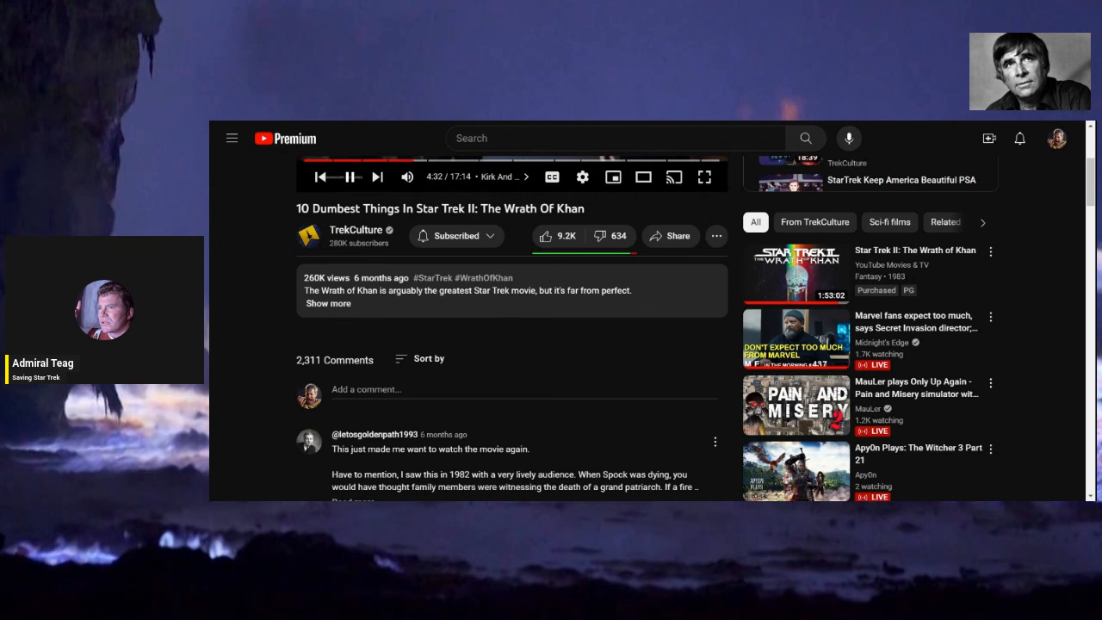
click(351, 175)
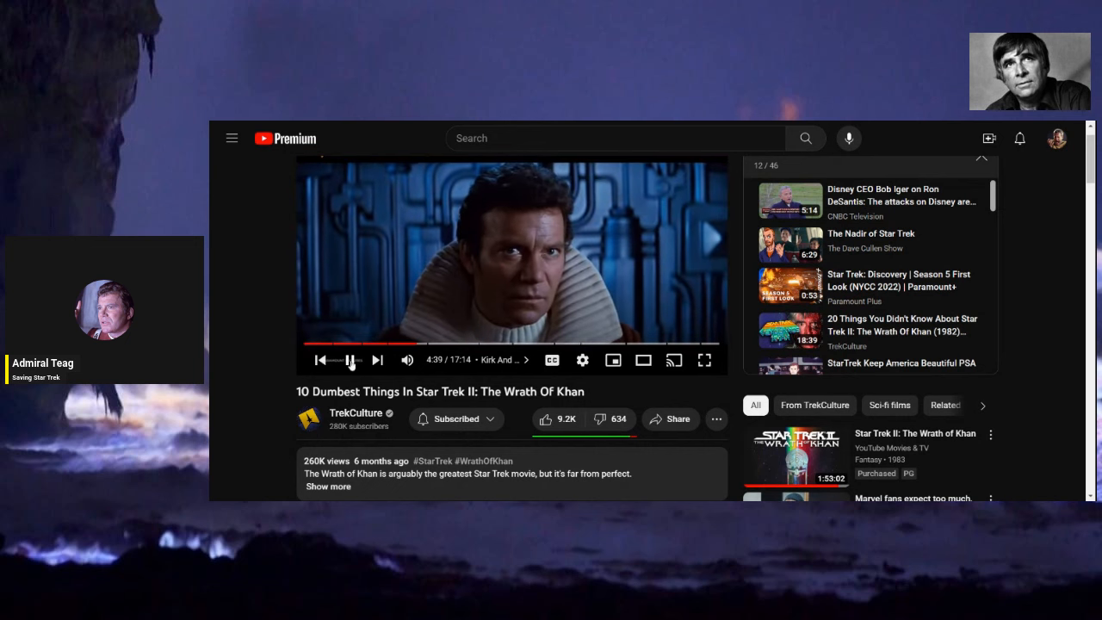
Pause and resume until the '7. The Inferior Superior Intellect' card appears around 5:07.
scroll(down, 3)
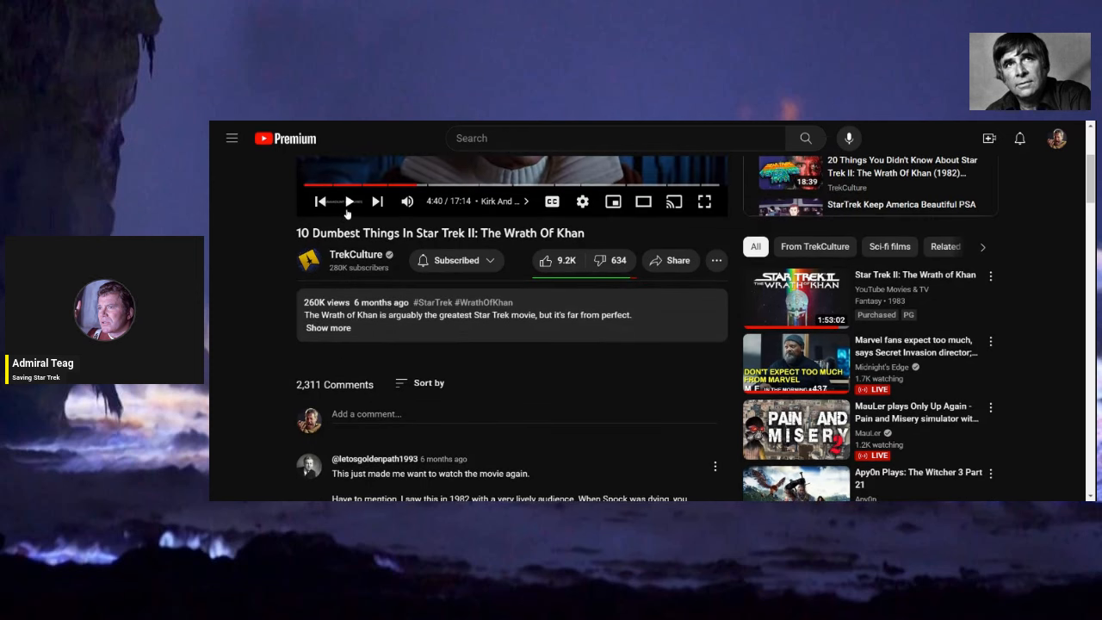
mouse_move(251, 238)
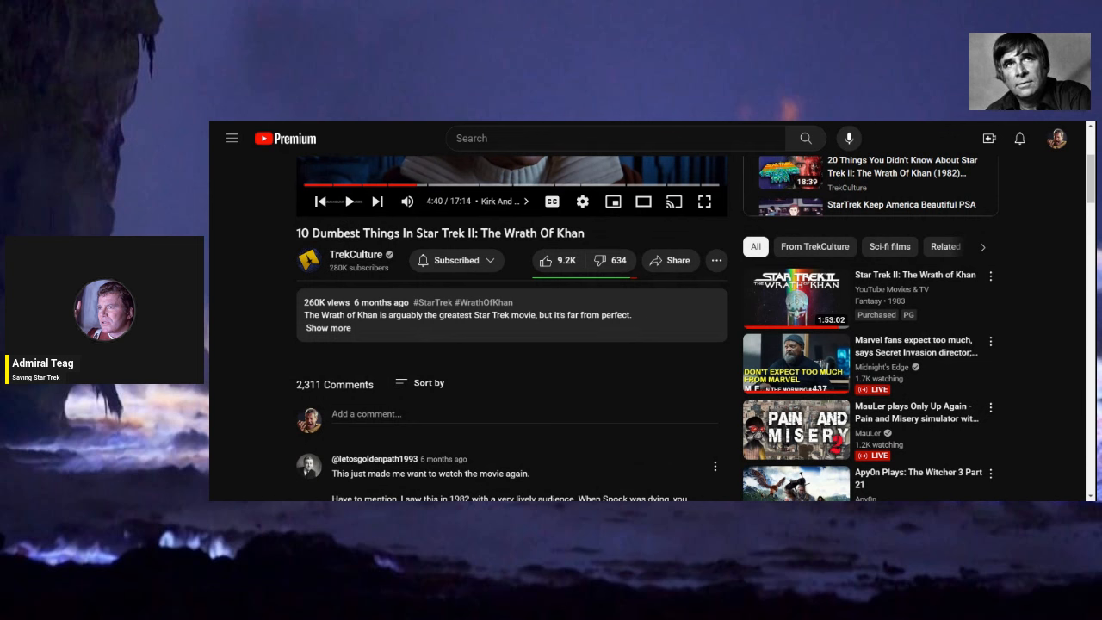
mouse_move(275, 241)
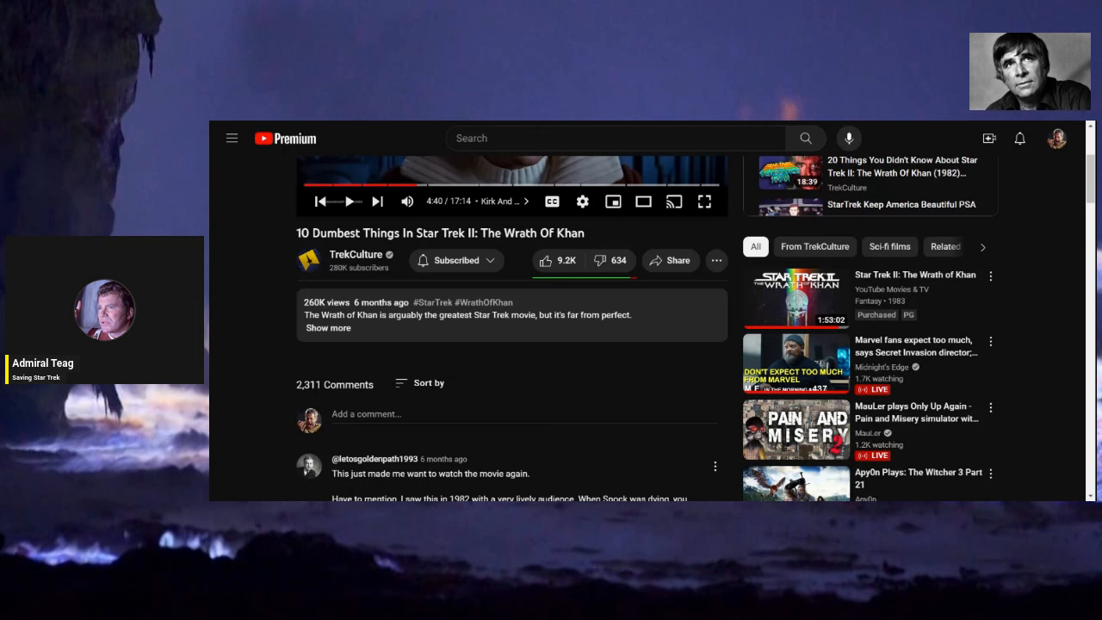
mouse_move(342, 207)
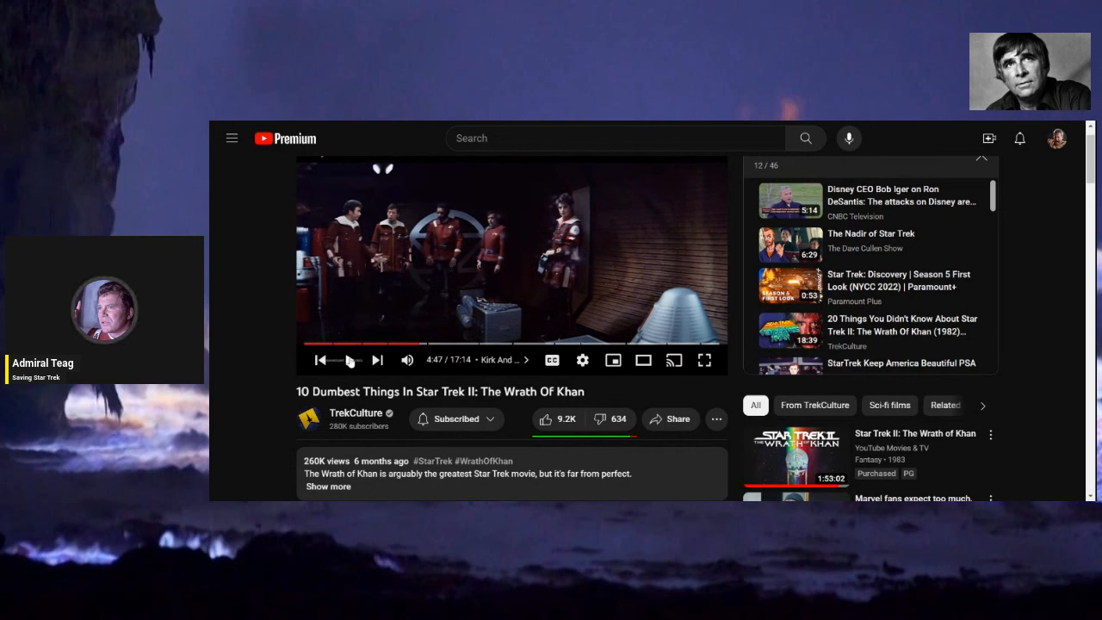
click(350, 360)
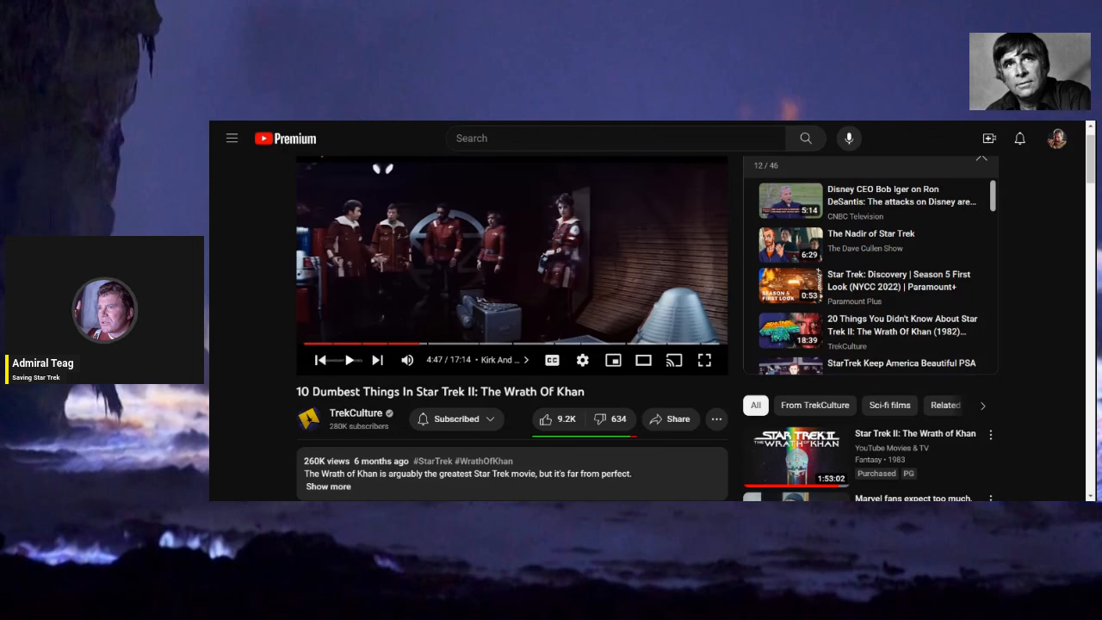
mouse_move(317, 360)
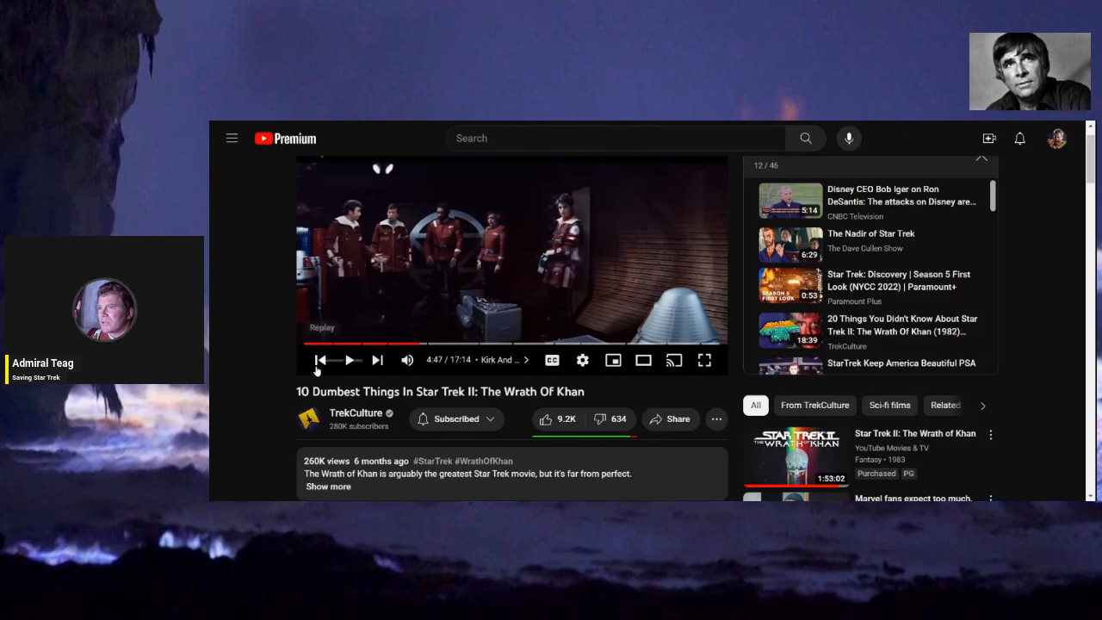
click(350, 360)
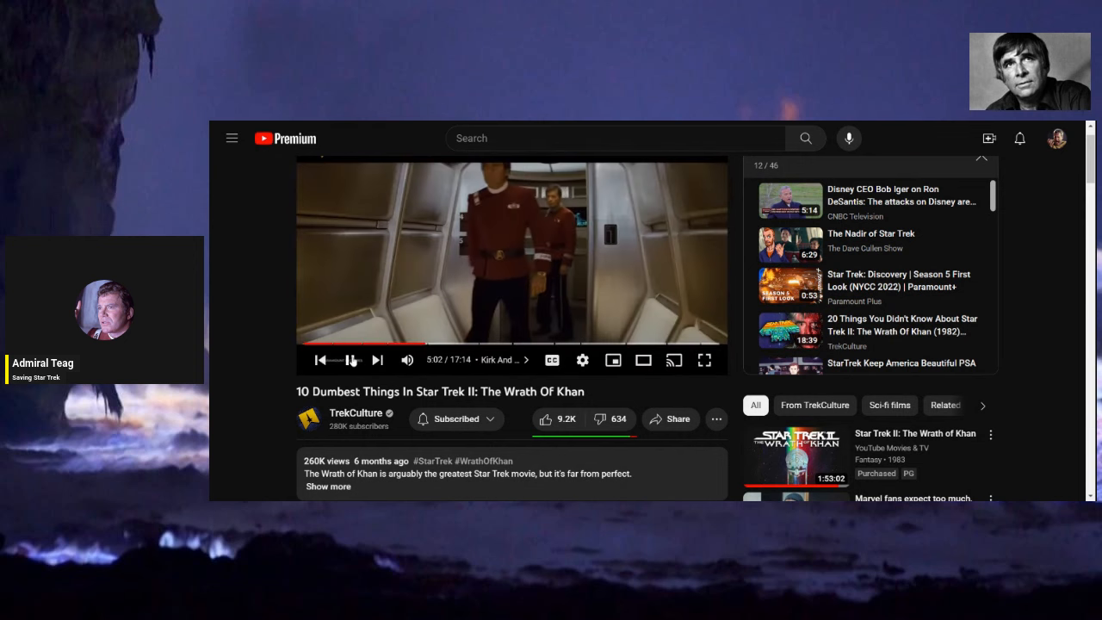
click(351, 360)
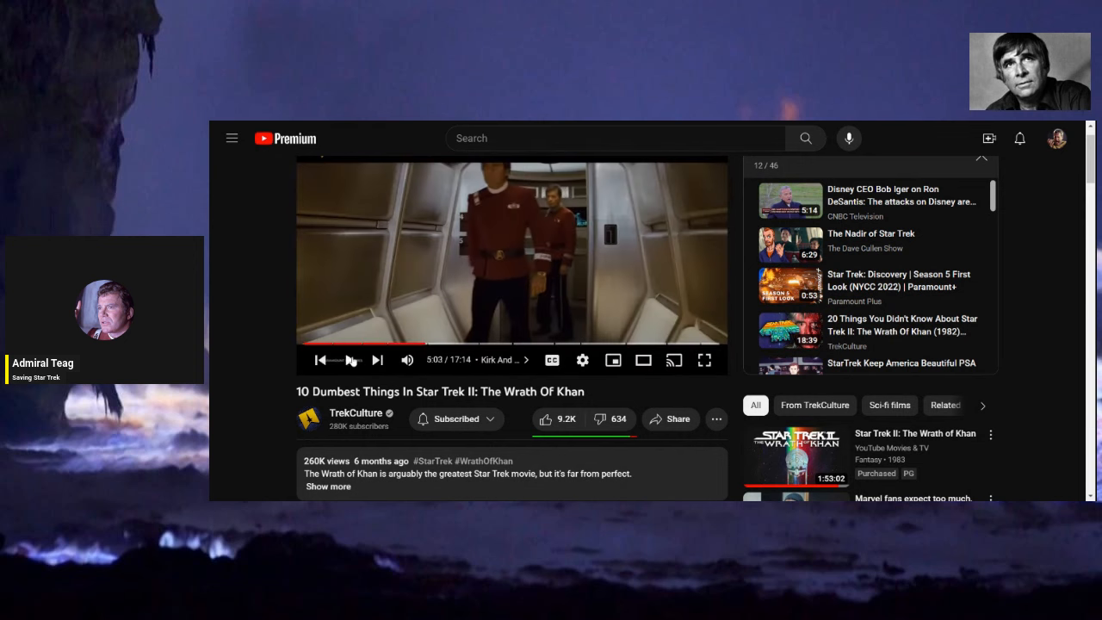
click(350, 360)
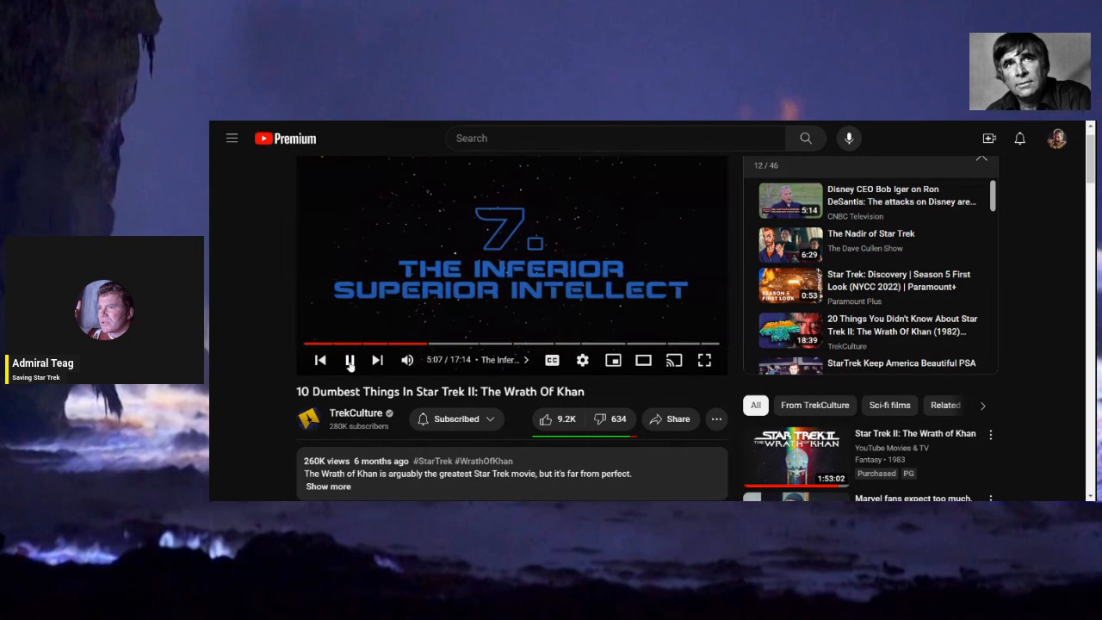
Linger on entry seven's title card with Khan's quote, then resume playback.
click(350, 360)
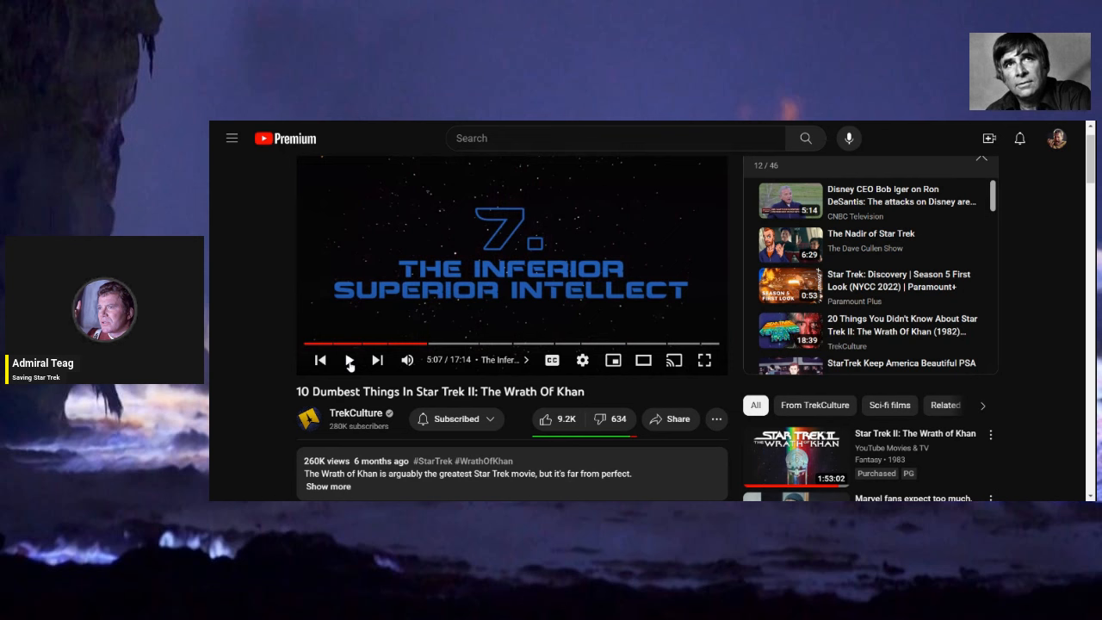
click(350, 360)
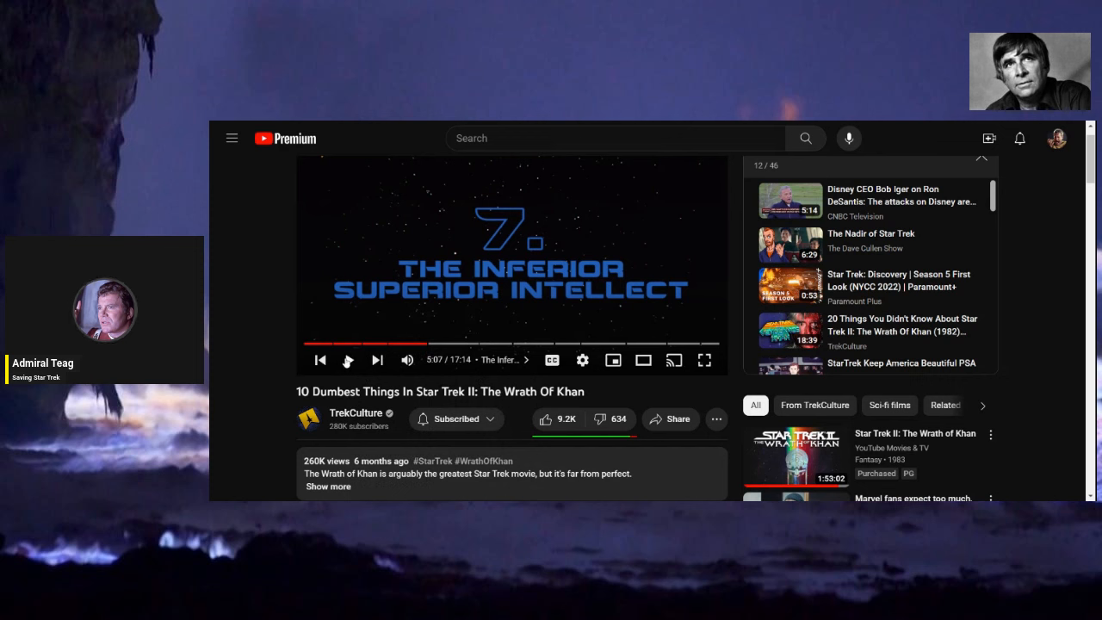
click(348, 360)
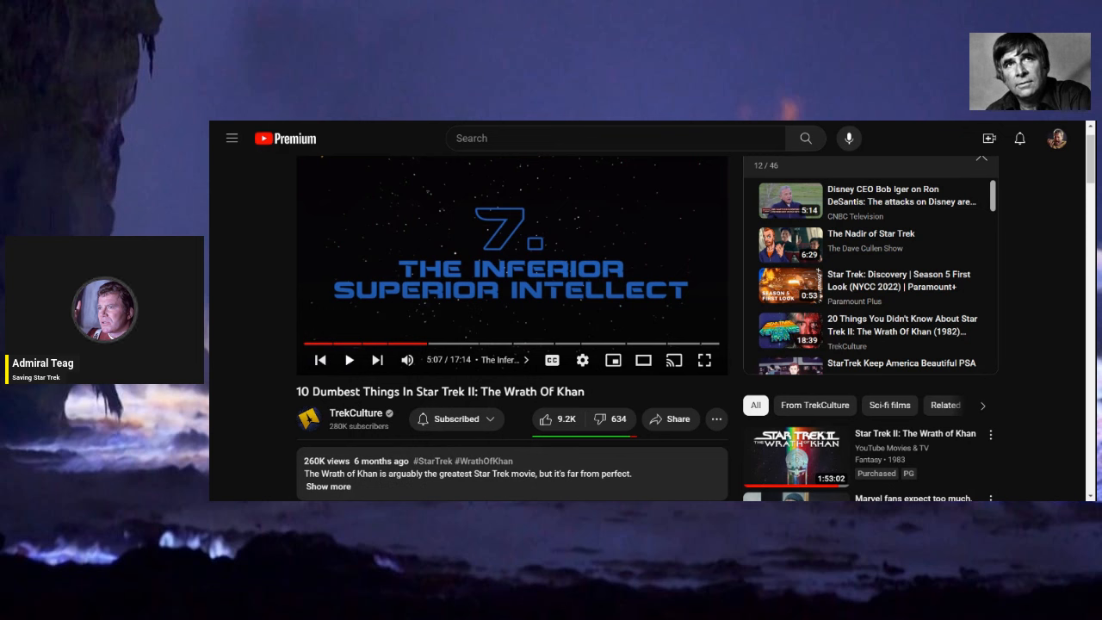
mouse_move(241, 389)
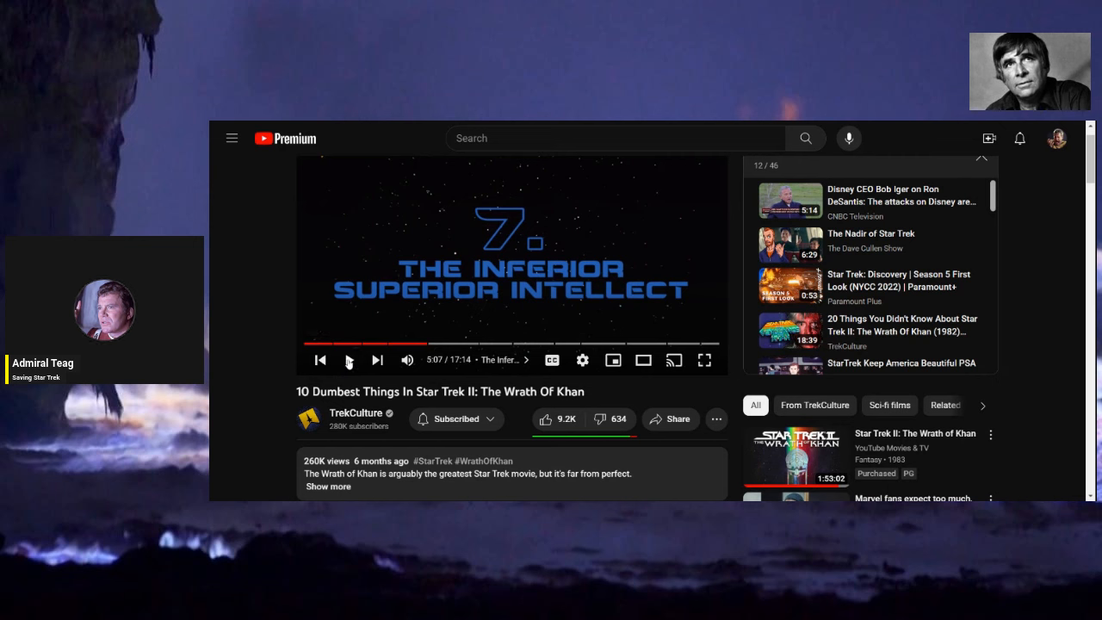
click(348, 359)
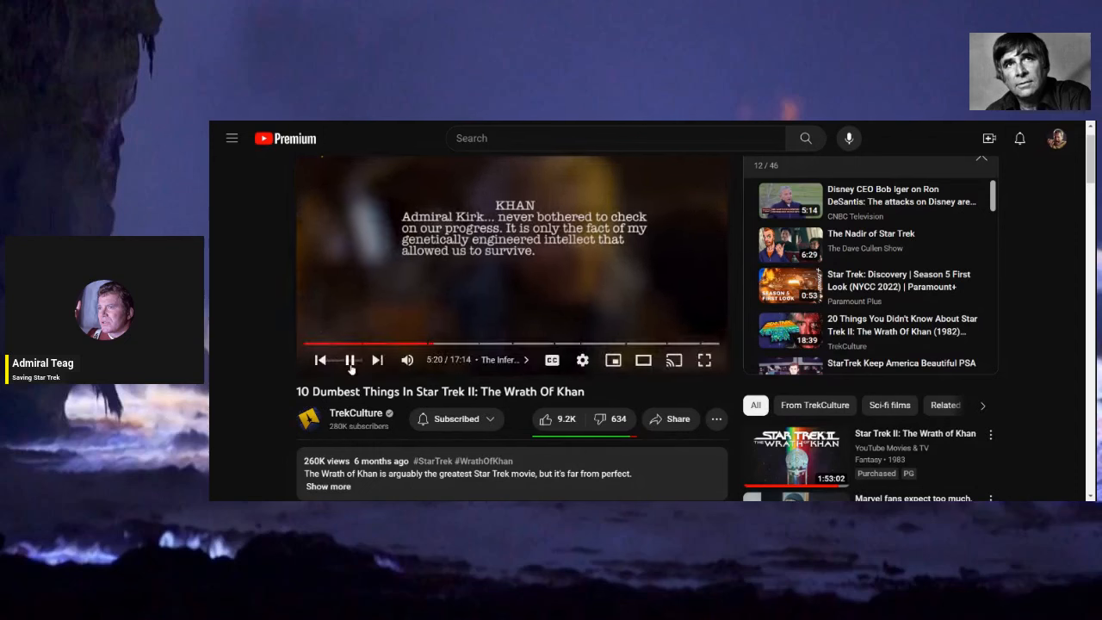
scroll(down, 3)
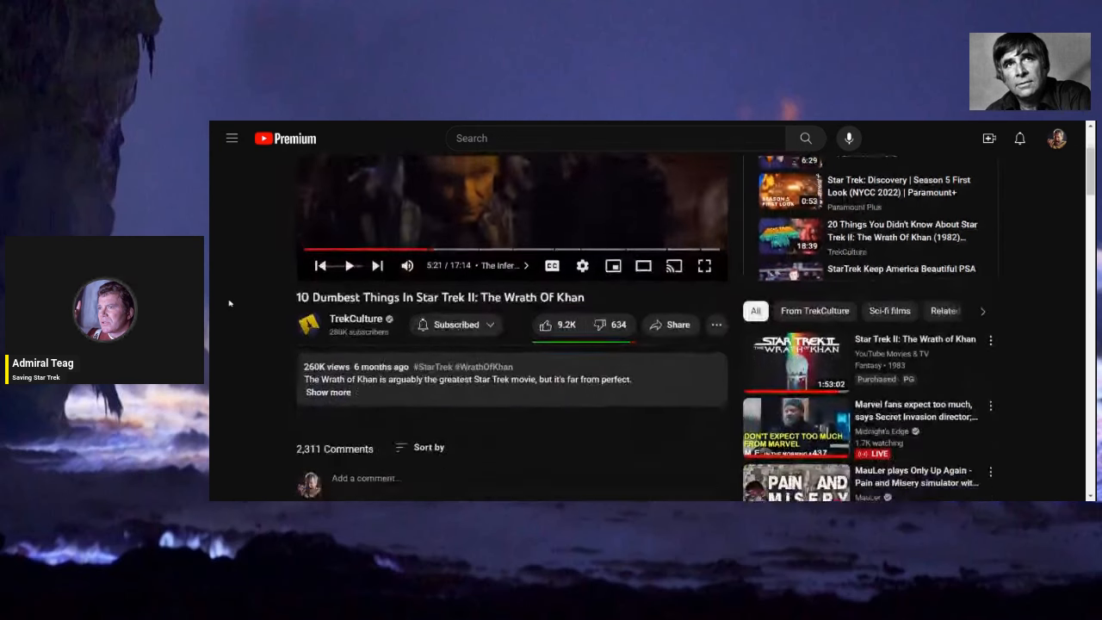
Play on in short bursts and leave the video paused at about 5:40 on the starfield shot.
click(350, 265)
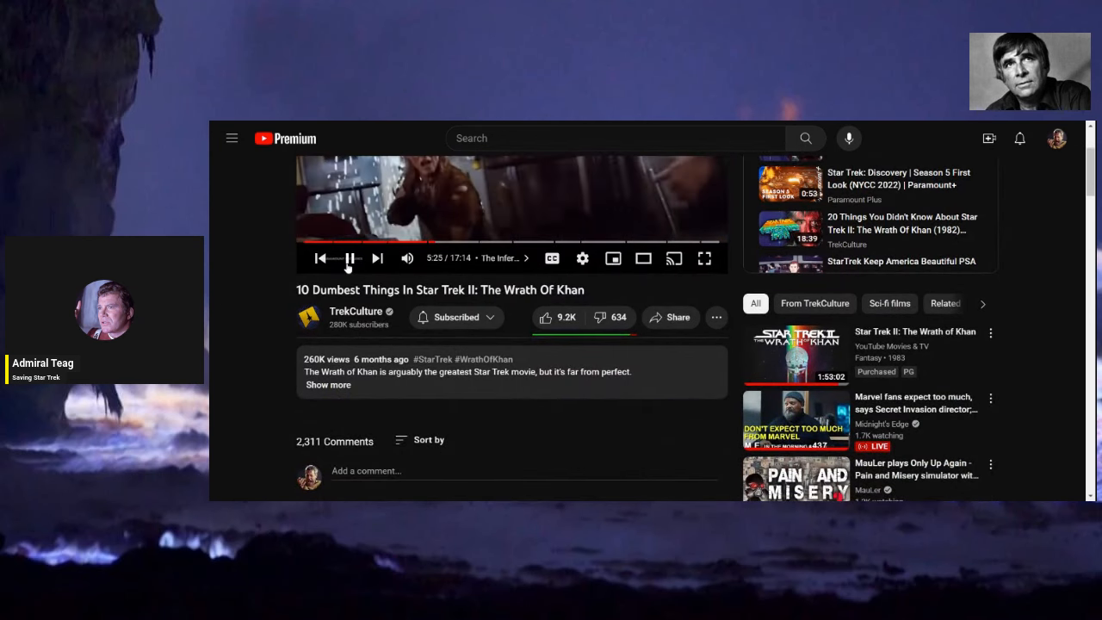
click(349, 258)
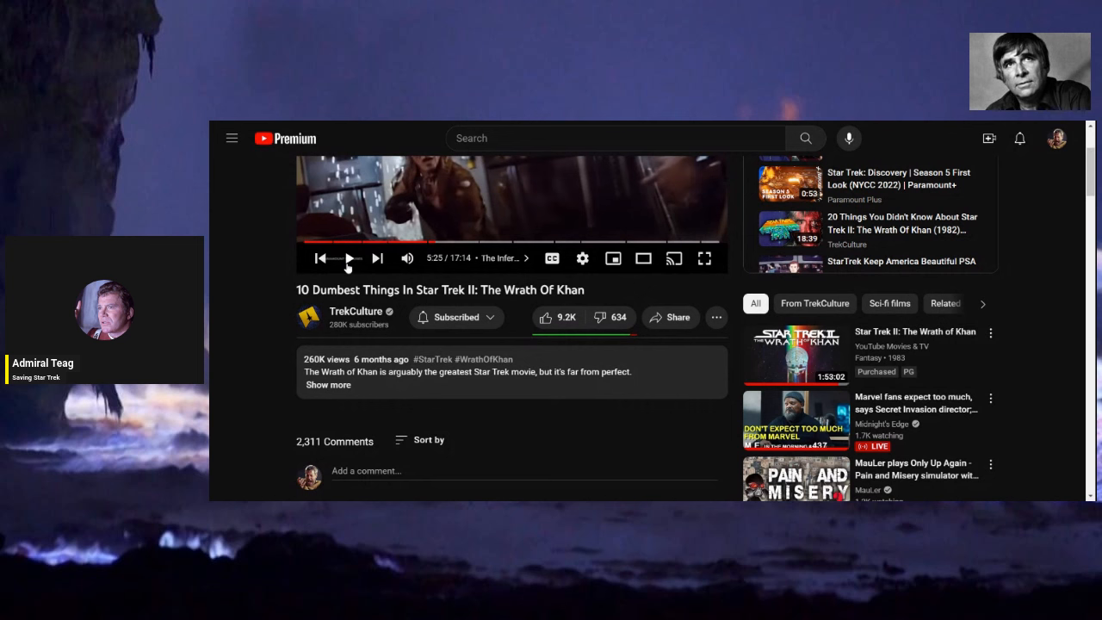
click(350, 258)
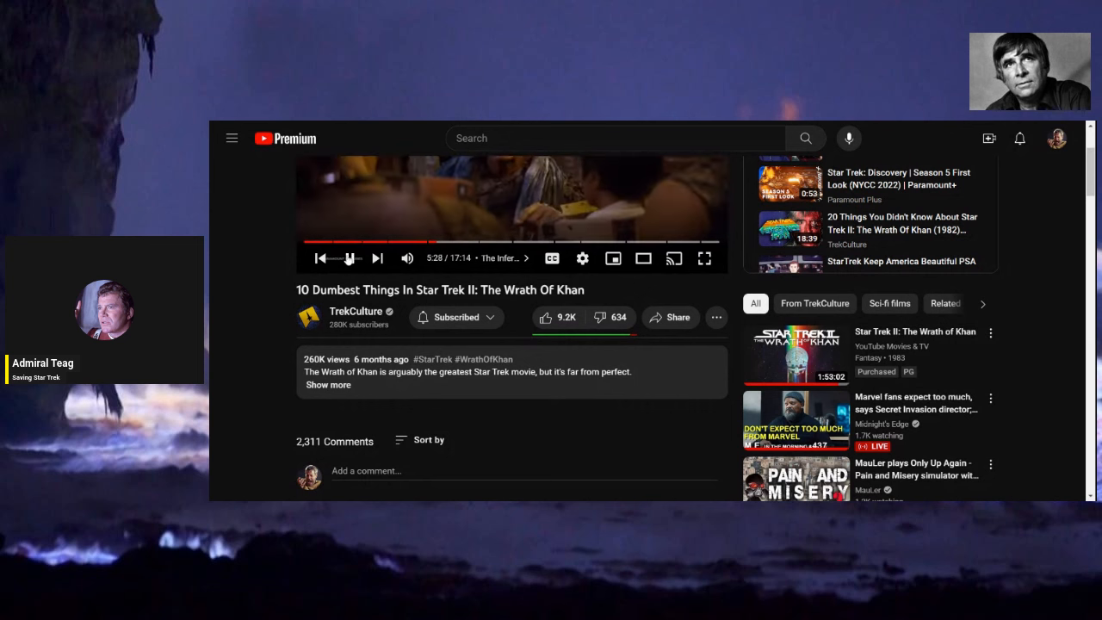
click(349, 258)
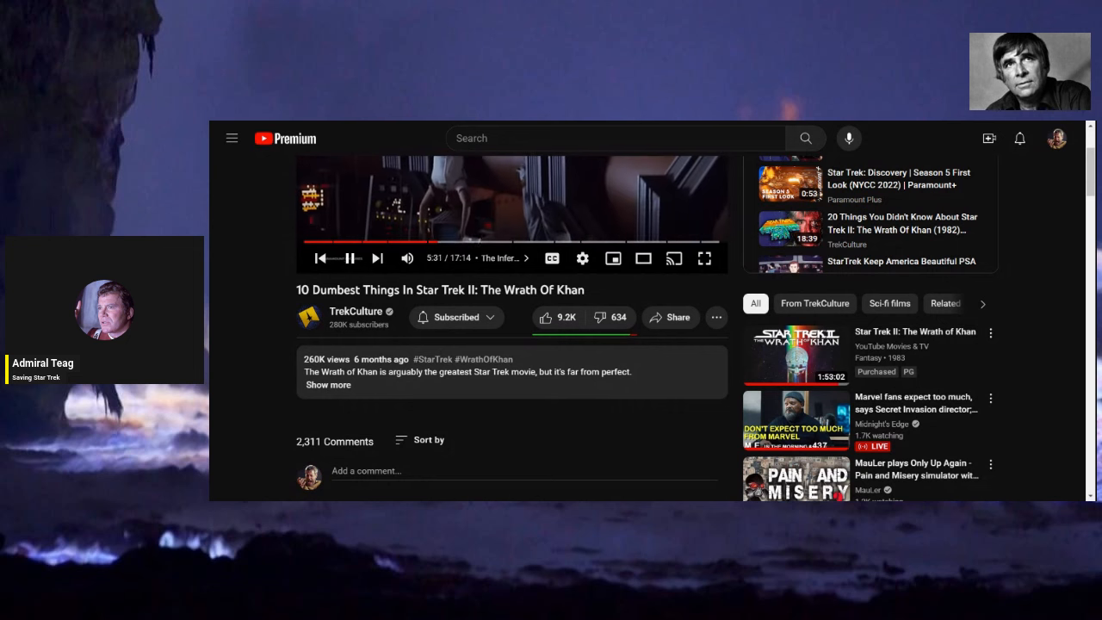
scroll(down, 3)
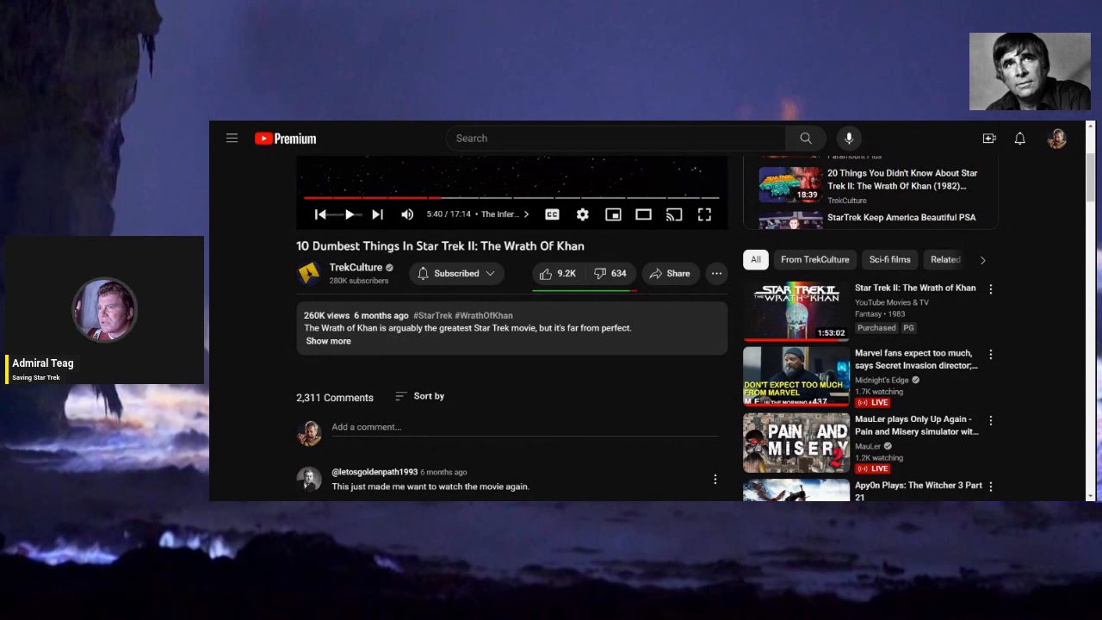
Resume entry seven and pause again at about 6:18, just past the six-minute mark.
click(352, 213)
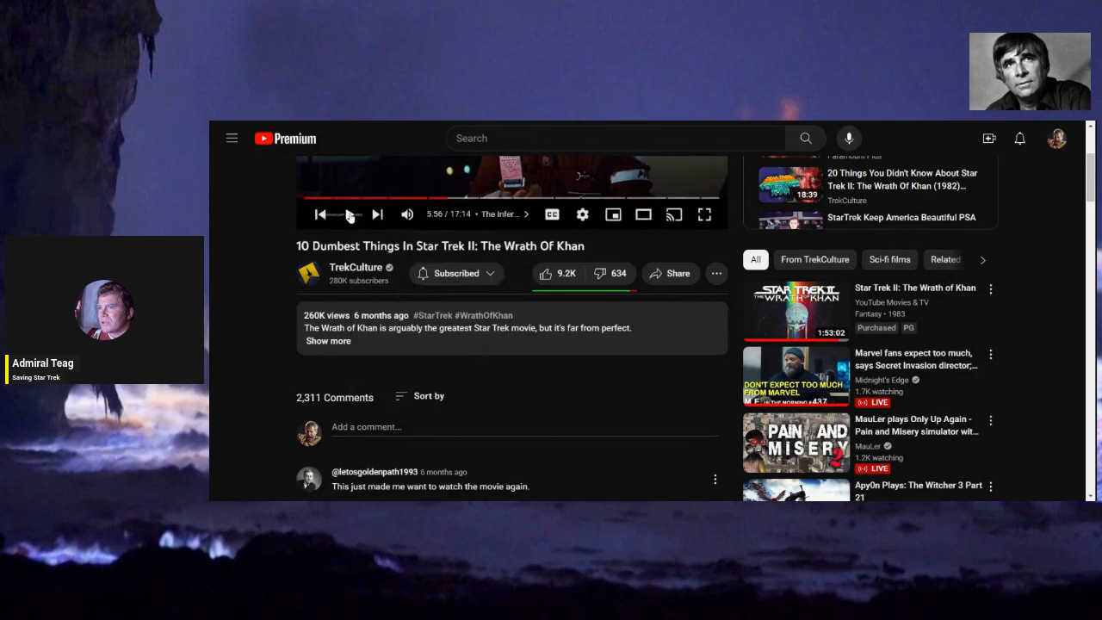
click(352, 213)
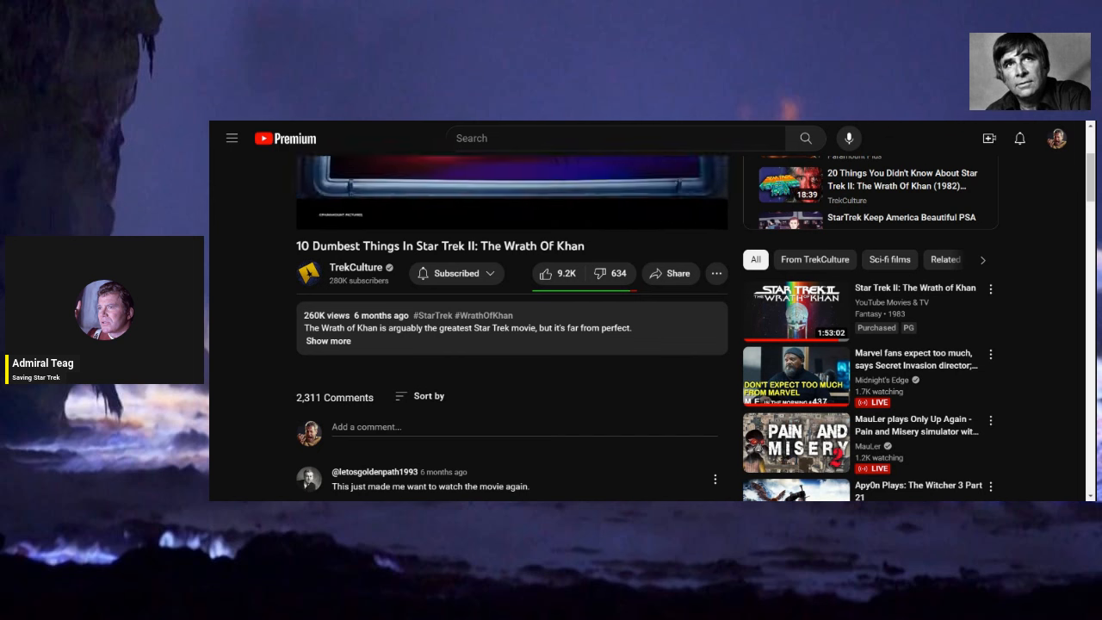
mouse_move(348, 214)
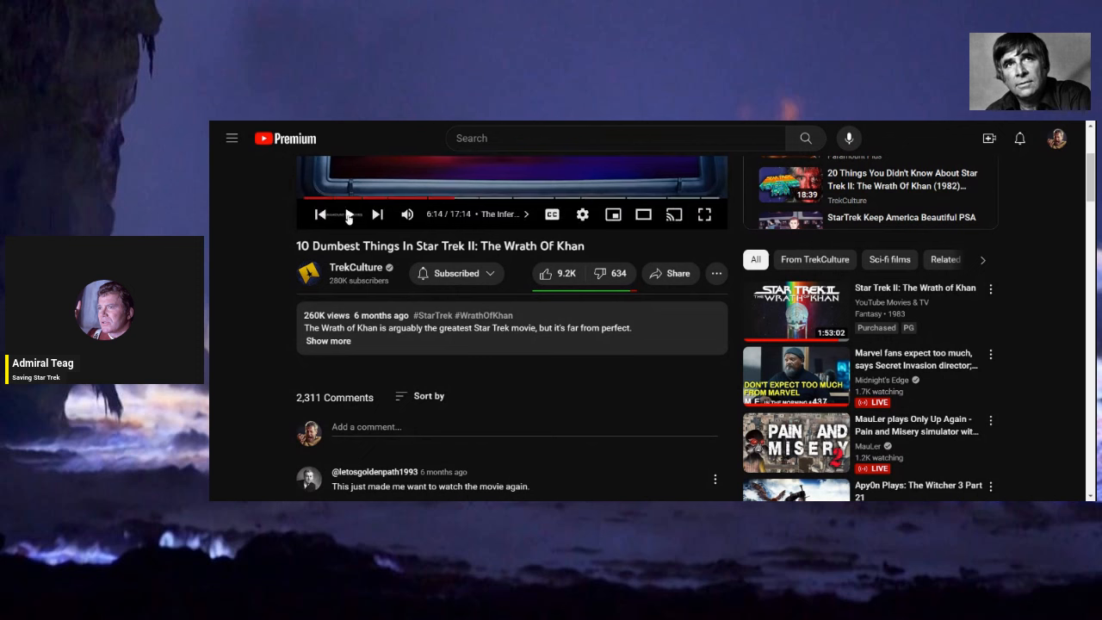
click(349, 213)
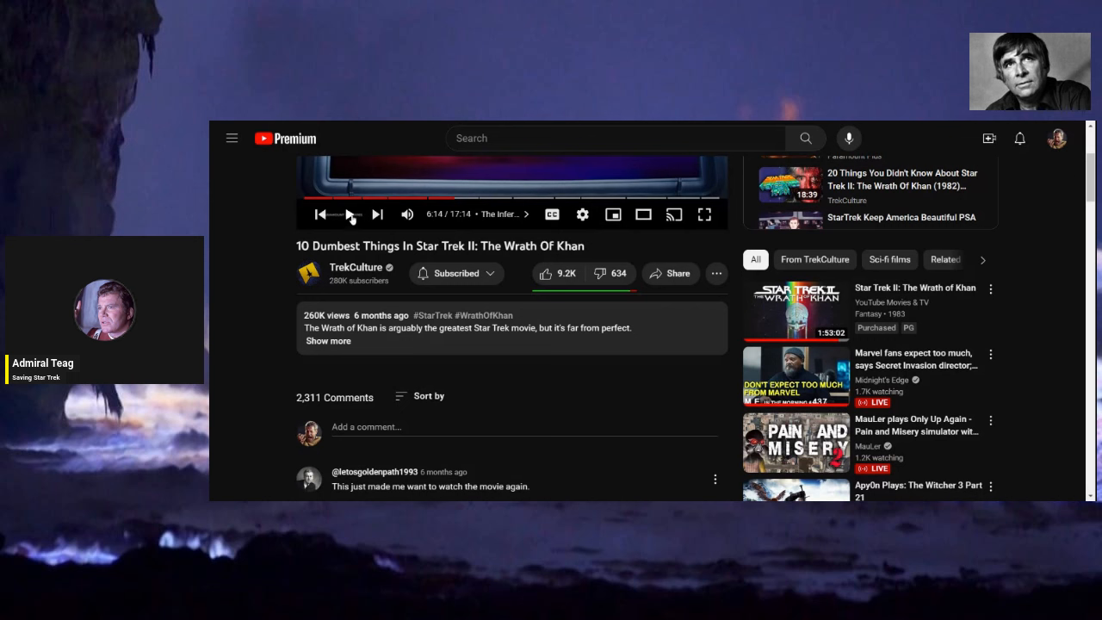
mouse_move(217, 243)
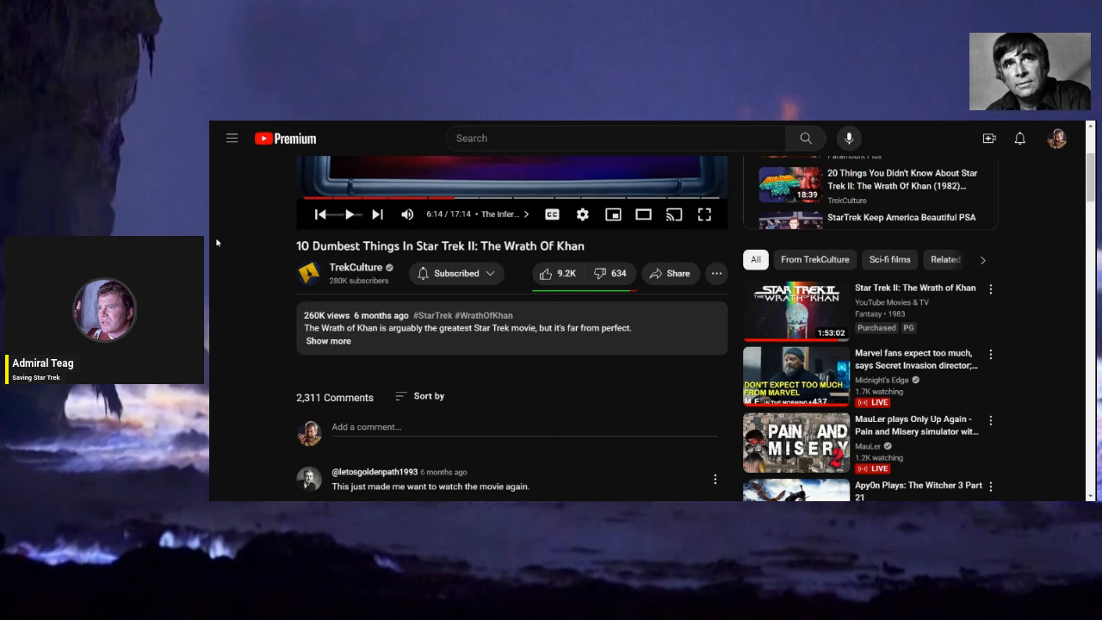
mouse_move(271, 269)
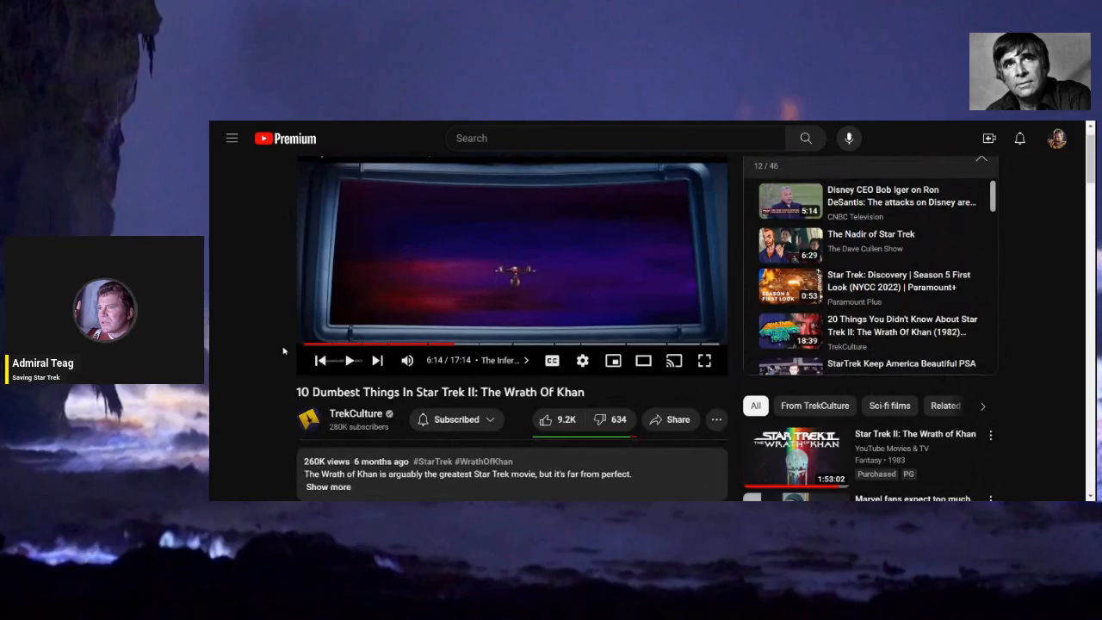
mouse_move(238, 352)
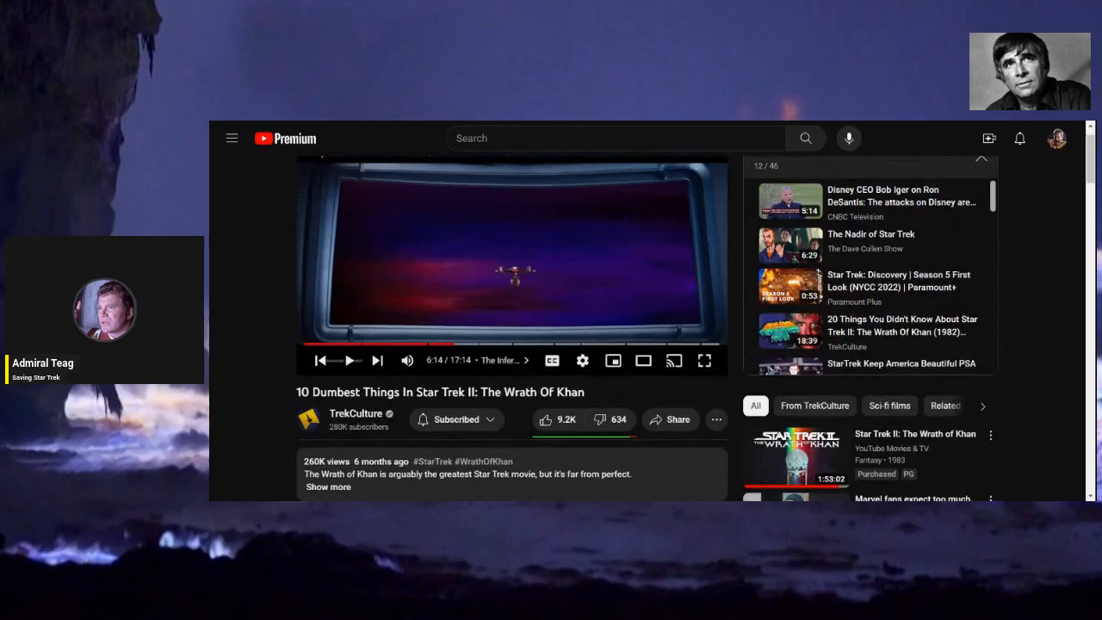
Play on to about 6:33, pause, and scroll the 2,311 Comments header into view.
click(352, 362)
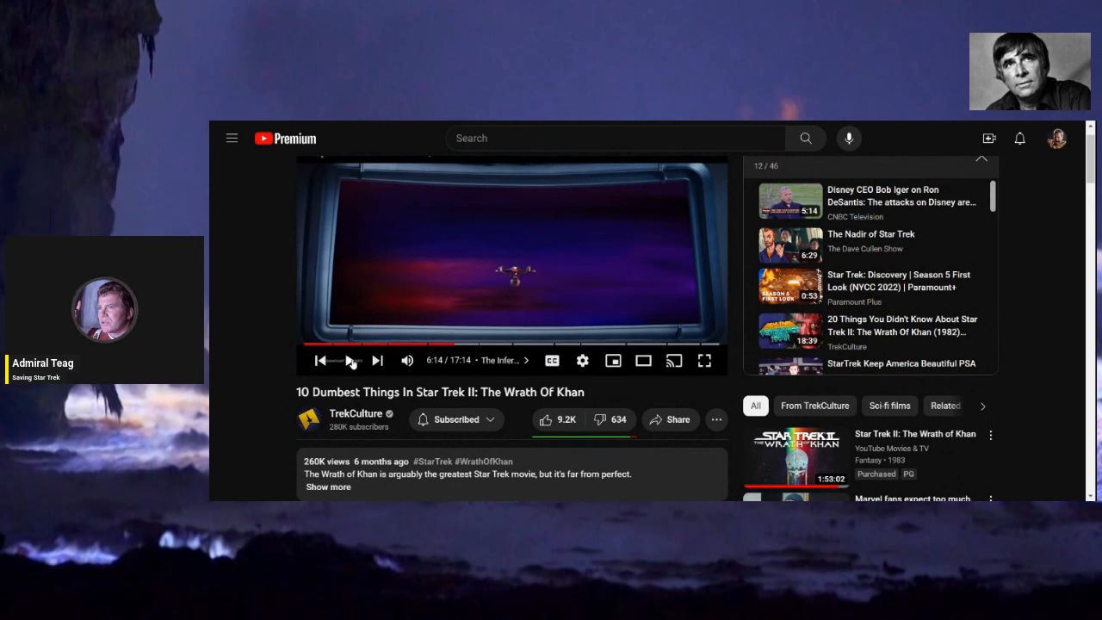
click(351, 361)
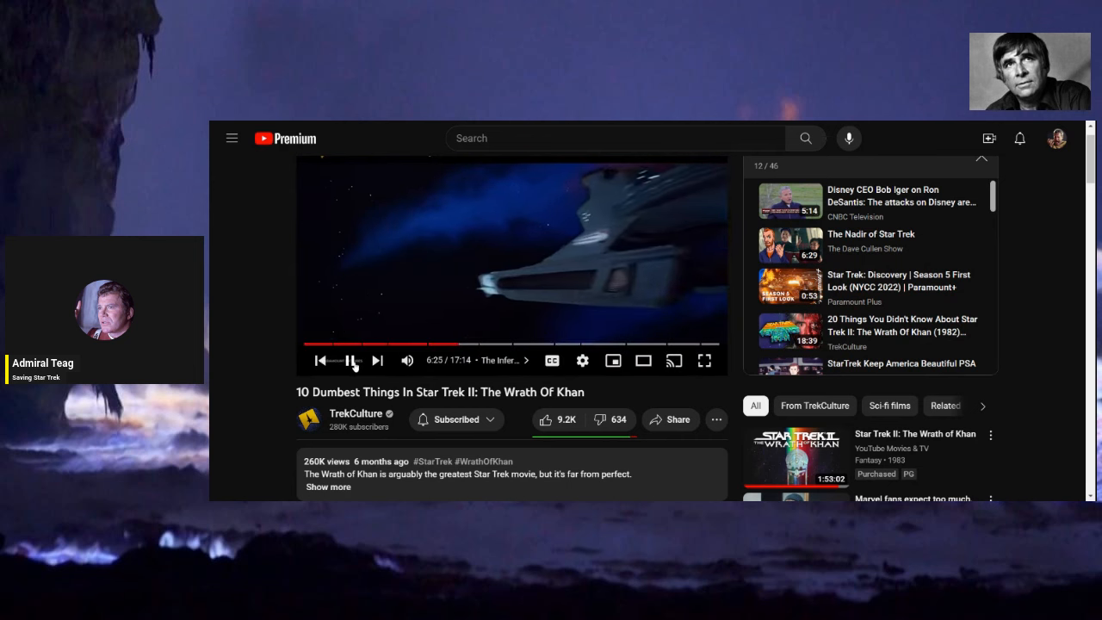
click(351, 360)
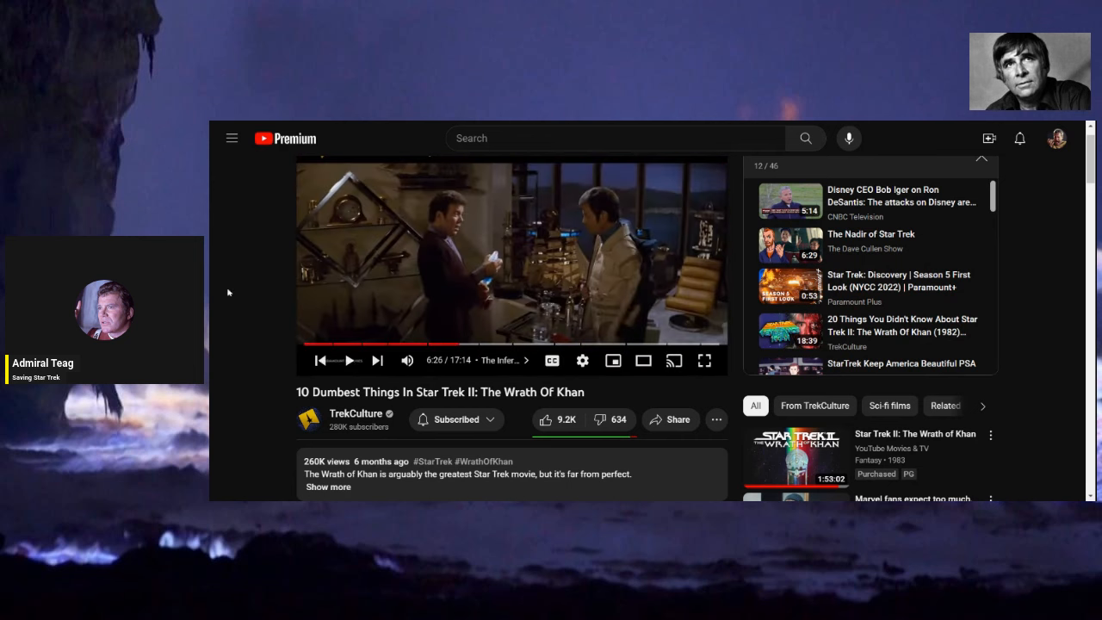
scroll(down, 3)
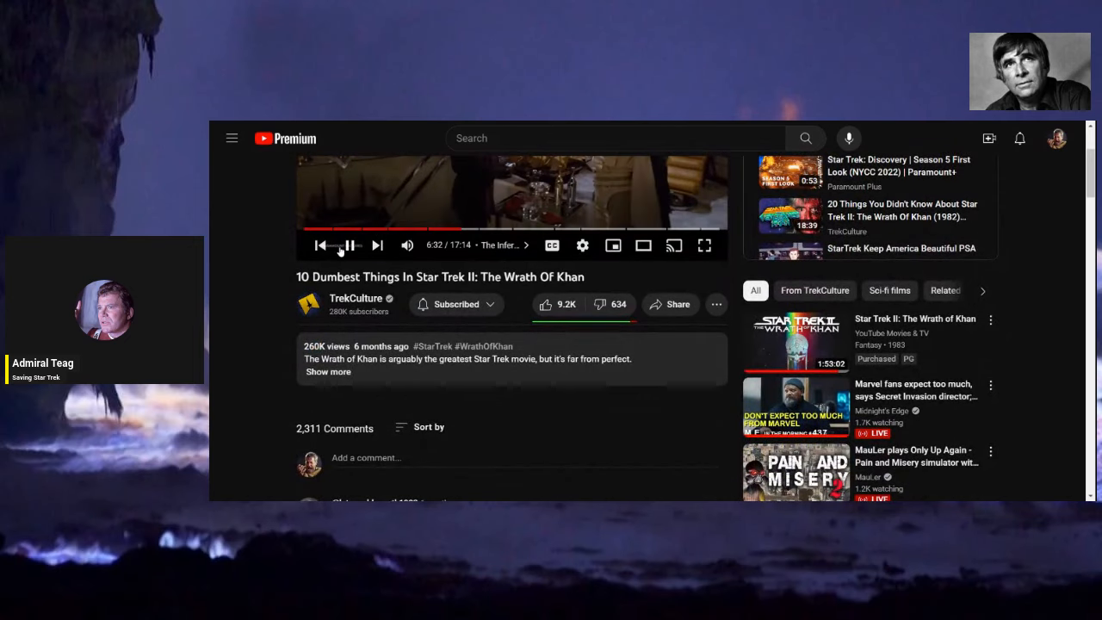
click(350, 244)
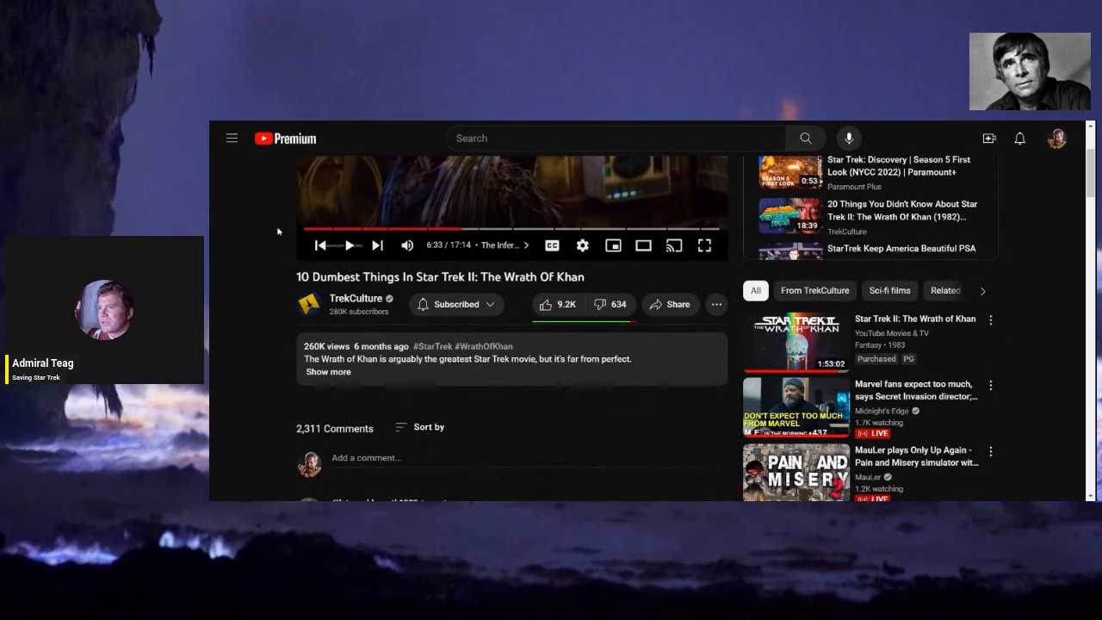
scroll(down, 3)
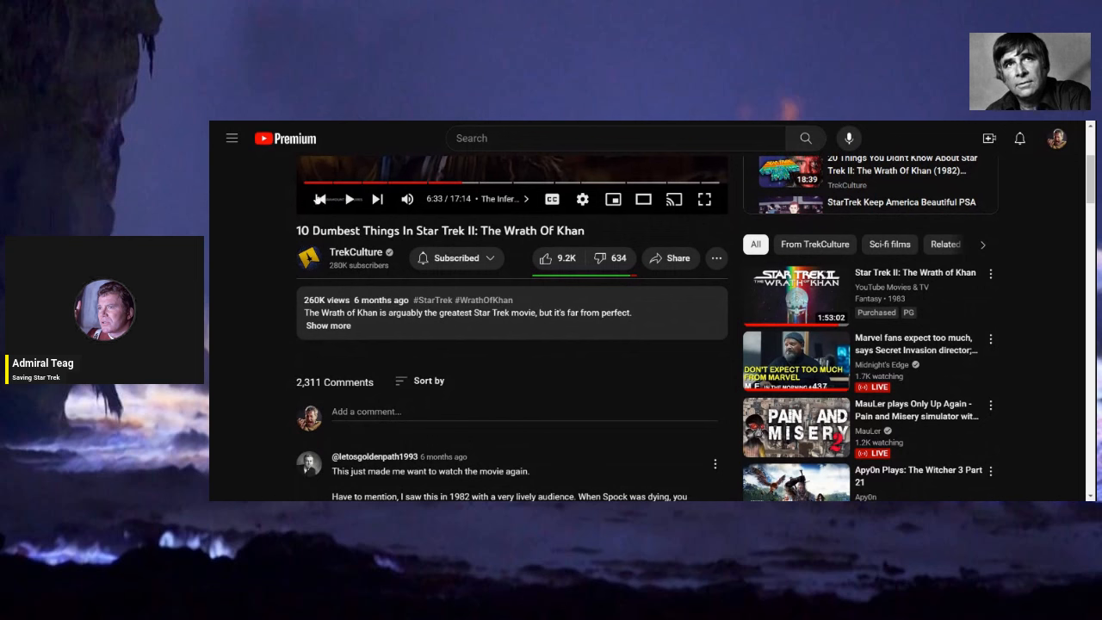
mouse_move(237, 230)
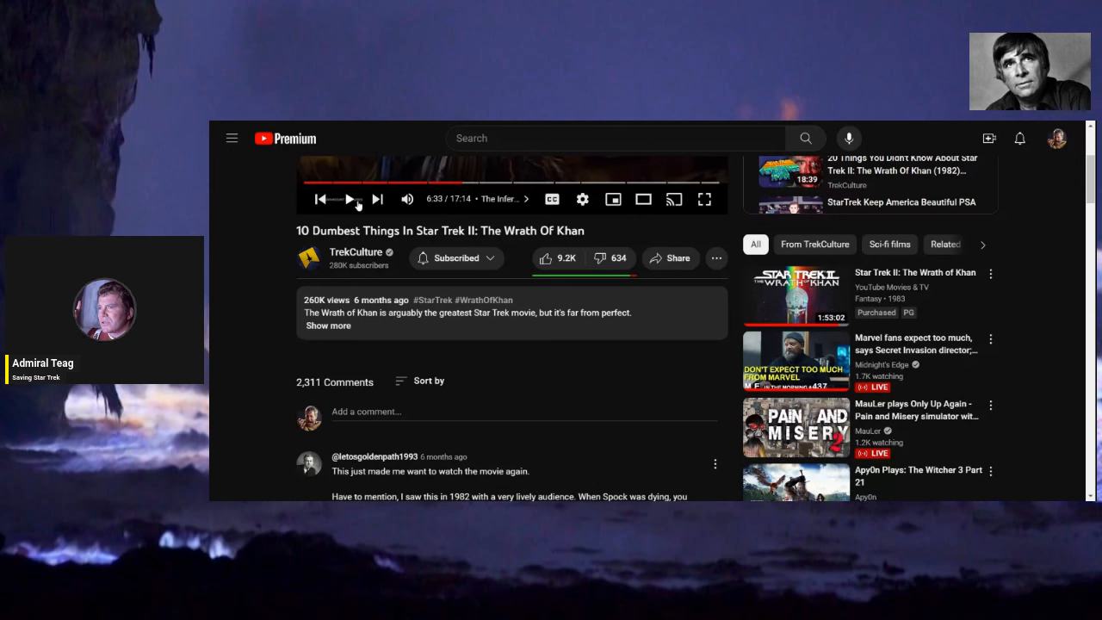
mouse_move(229, 224)
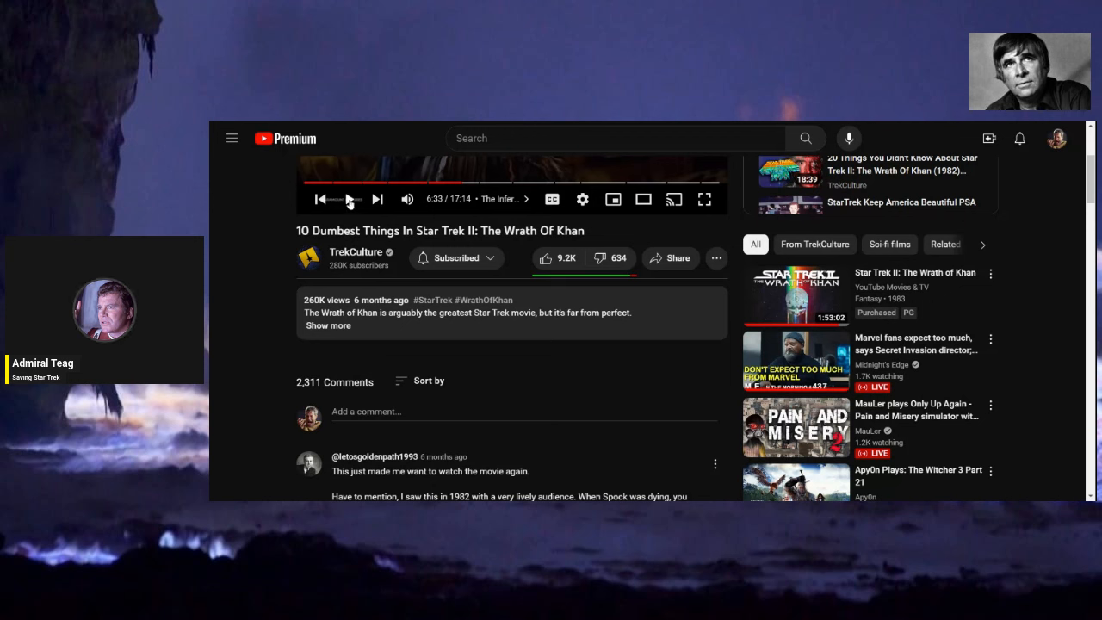
Resume from 6:33, pausing briefly at 6:45, and continue playing toward 6:56.
click(349, 199)
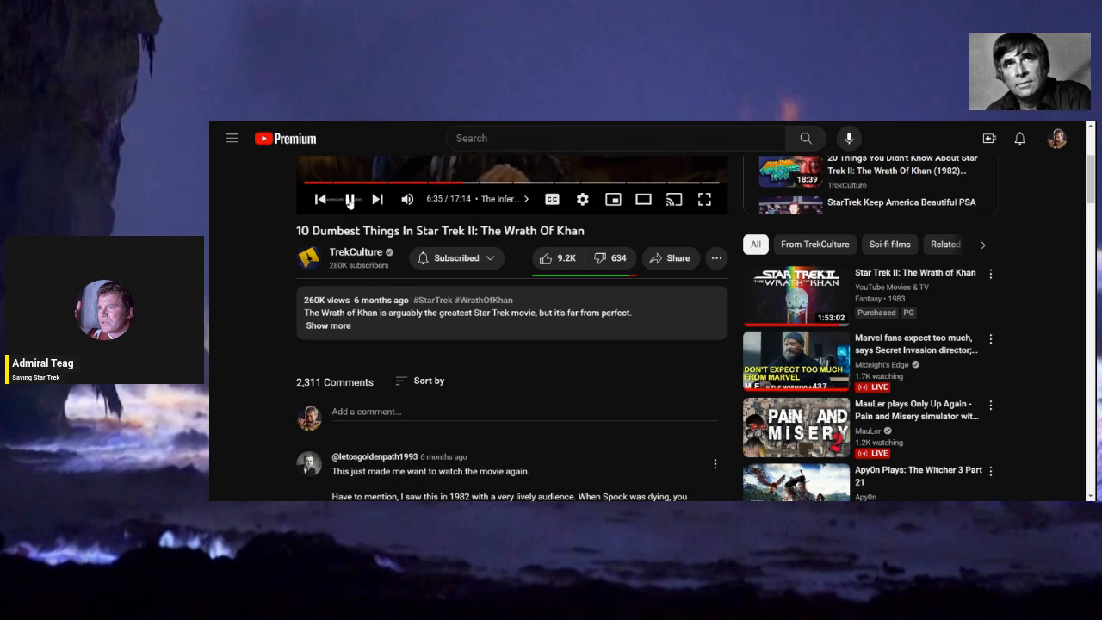
click(349, 200)
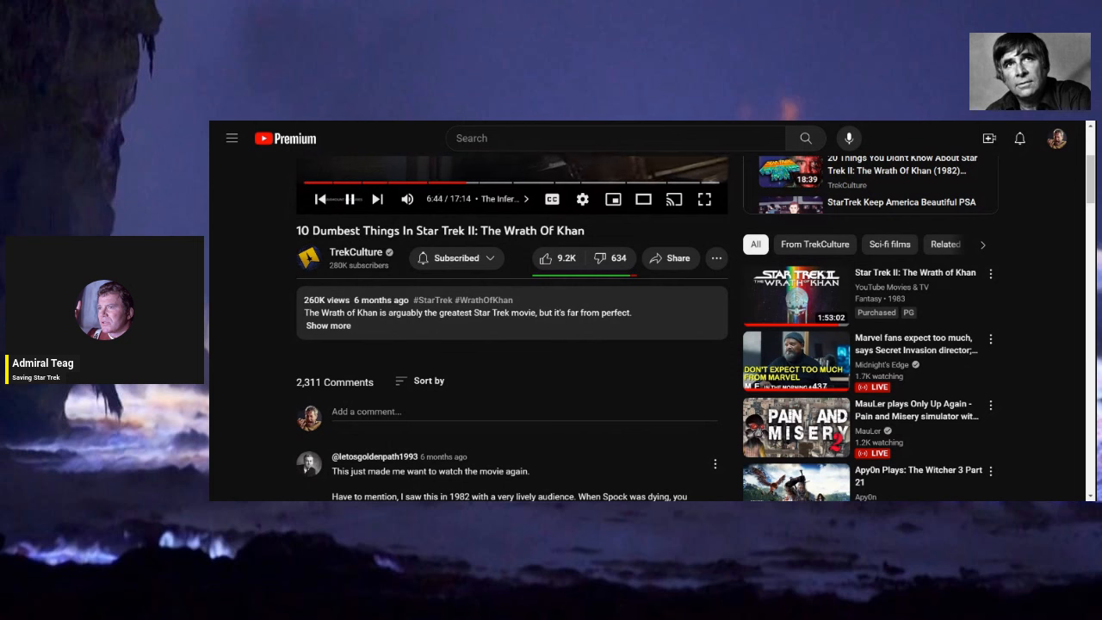
click(351, 200)
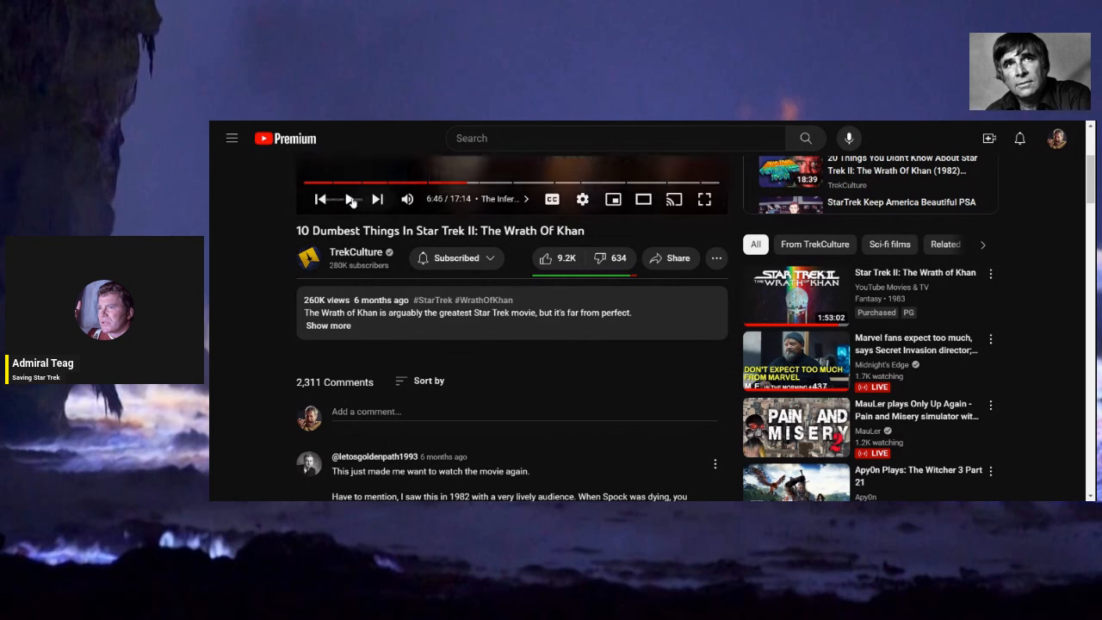
click(350, 199)
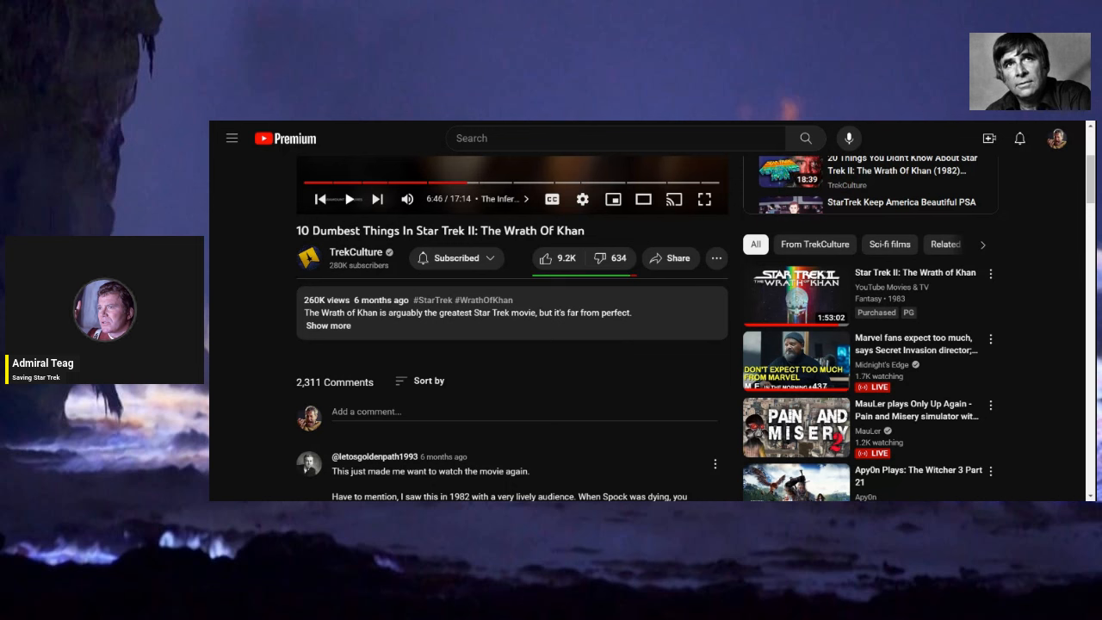
mouse_move(232, 230)
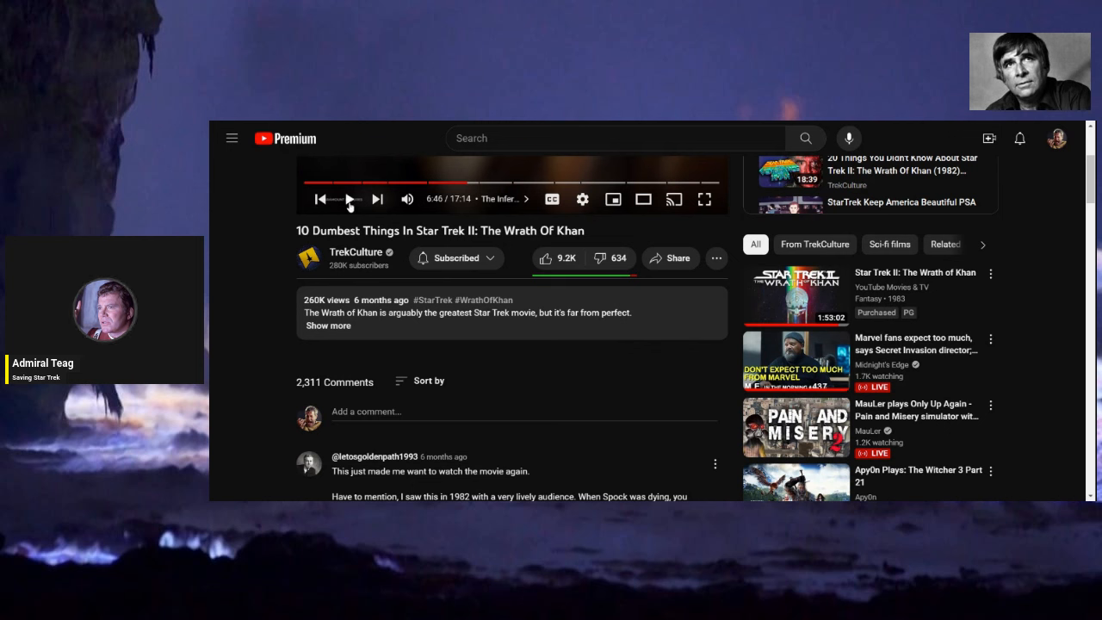
click(351, 200)
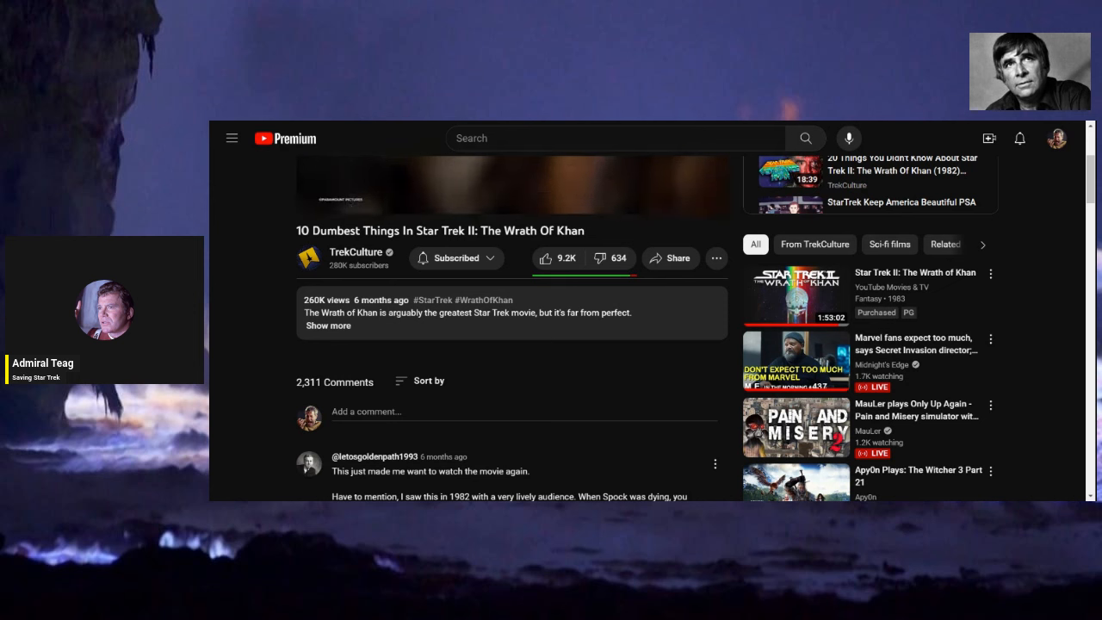
mouse_move(352, 200)
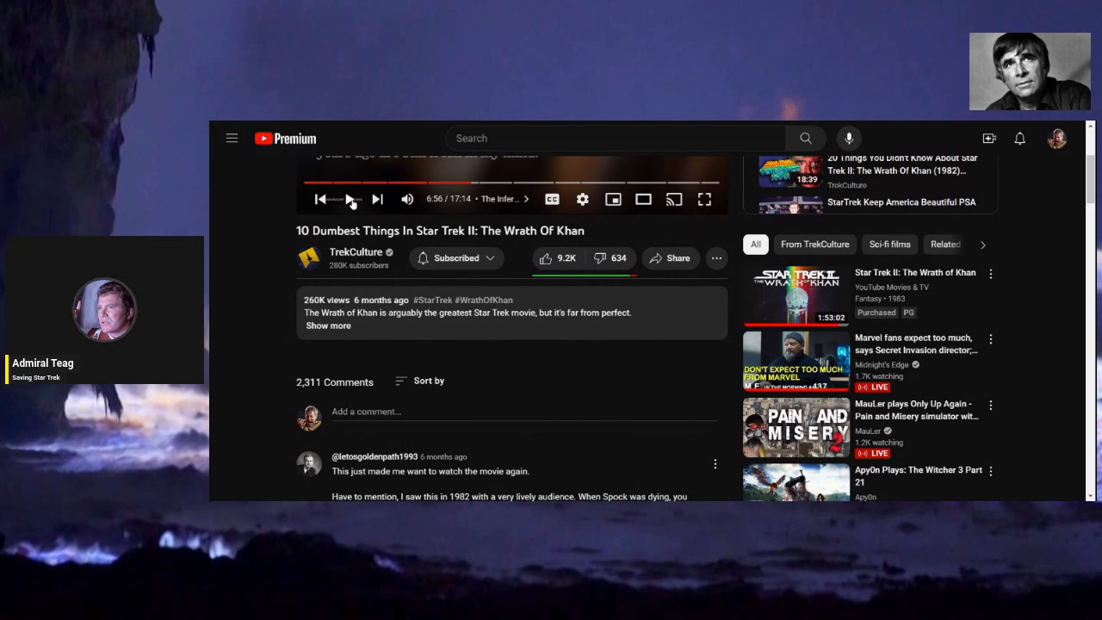
Watch from about 6:56, pause around 7:15, then resume toward the Wiley Coyote clip.
click(352, 200)
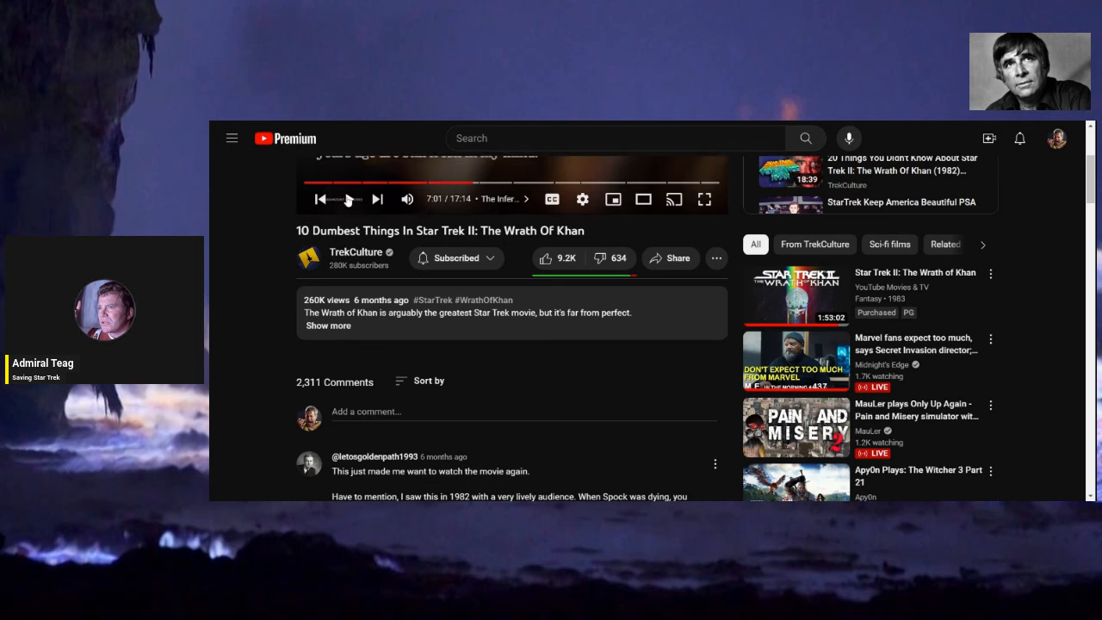
click(351, 199)
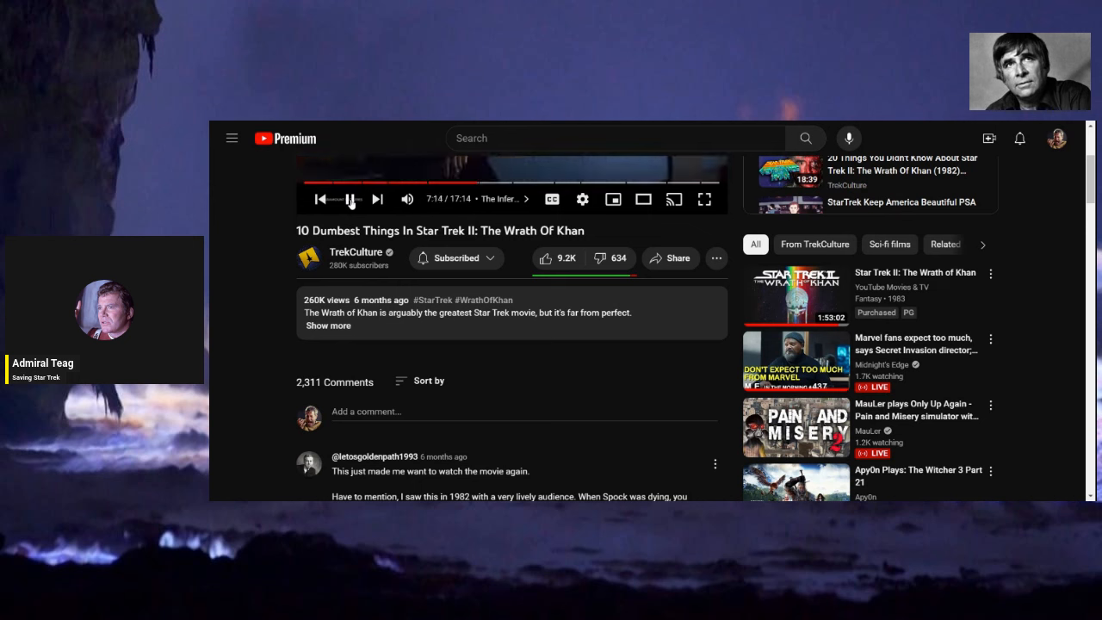
click(348, 200)
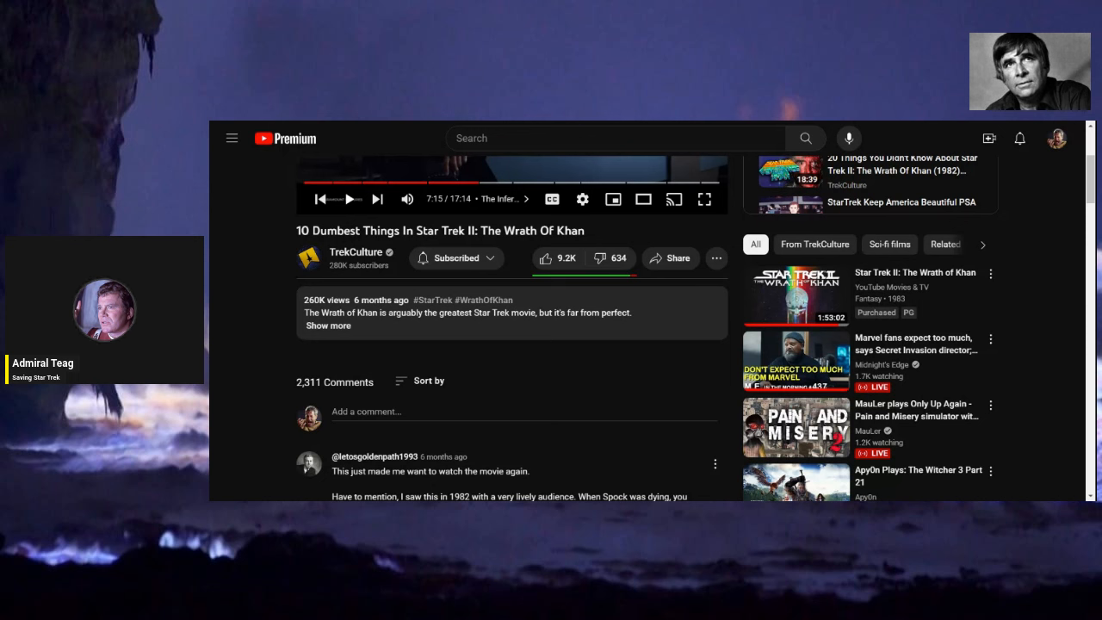
click(351, 200)
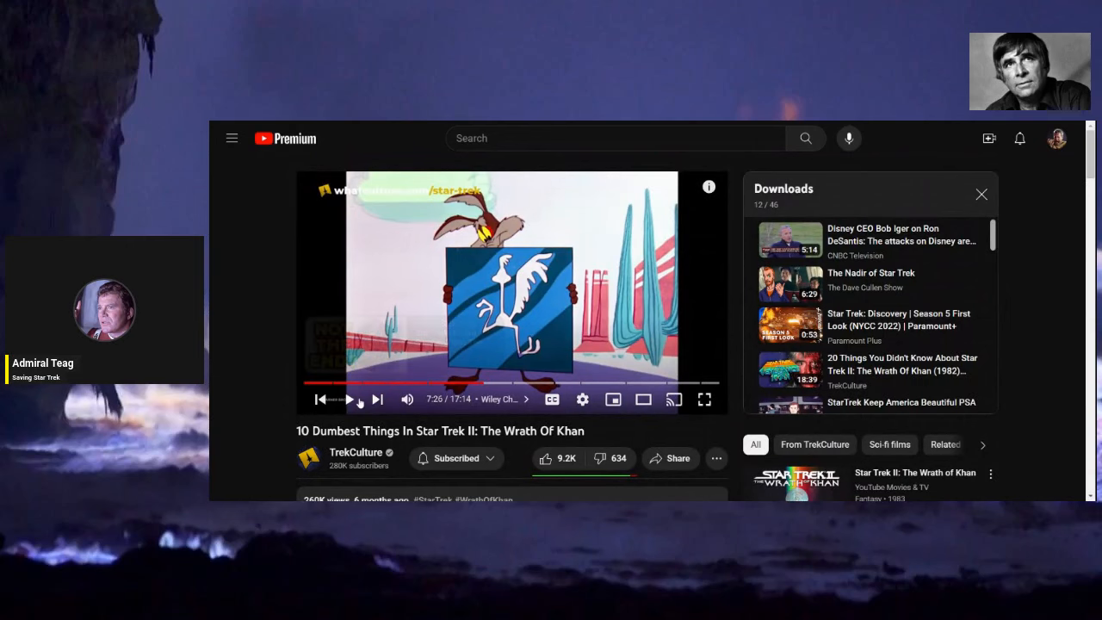
Play in bursts with pauses at 7:31 and 7:42, stopping at about 7:58 on the desert scene.
click(349, 399)
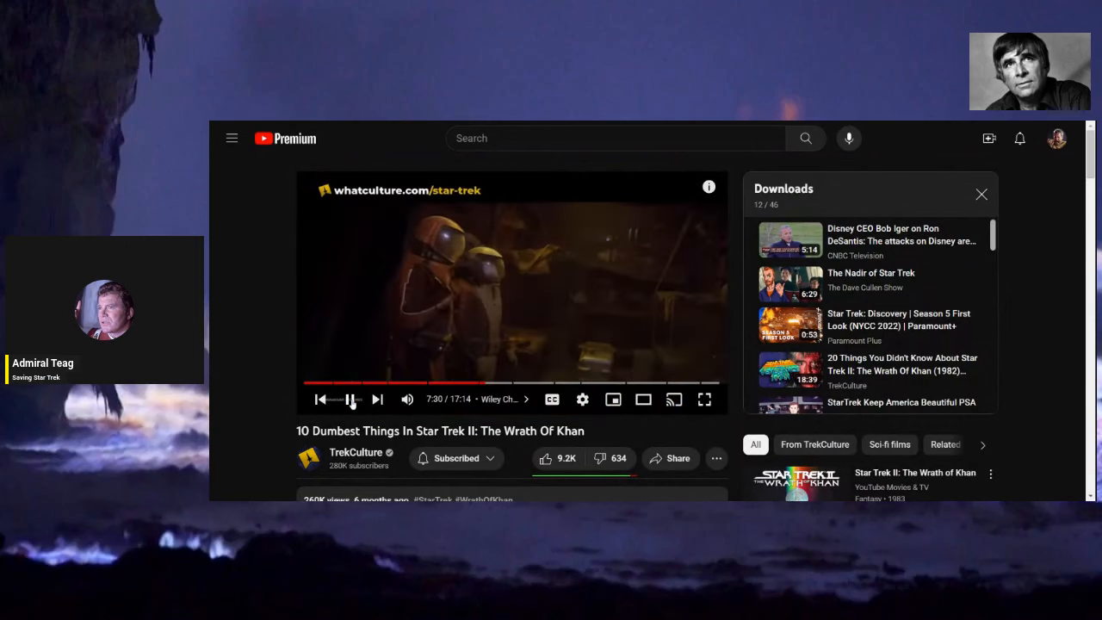
click(351, 400)
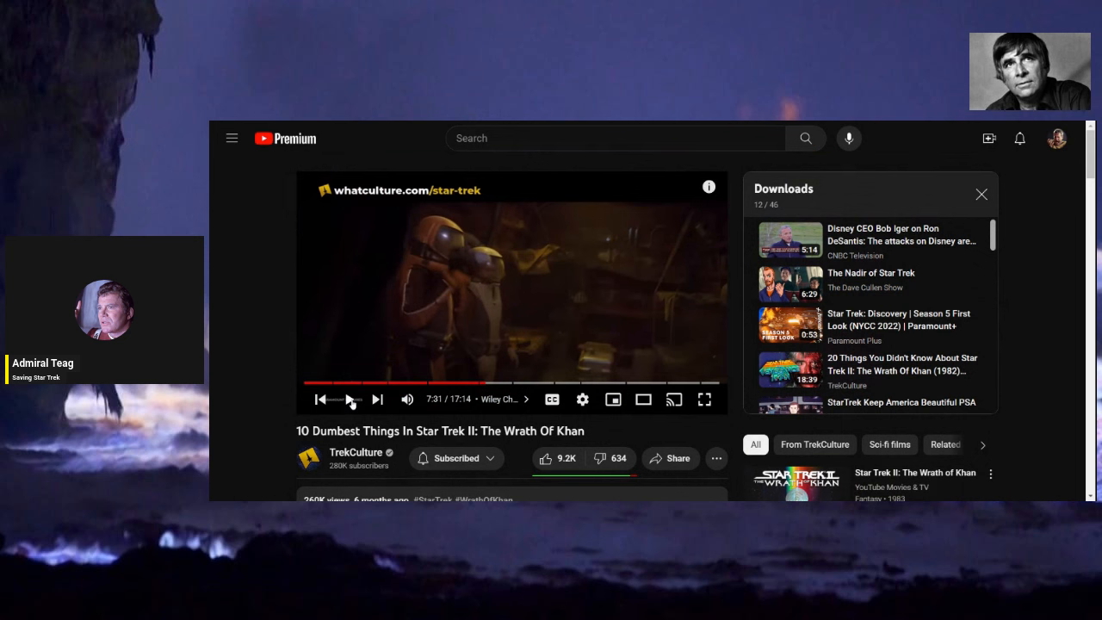
click(352, 400)
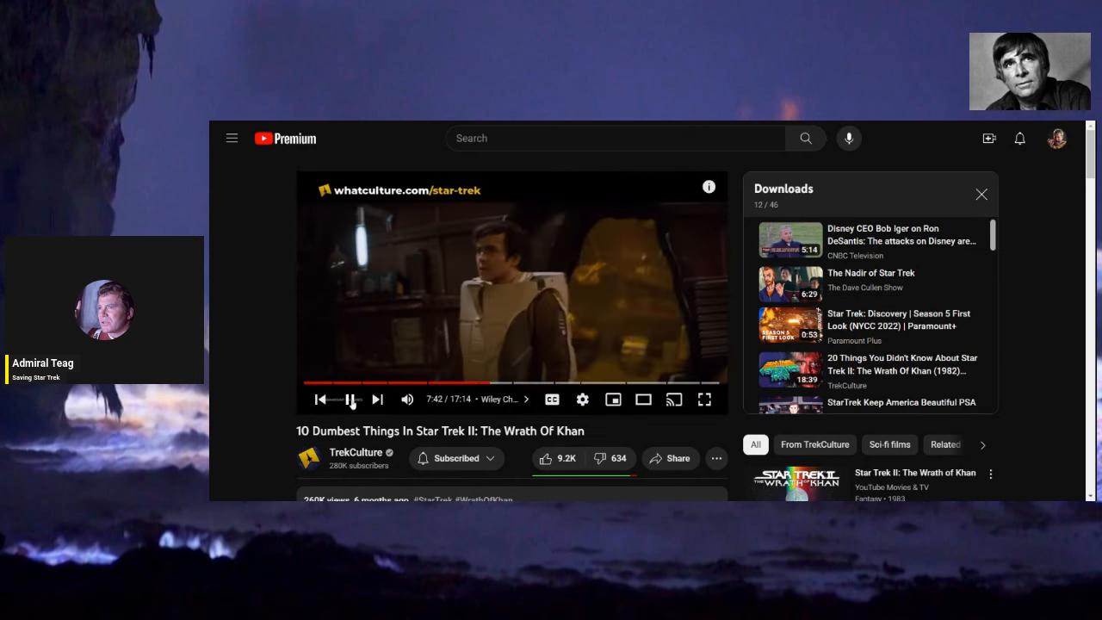
click(352, 400)
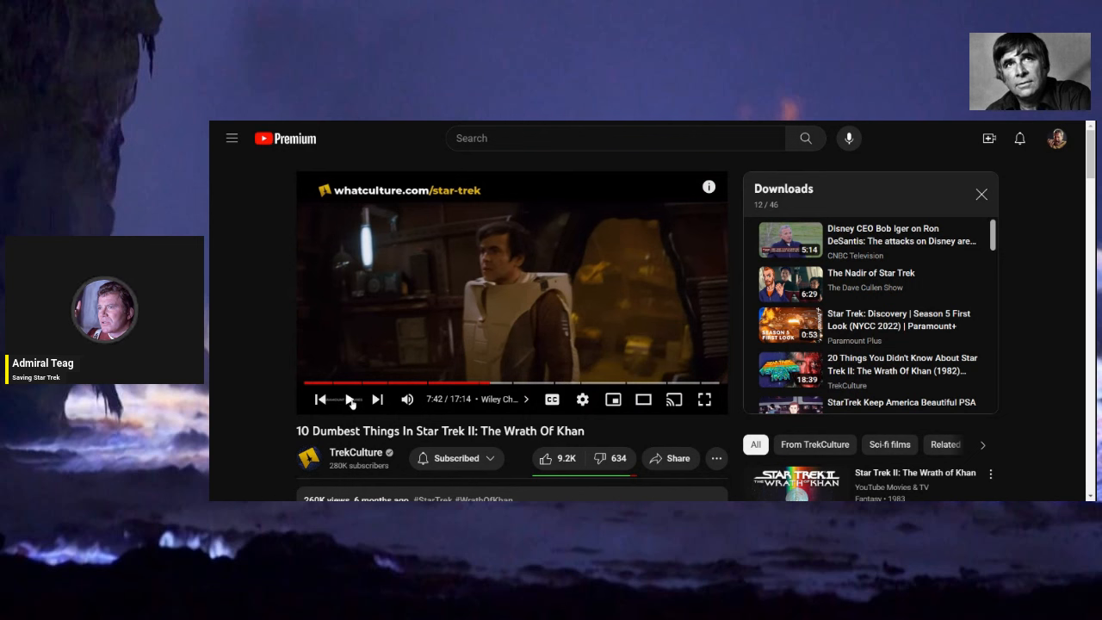
click(352, 400)
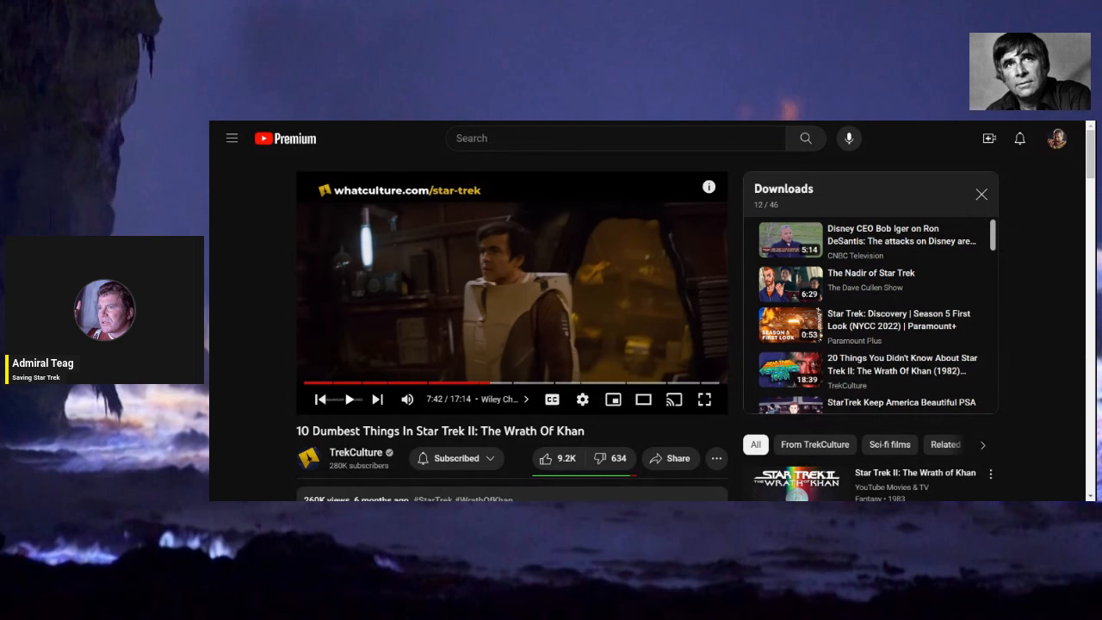
click(350, 400)
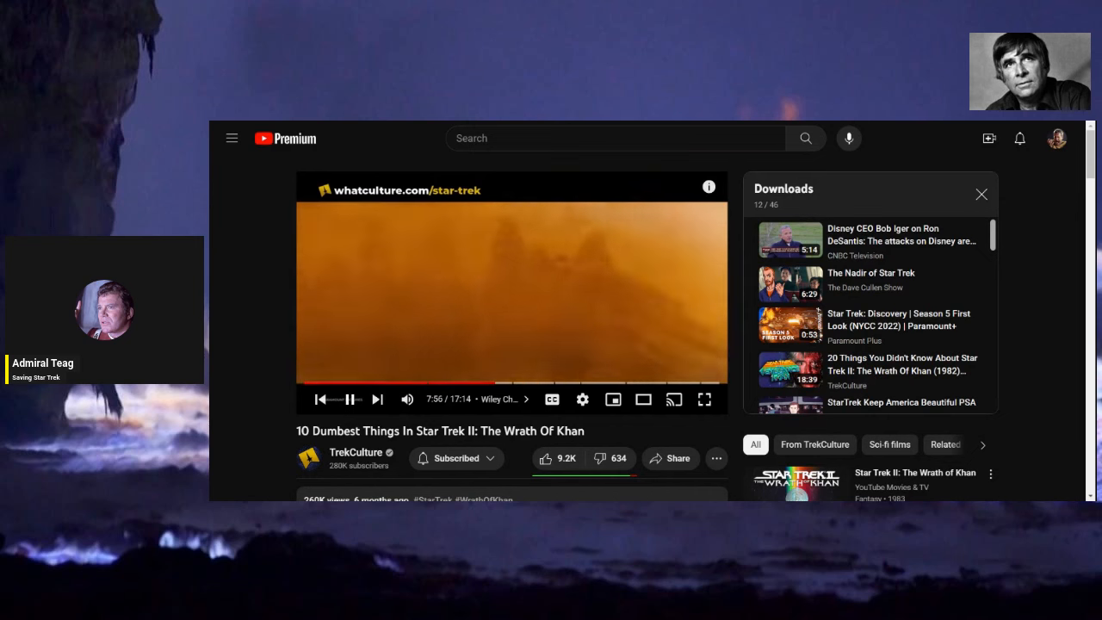
click(351, 400)
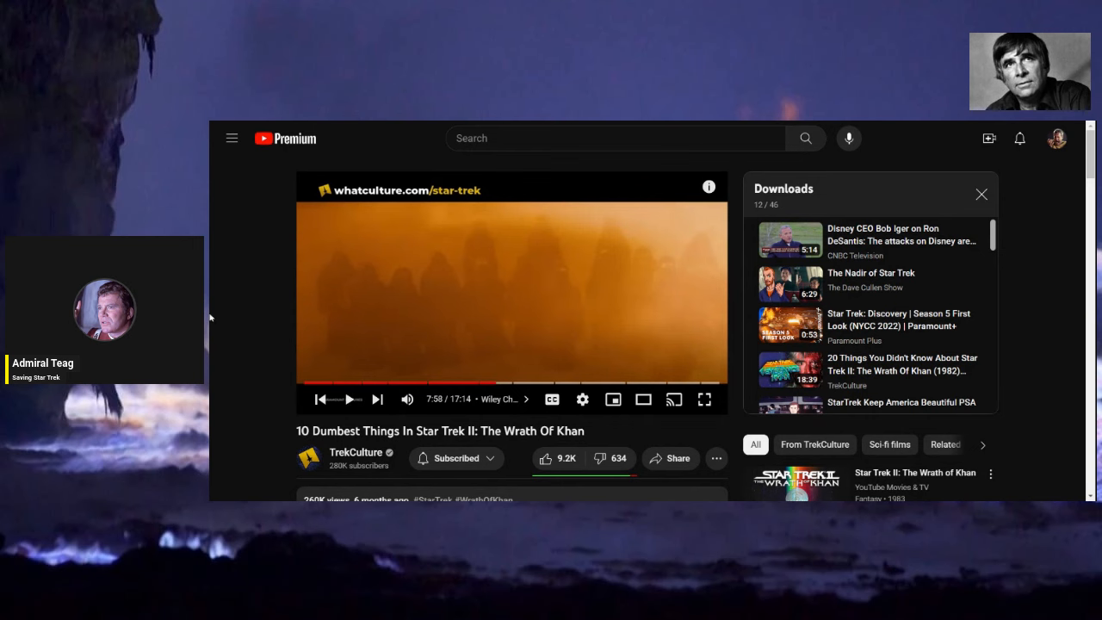
scroll(down, 3)
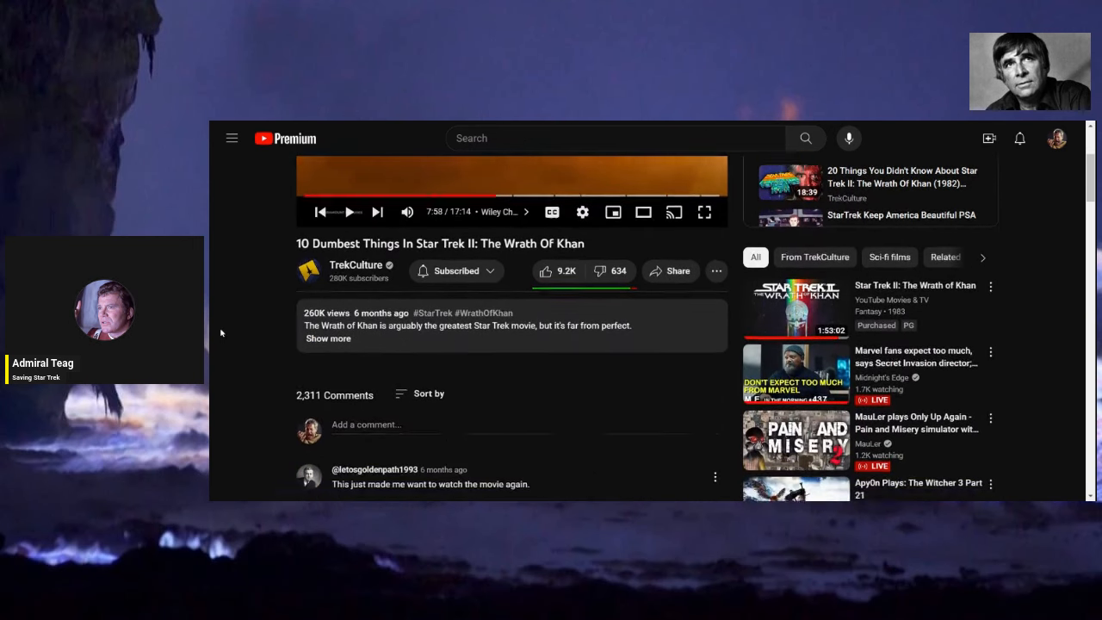
scroll(down, 3)
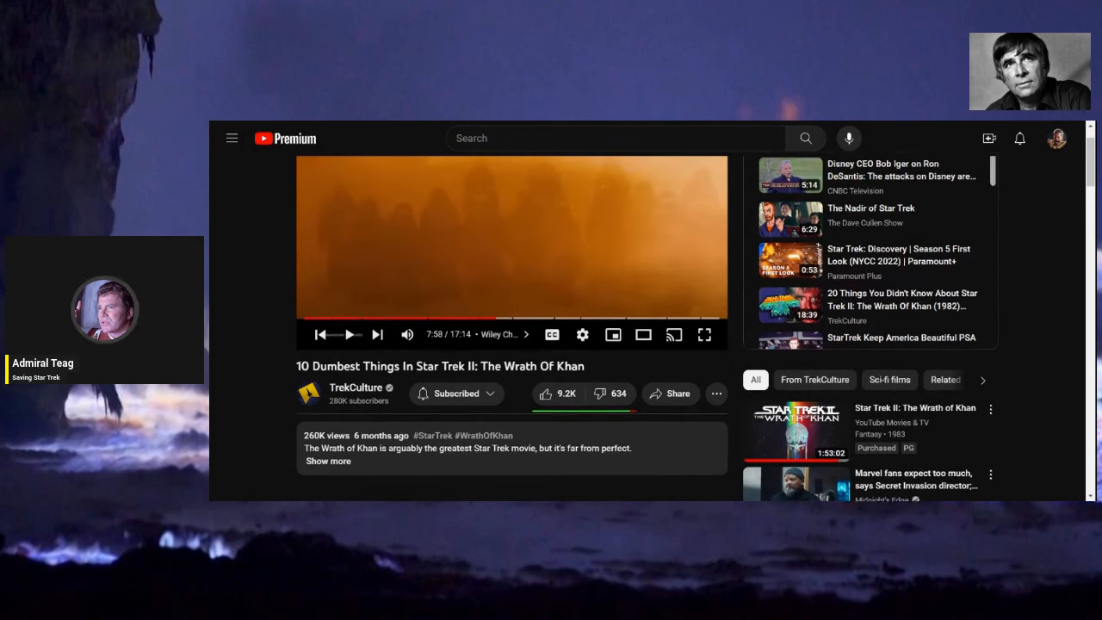
scroll(down, 3)
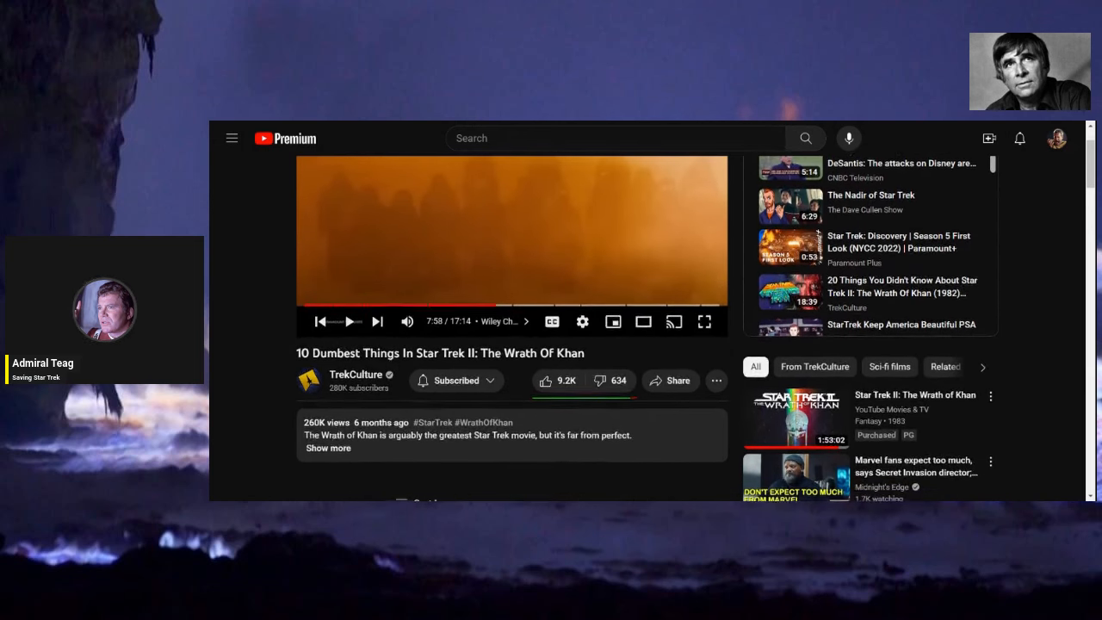
scroll(down, 3)
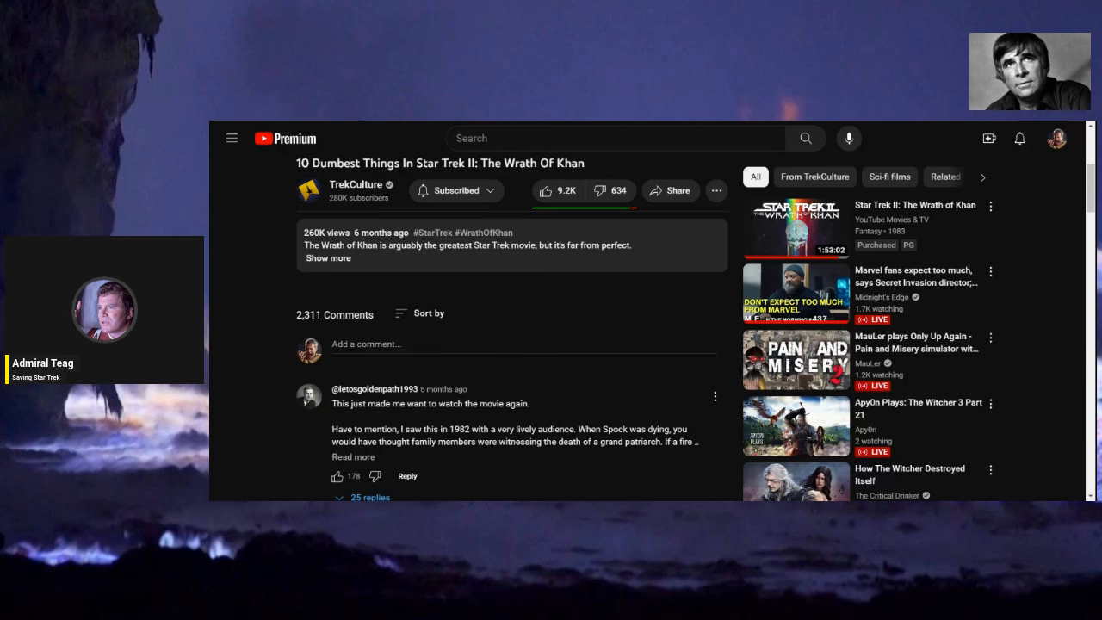
scroll(up, 3)
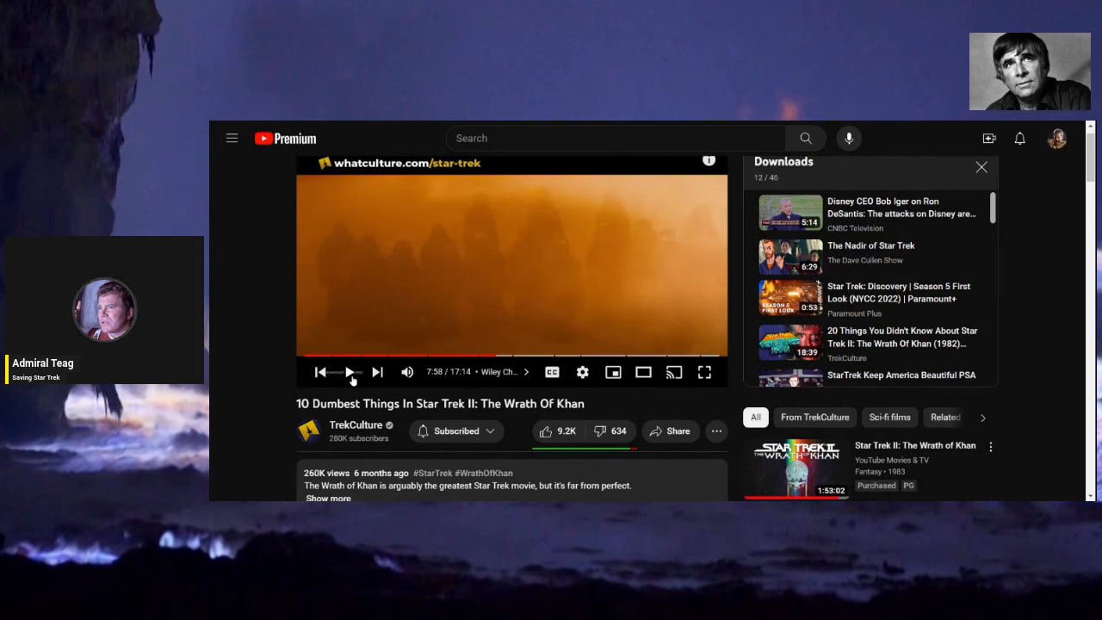
Resume past the desert scene and pause the video at about 8:11.
click(981, 167)
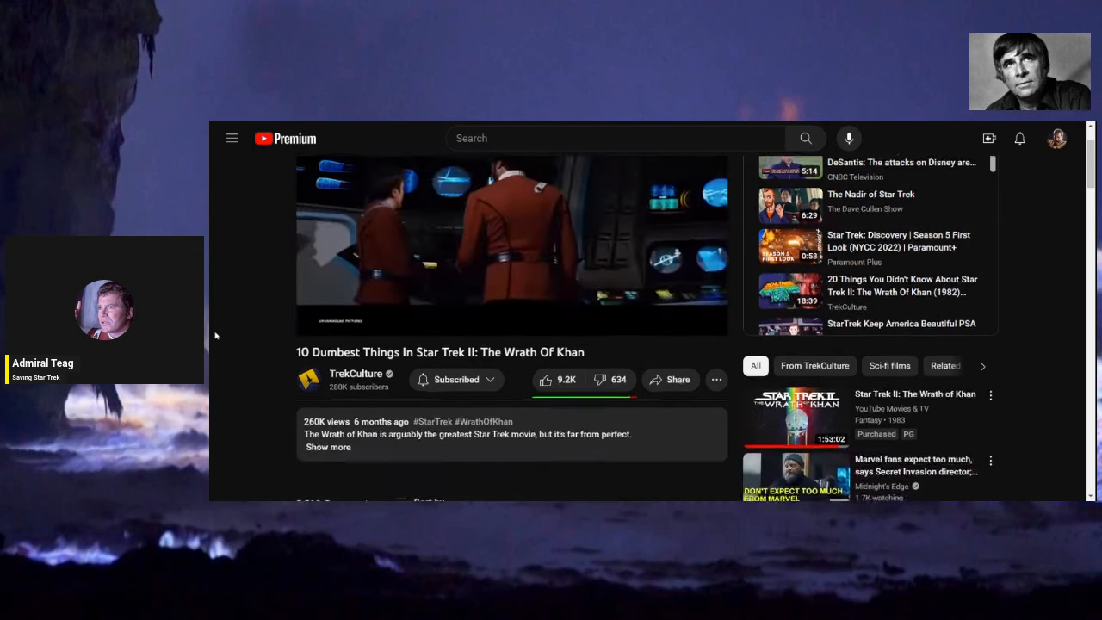
scroll(down, 3)
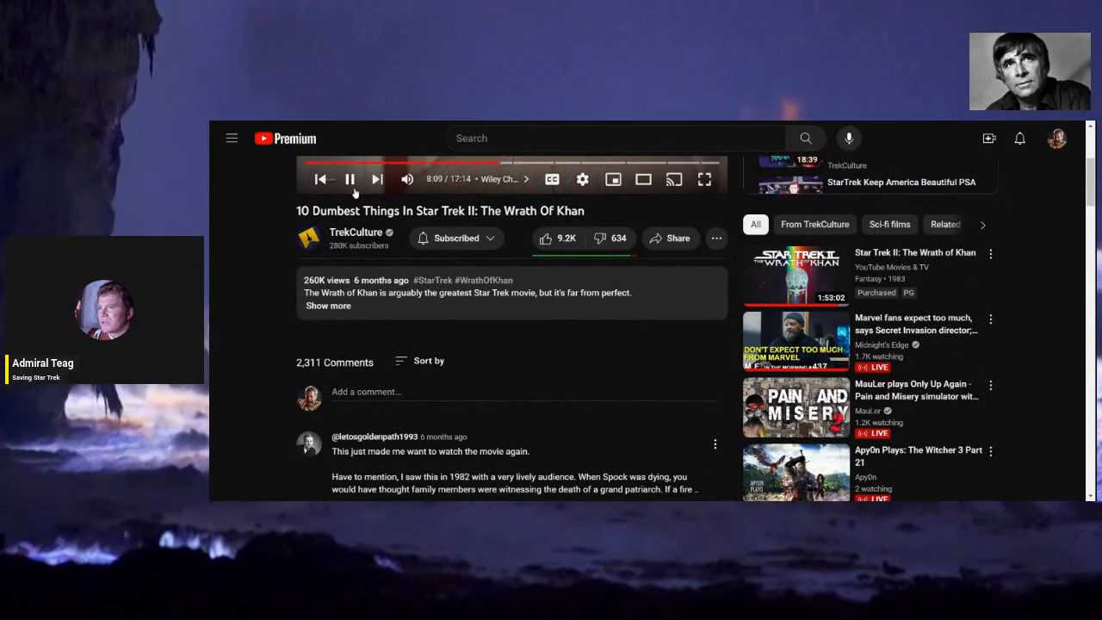
click(352, 179)
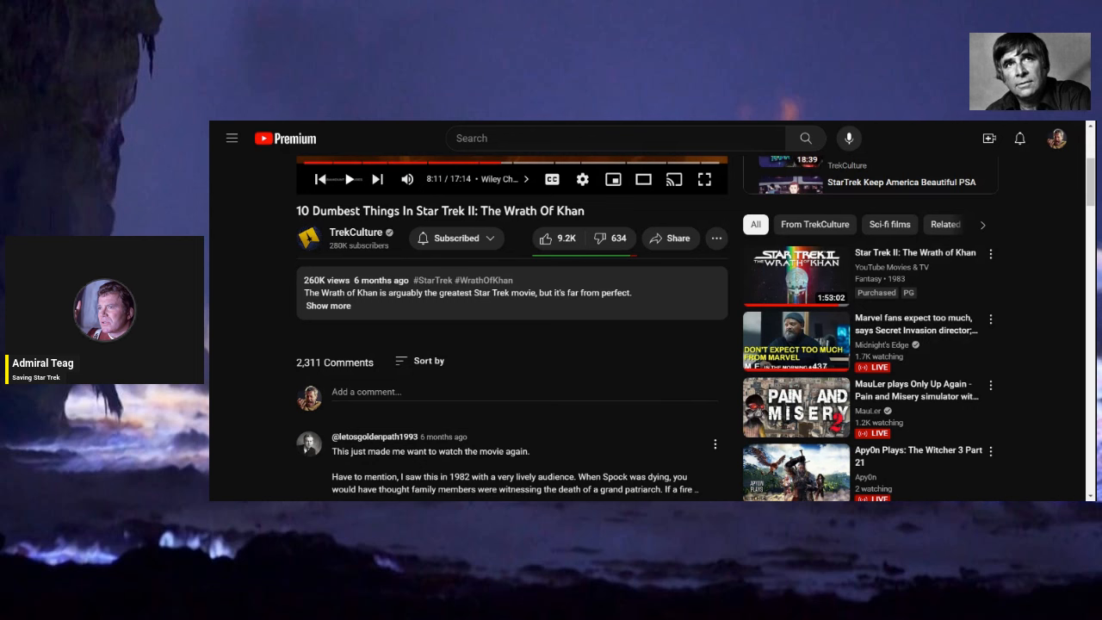
mouse_move(241, 211)
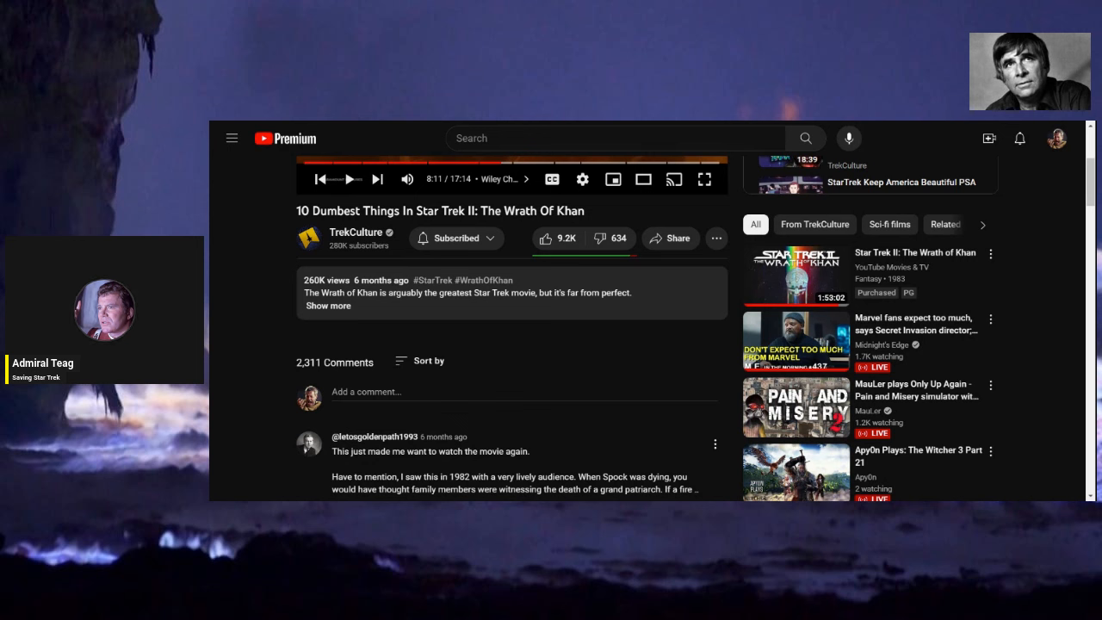
Advance from 8:11 in short play/pause bursts through the first half of the stretch.
click(350, 179)
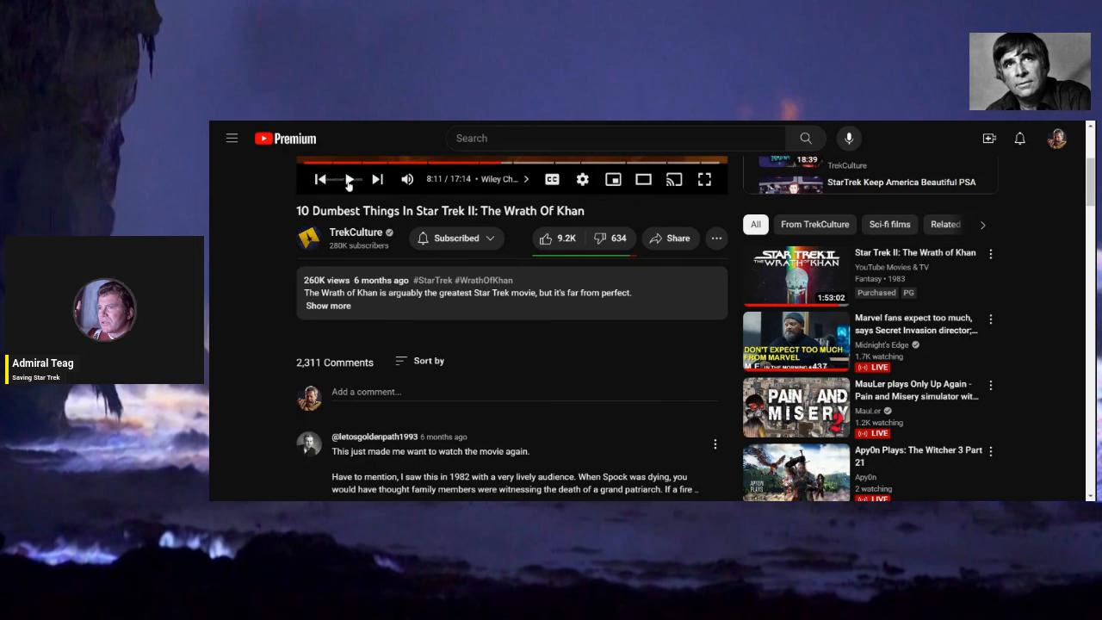
click(348, 179)
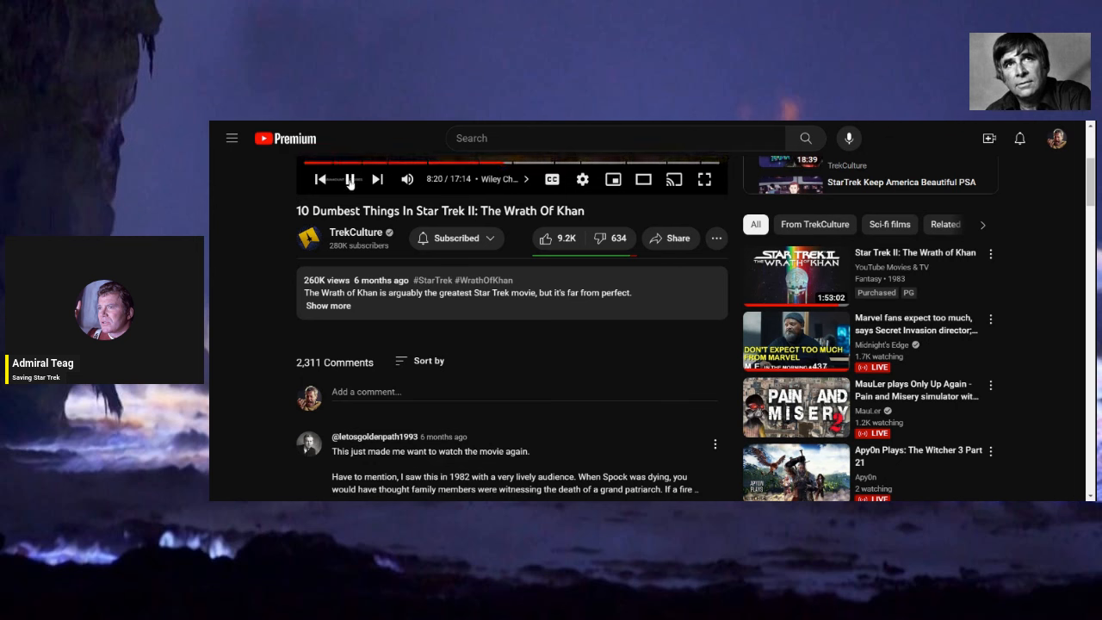
click(348, 179)
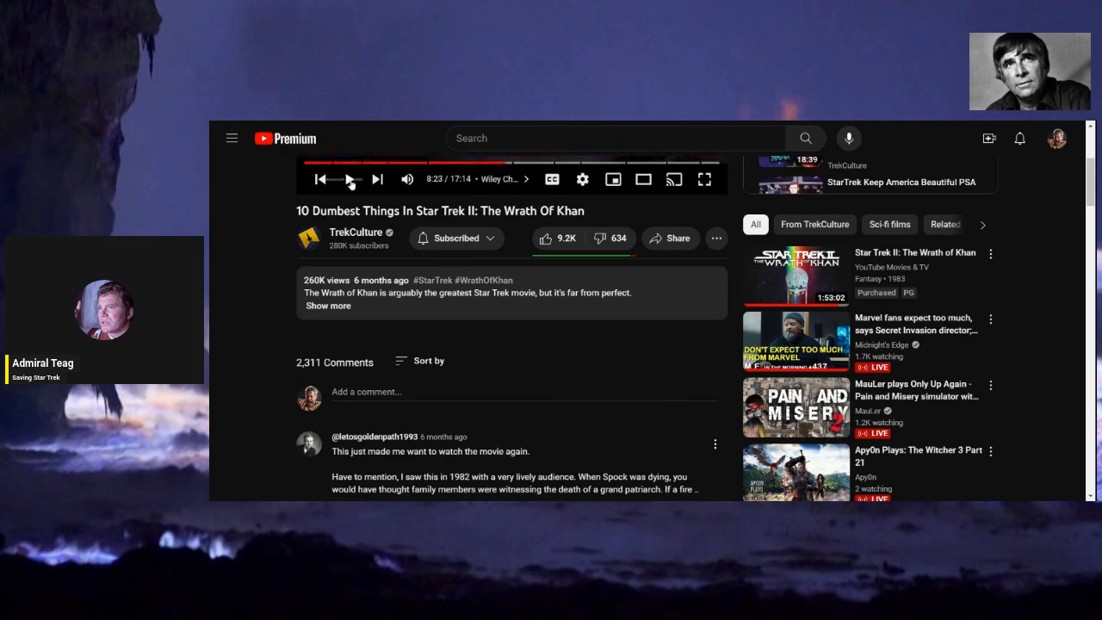
click(349, 177)
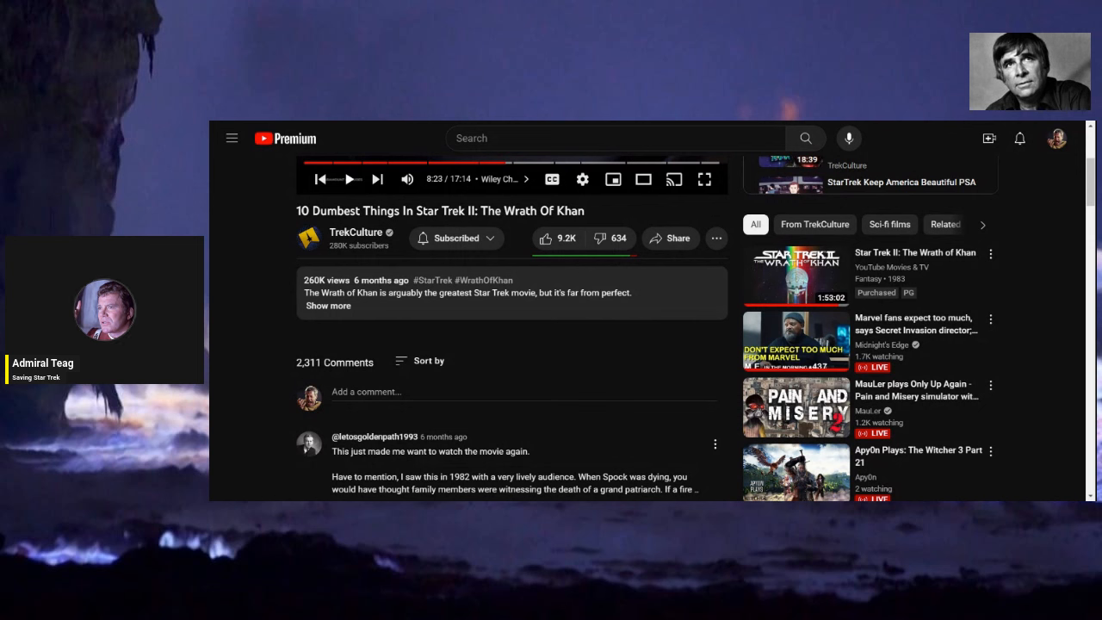
click(350, 179)
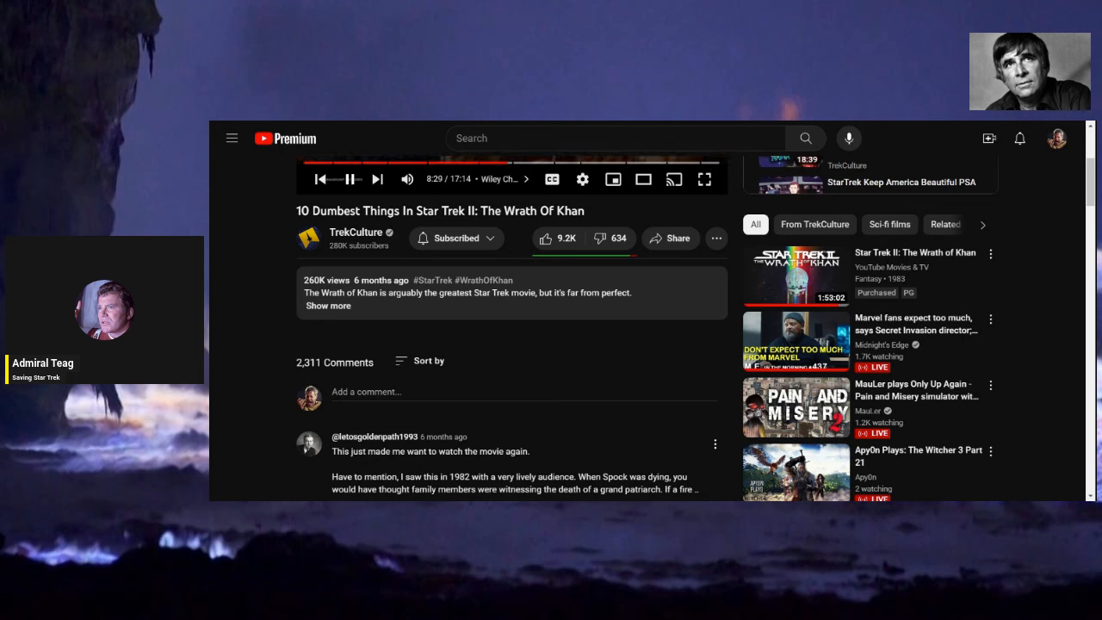
Continue the short bursts and leave the video paused at about 8:38.
click(352, 179)
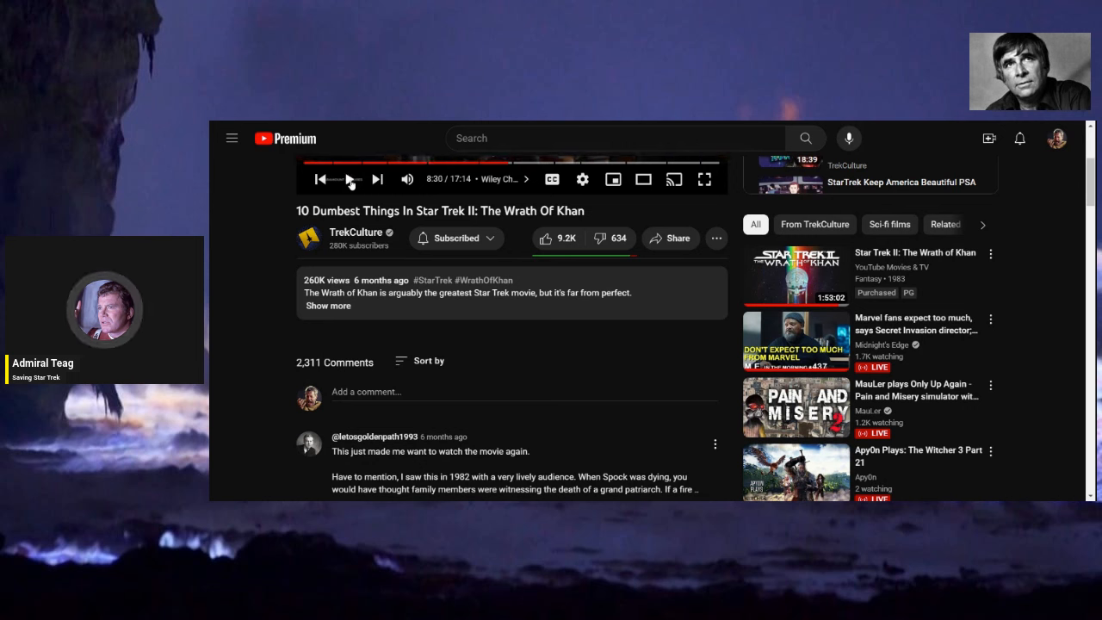
click(352, 179)
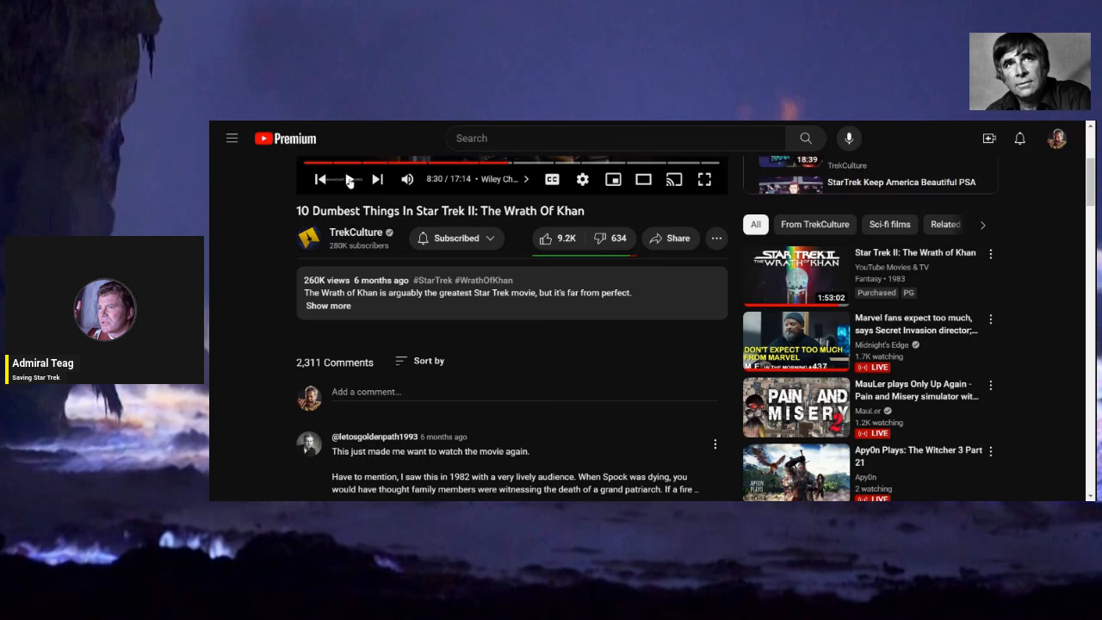
click(349, 179)
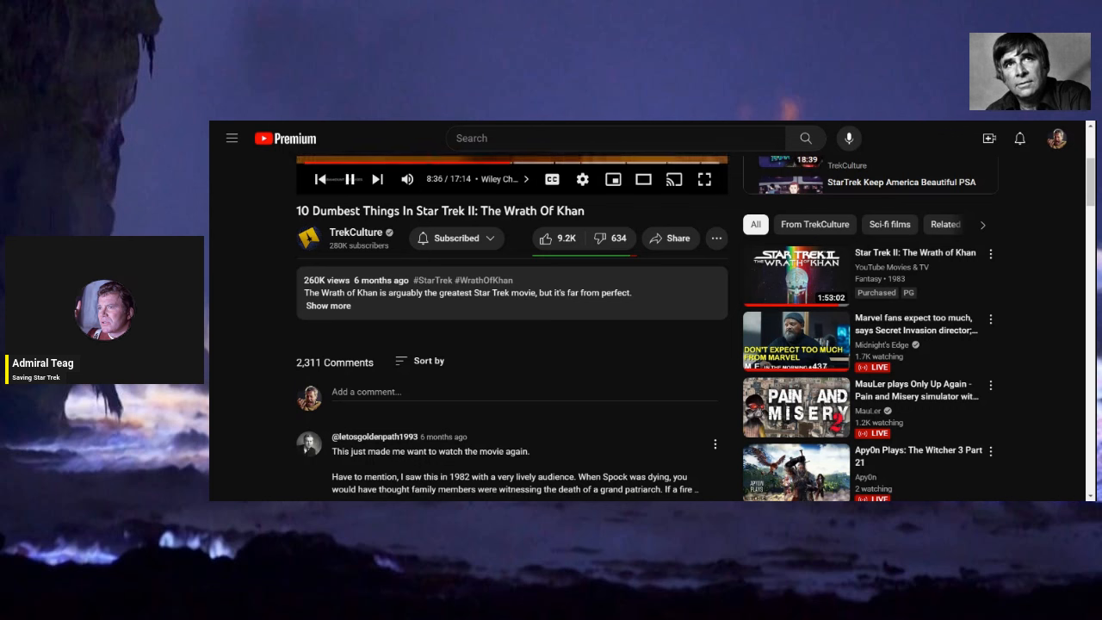
click(351, 179)
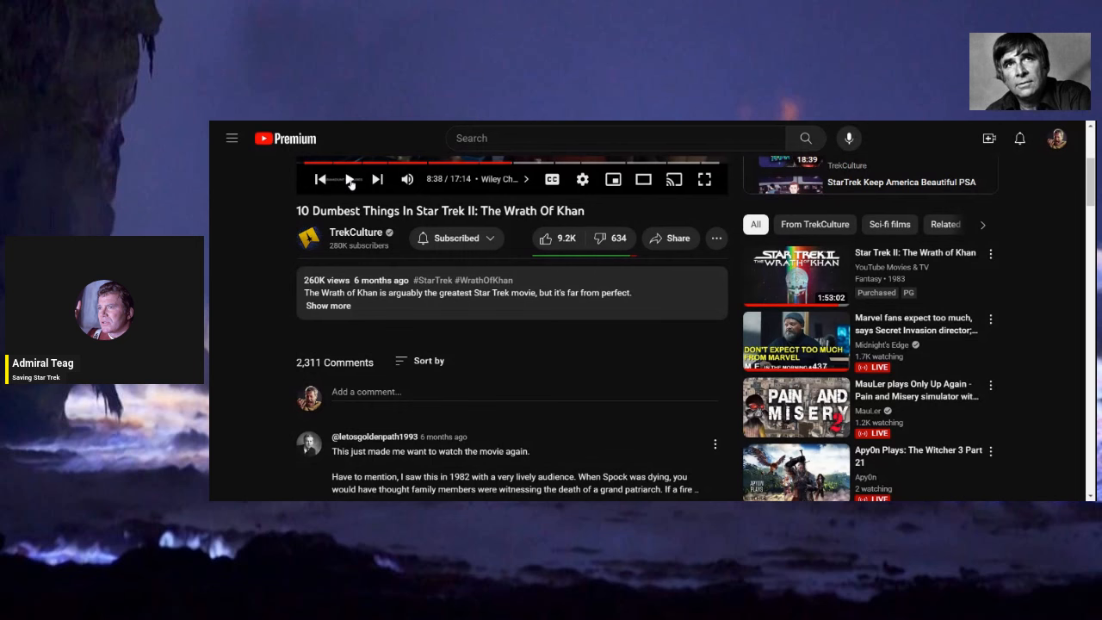
click(349, 179)
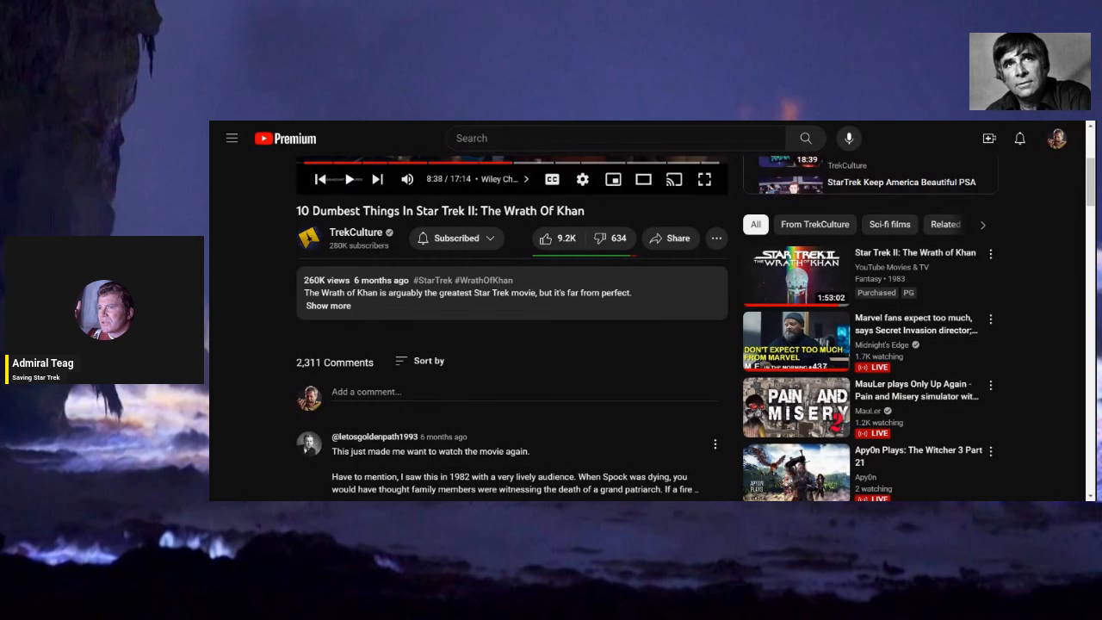
Read the expanded first comment about seeing the film in 1982, then return to the player.
scroll(down, 3)
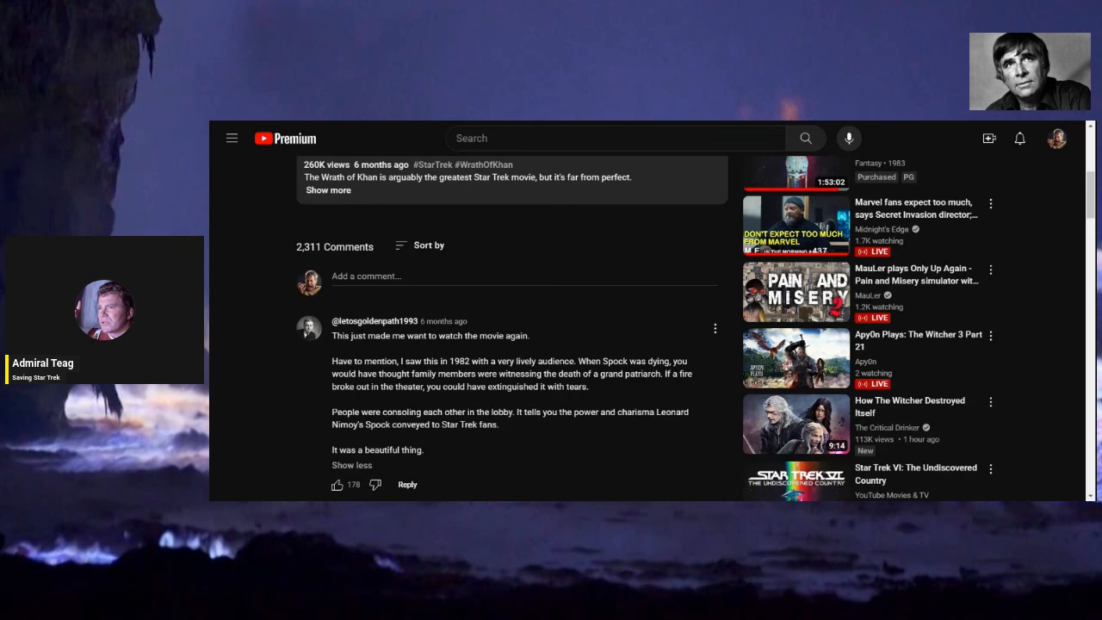
scroll(down, 3)
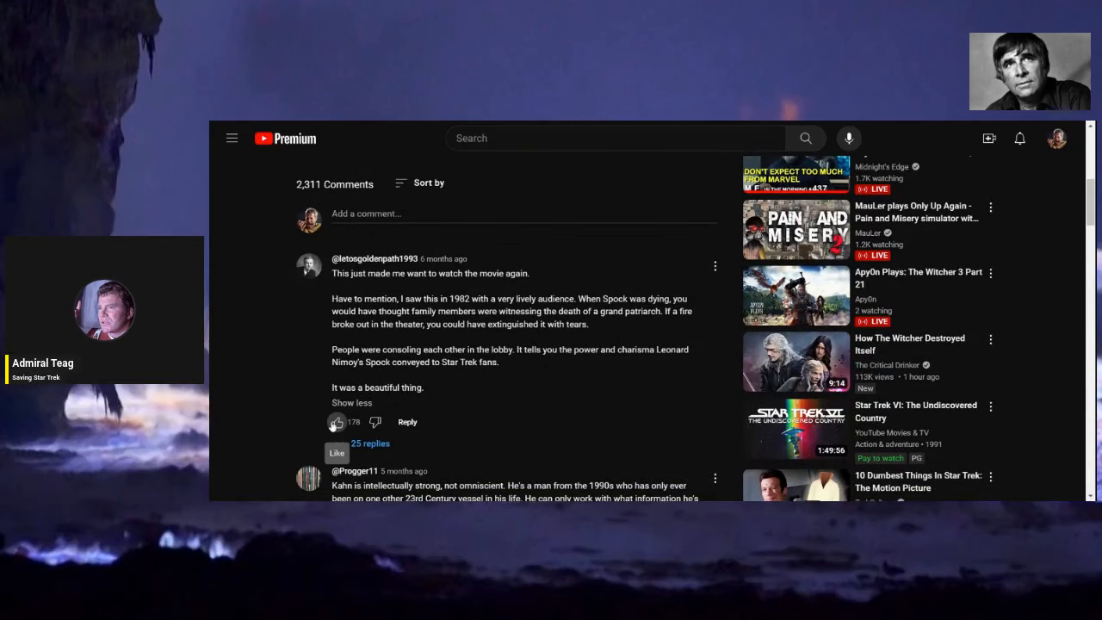
scroll(up, 3)
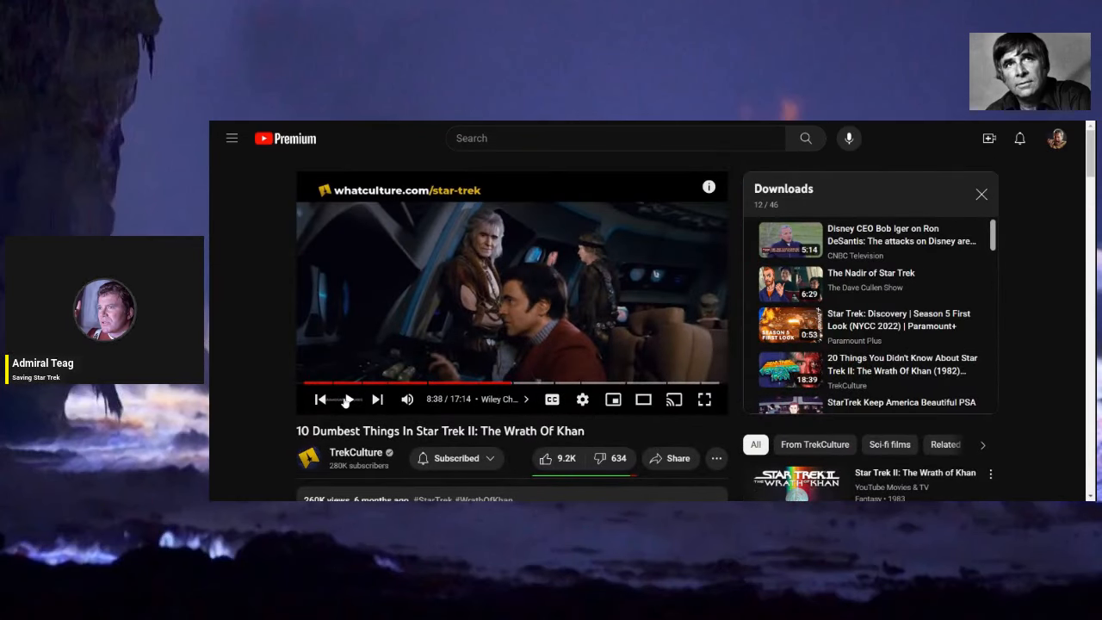
Play on from 8:38 with brief pauses to about 9:08, reaching the station-above-planet shot.
click(347, 400)
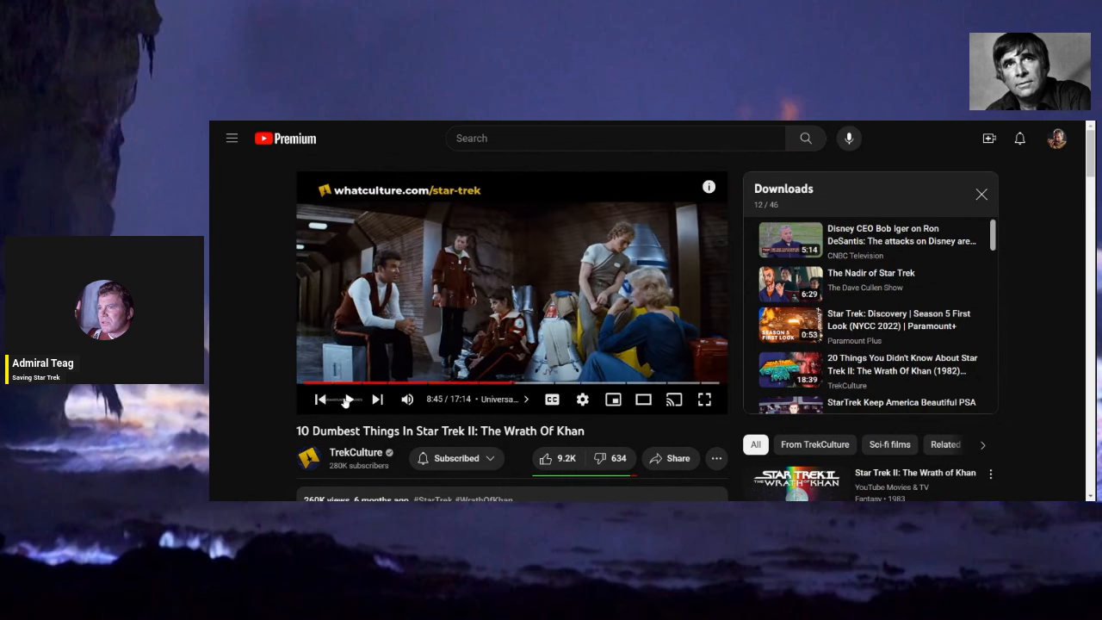
scroll(down, 3)
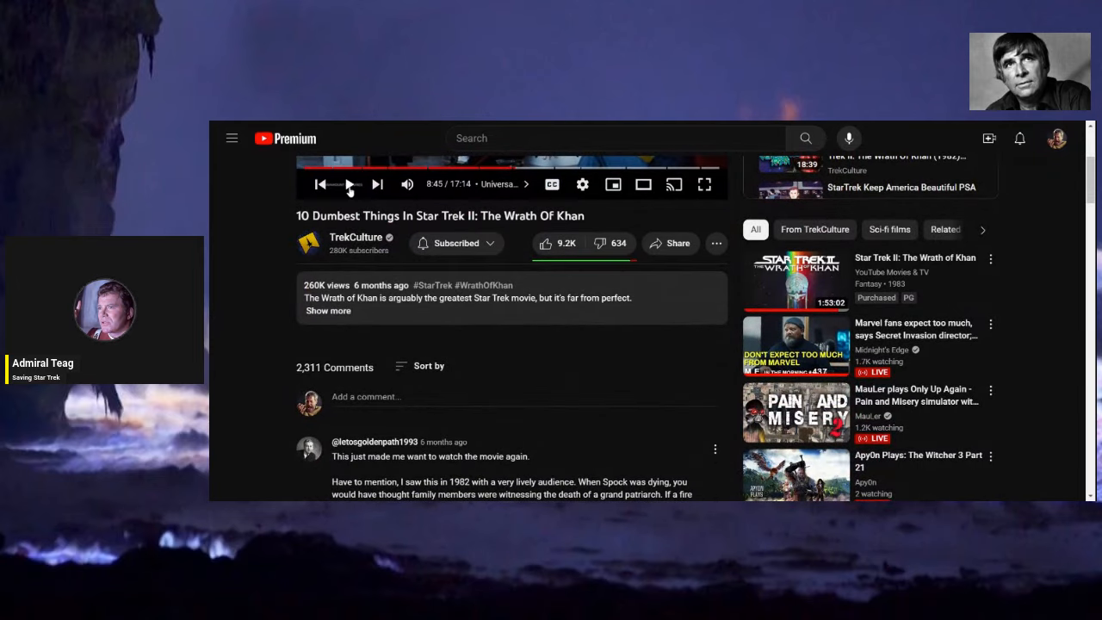
click(349, 183)
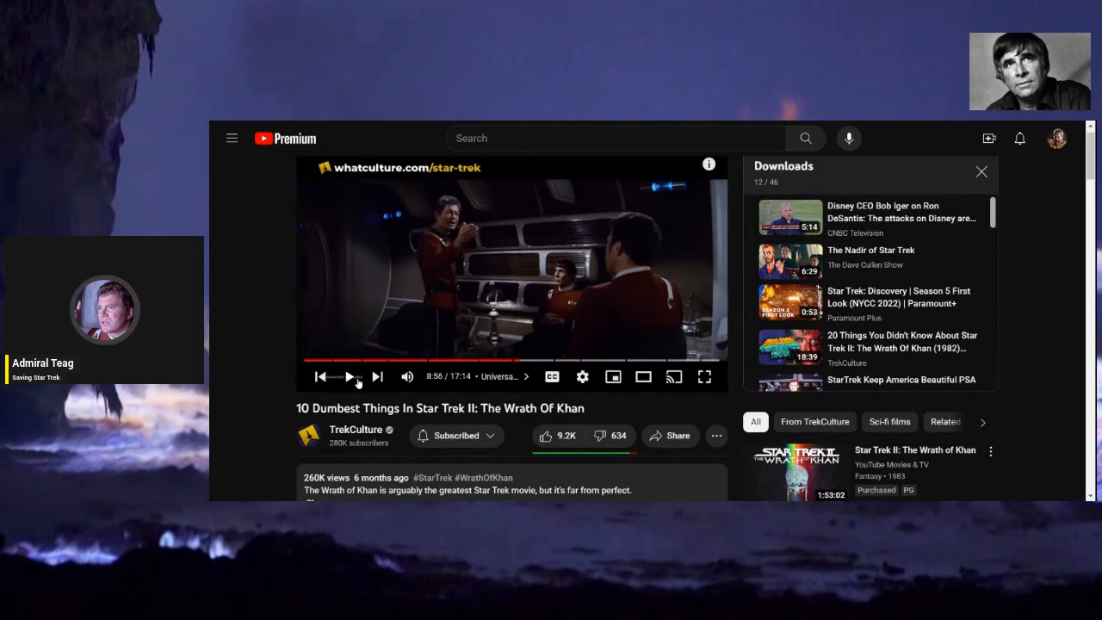
click(351, 375)
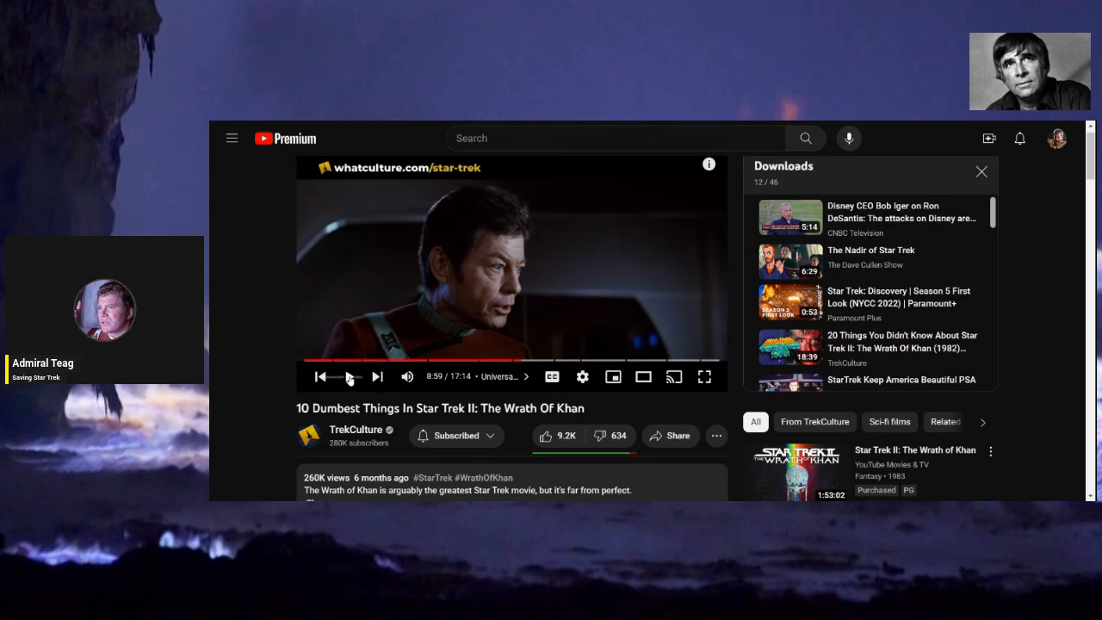
click(352, 375)
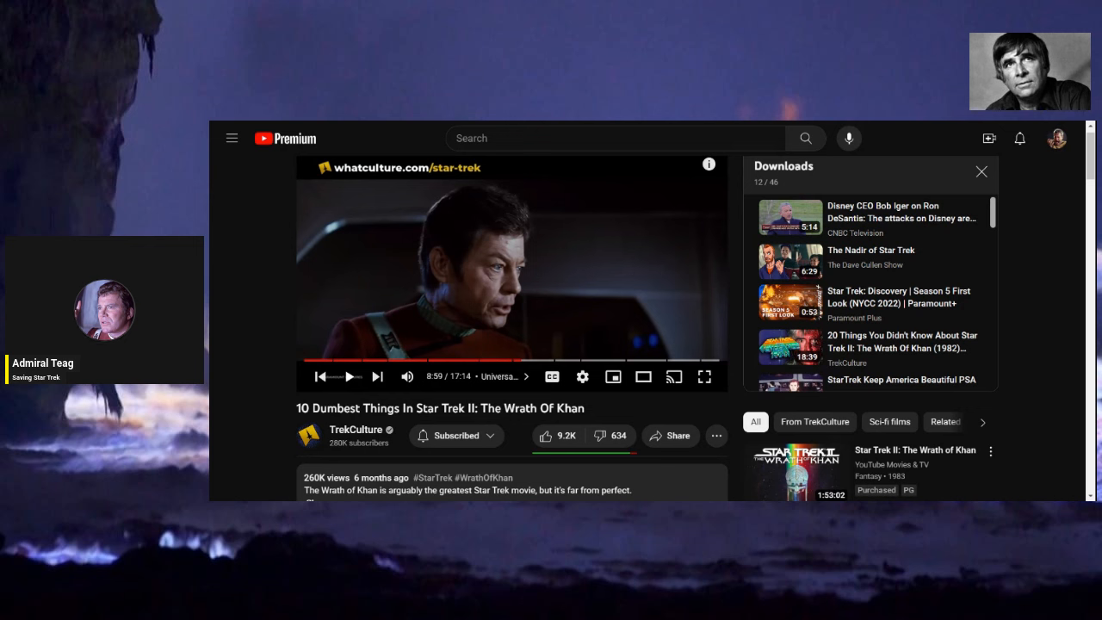
click(351, 375)
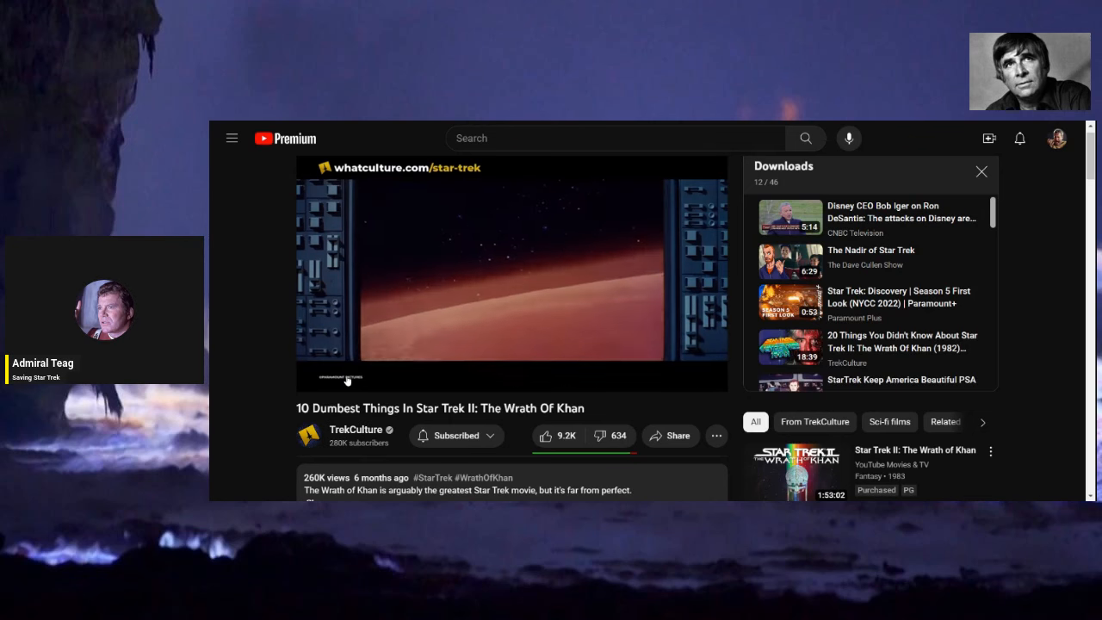
mouse_move(227, 343)
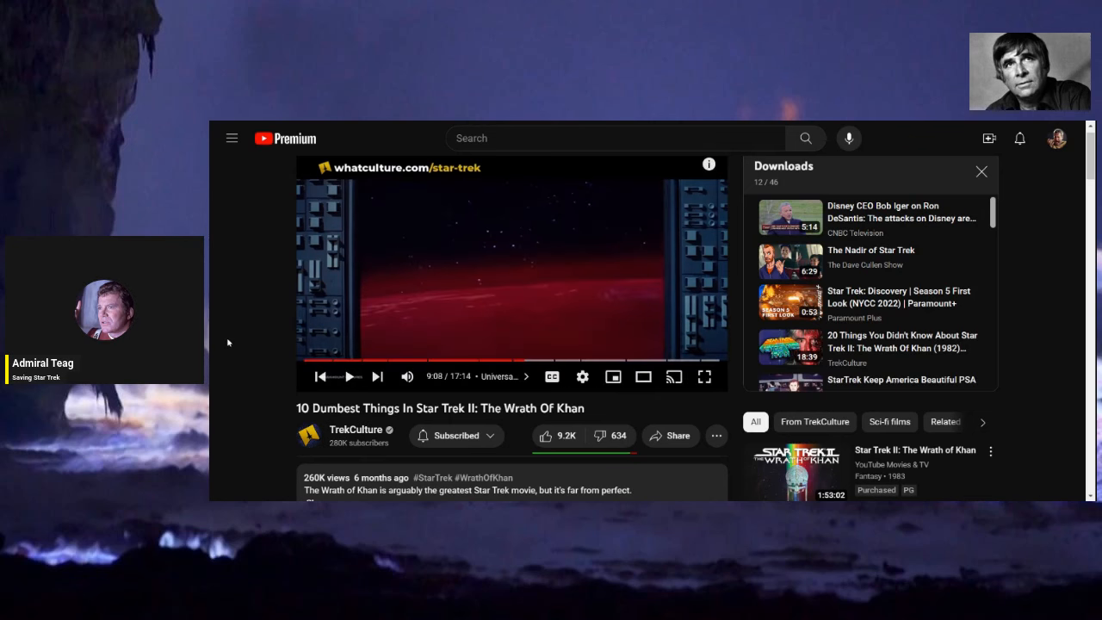
Scroll down to glance at the description and comments, then back up to the player around 9:08.
scroll(down, 3)
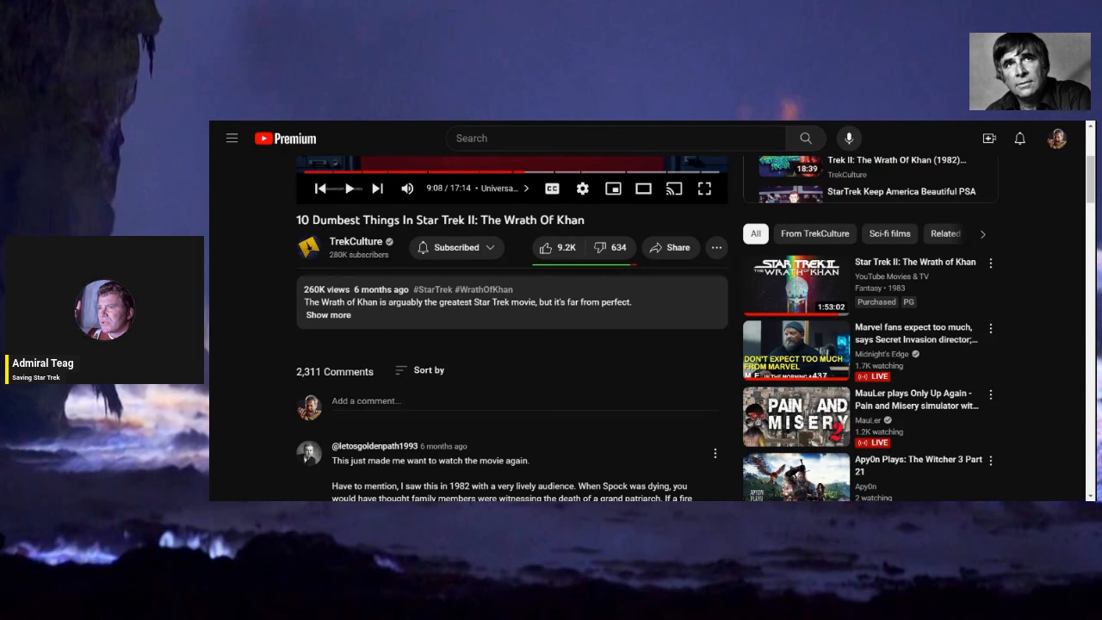
scroll(up, 3)
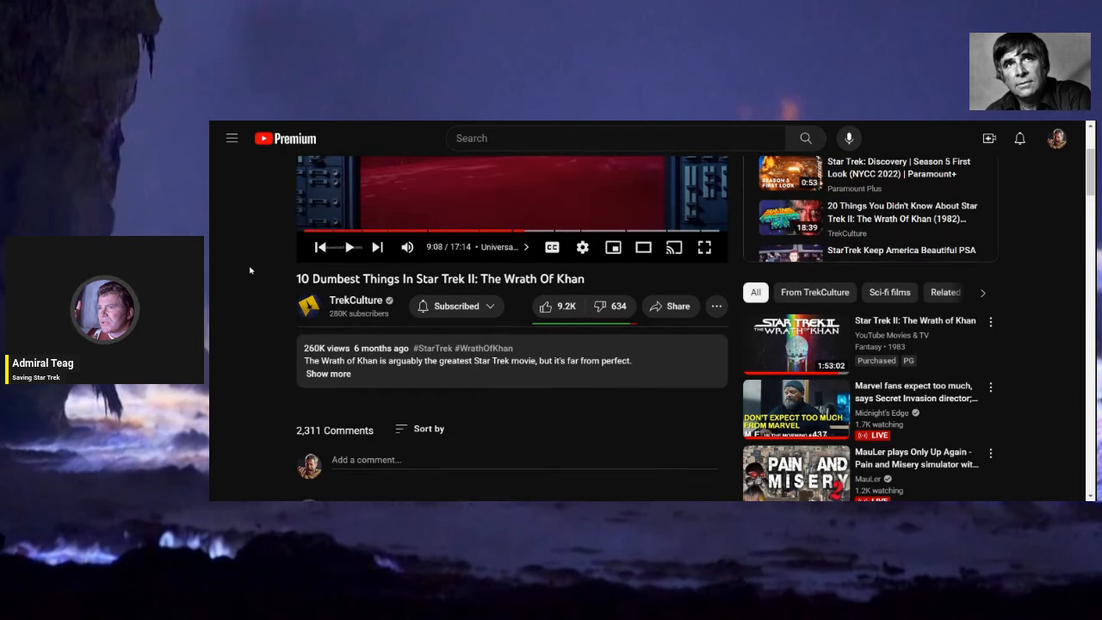
scroll(up, 3)
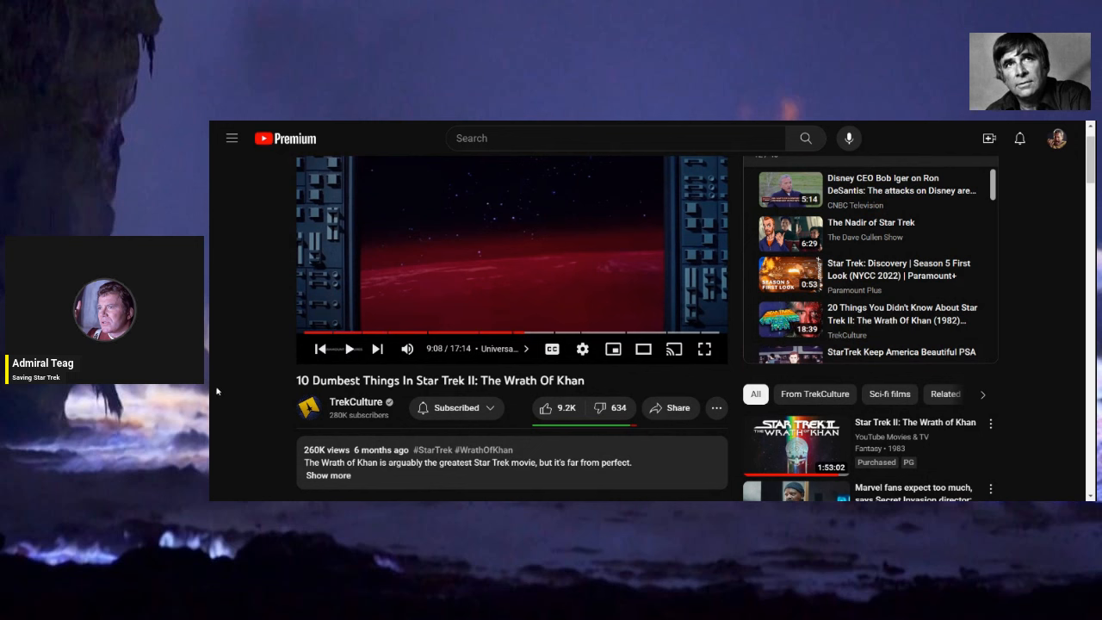
mouse_move(258, 378)
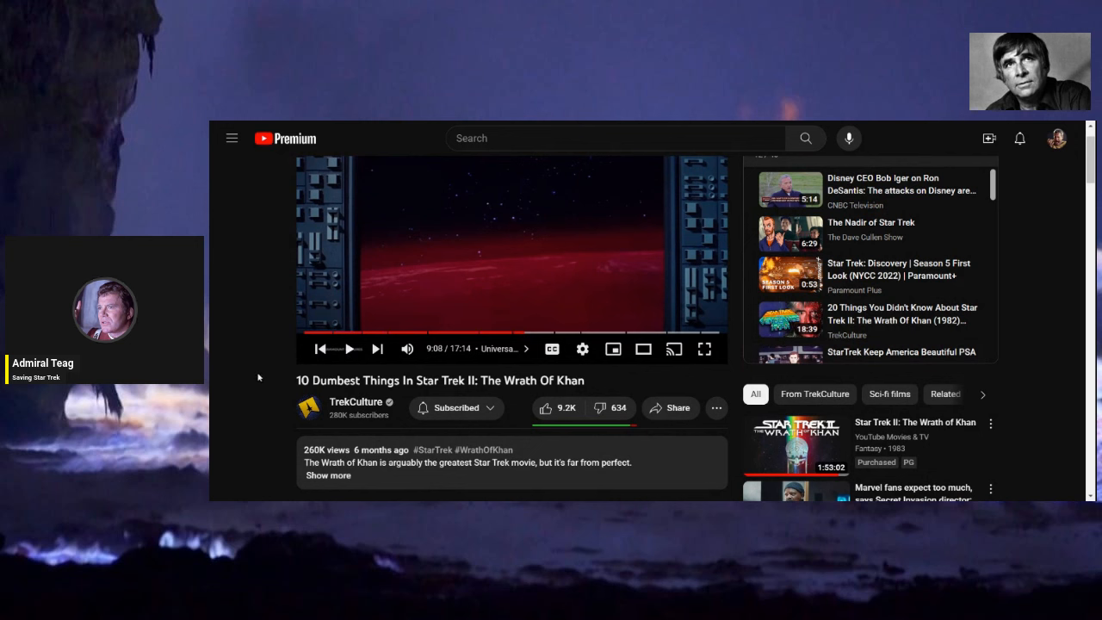
mouse_move(351, 348)
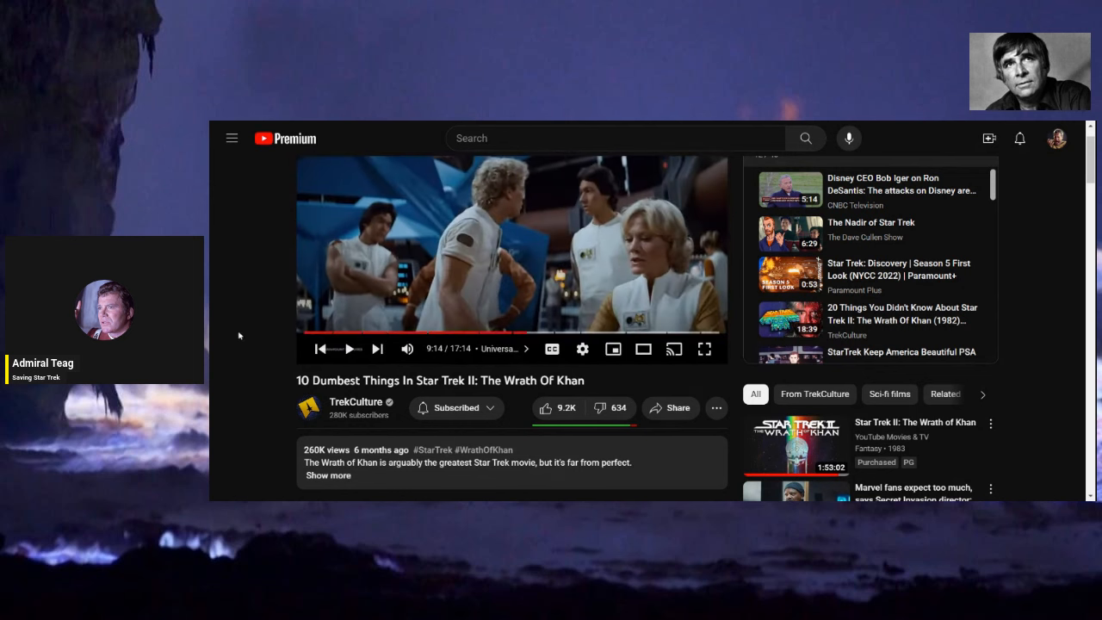
Toggle playback a few times and leave the video playing at about 9:48 with comments below.
scroll(down, 3)
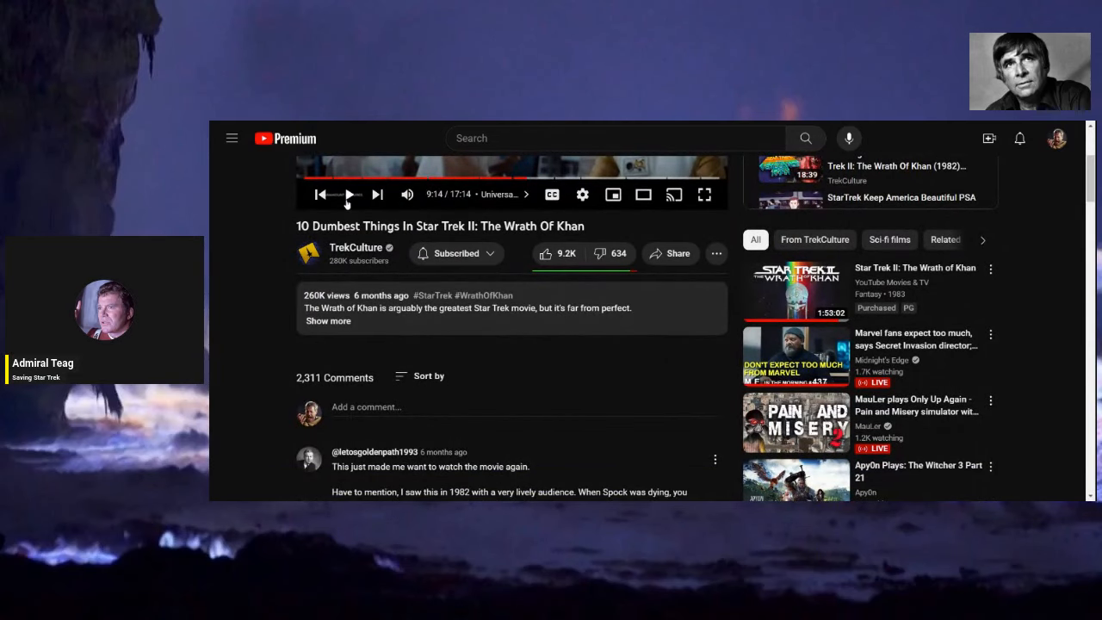
click(350, 192)
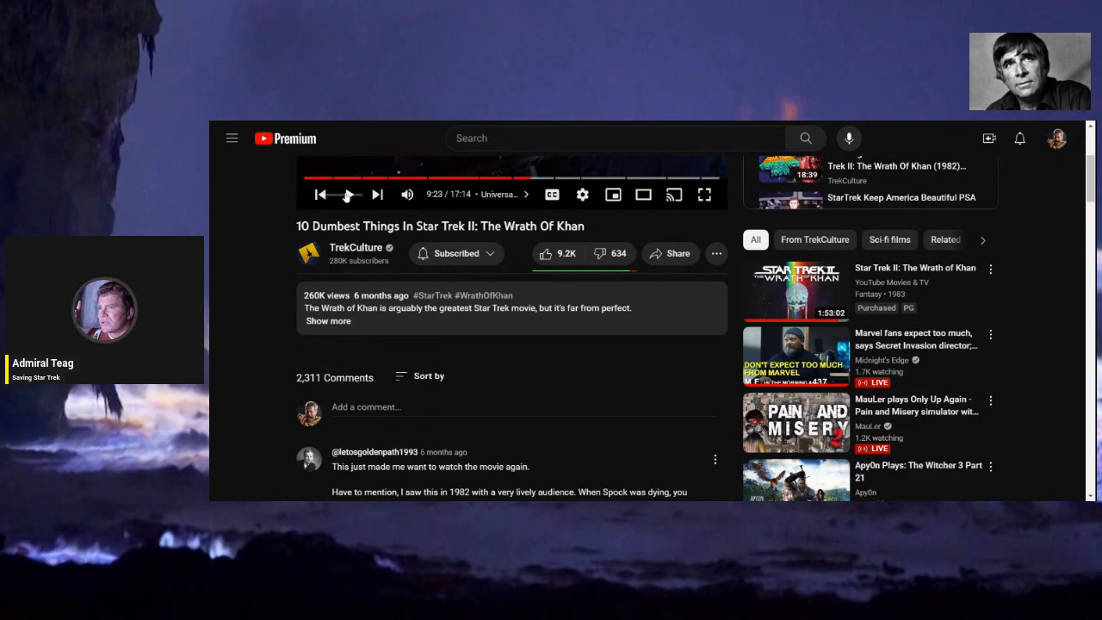
click(351, 193)
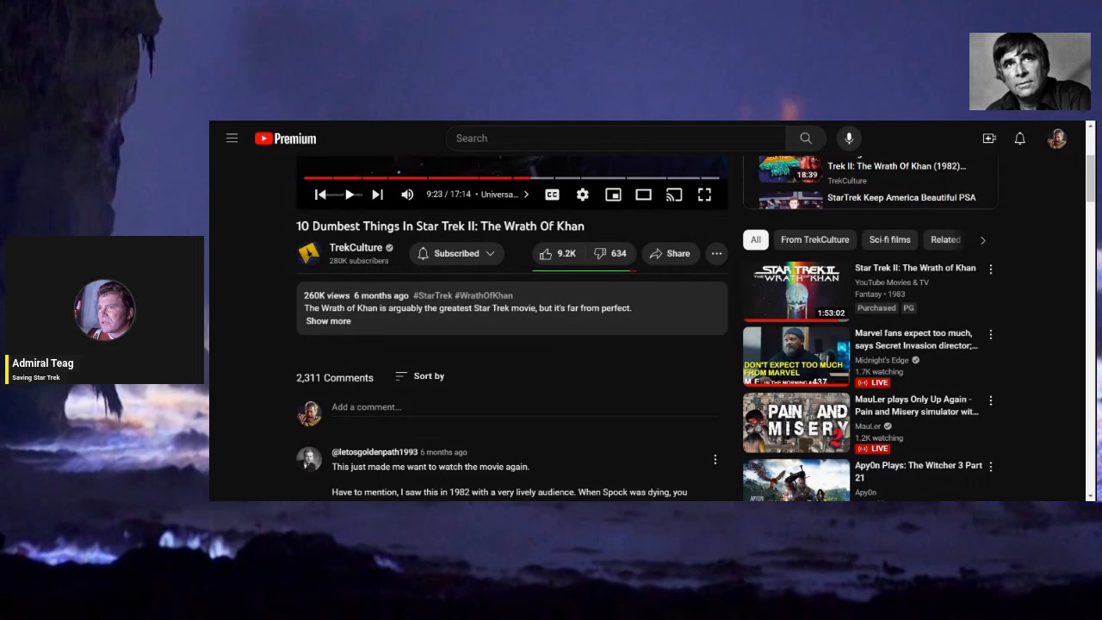
click(349, 195)
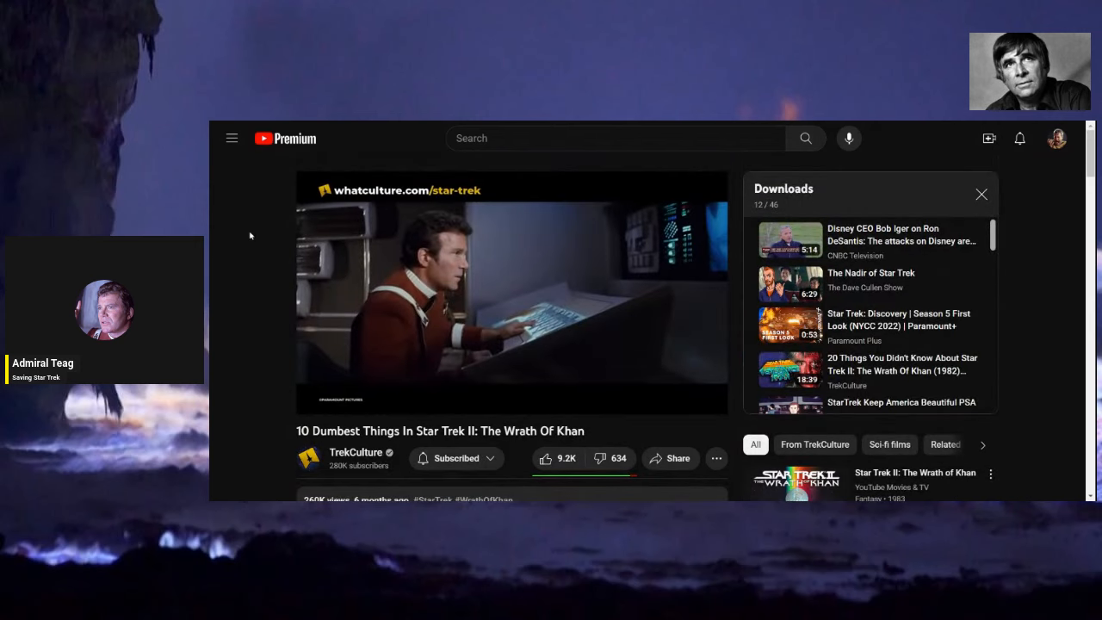
scroll(down, 3)
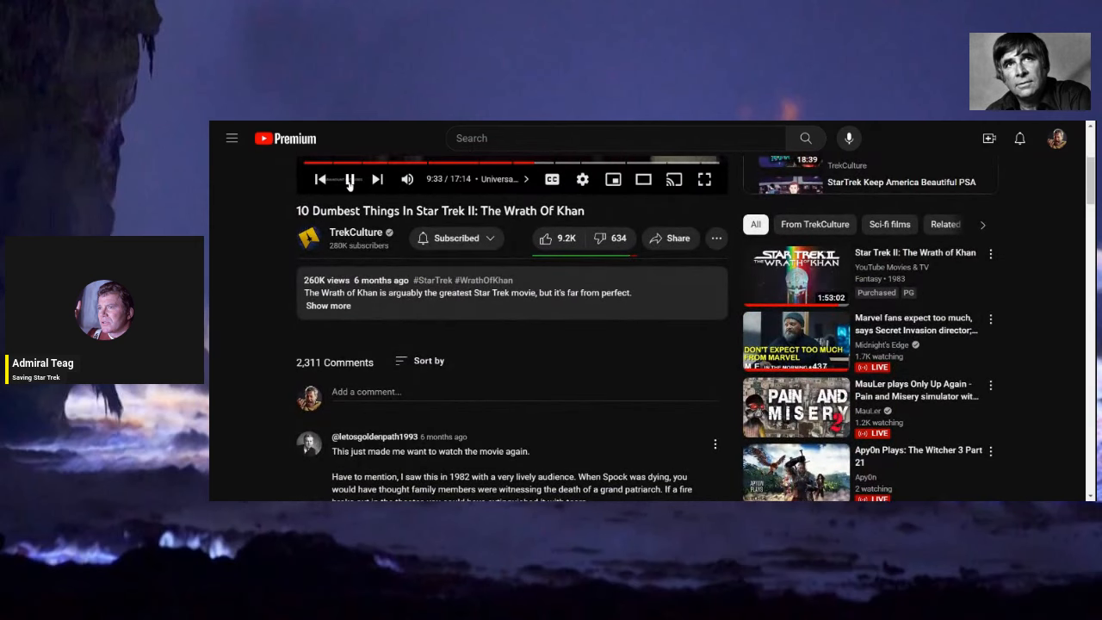
click(351, 179)
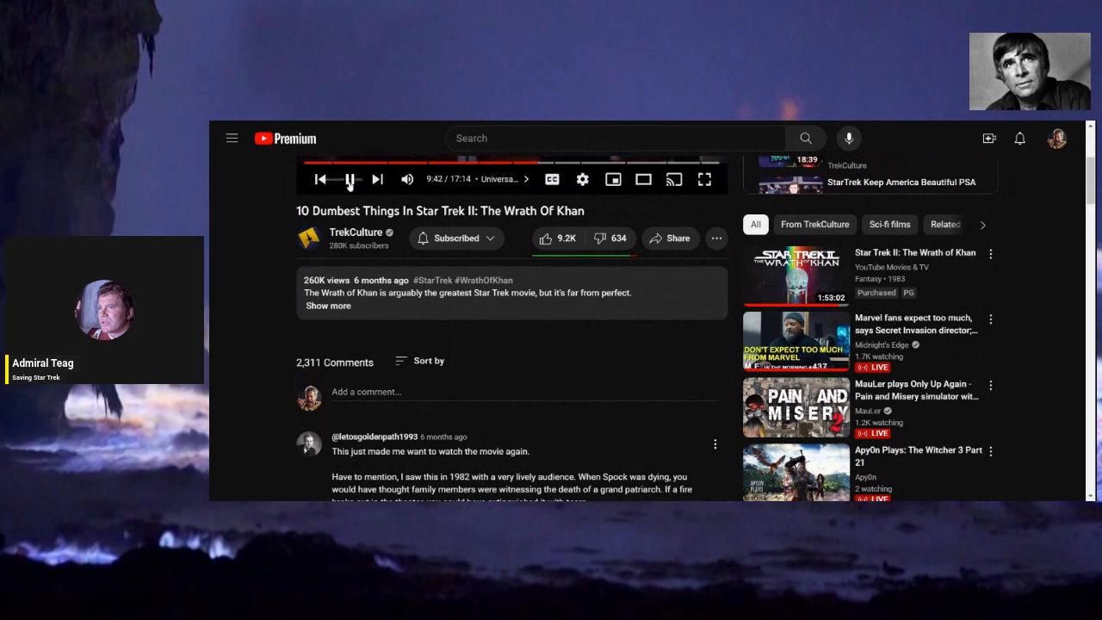
click(351, 179)
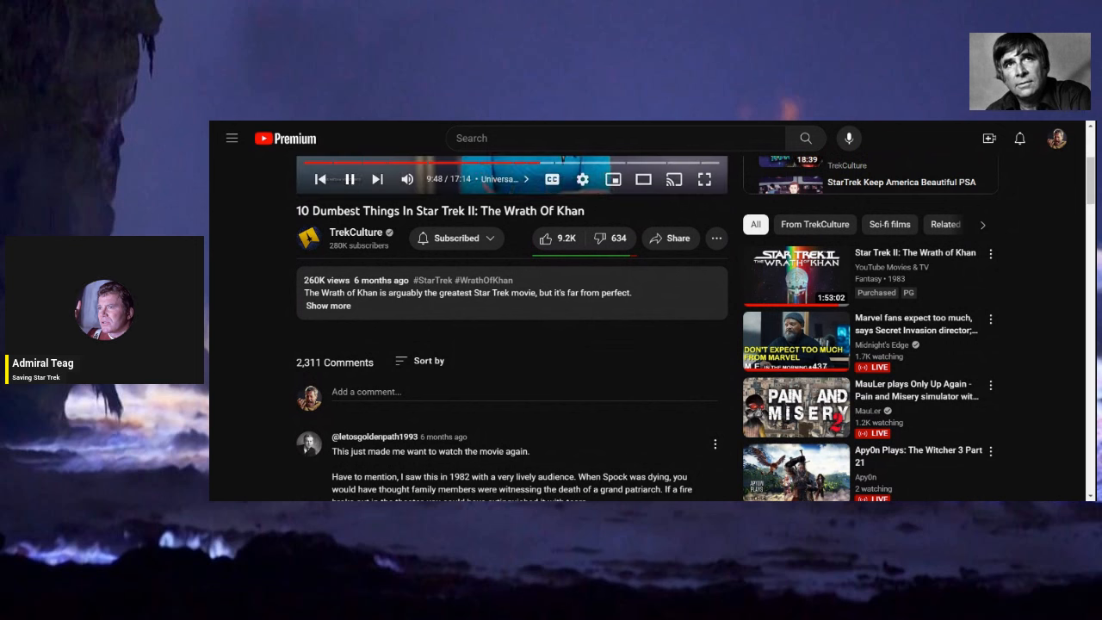
Toggle playback past the ten-minute mark to about 10:07, scrolling the page down and back up.
click(351, 179)
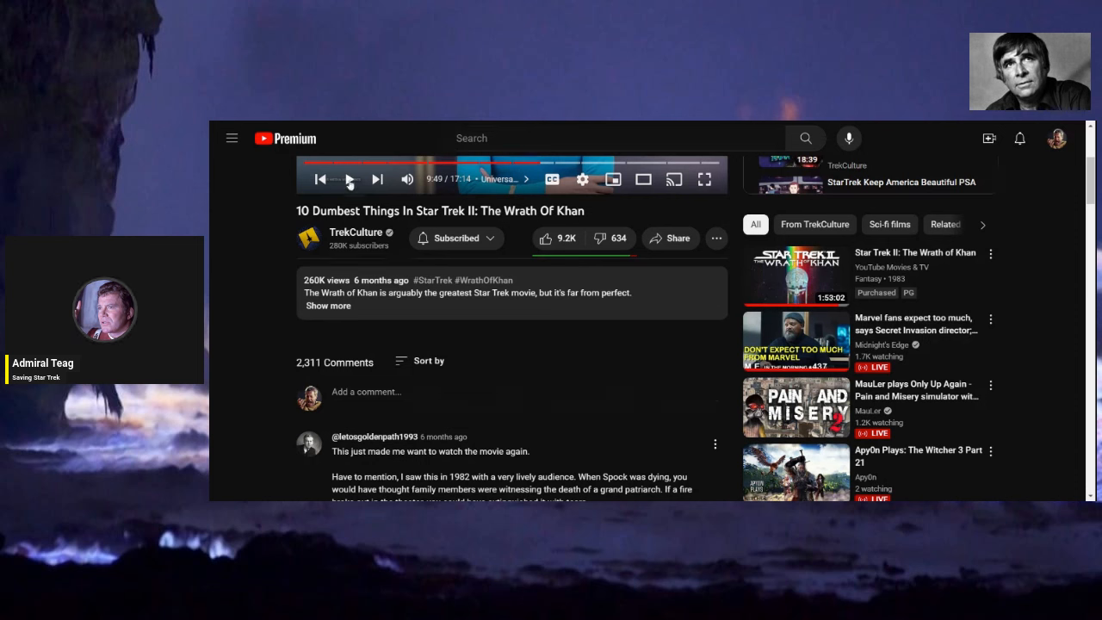
click(350, 179)
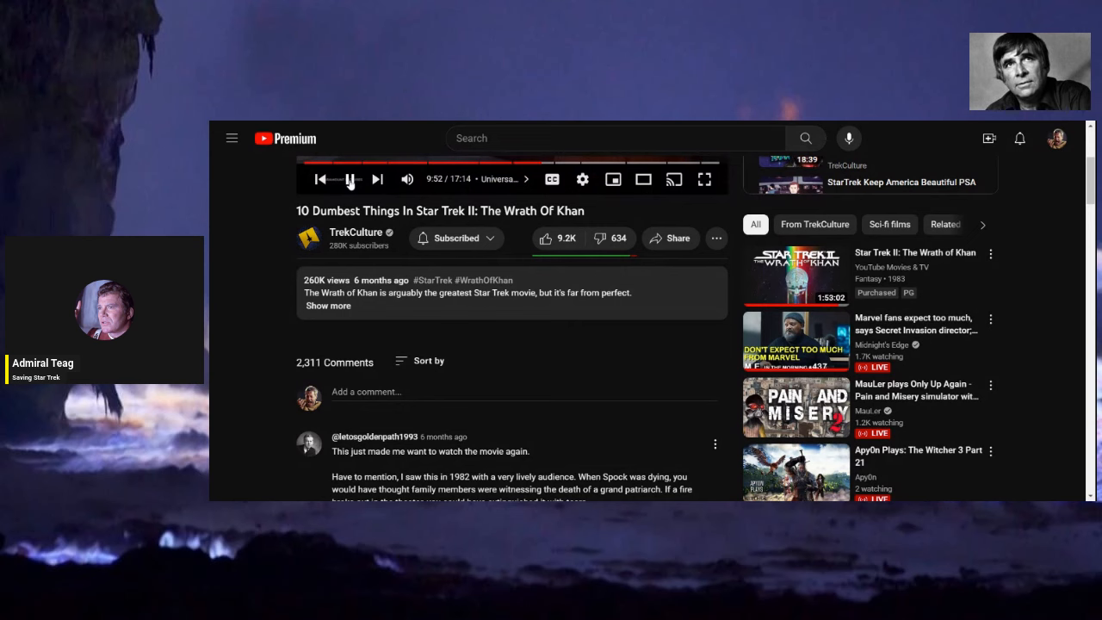
mouse_move(245, 252)
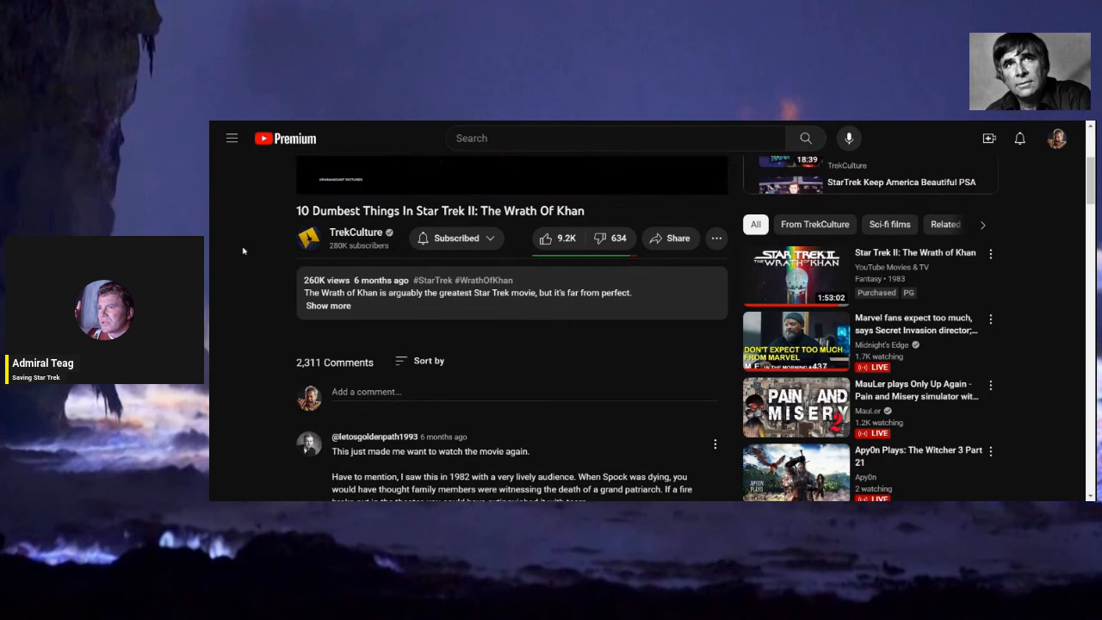
click(988, 137)
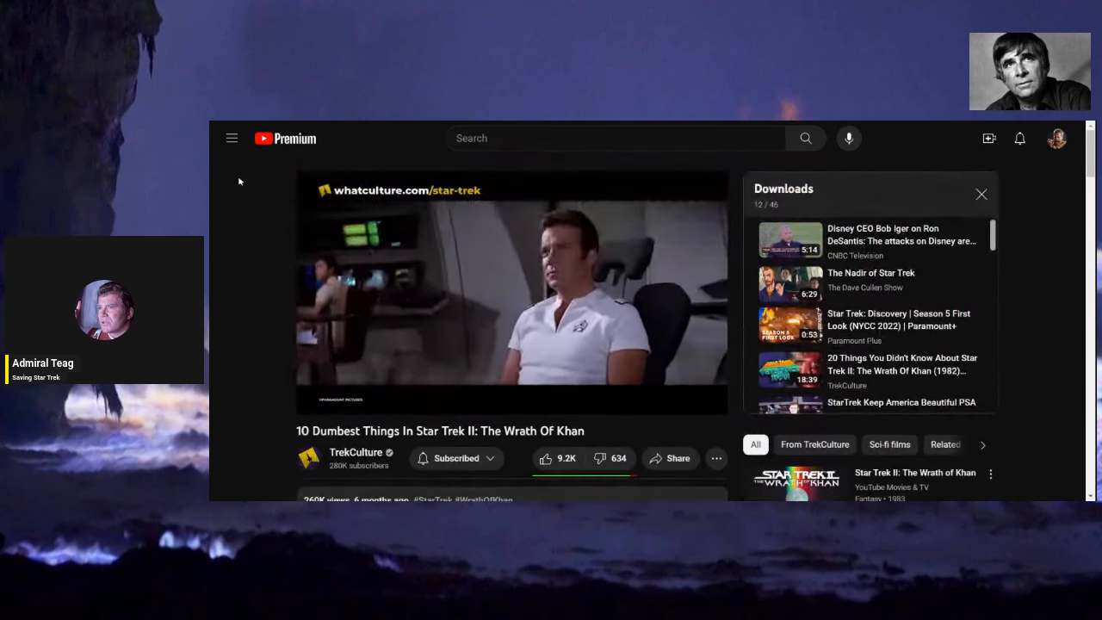
click(981, 192)
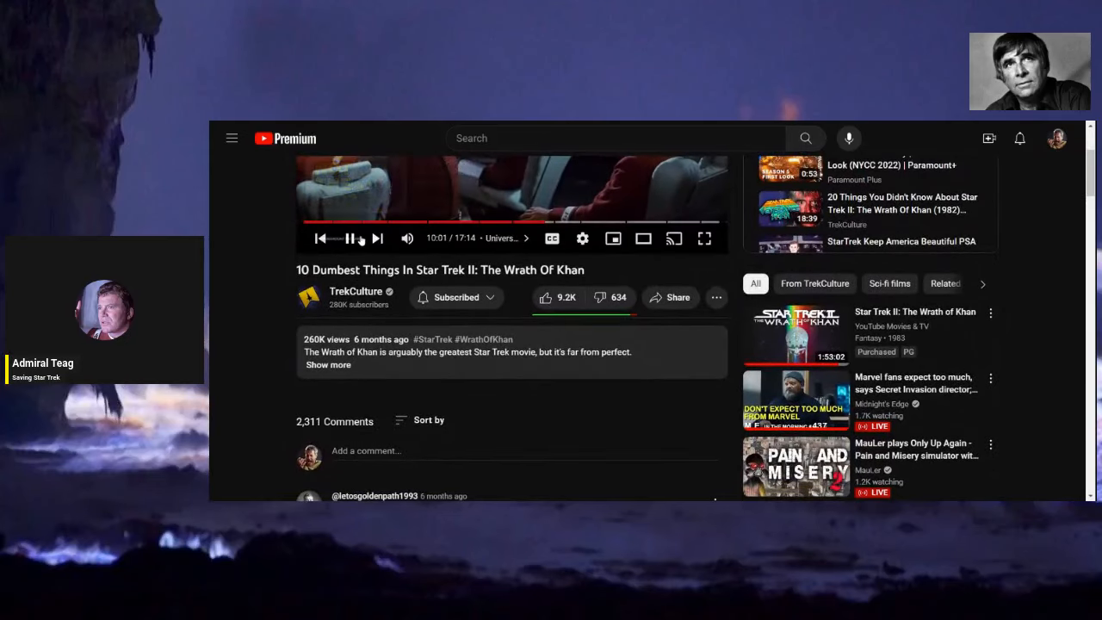
click(351, 237)
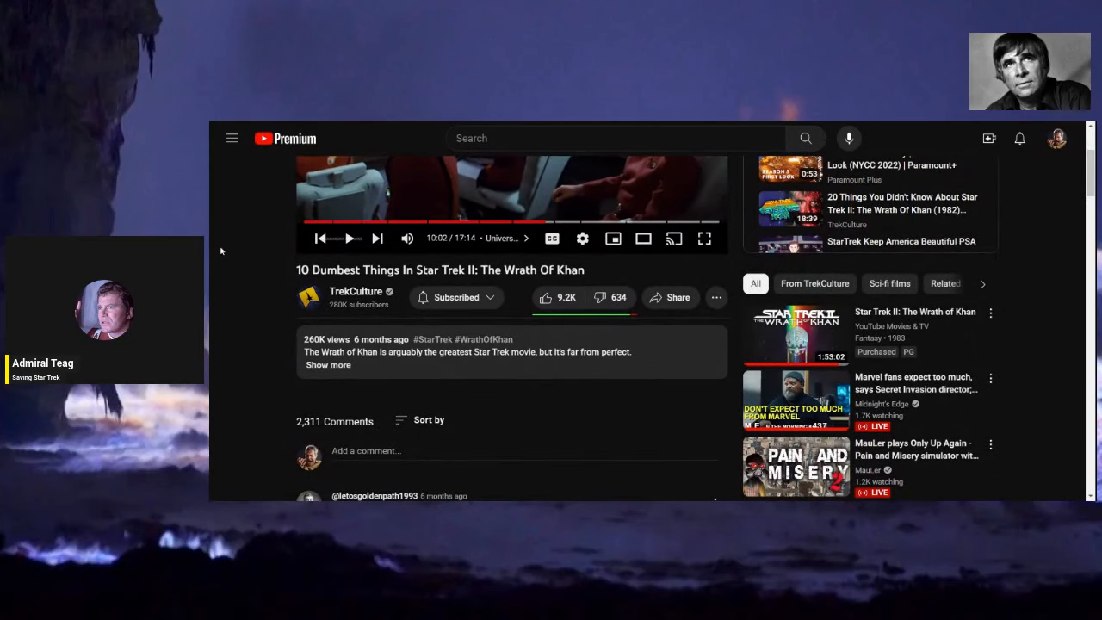
scroll(down, 3)
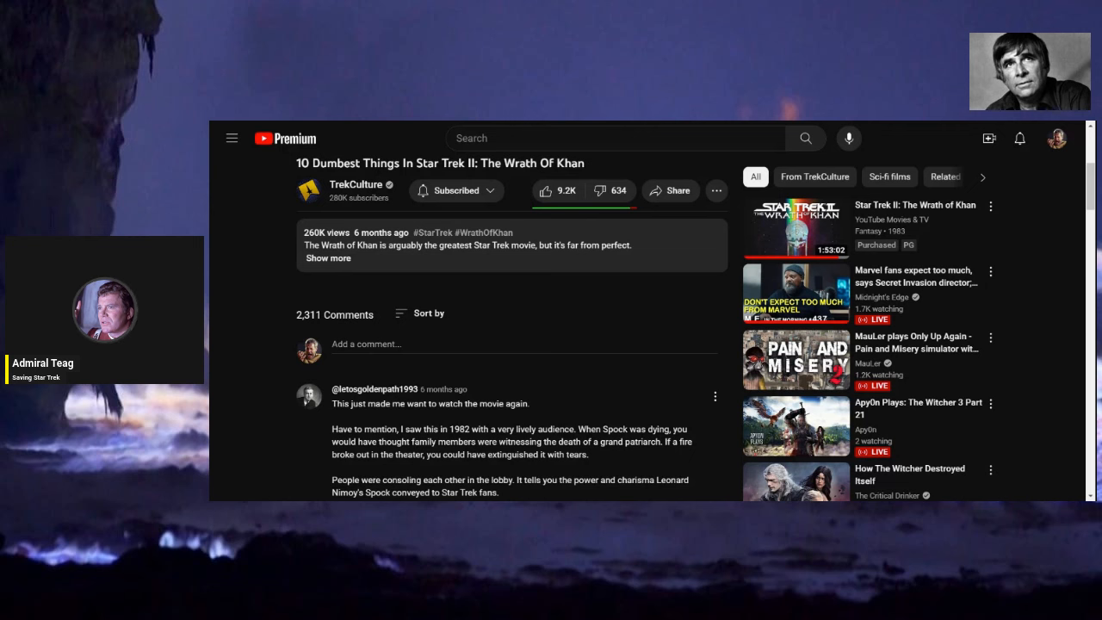
scroll(up, 3)
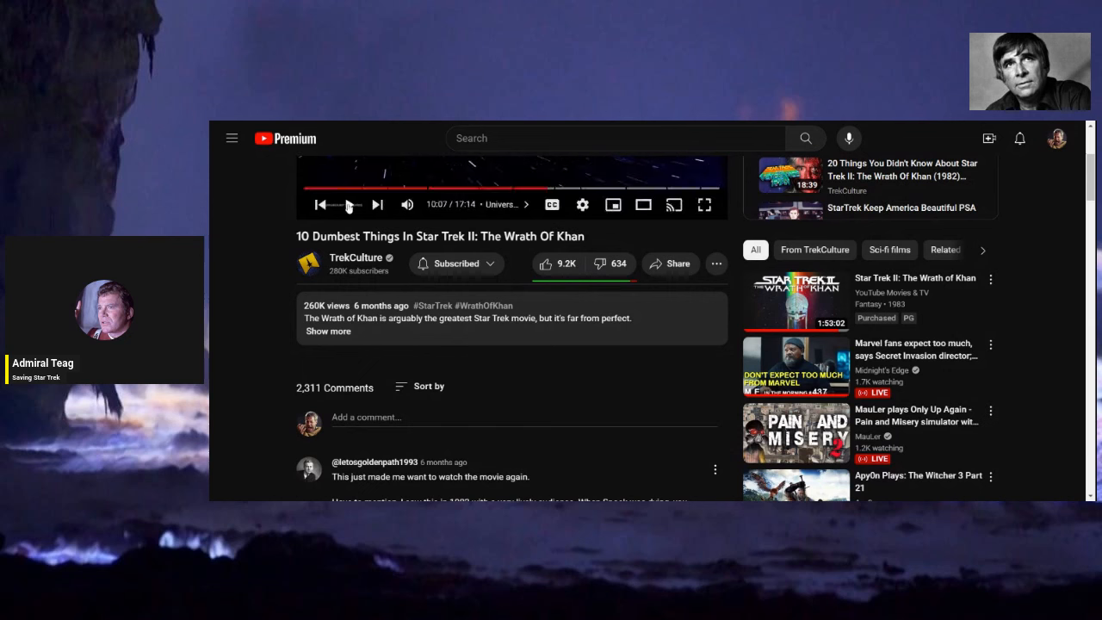
Pause, skip a few seconds ahead on the seek bar, and resume playback at about 10:40.
click(348, 203)
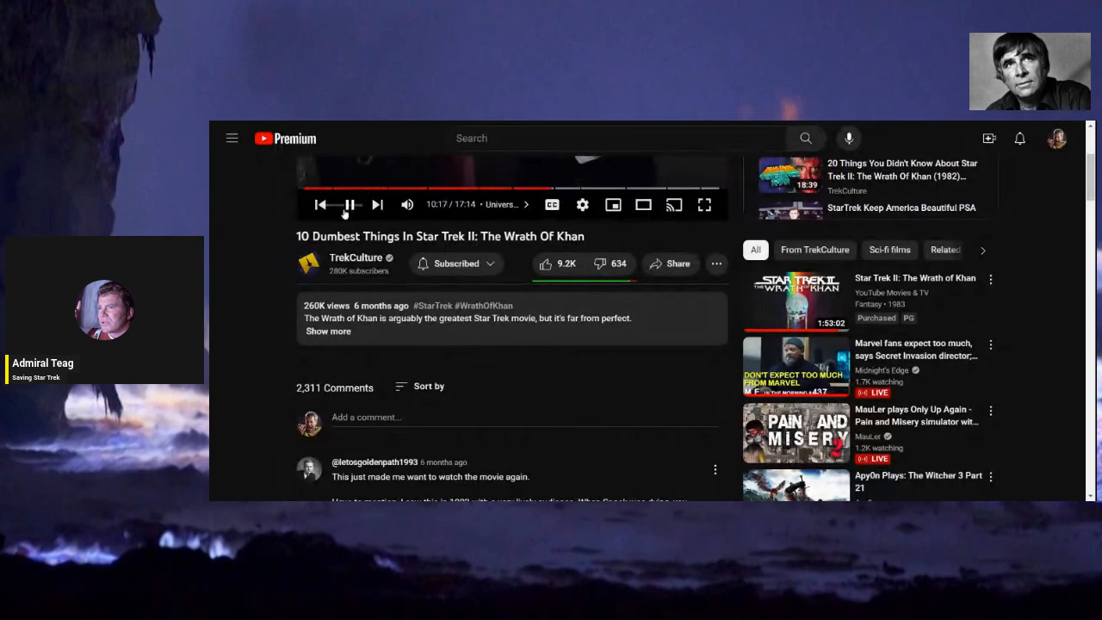
click(348, 205)
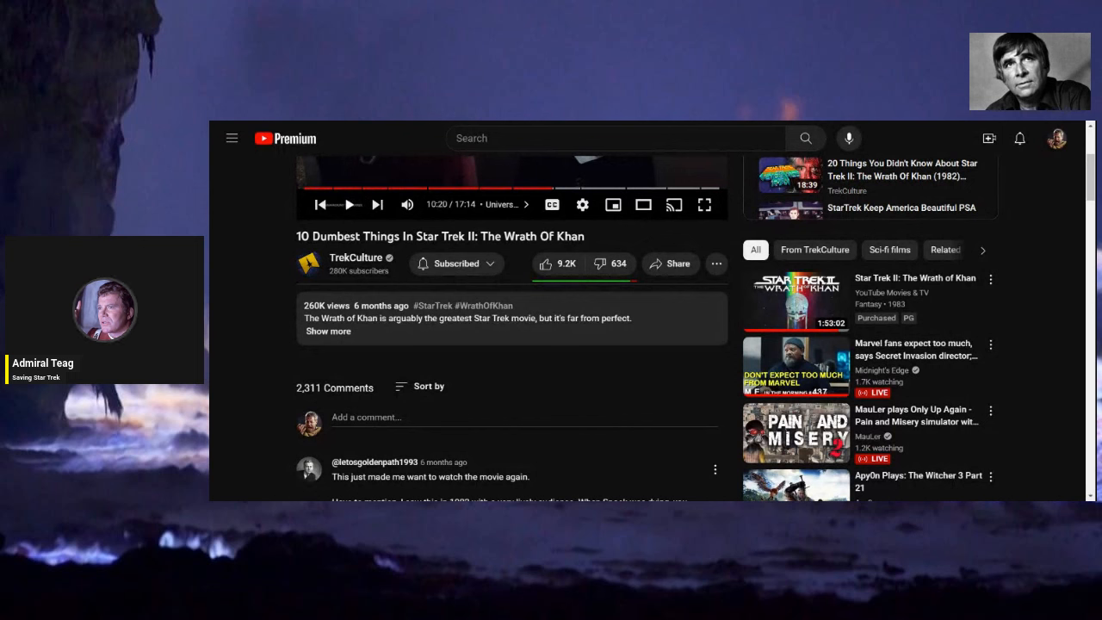
mouse_move(555, 191)
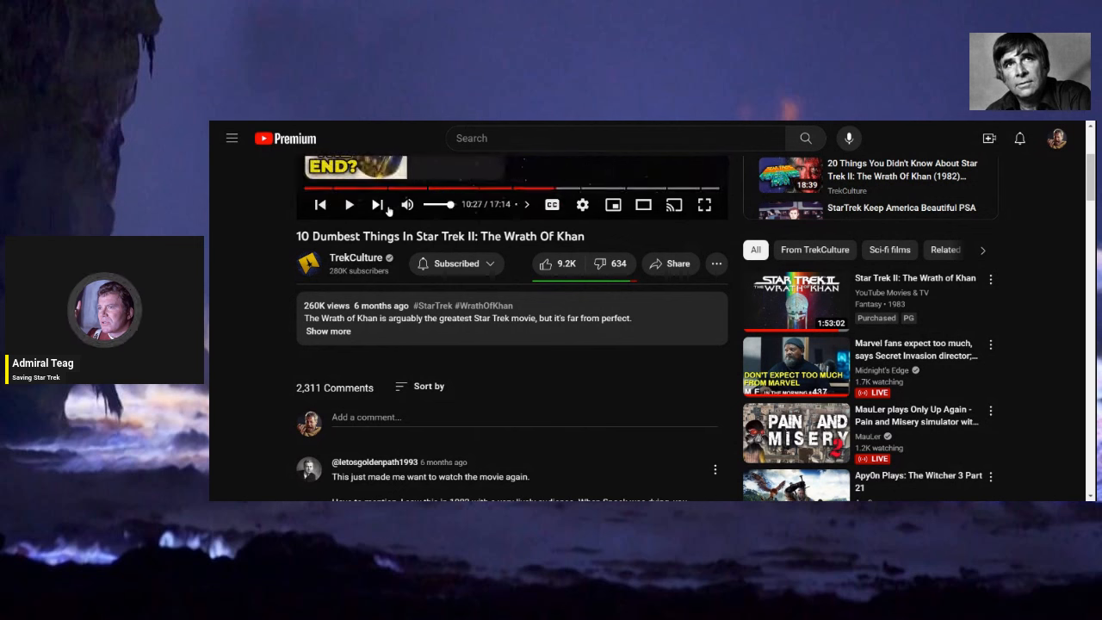
click(347, 204)
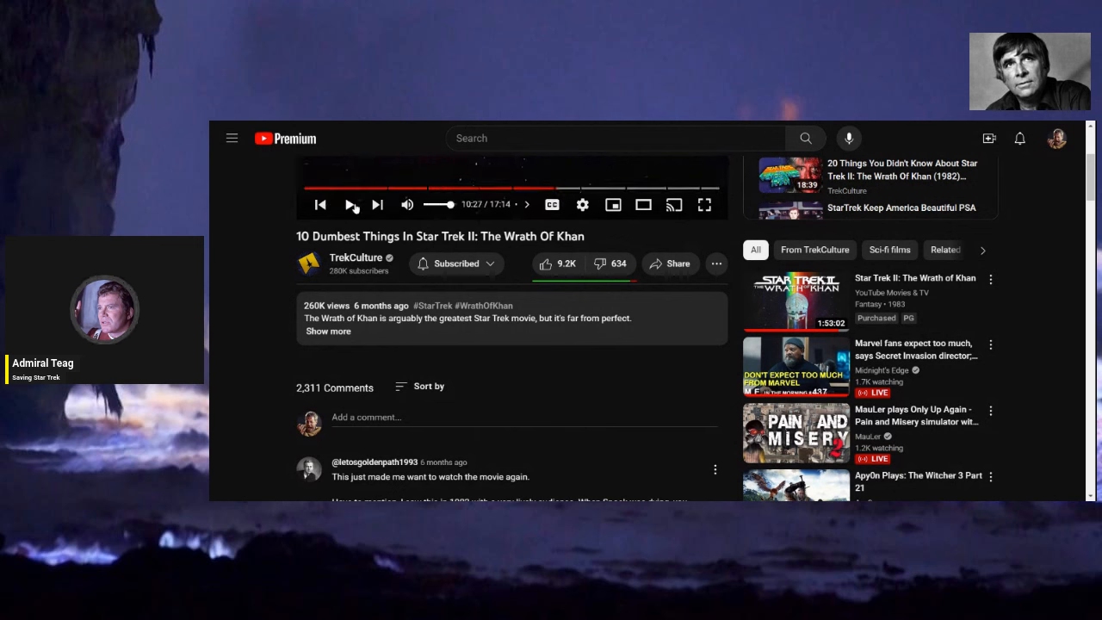
click(352, 203)
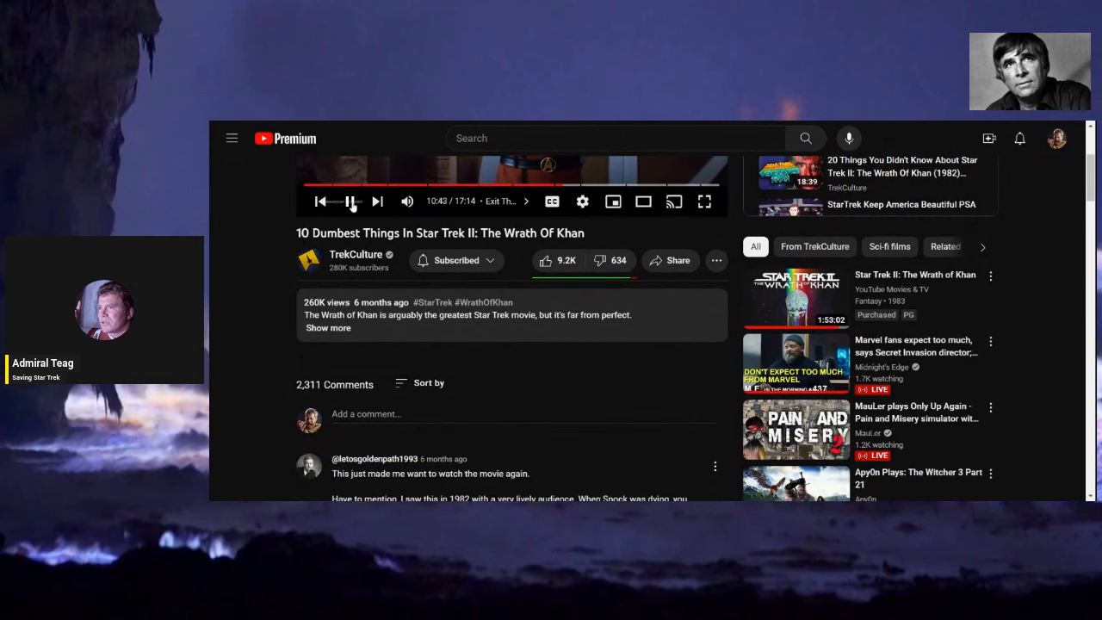
Resume briefly and pause the video at 10:51, then scroll the page down toward the comments.
click(351, 200)
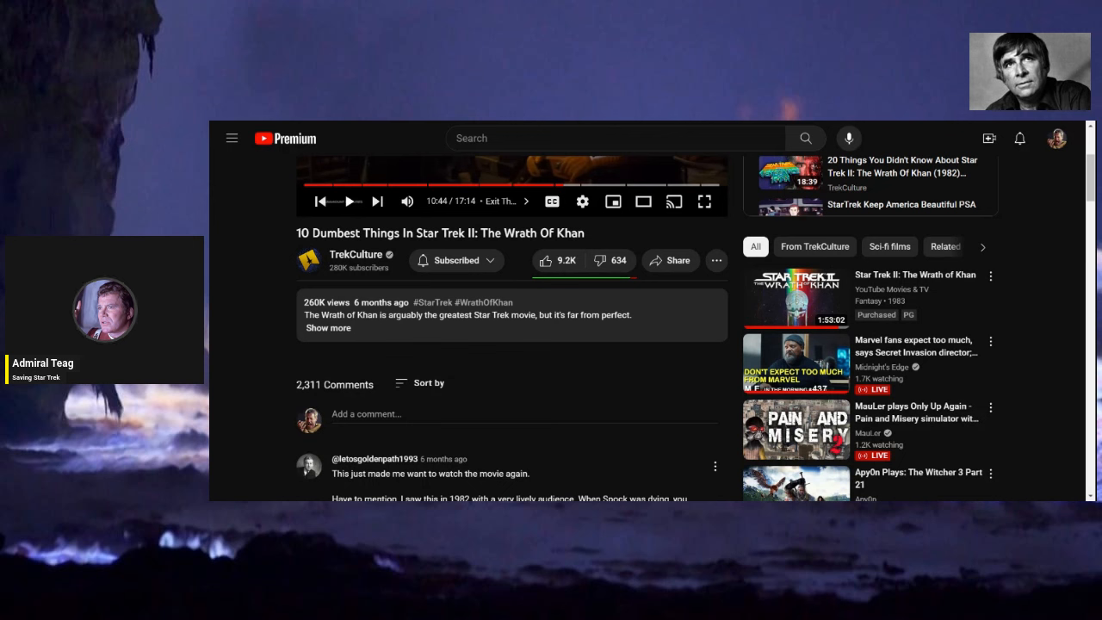
click(348, 202)
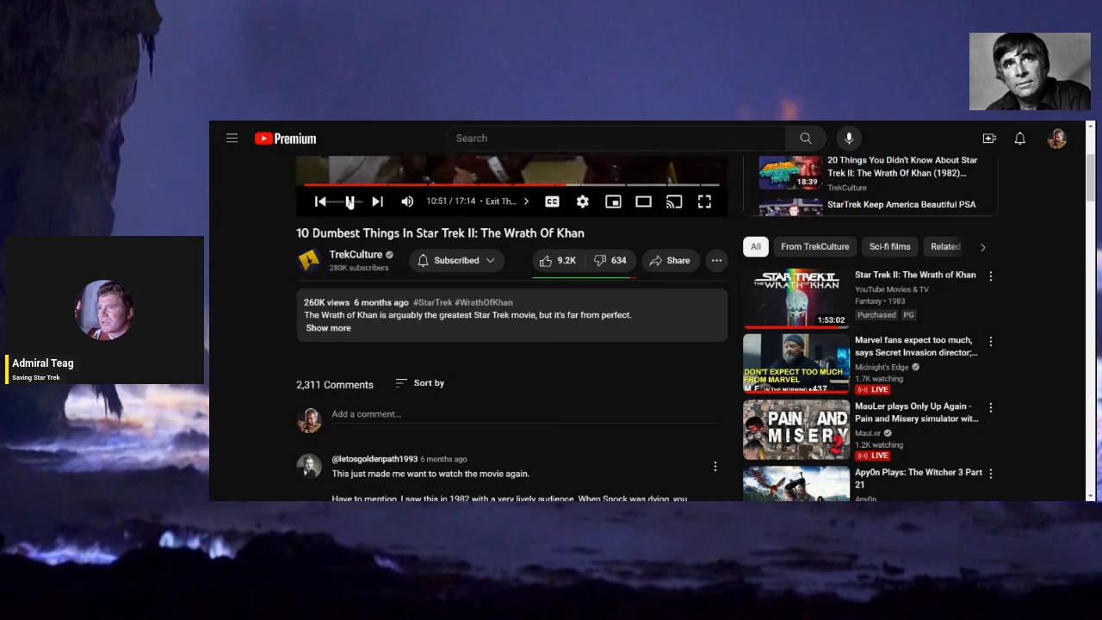
click(349, 202)
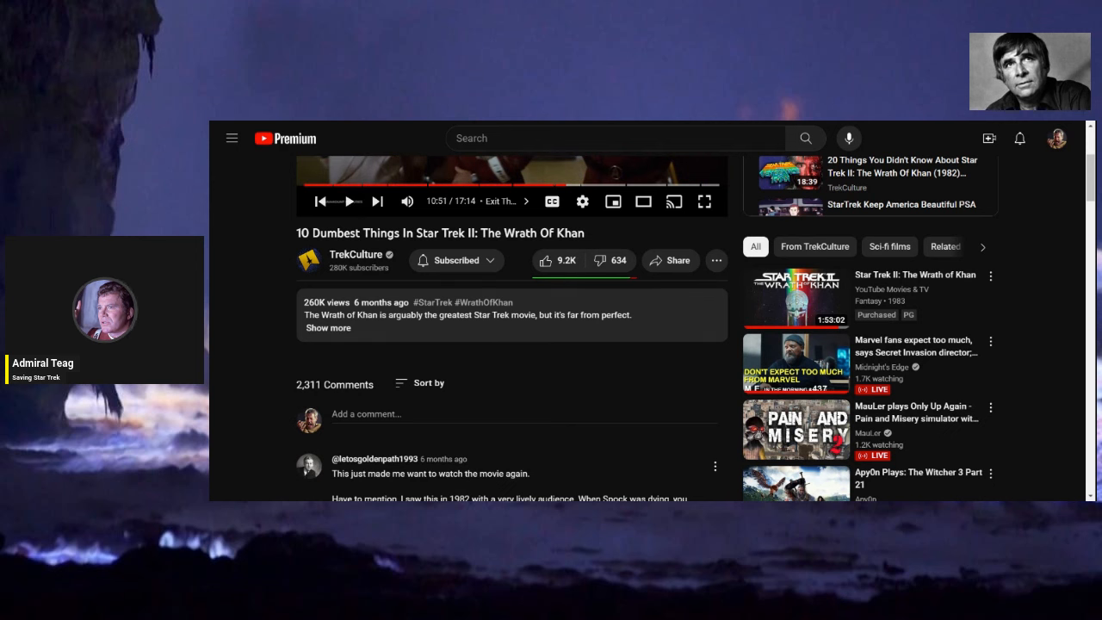
scroll(up, 3)
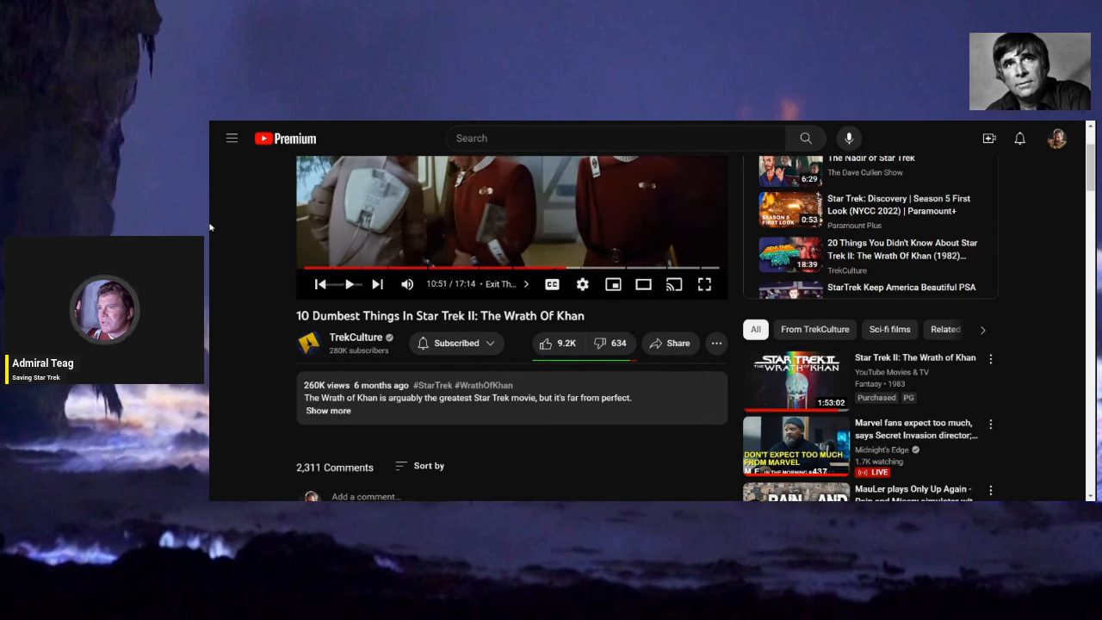
scroll(down, 3)
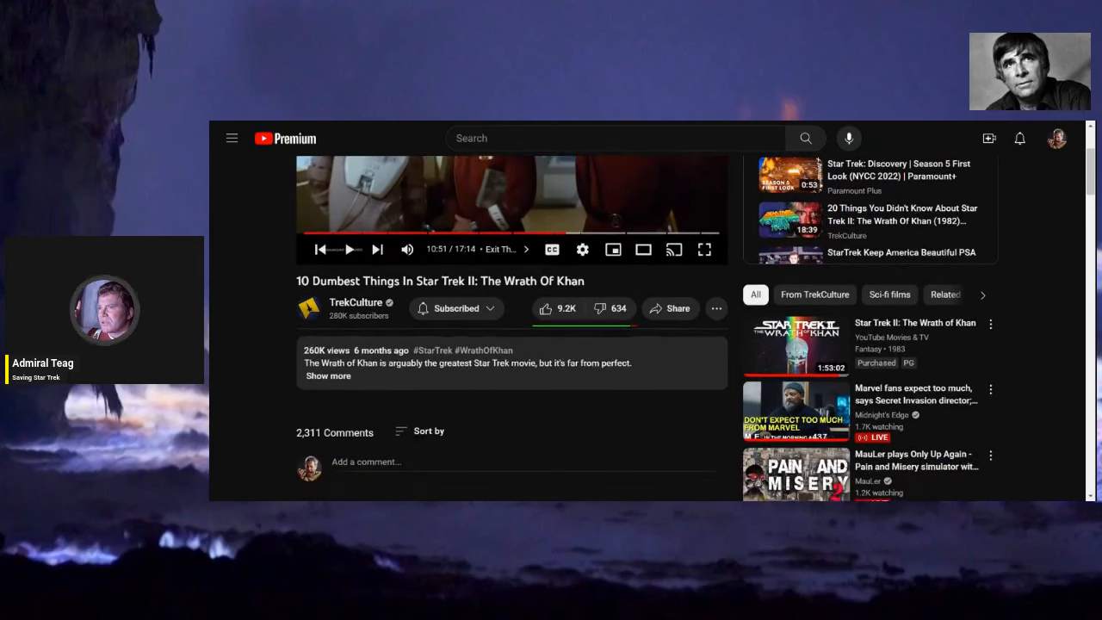
scroll(down, 3)
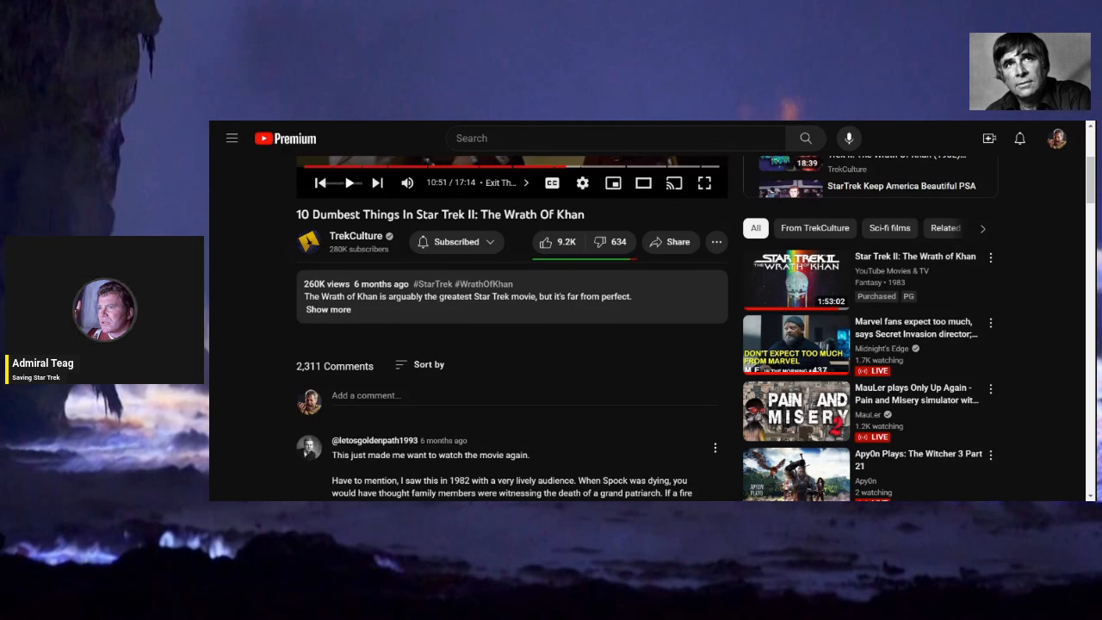
Dismiss the player's context menu, play on, and pause at 11:03 on the large emblem scene.
right_click(348, 182)
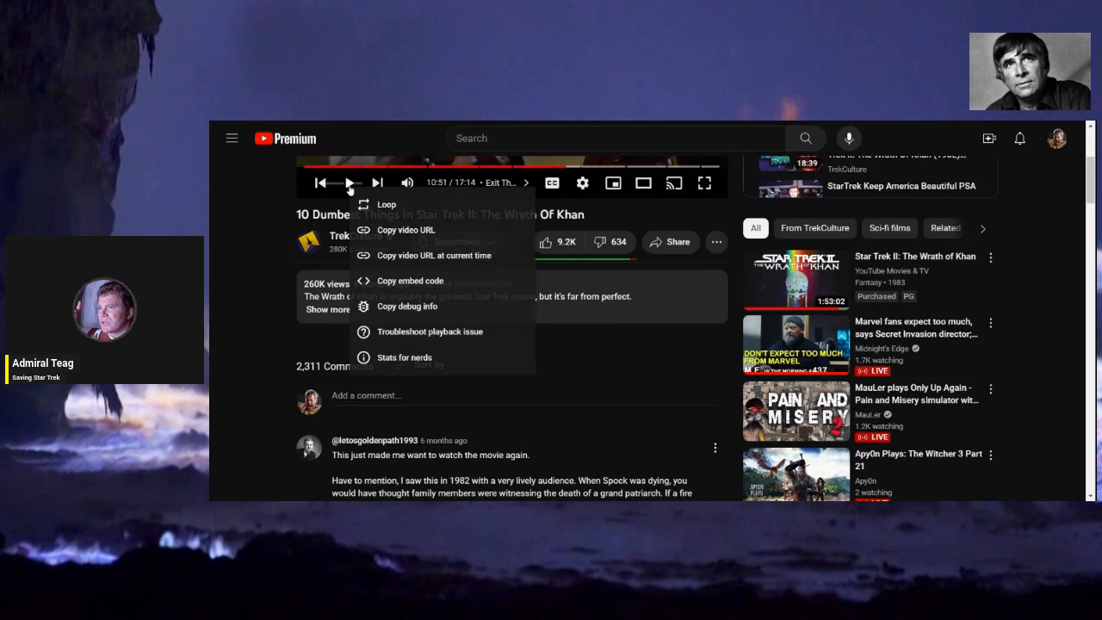
click(217, 224)
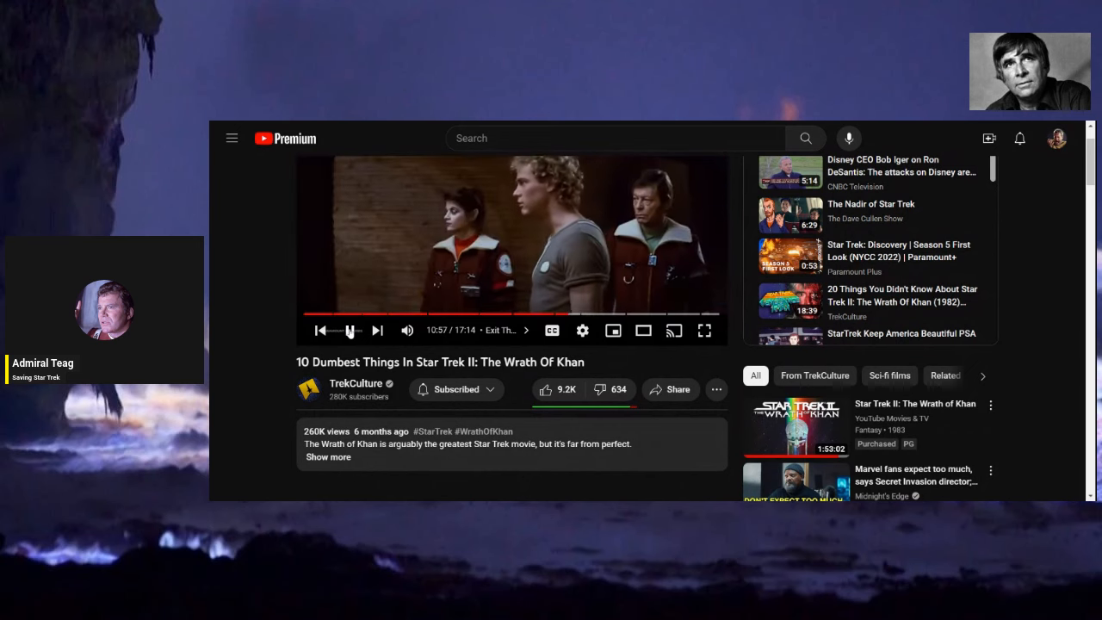
click(350, 331)
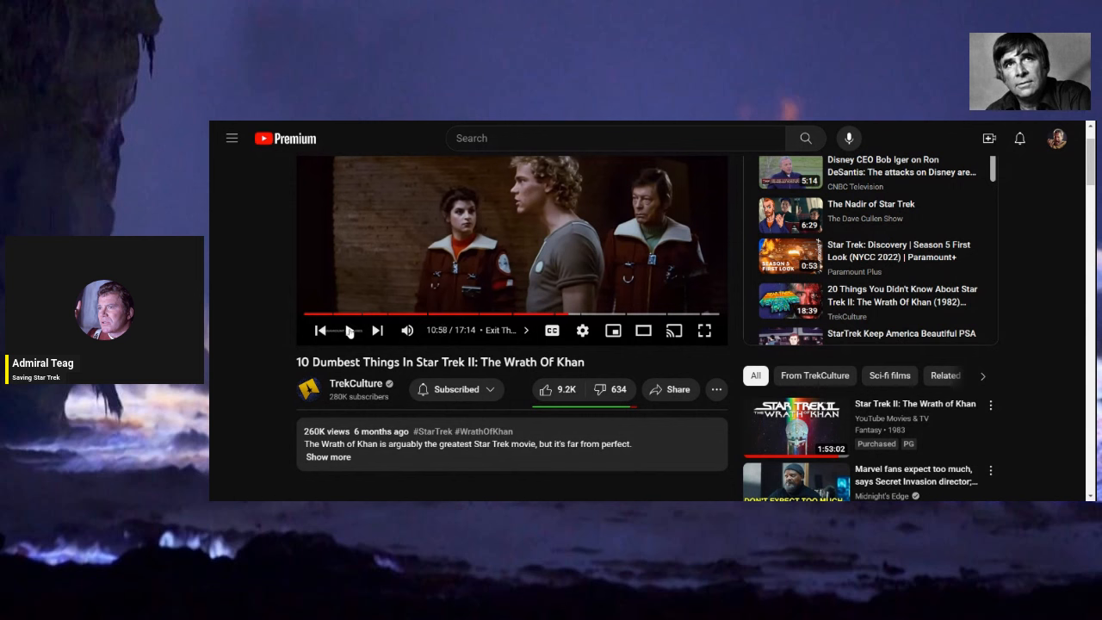
click(349, 330)
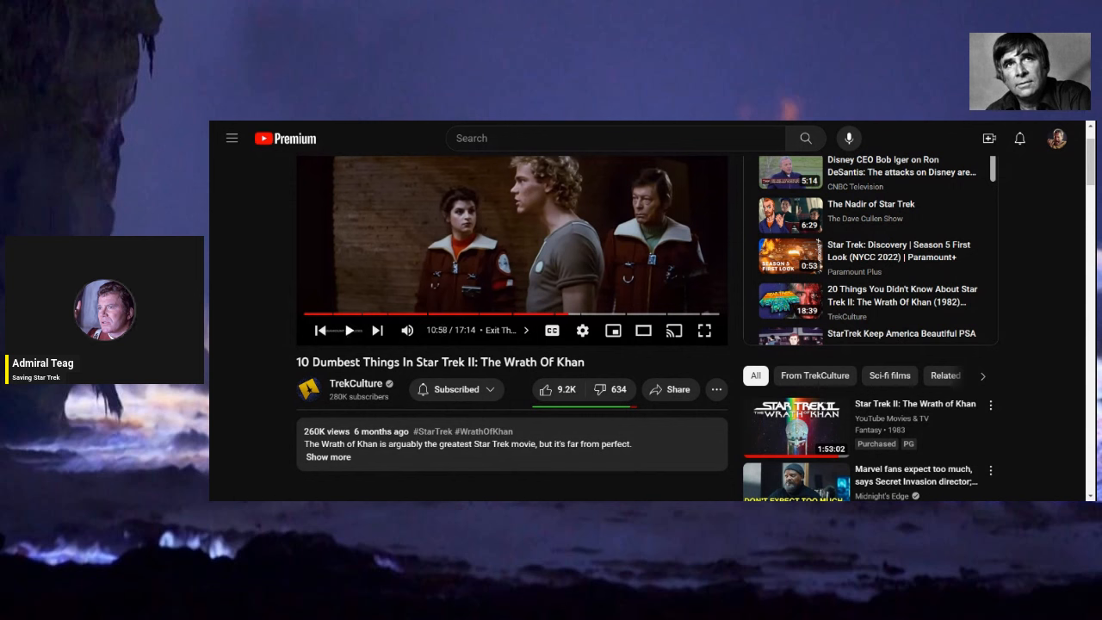
click(352, 331)
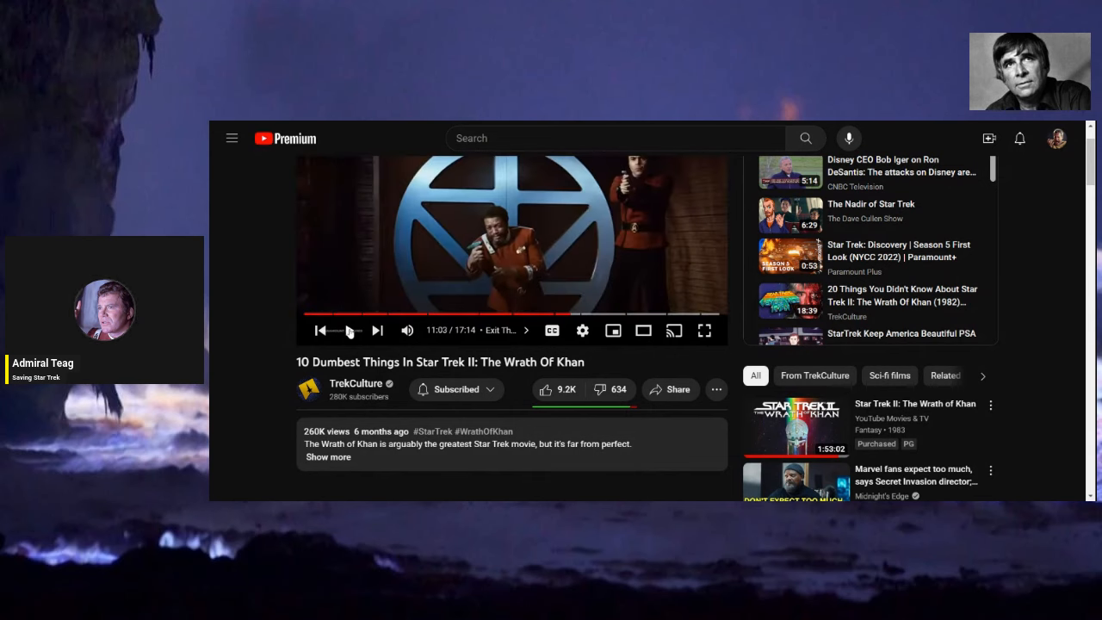
click(351, 331)
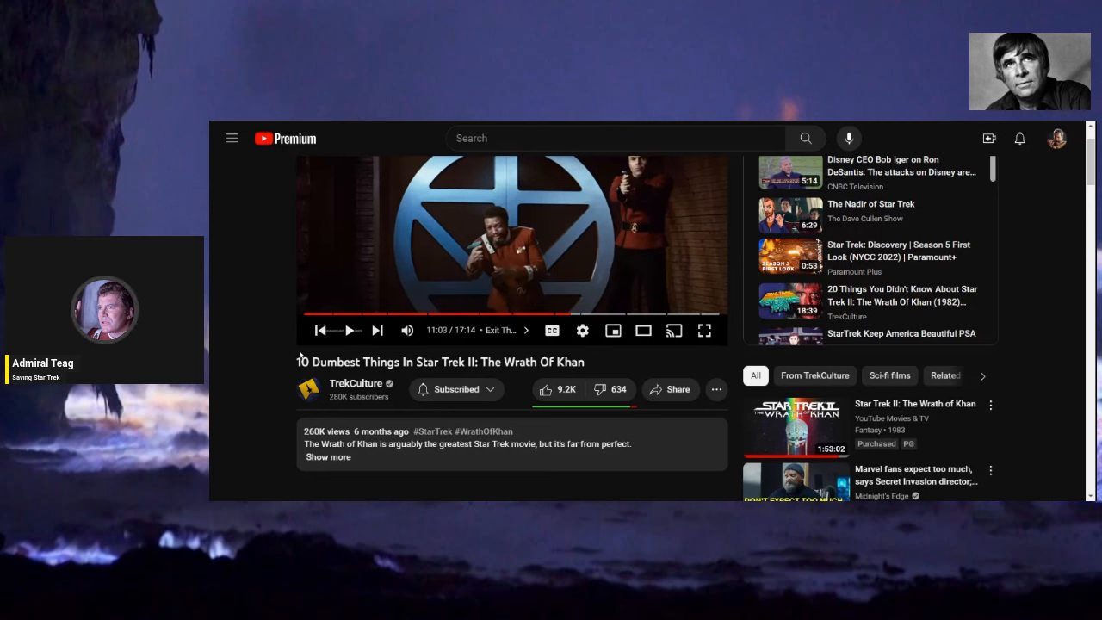
Resume and pause playback, dismissing the context menu, and start skipping ahead from about 4:12.
click(351, 330)
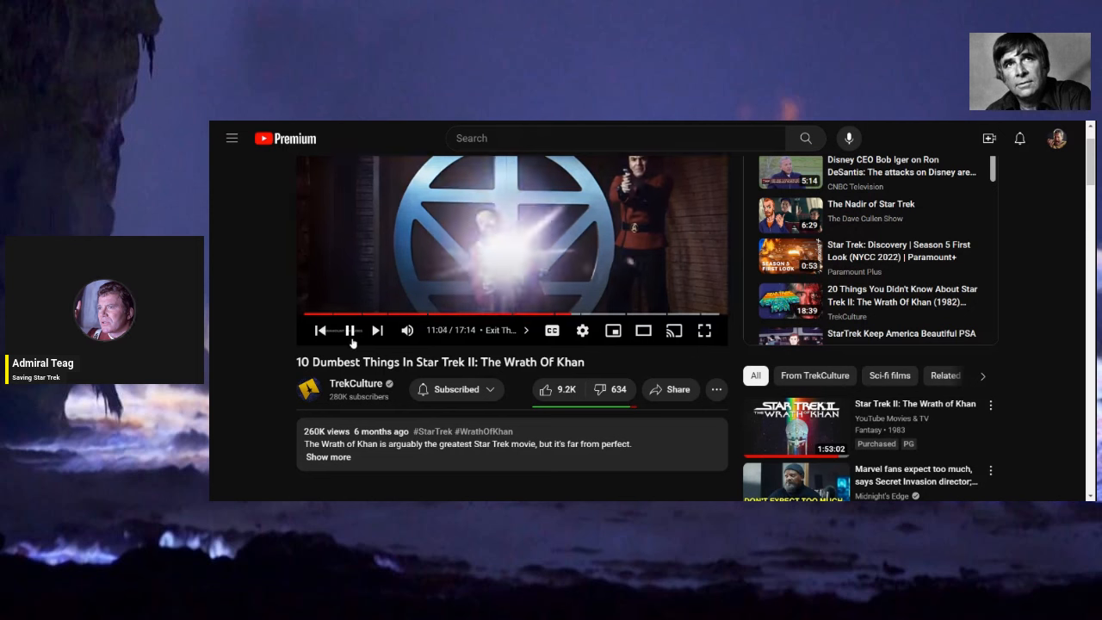
right_click(353, 341)
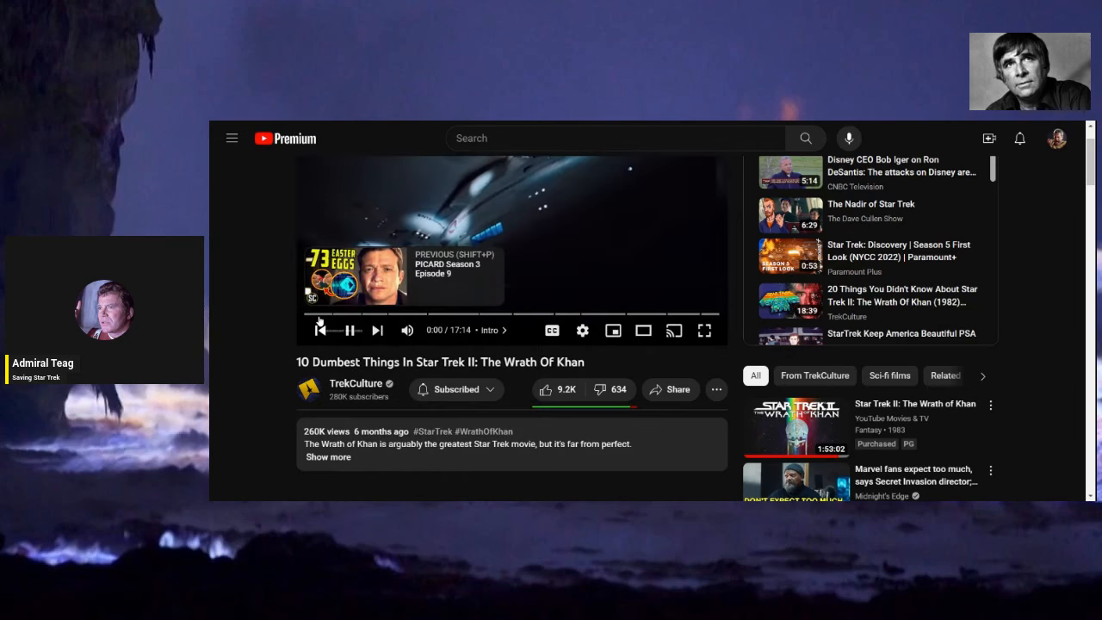
right_click(512, 250)
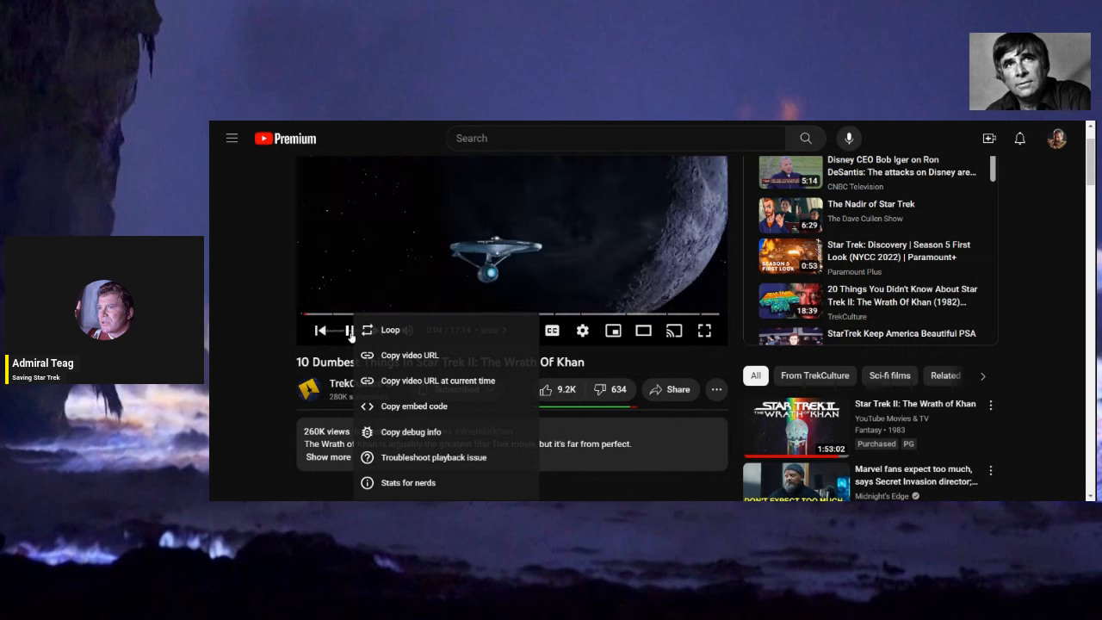
click(513, 241)
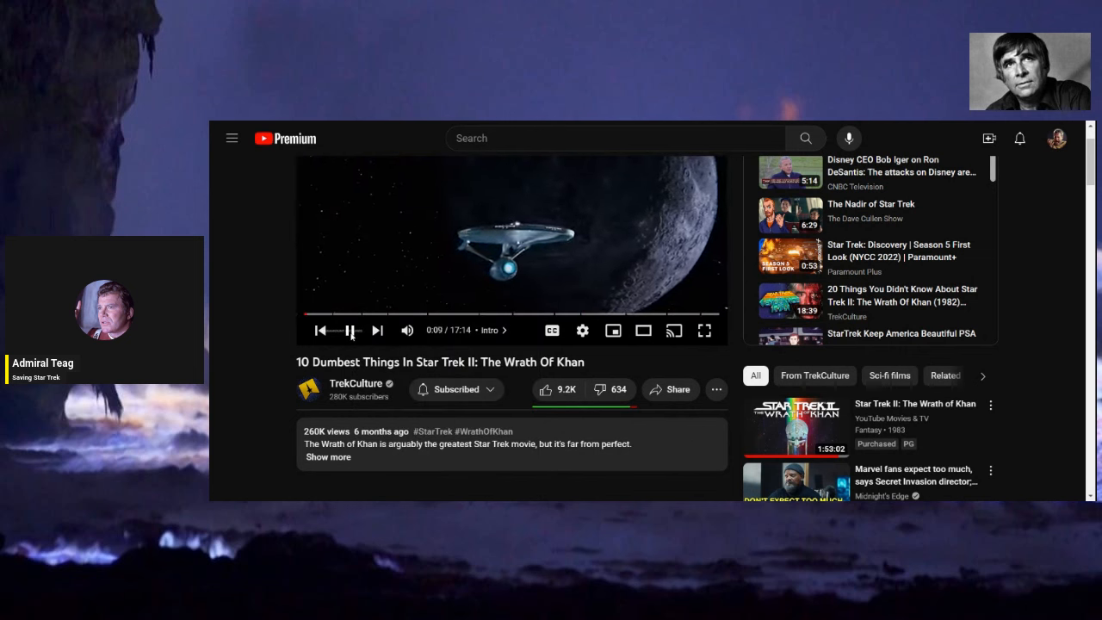
click(351, 331)
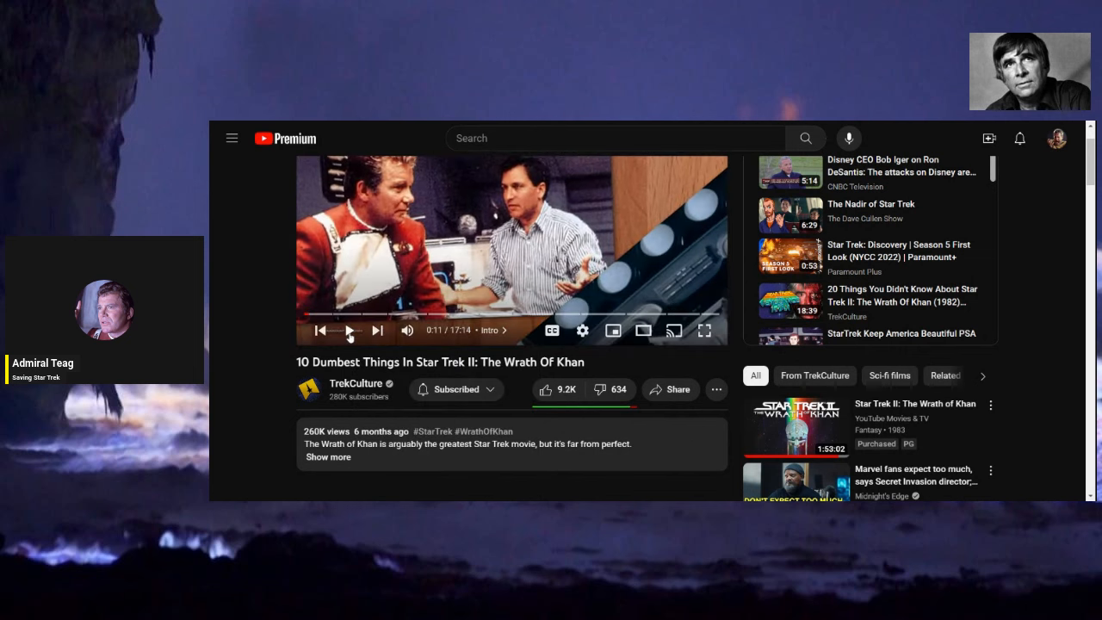
click(407, 317)
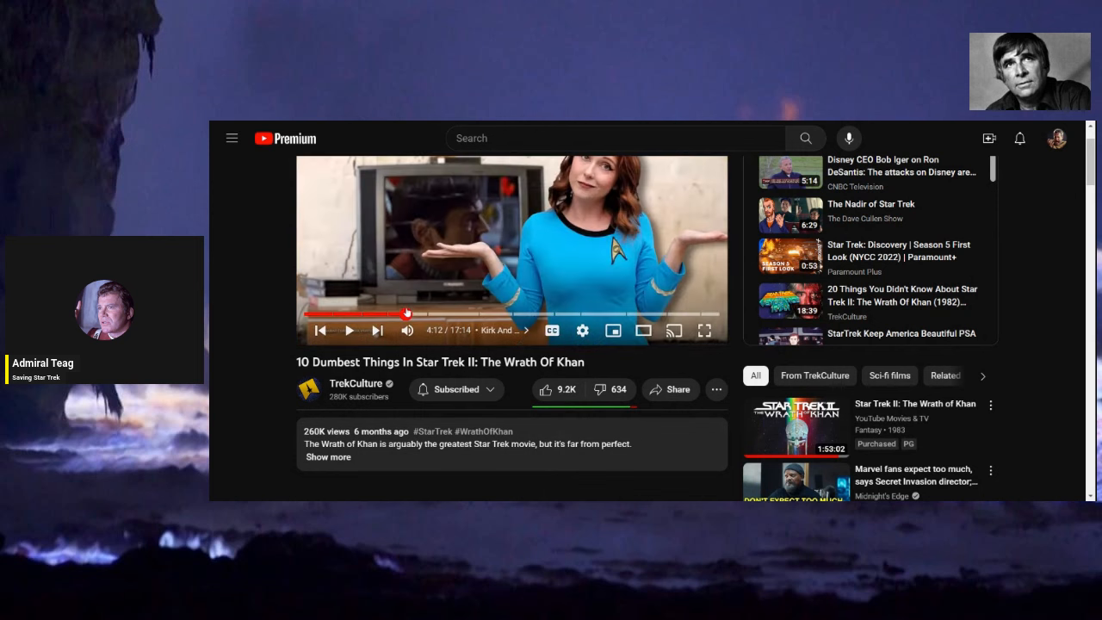
Jump along the progress bar through 5:17, 7:32, 8:49, 9:43 and 10:43 to about 11:39.
click(434, 313)
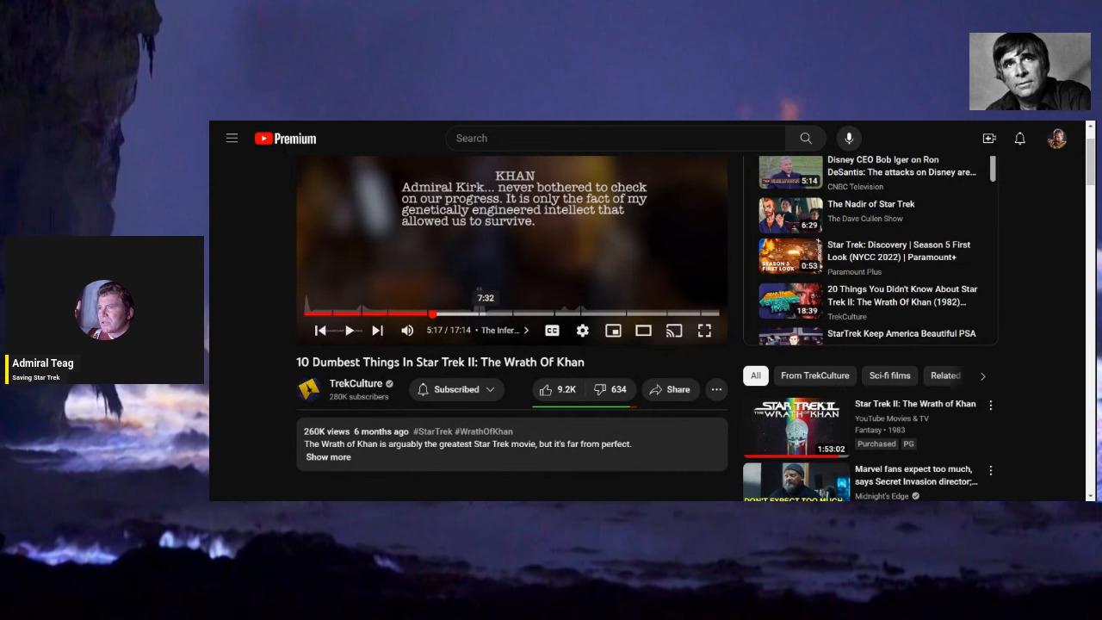
click(486, 313)
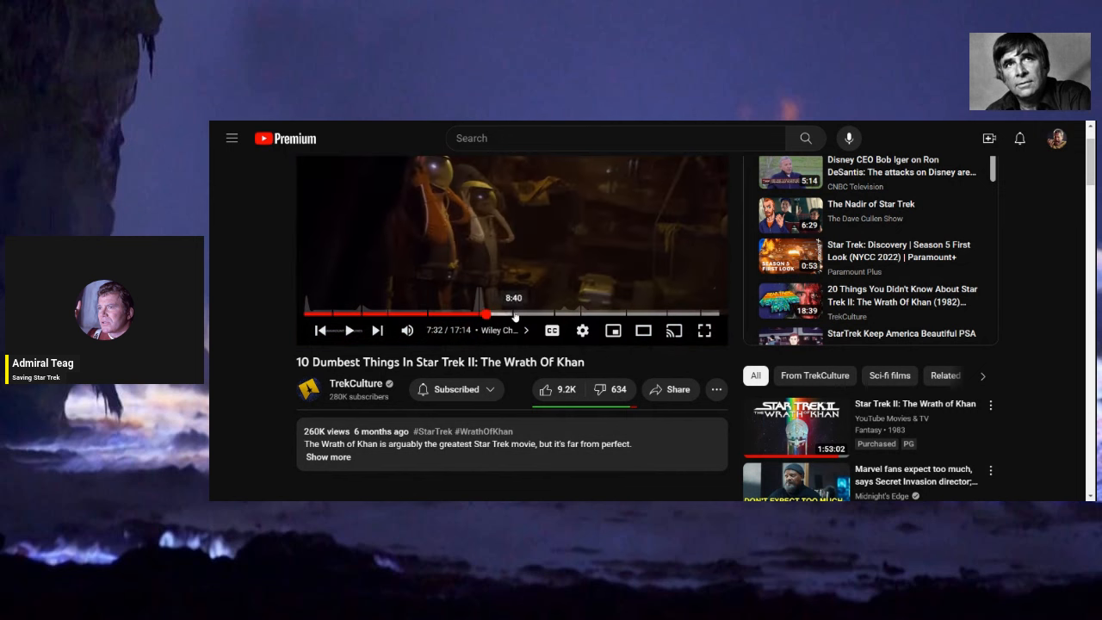
click(517, 313)
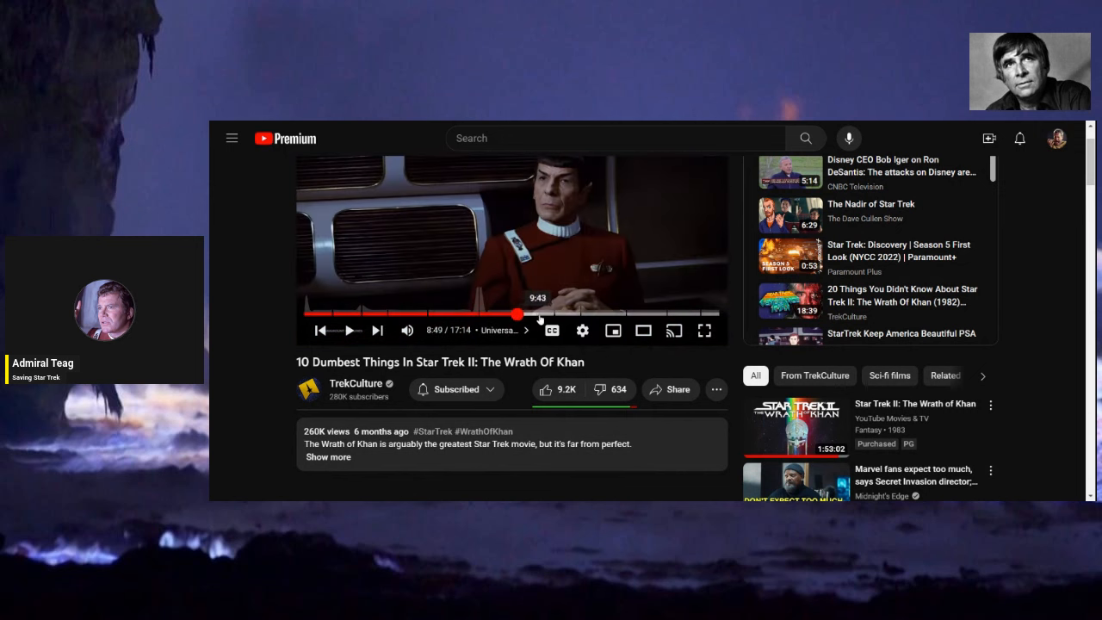
click(548, 313)
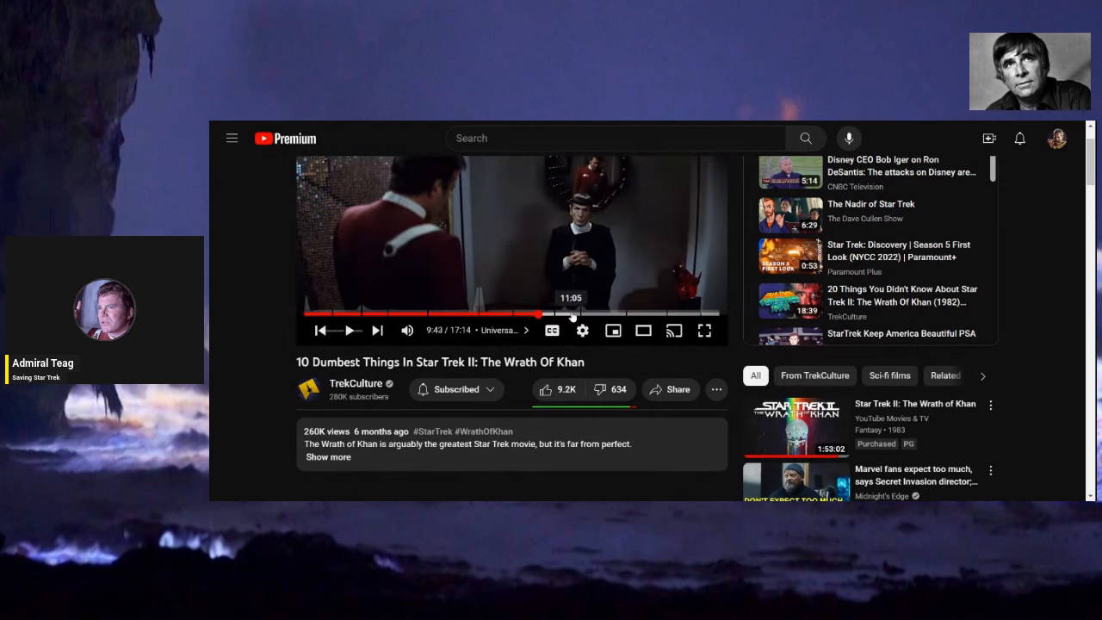
click(564, 315)
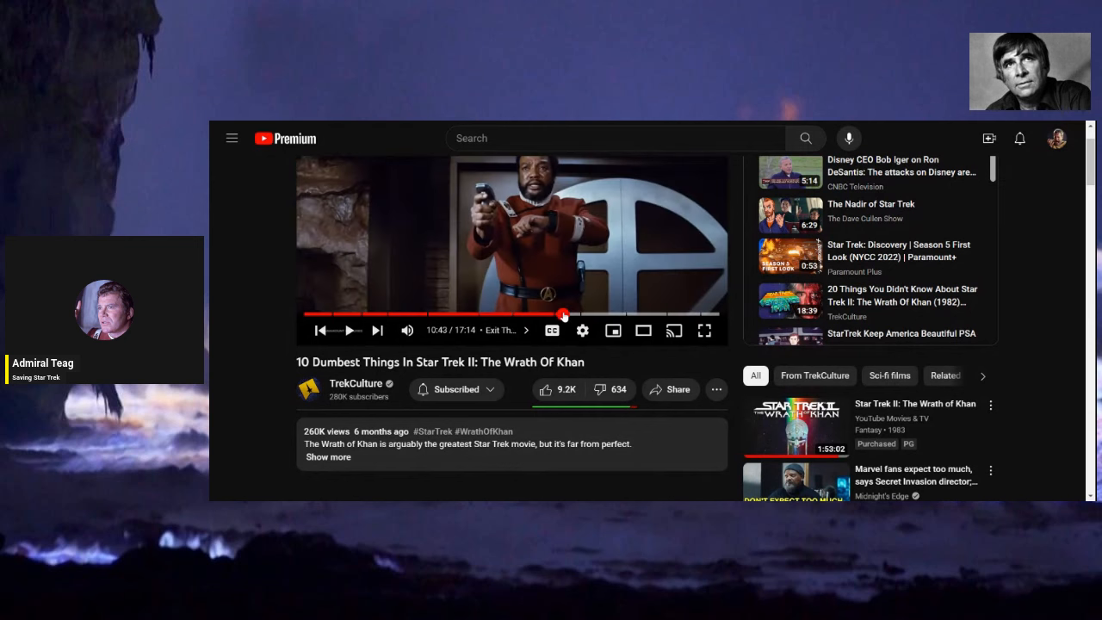
mouse_move(565, 314)
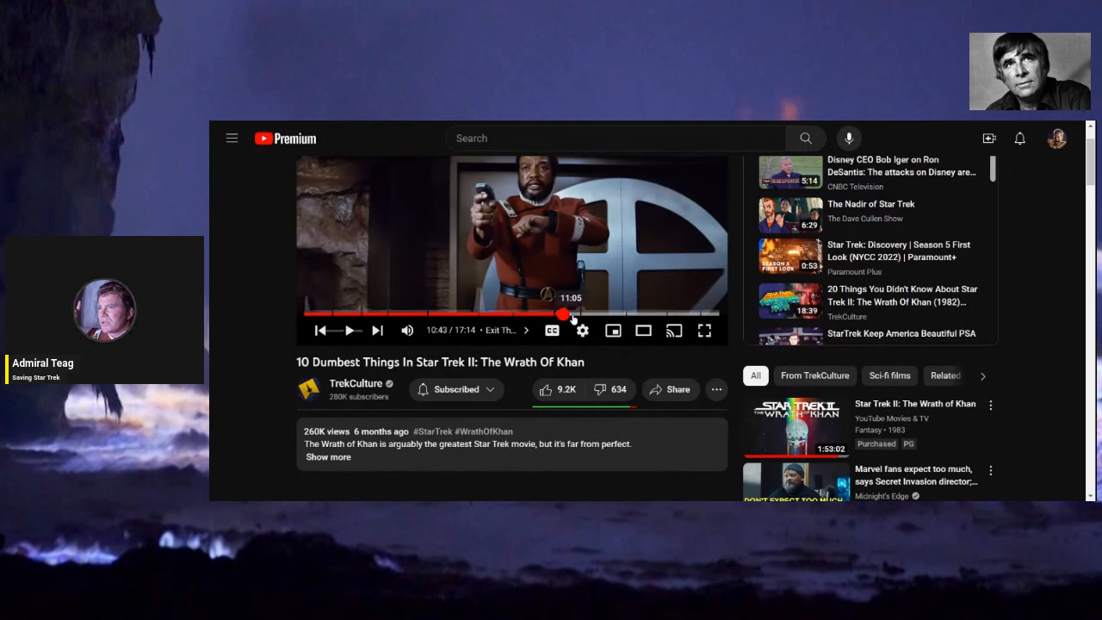
click(578, 315)
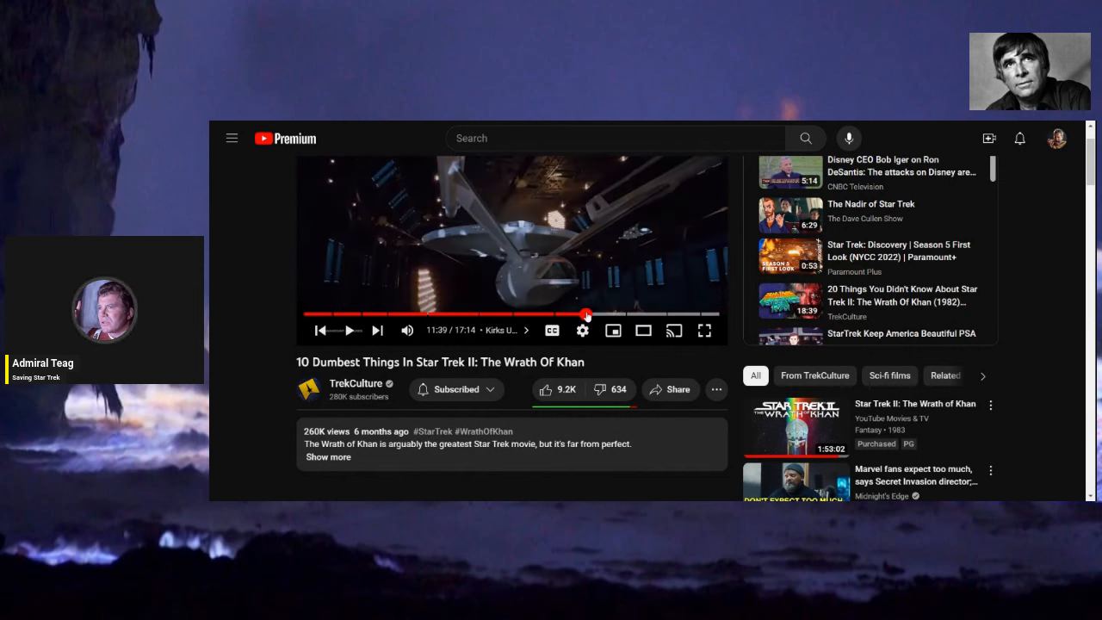
Resume playback from 11:39, toggling play and pause while watching on.
click(351, 331)
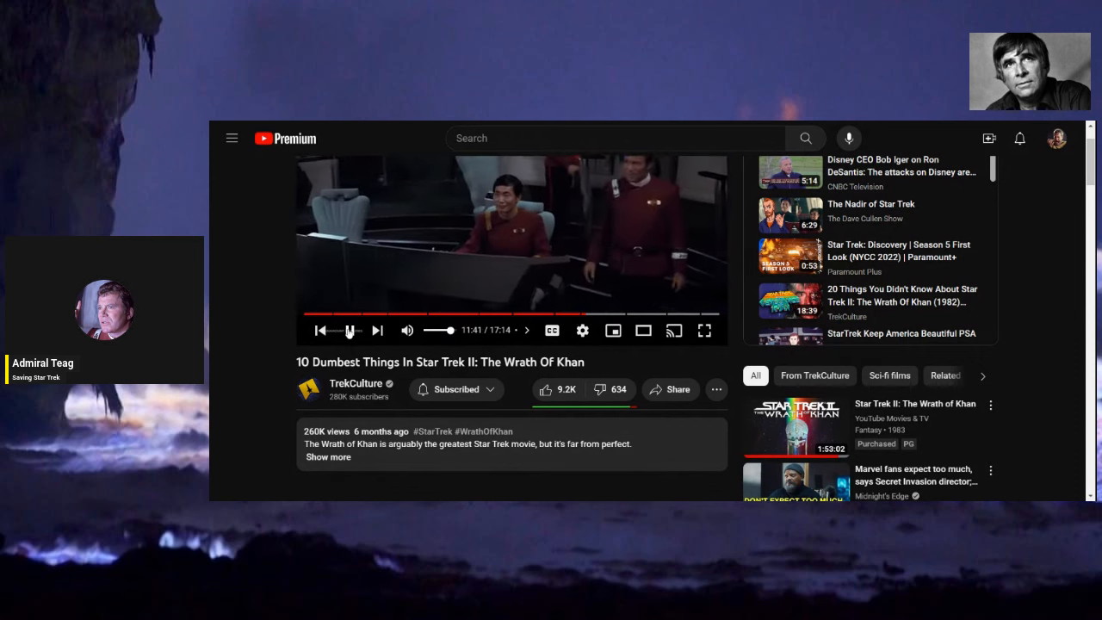
click(352, 330)
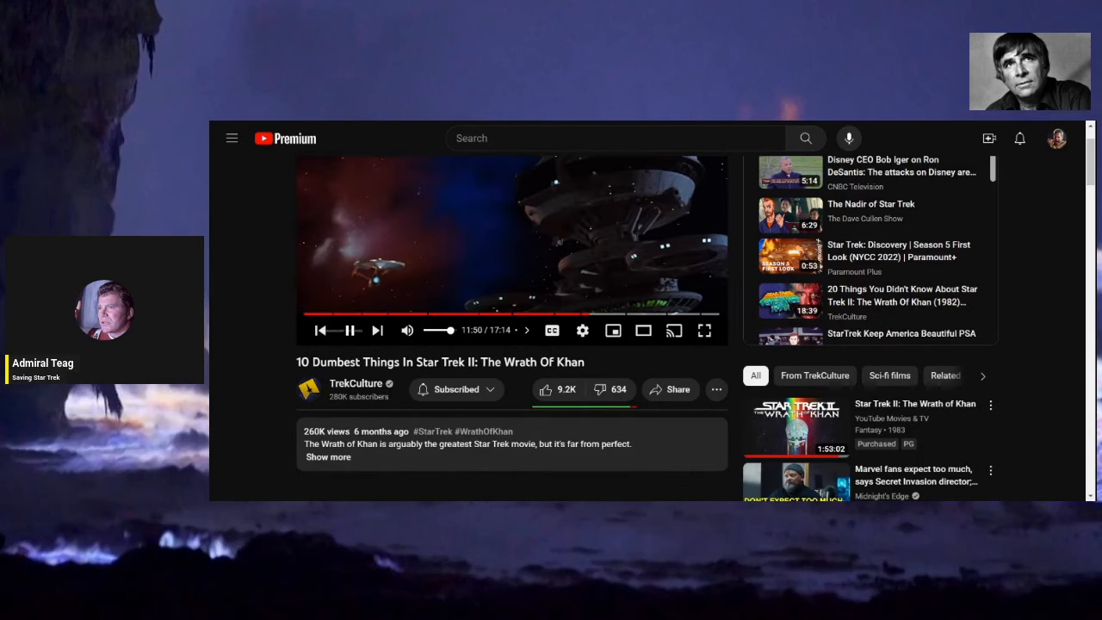
right_click(513, 250)
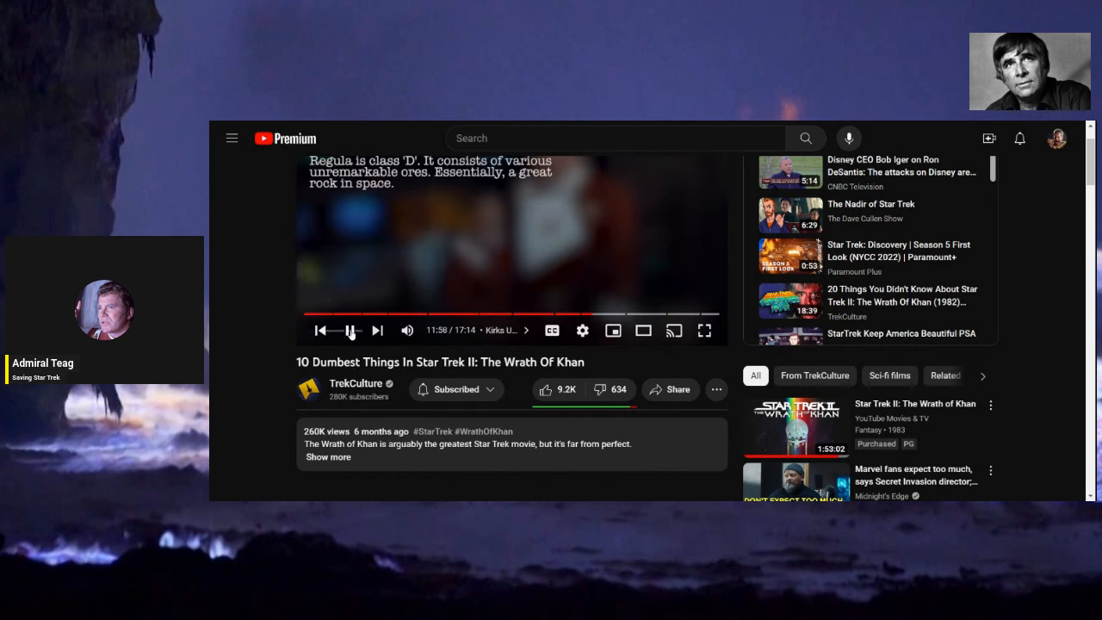
click(352, 330)
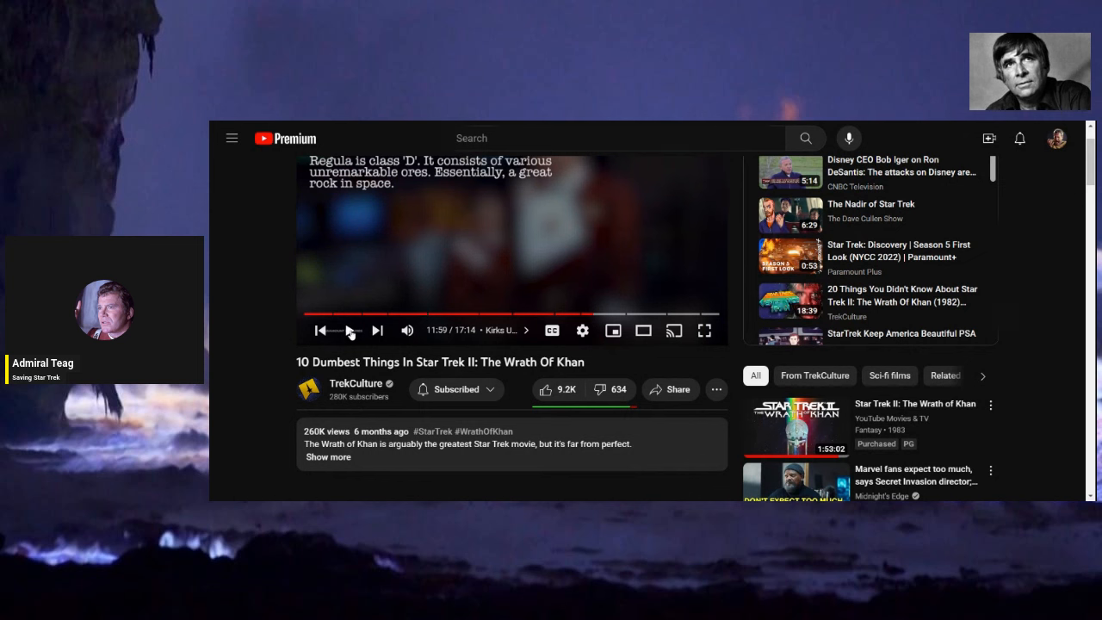
click(350, 330)
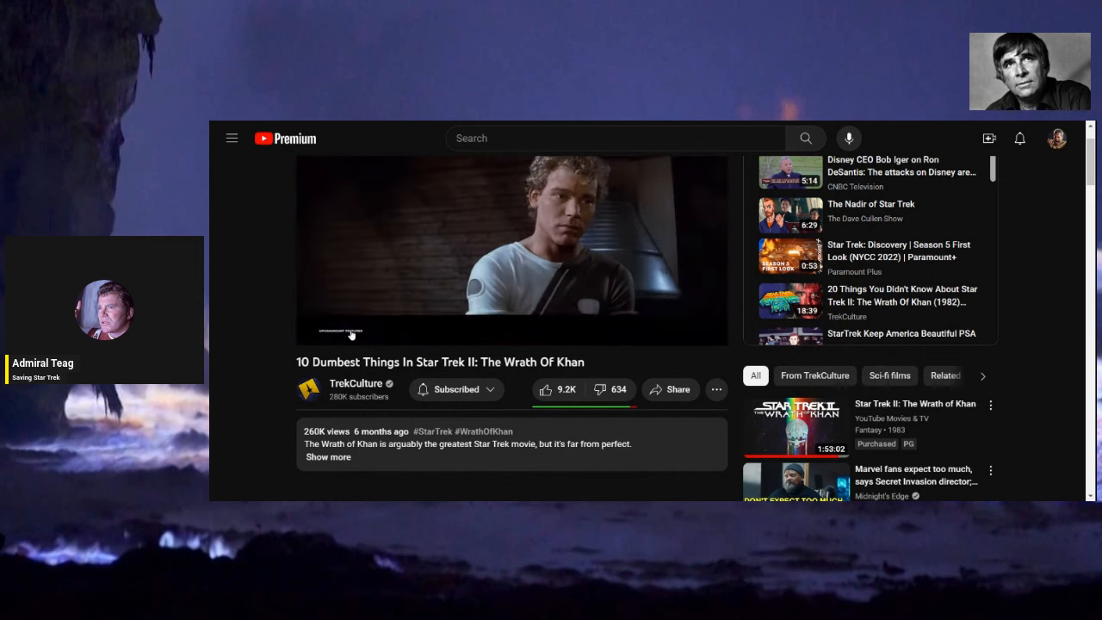
mouse_move(348, 334)
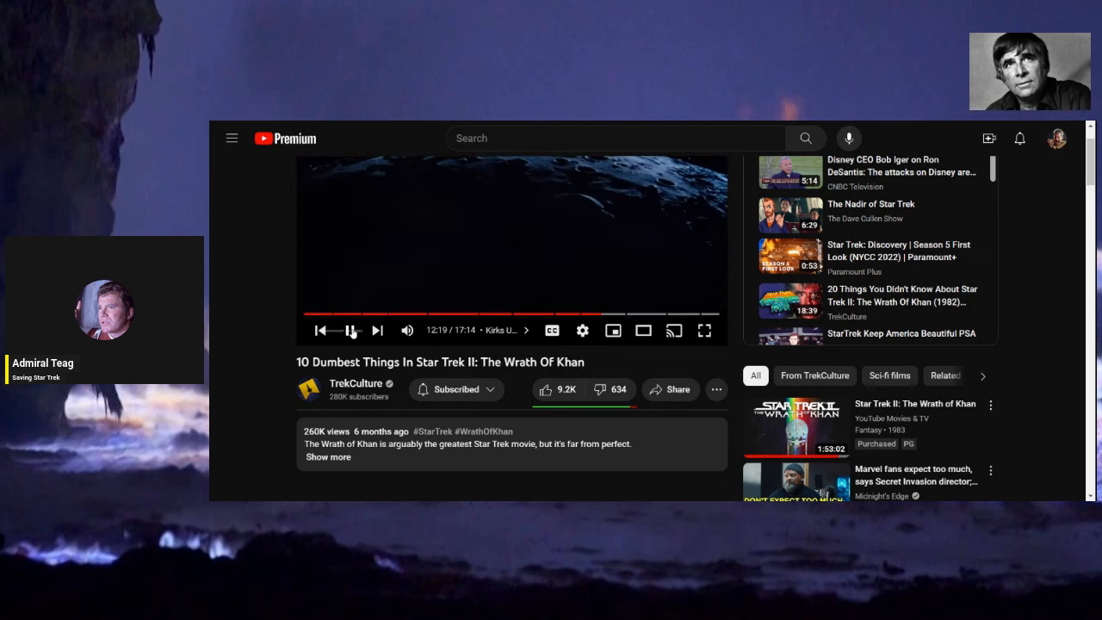
Pause the video at 12:26, then resume it playing in full-screen mode.
click(352, 331)
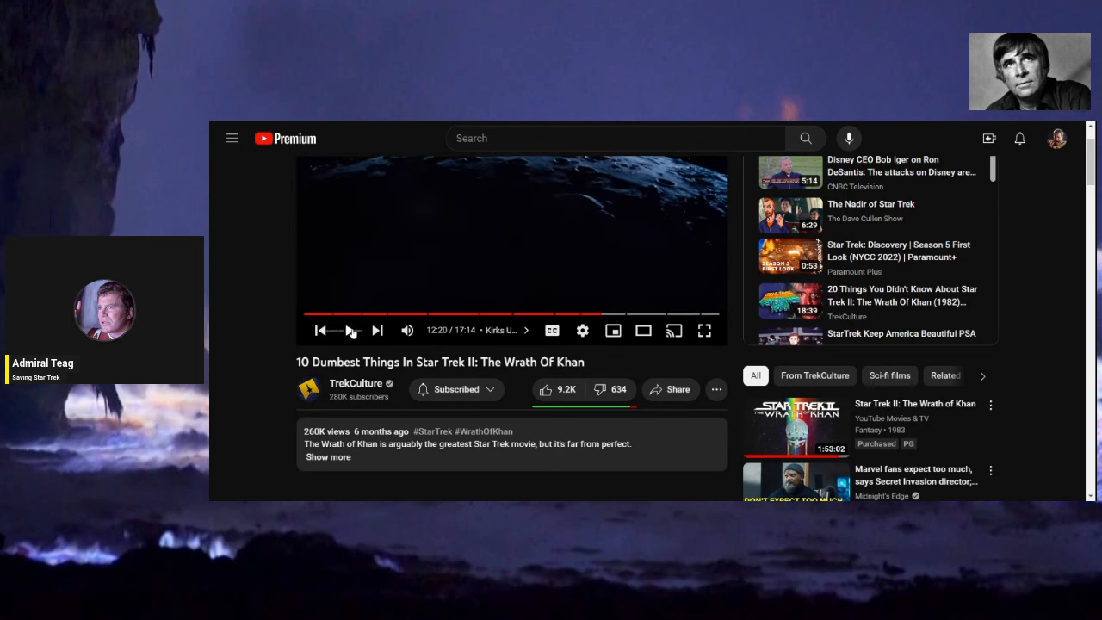
click(348, 330)
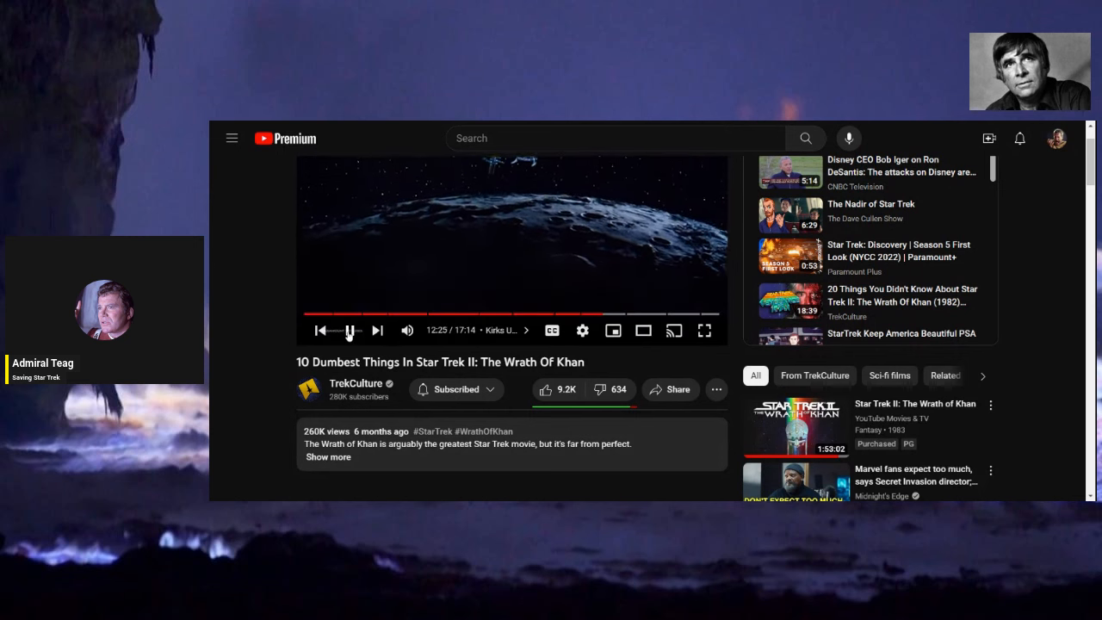
click(348, 331)
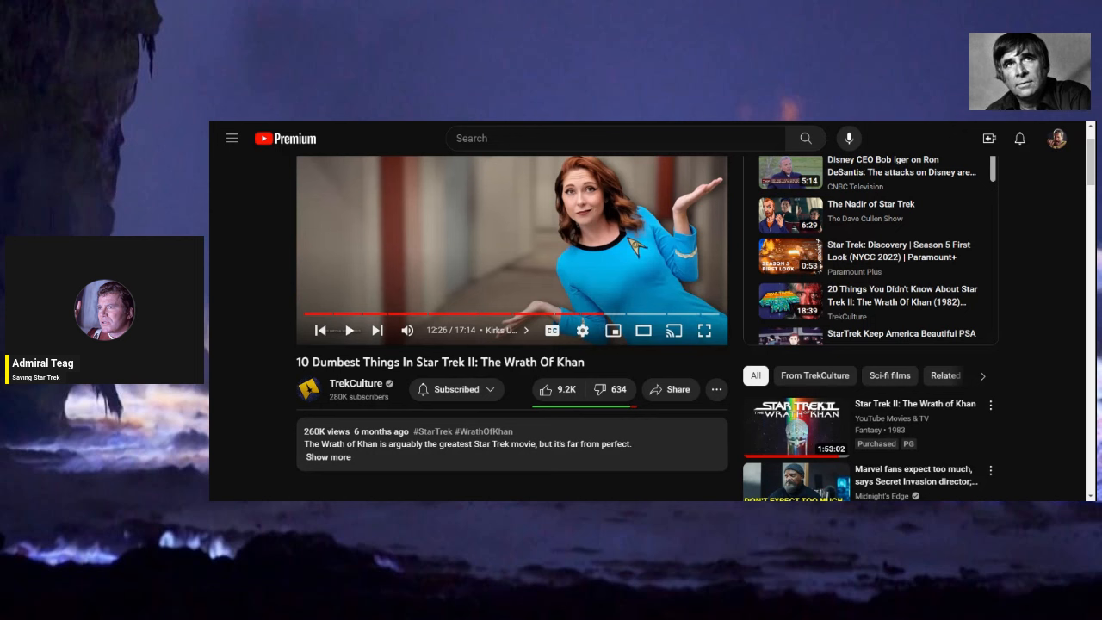
mouse_move(248, 344)
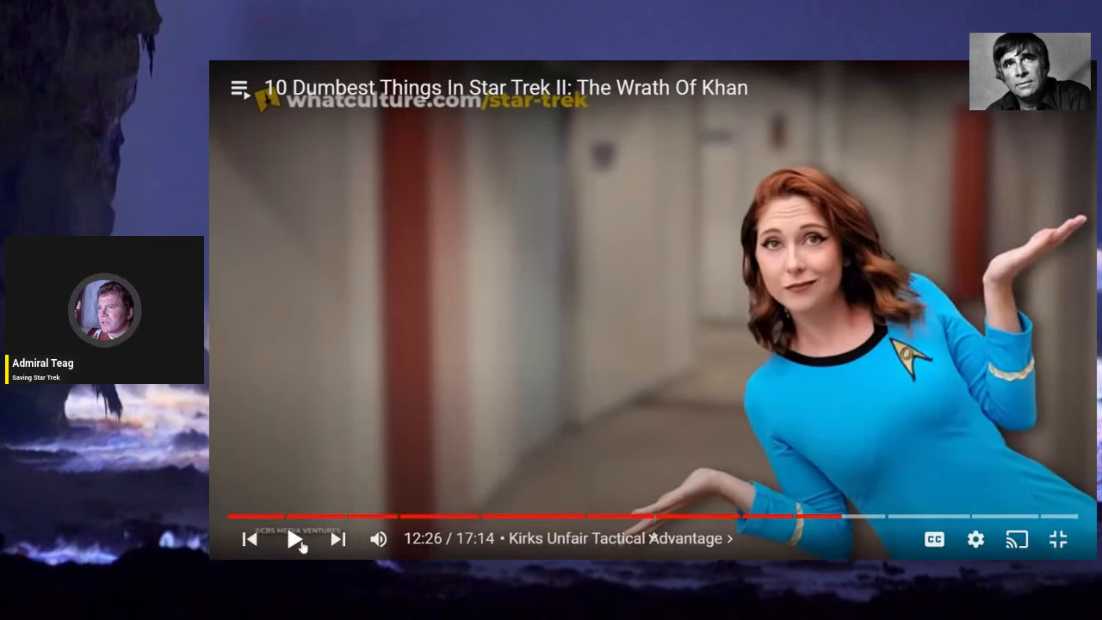
click(297, 539)
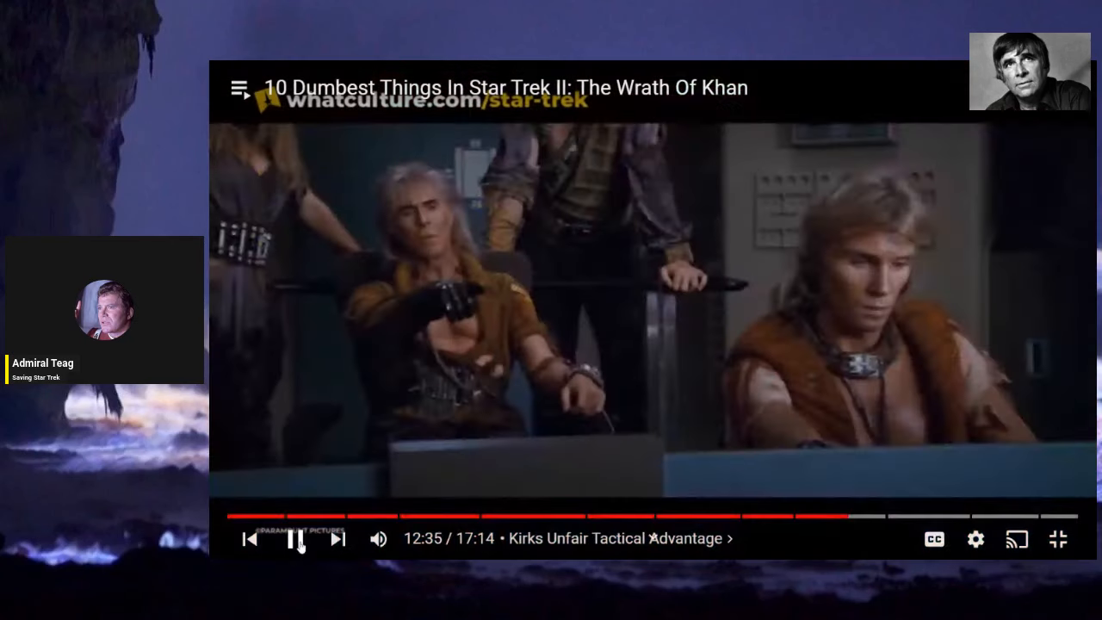
Watch full screen to 12:45, pause there, and leave full screen back to the page with 2,311 comments.
click(296, 537)
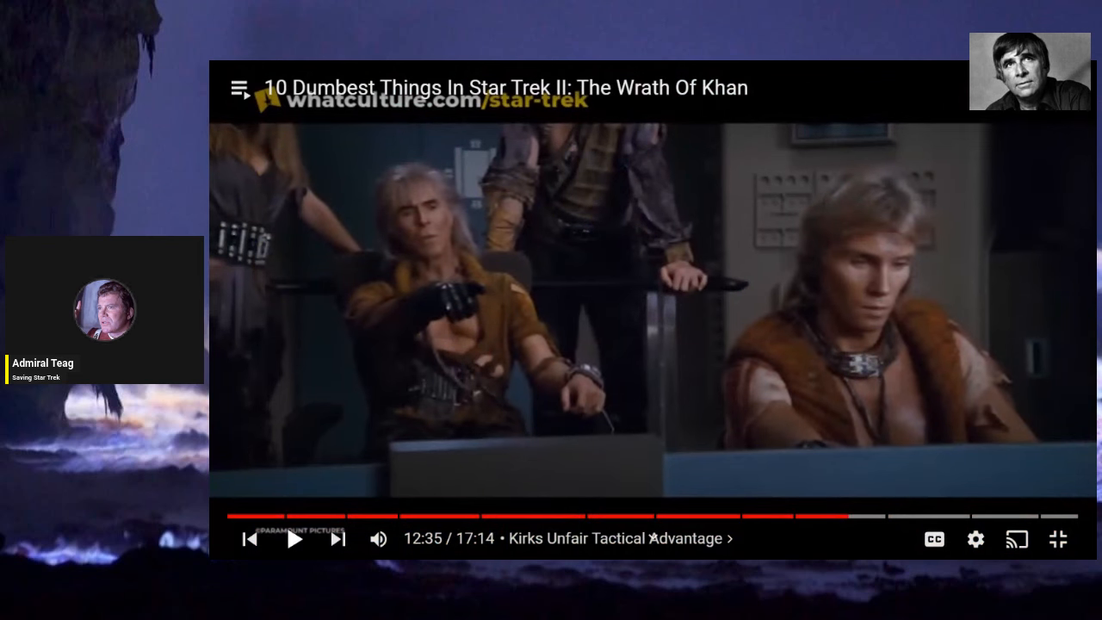
click(293, 537)
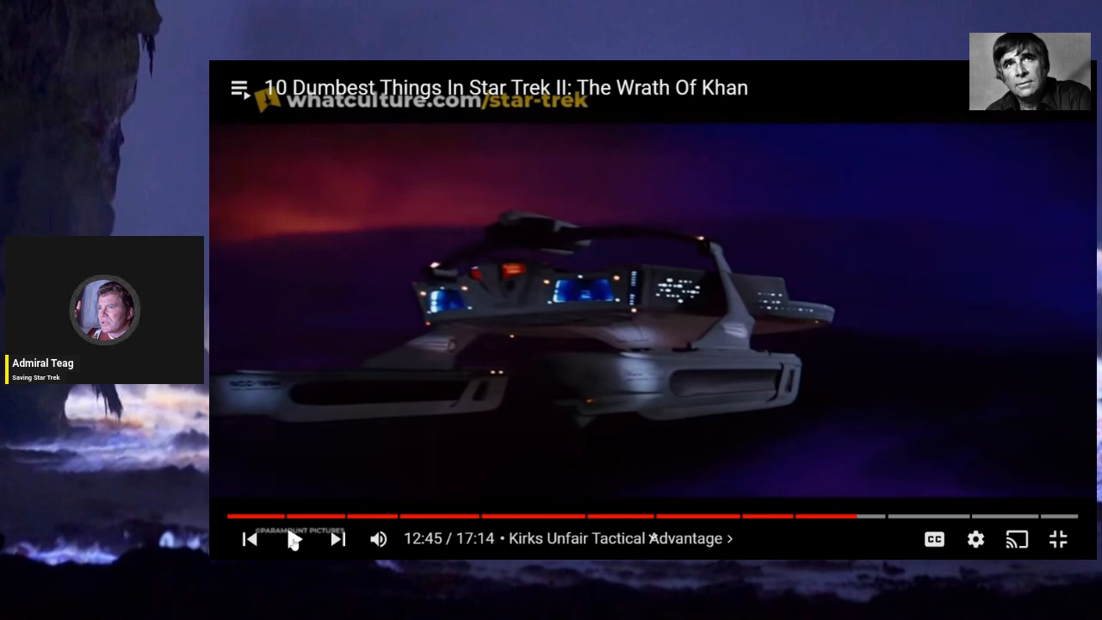
click(293, 537)
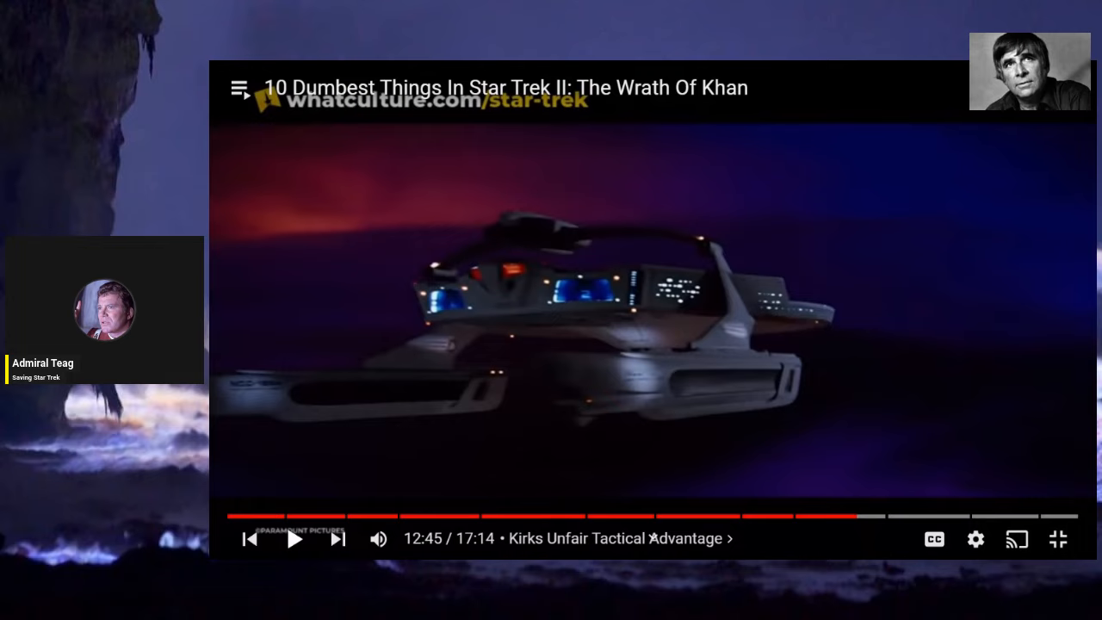
click(1058, 539)
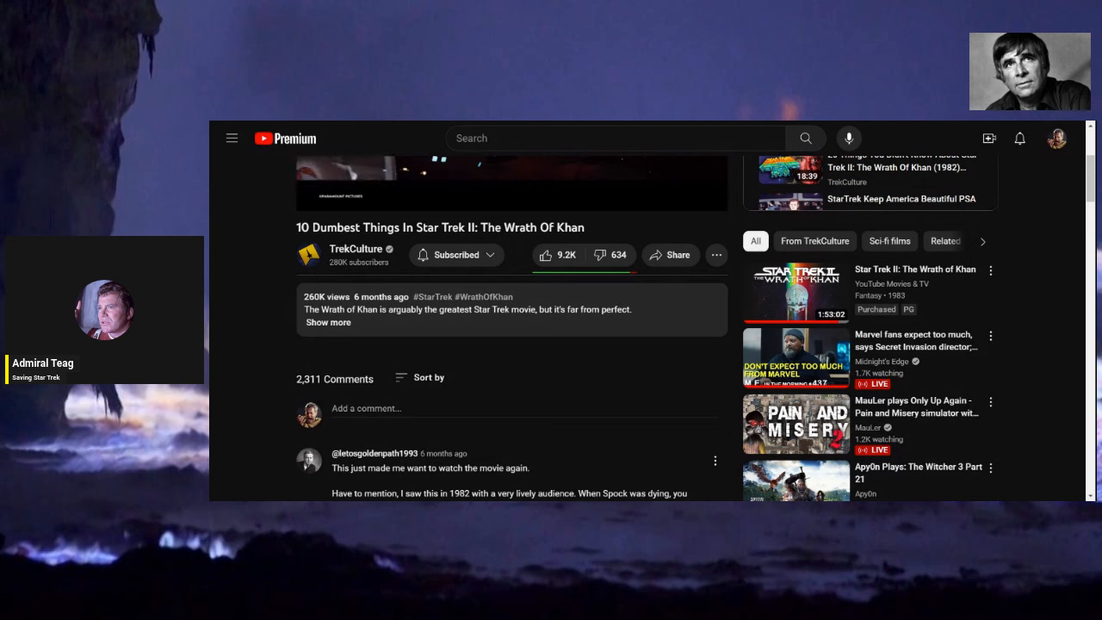
mouse_move(347, 196)
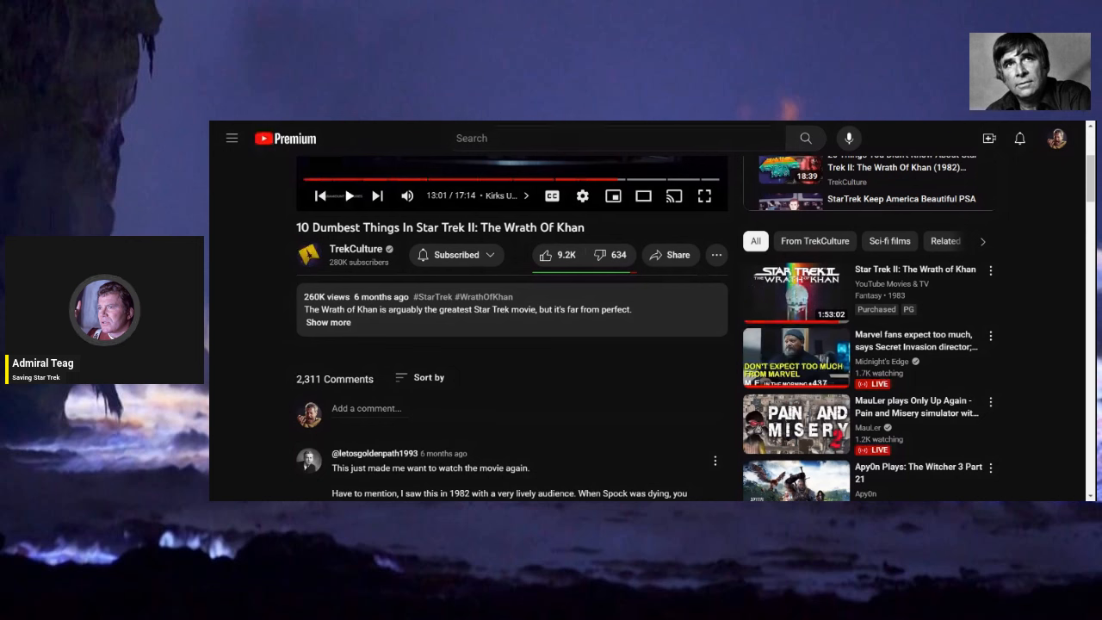
Keep the video playing past 13:01 with the player back in view.
click(350, 196)
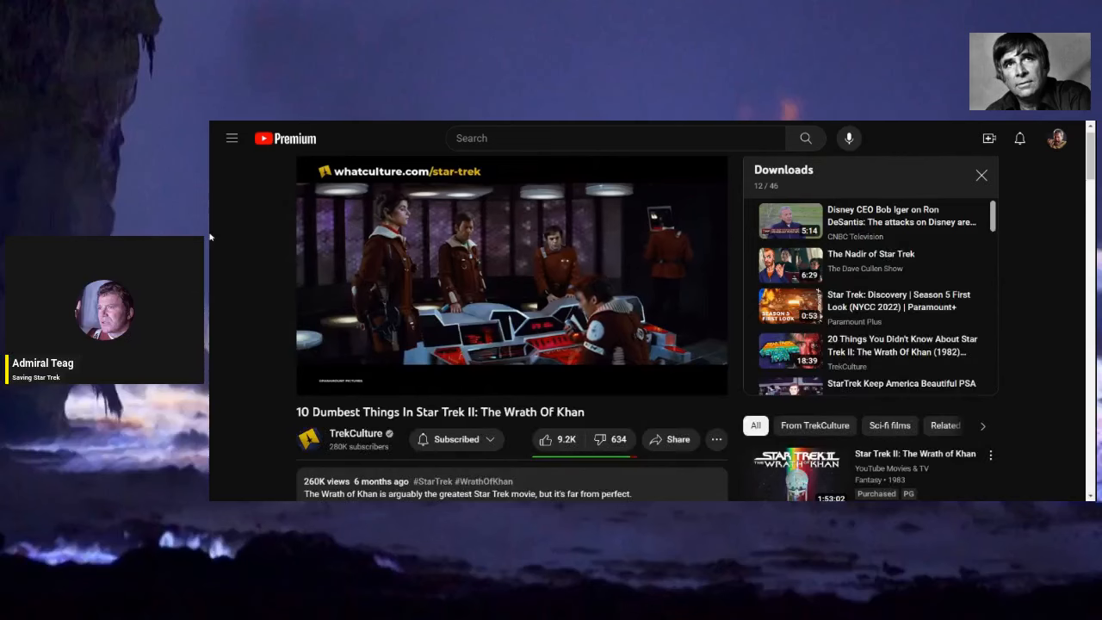
Return to the player and play the video on from 13:38 to about 14:00, pausing there.
scroll(down, 3)
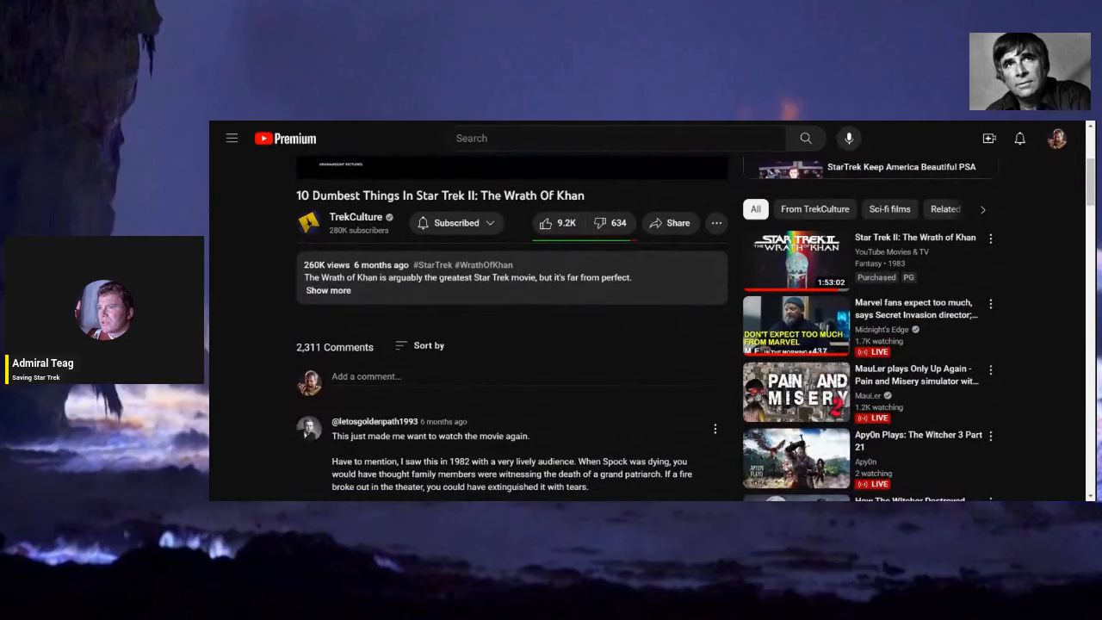
mouse_move(352, 164)
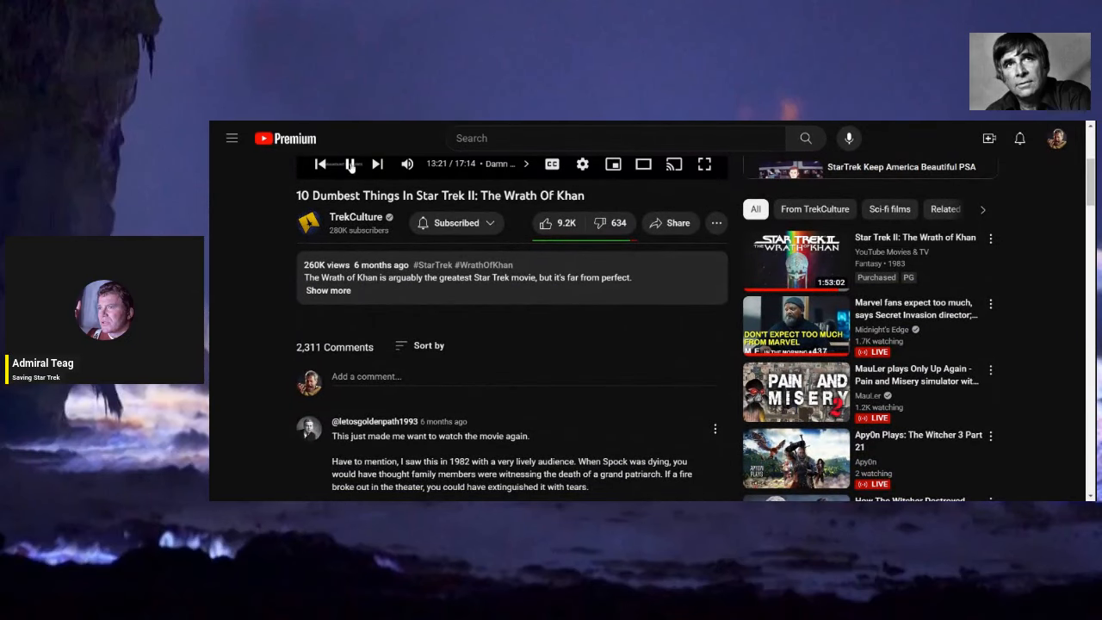
click(350, 164)
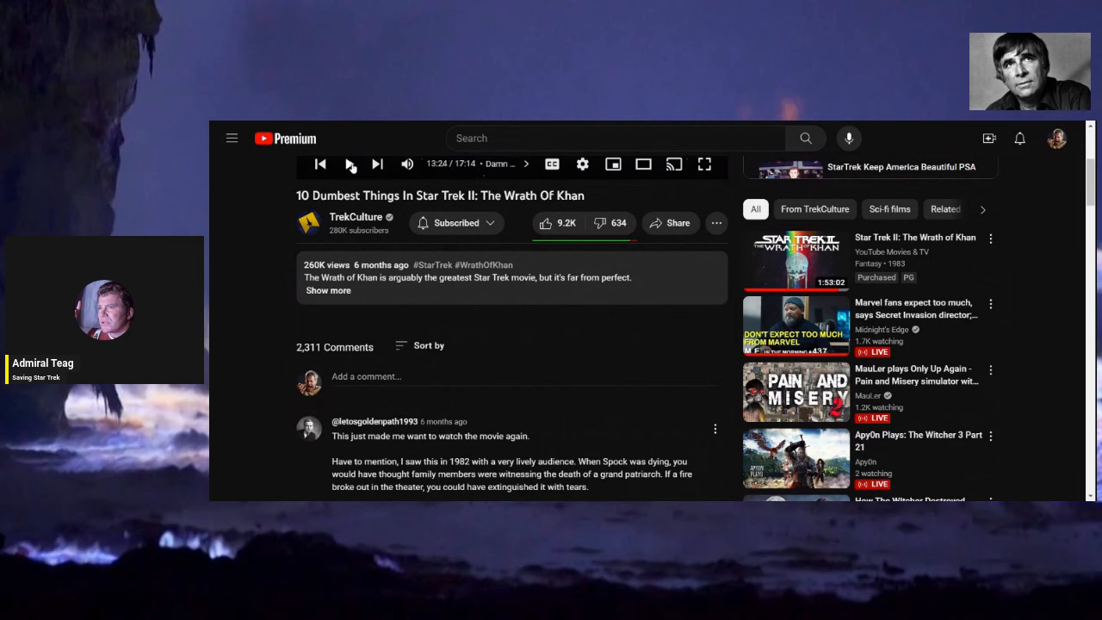
scroll(up, 3)
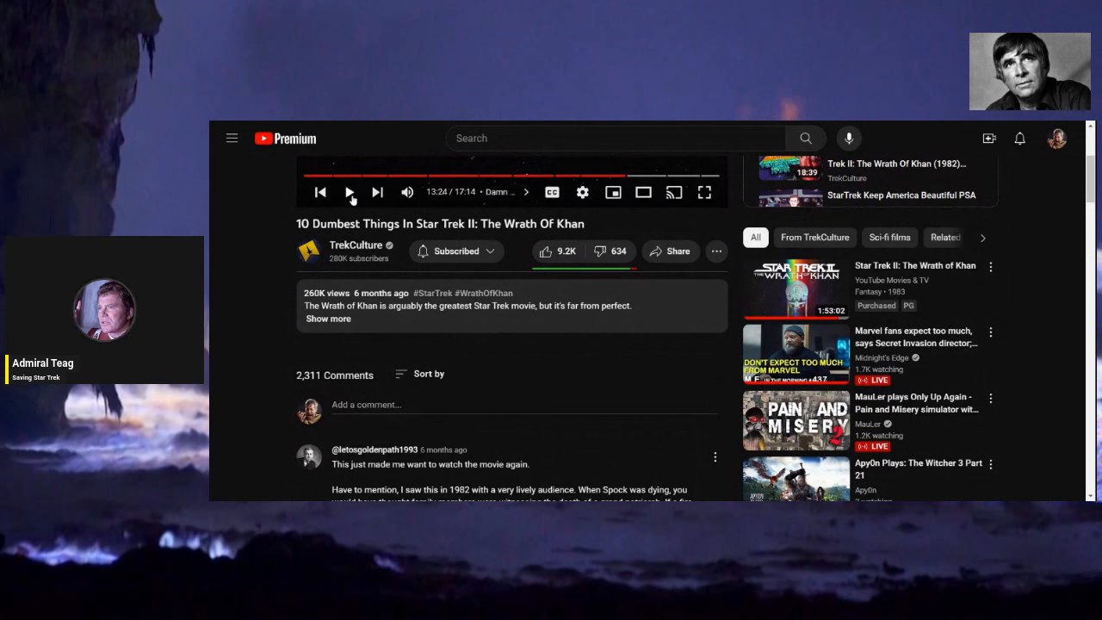
click(348, 192)
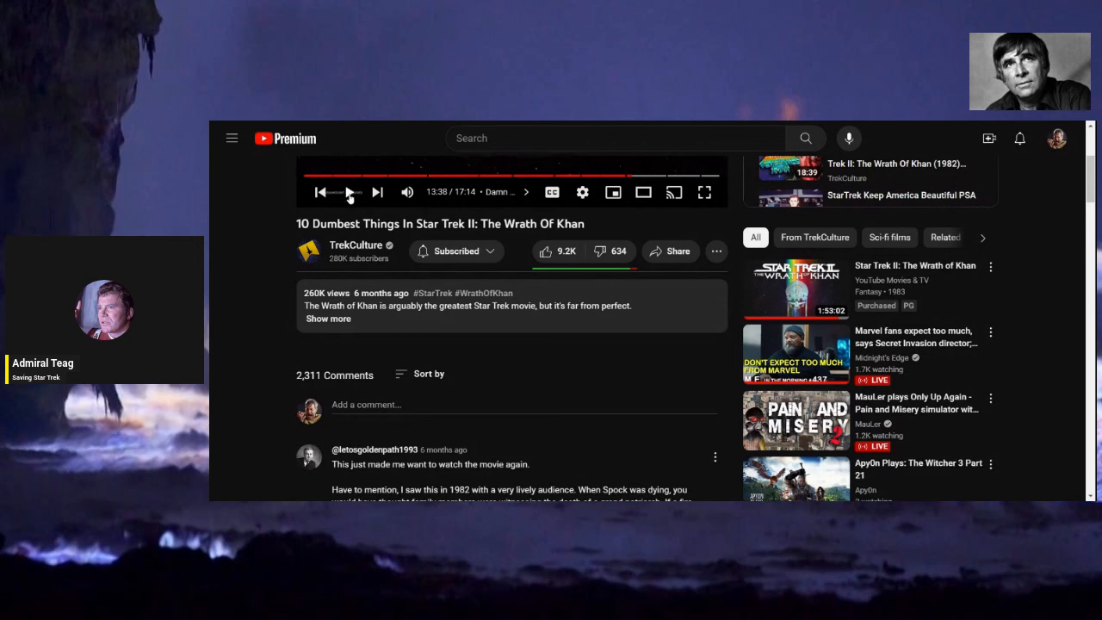
click(352, 193)
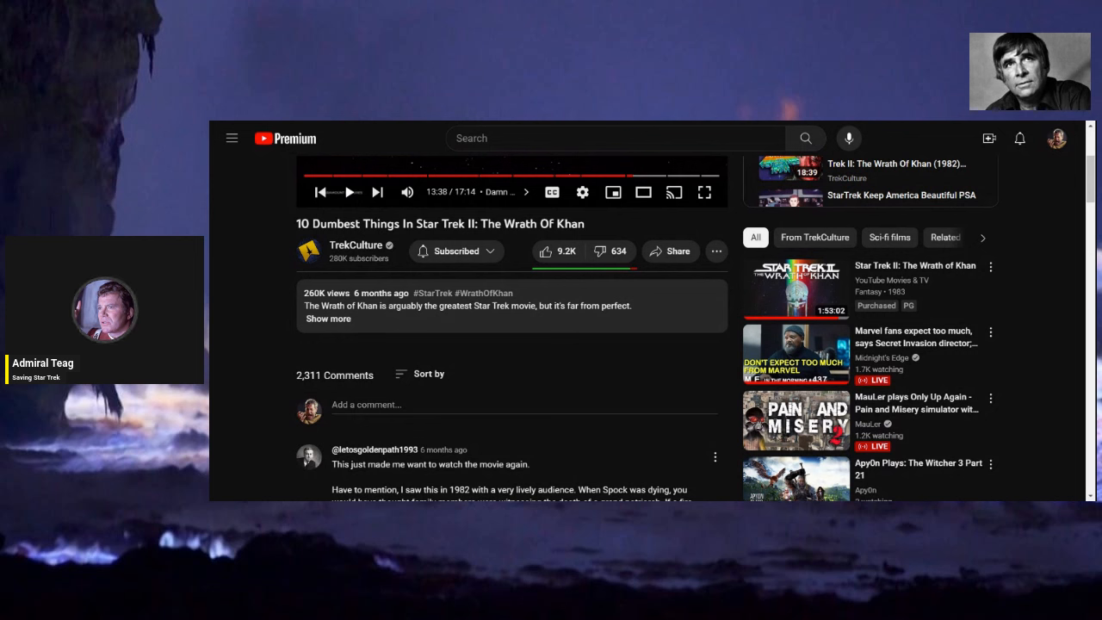
click(348, 193)
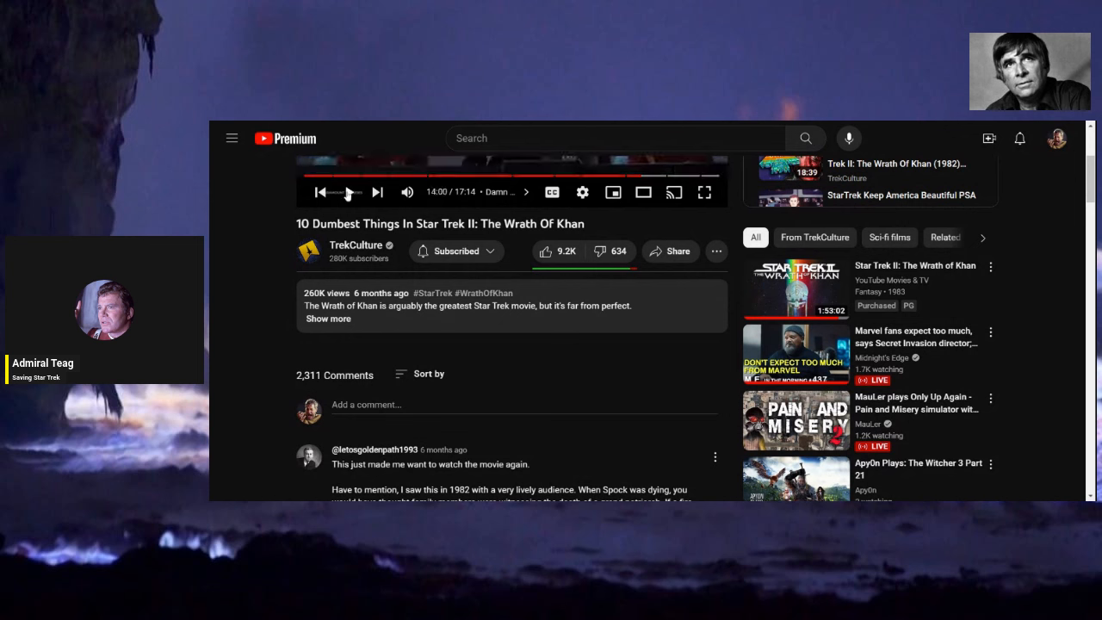
click(351, 193)
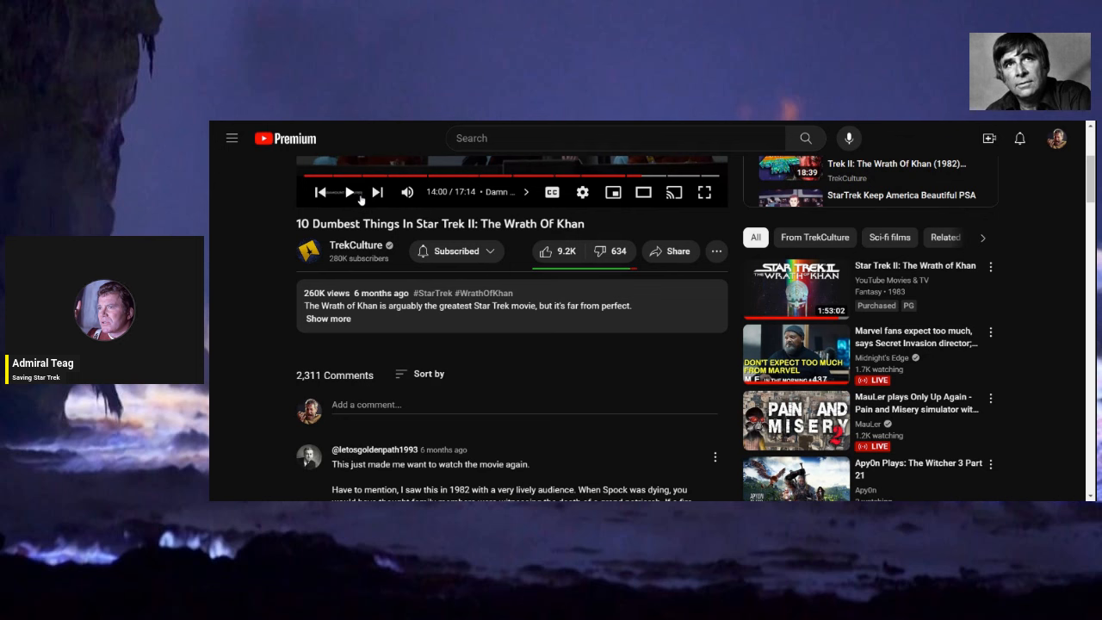
mouse_move(269, 224)
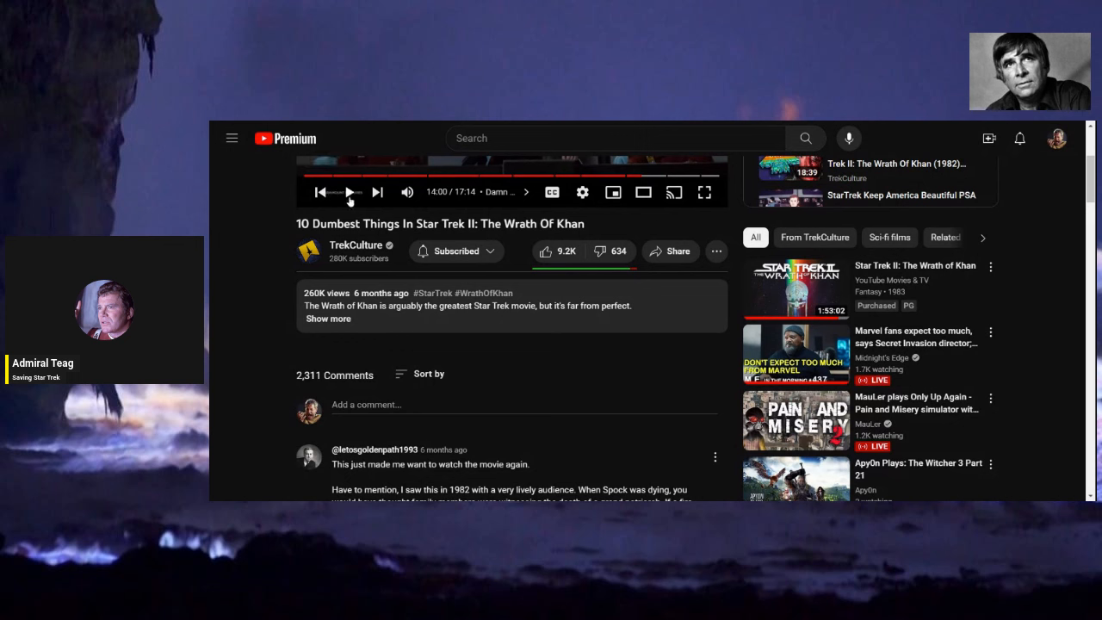
mouse_move(350, 196)
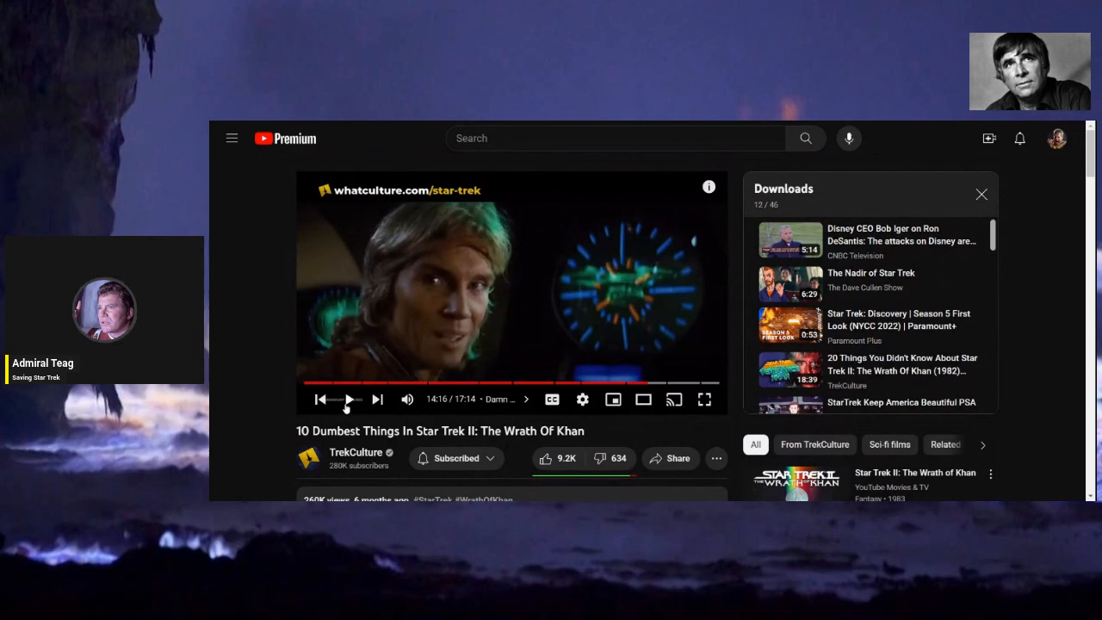
mouse_move(348, 399)
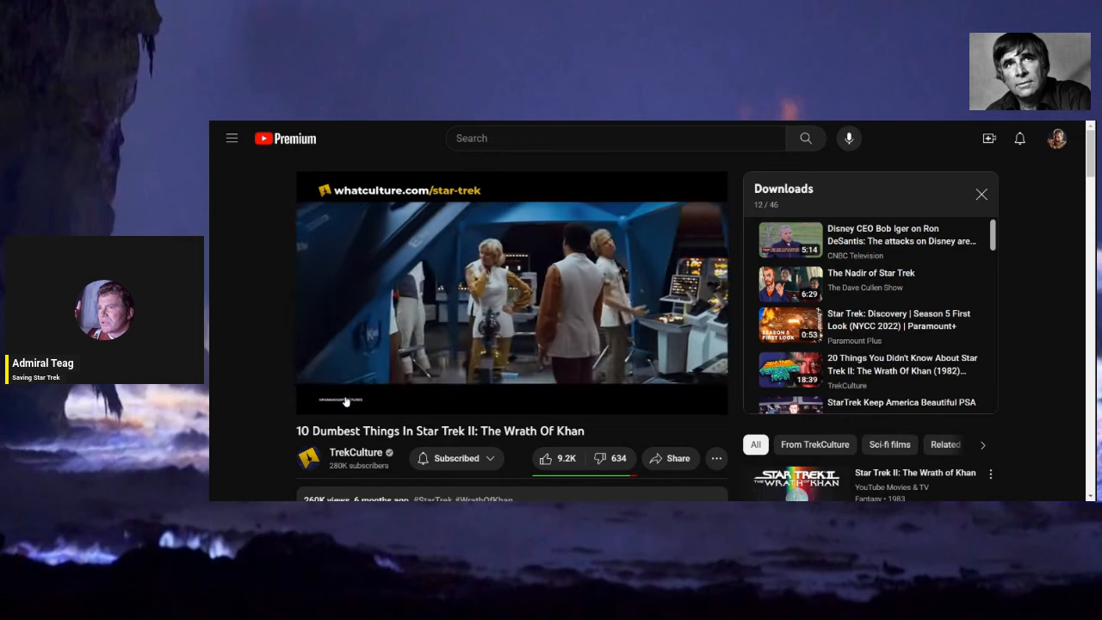
Play the video on with a few pauses and leave it paused at 14:51.
click(511, 293)
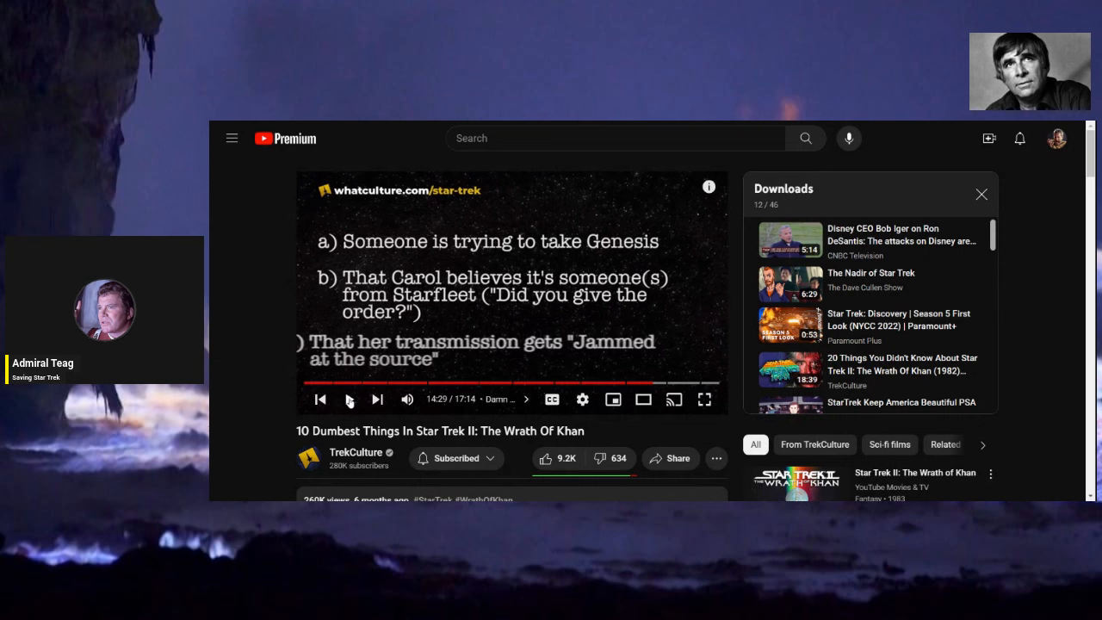
click(350, 399)
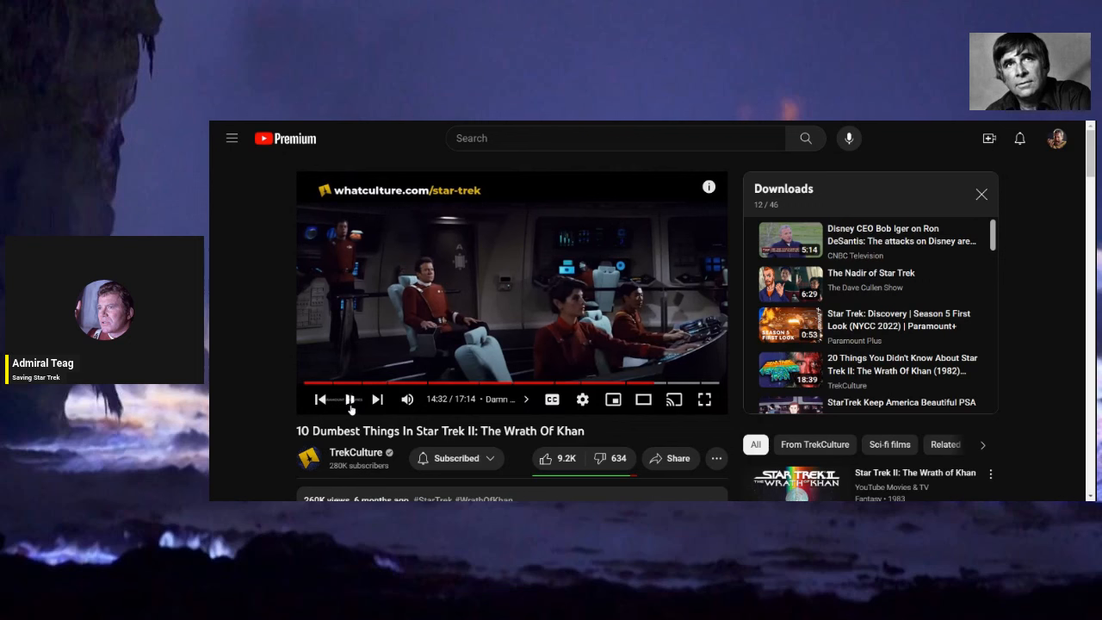
click(351, 400)
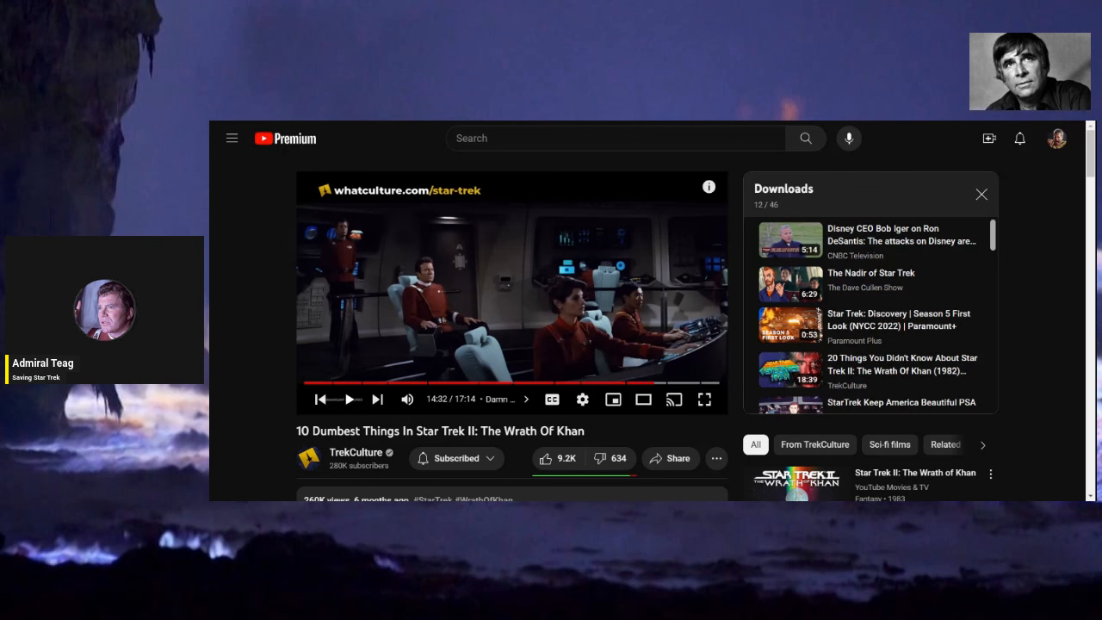
click(351, 400)
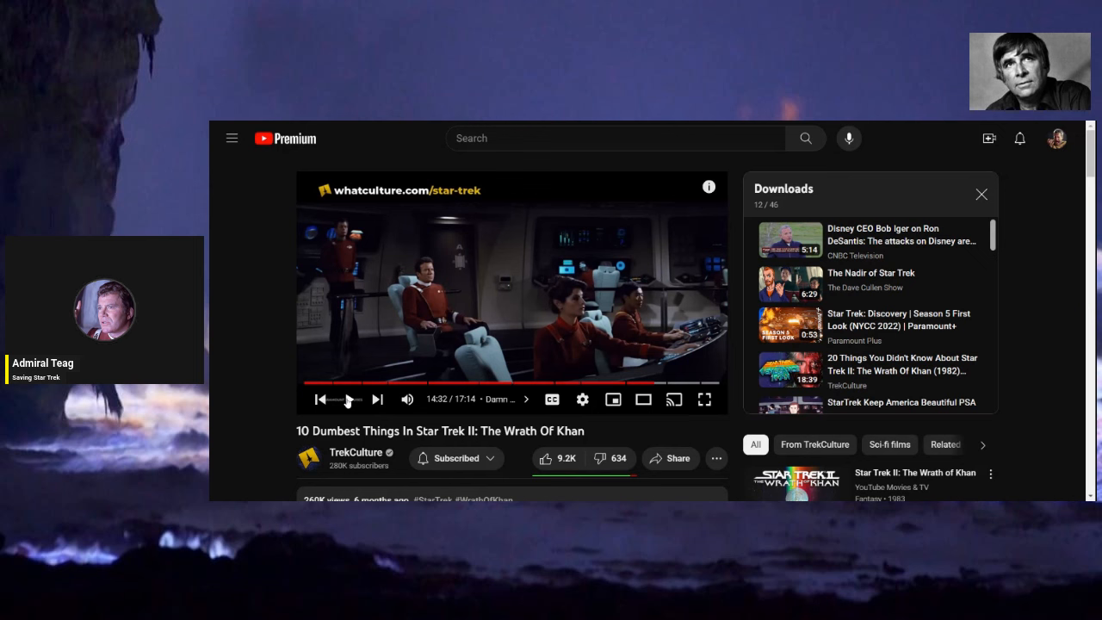
click(351, 400)
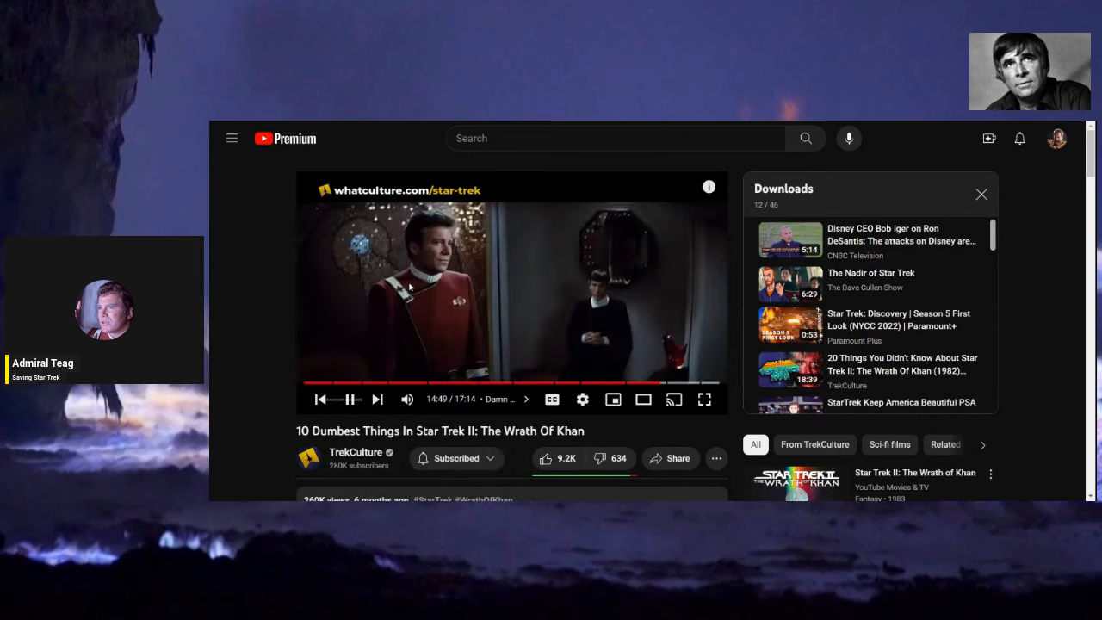
click(351, 399)
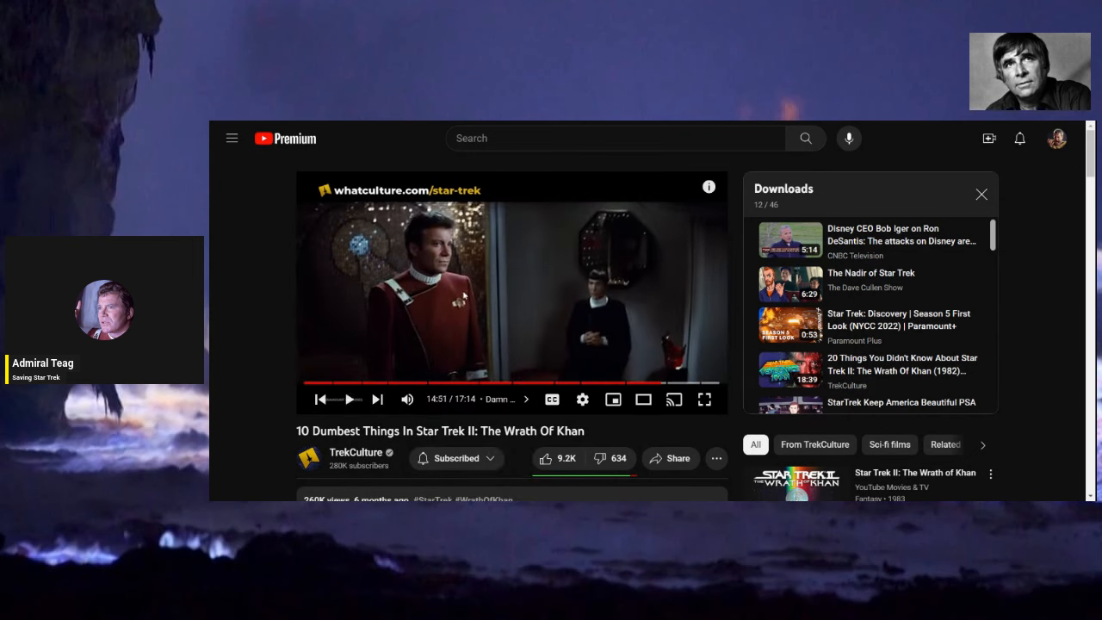
mouse_move(463, 297)
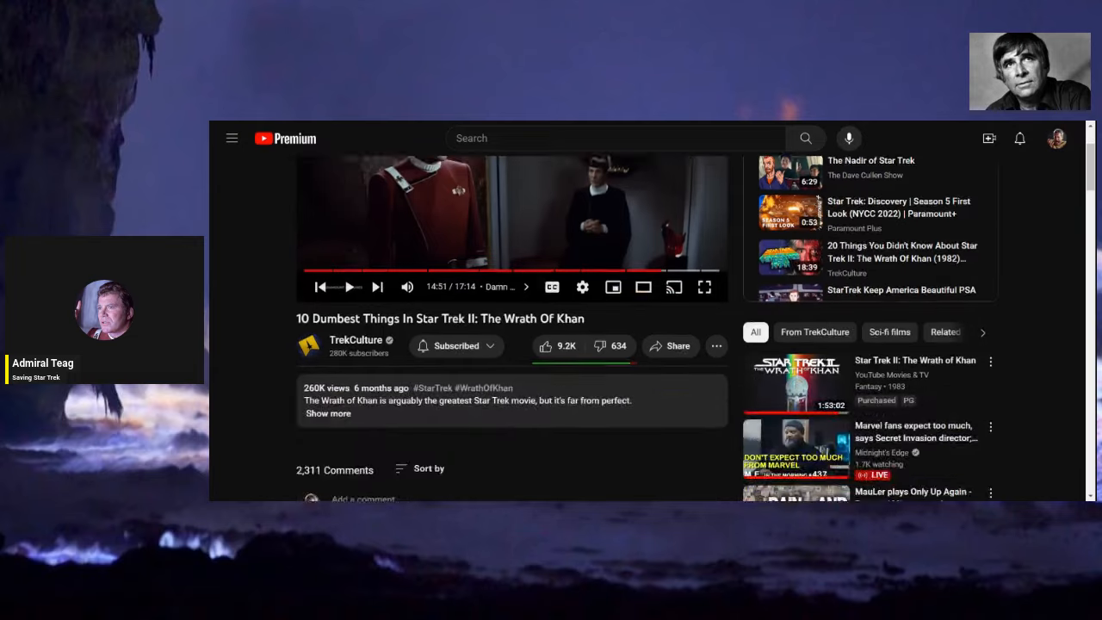
Watch the video on from 14:51 to about 15:28, pausing and resuming along the way.
scroll(down, 3)
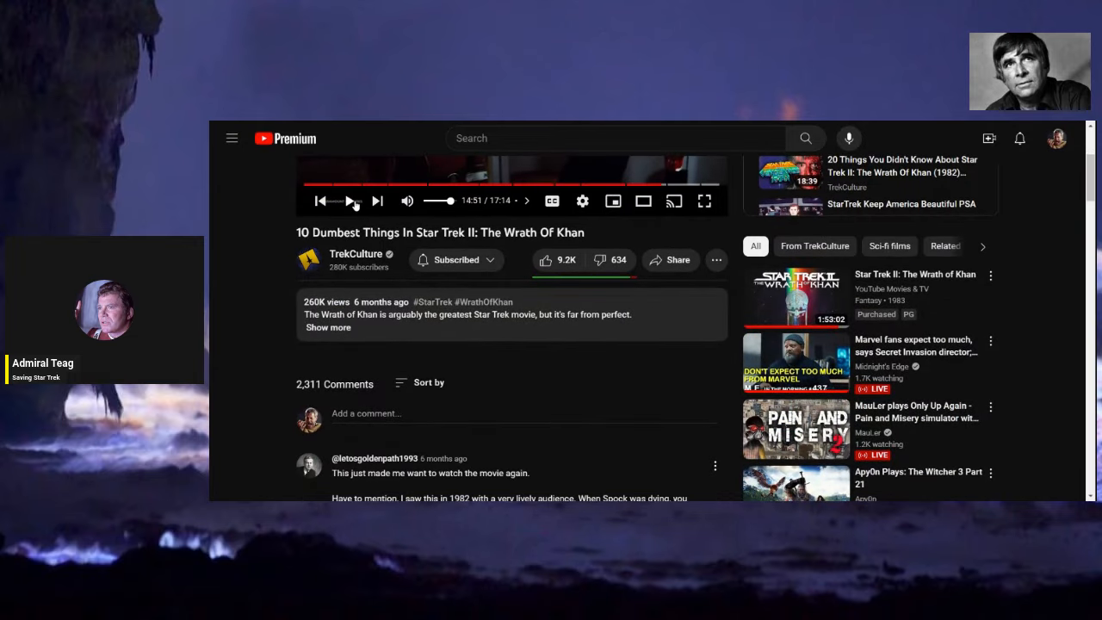
click(352, 199)
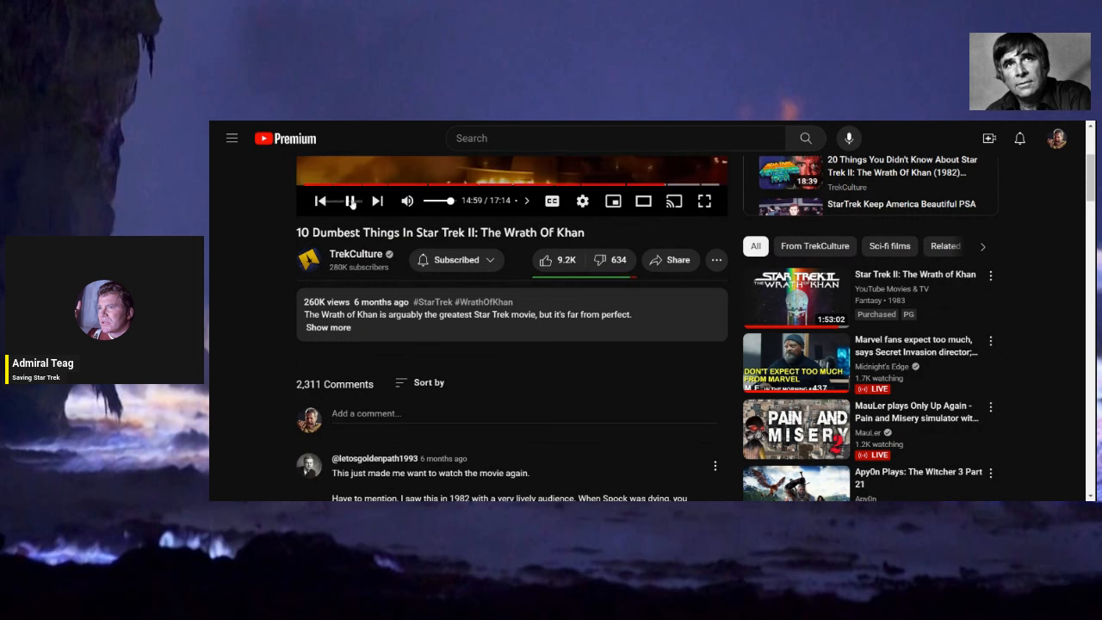
click(351, 199)
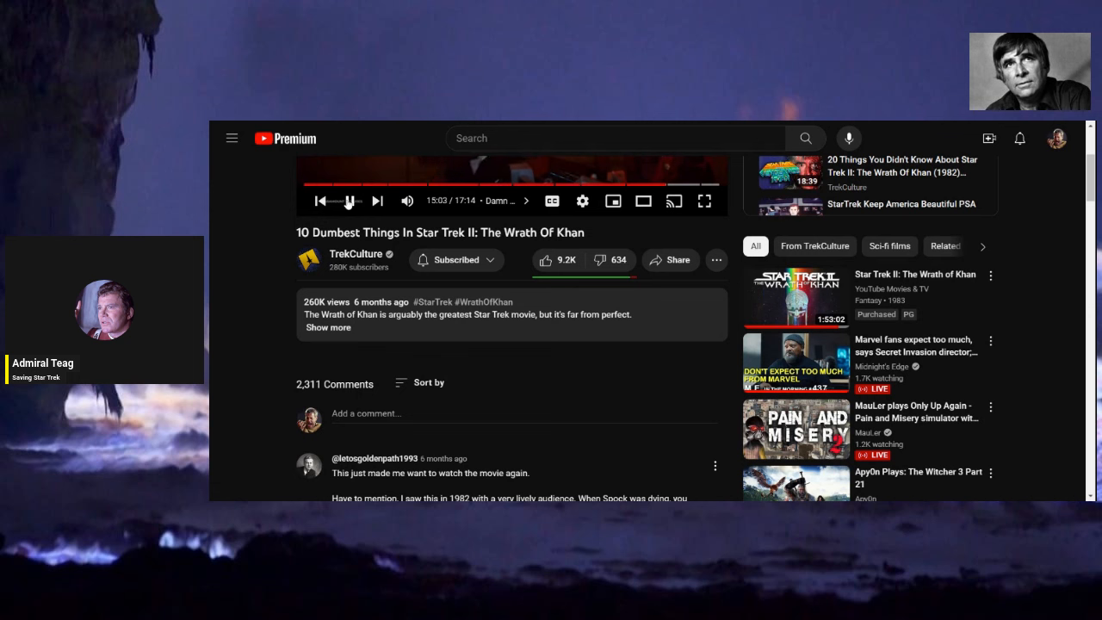
click(349, 199)
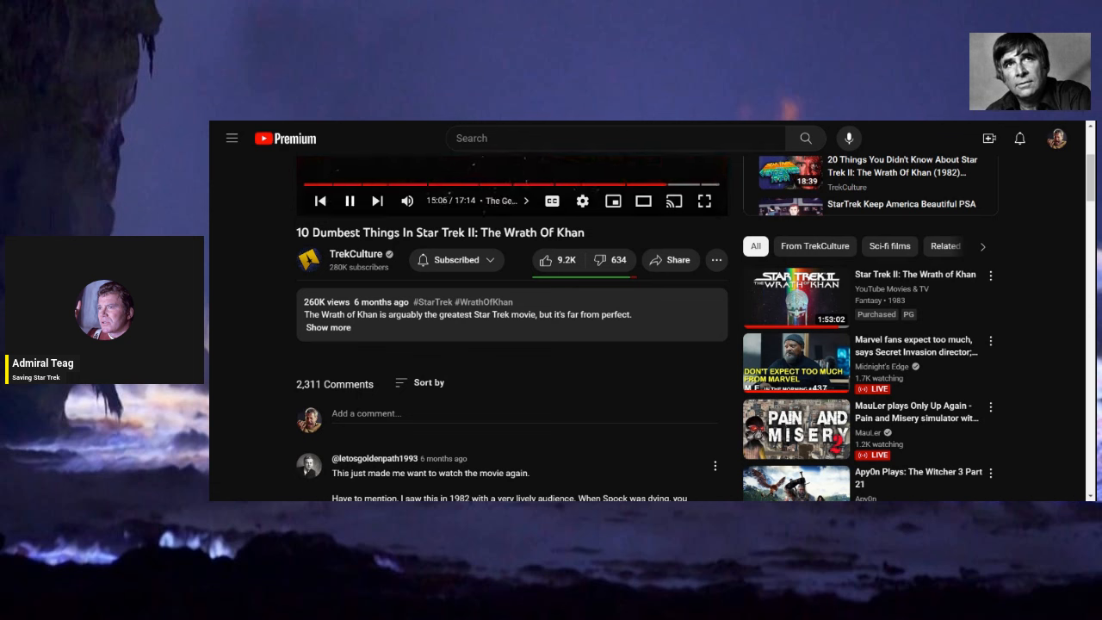
click(350, 200)
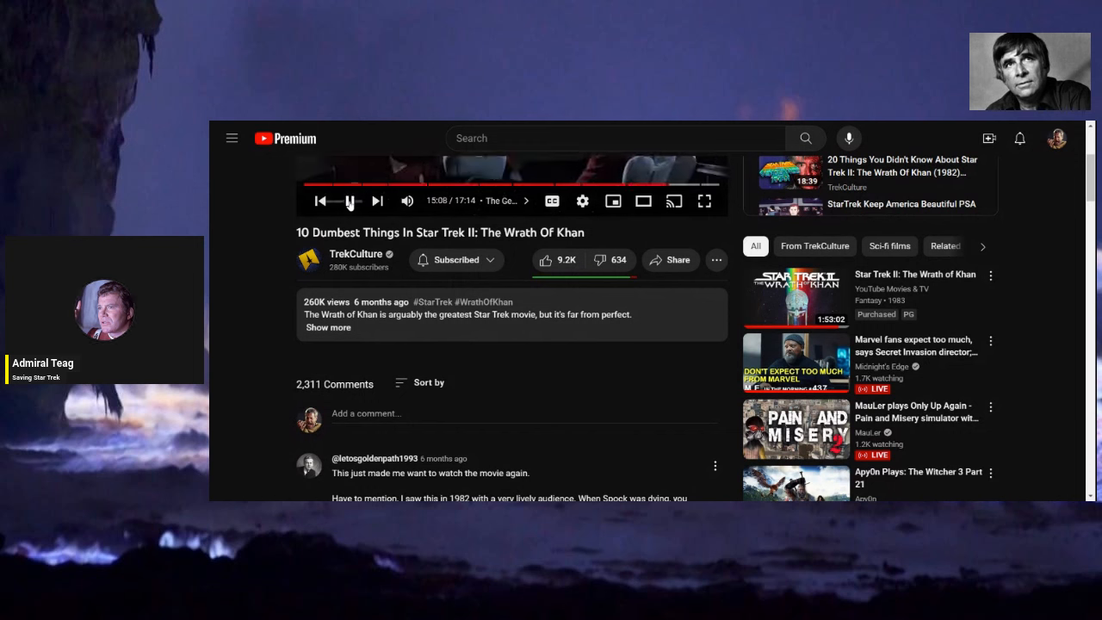
click(351, 199)
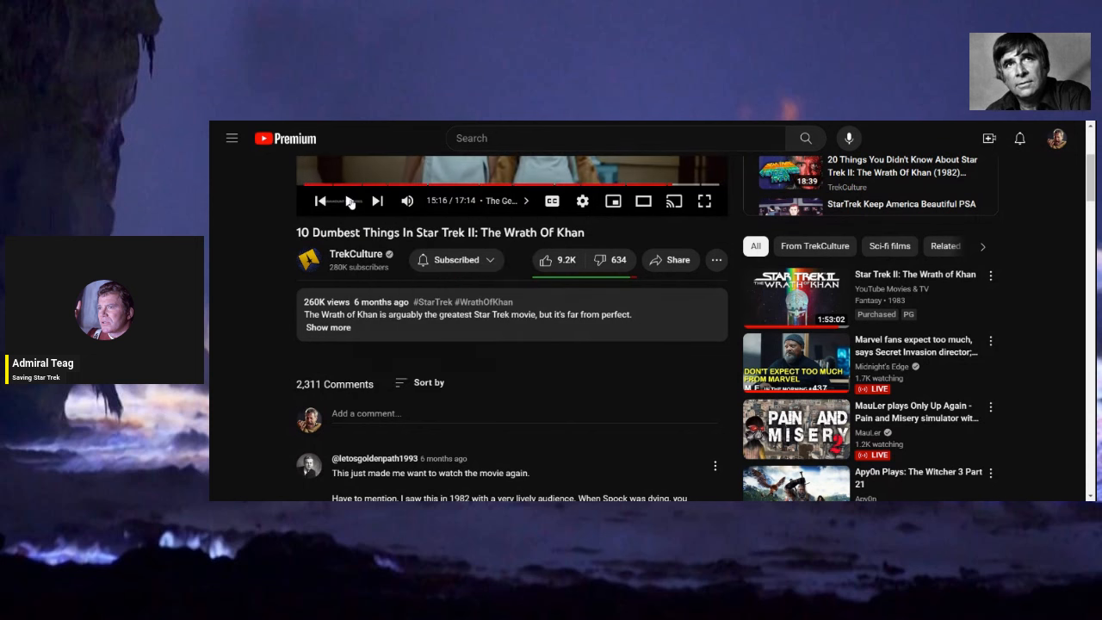
click(352, 200)
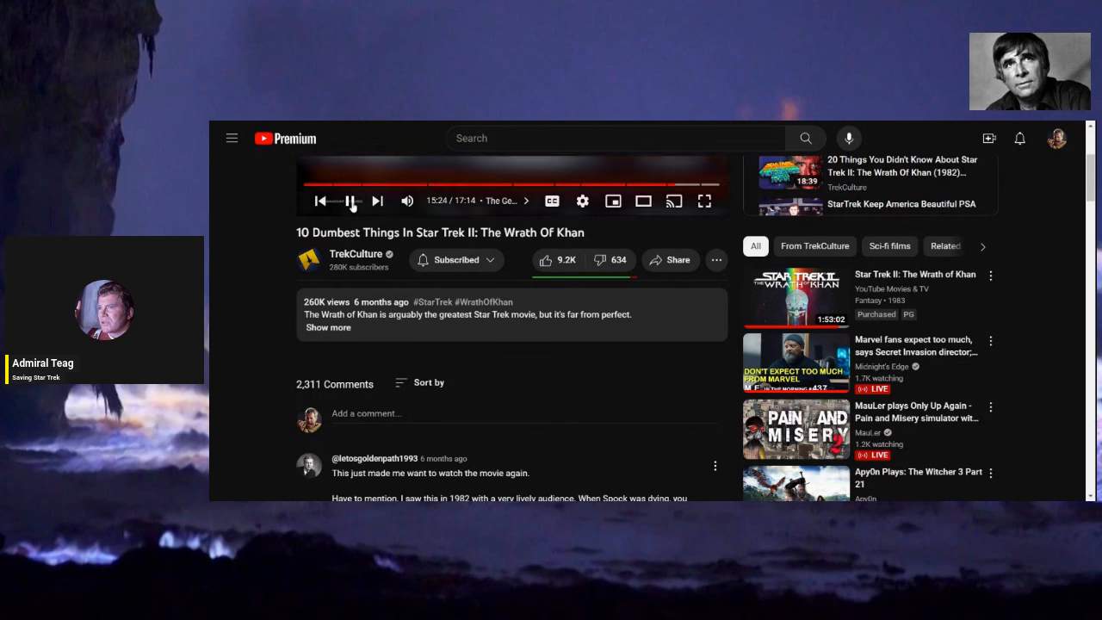
click(351, 200)
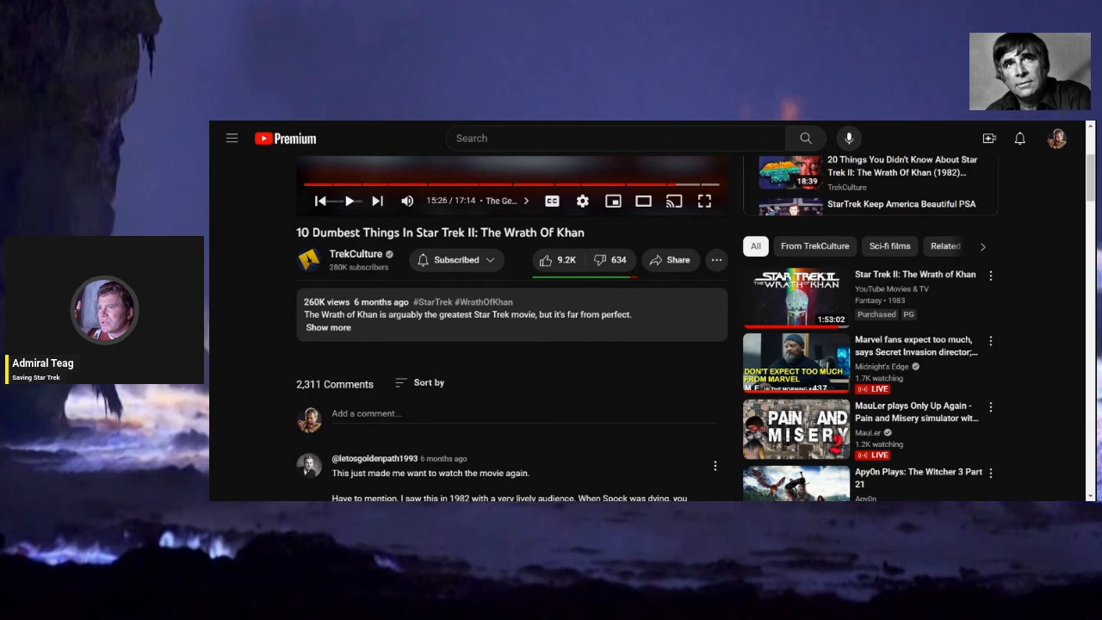
Play the video to 15:42, pause there, then resume it with the comments back in view.
click(349, 200)
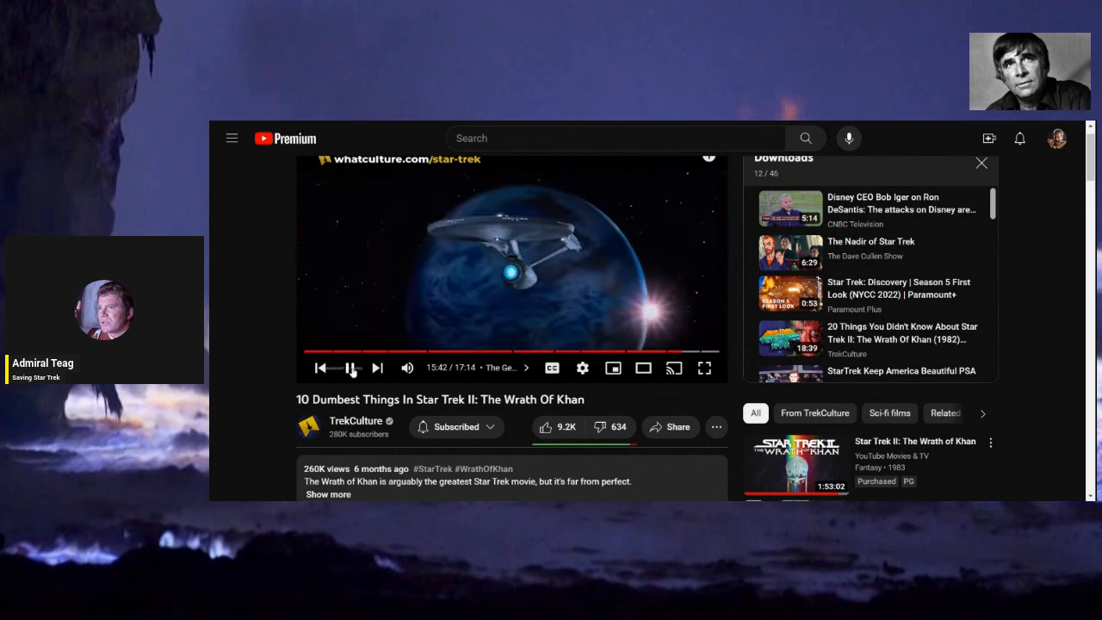
click(351, 368)
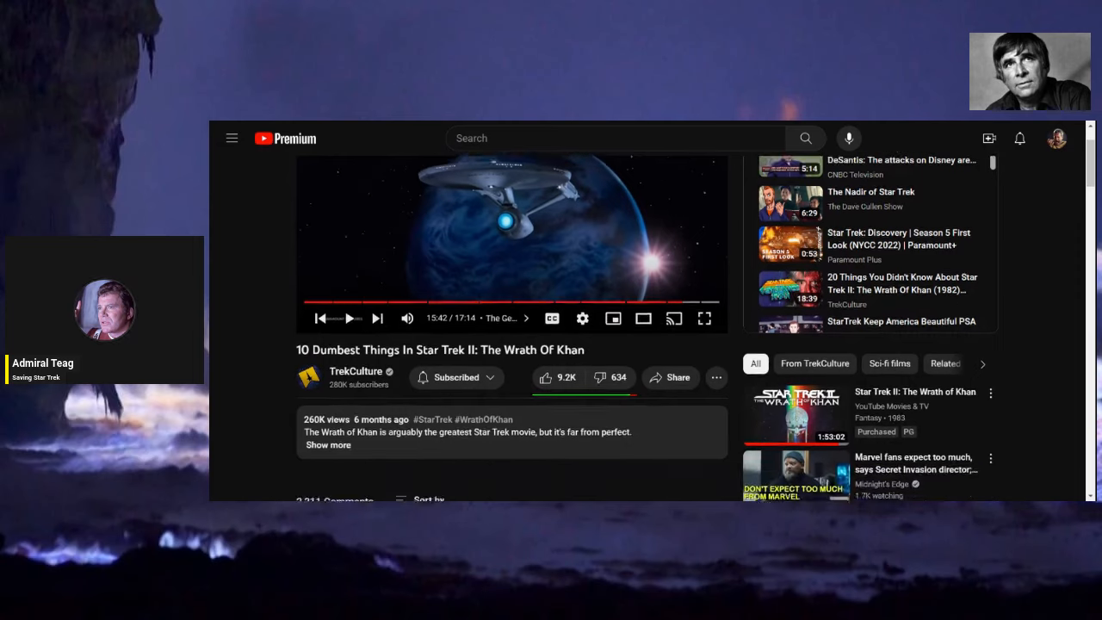
scroll(down, 3)
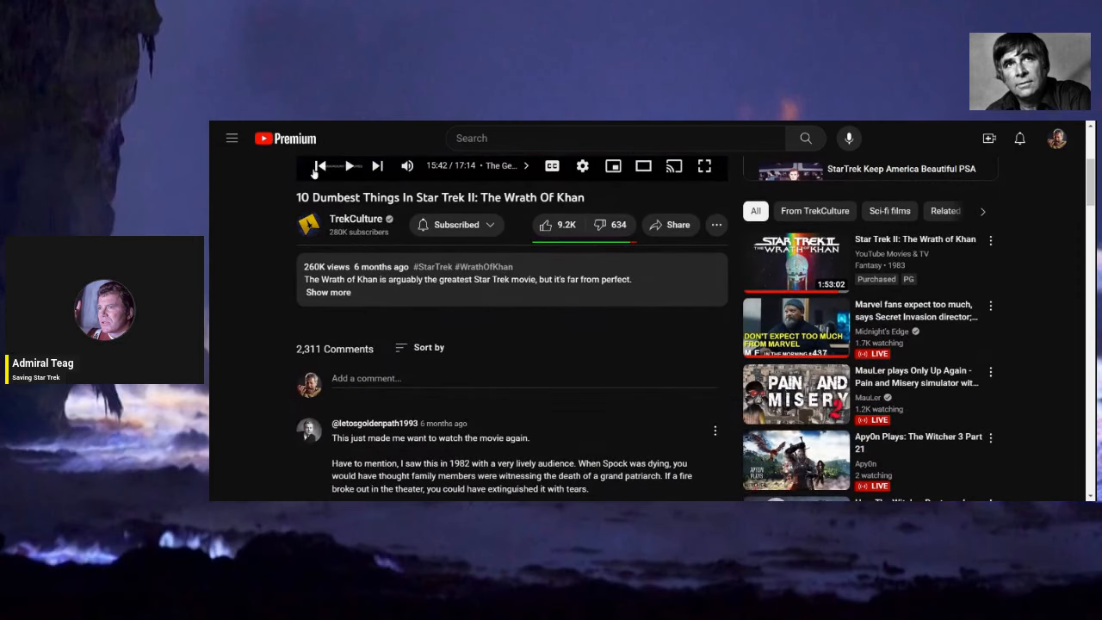
click(350, 165)
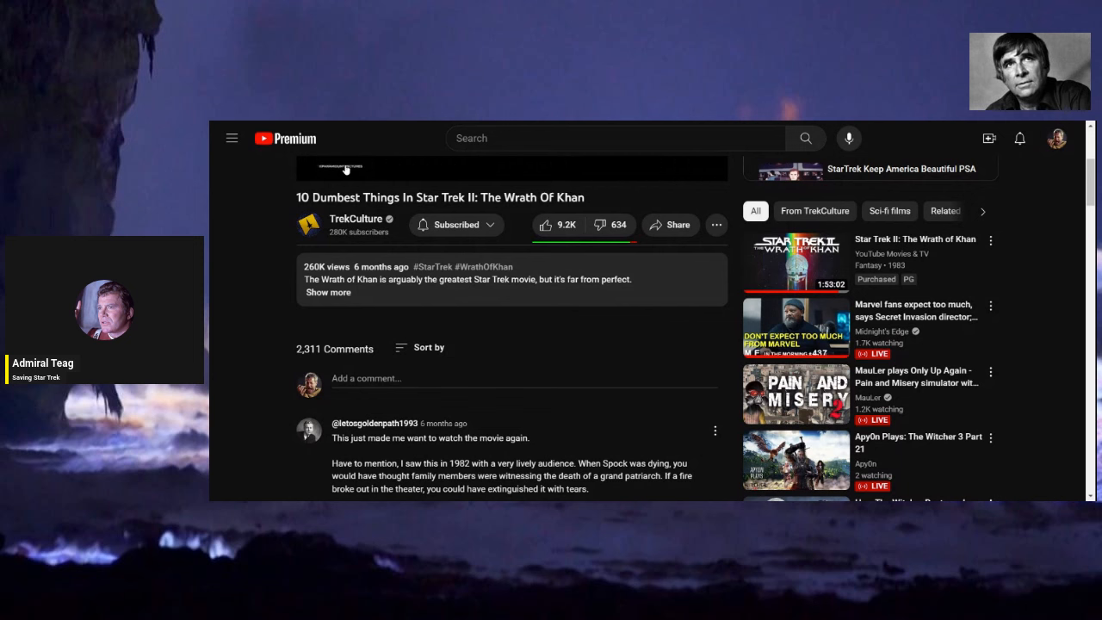
mouse_move(344, 171)
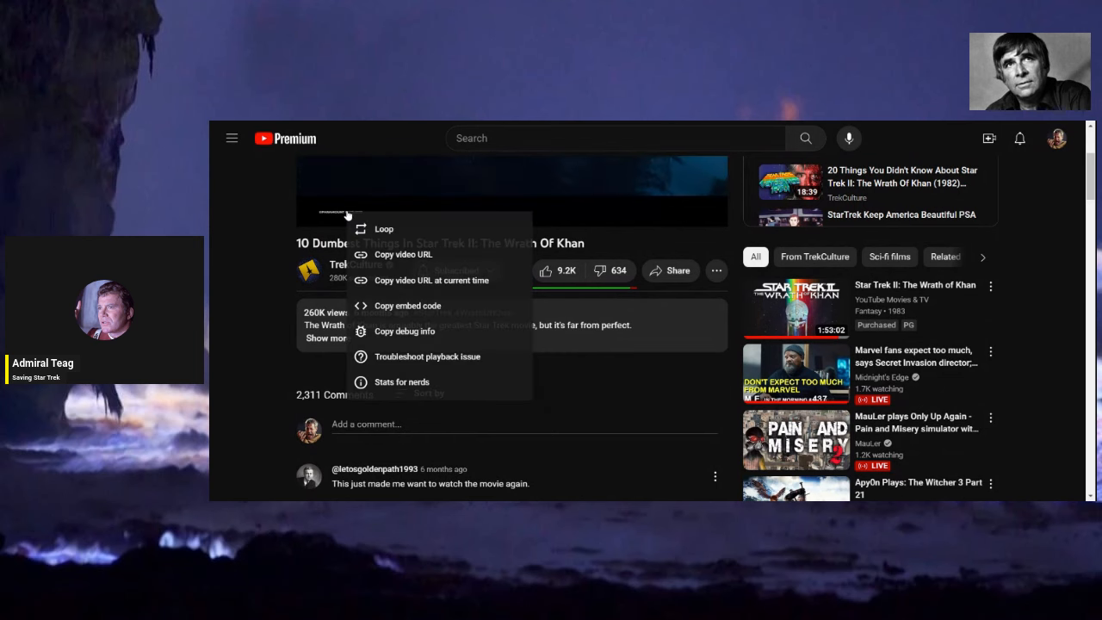
Dismiss the extra video options and keep playing the video with brief pauses.
click(423, 231)
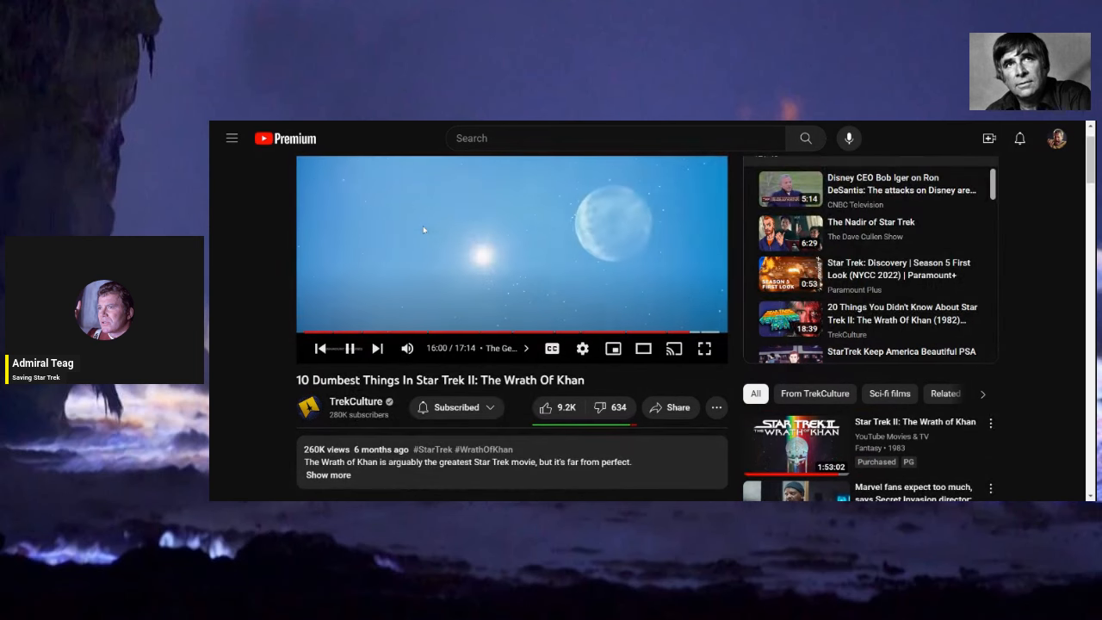
click(352, 348)
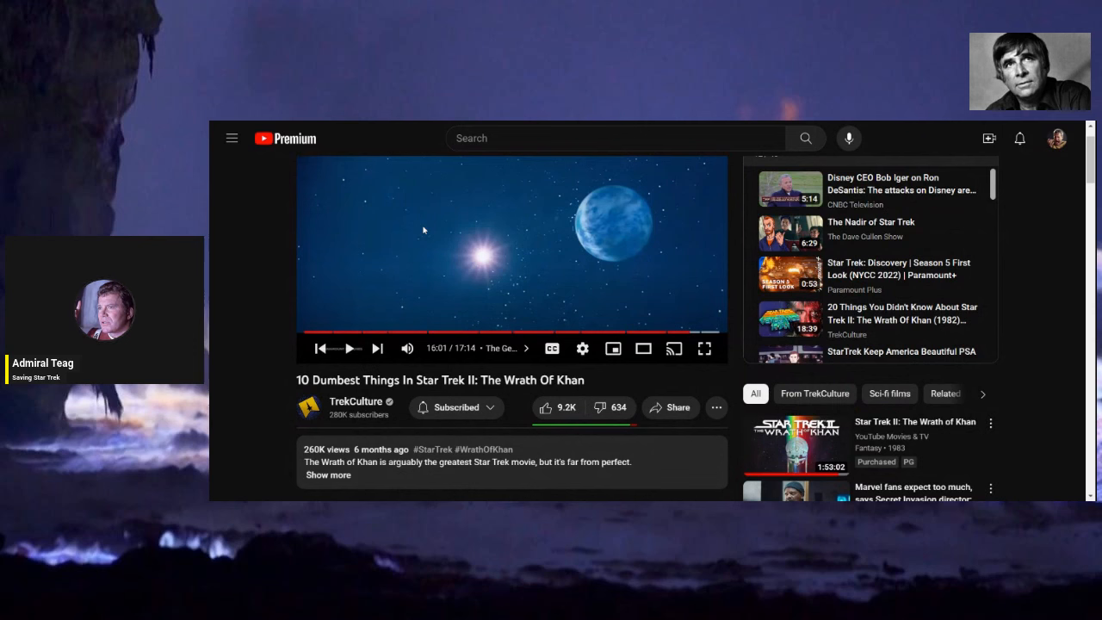
mouse_move(447, 249)
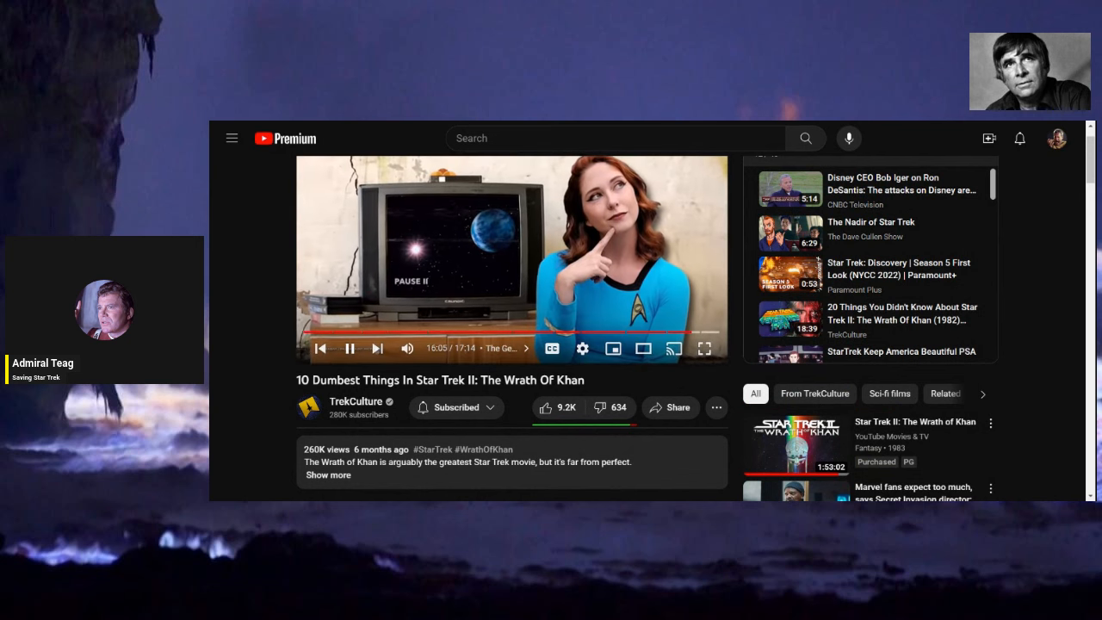
click(350, 348)
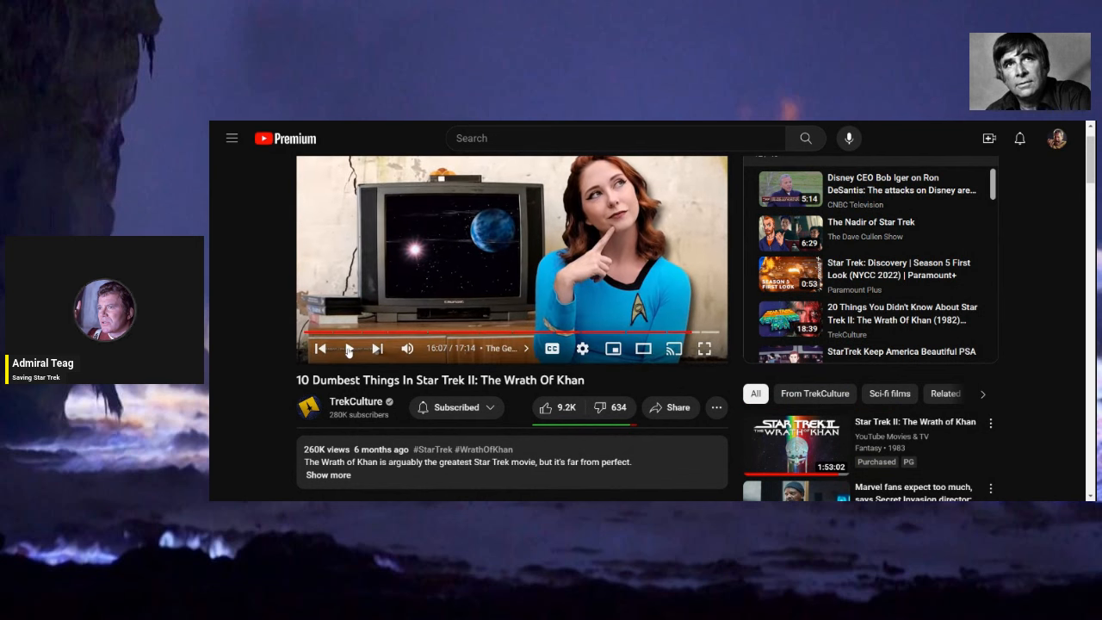
click(348, 348)
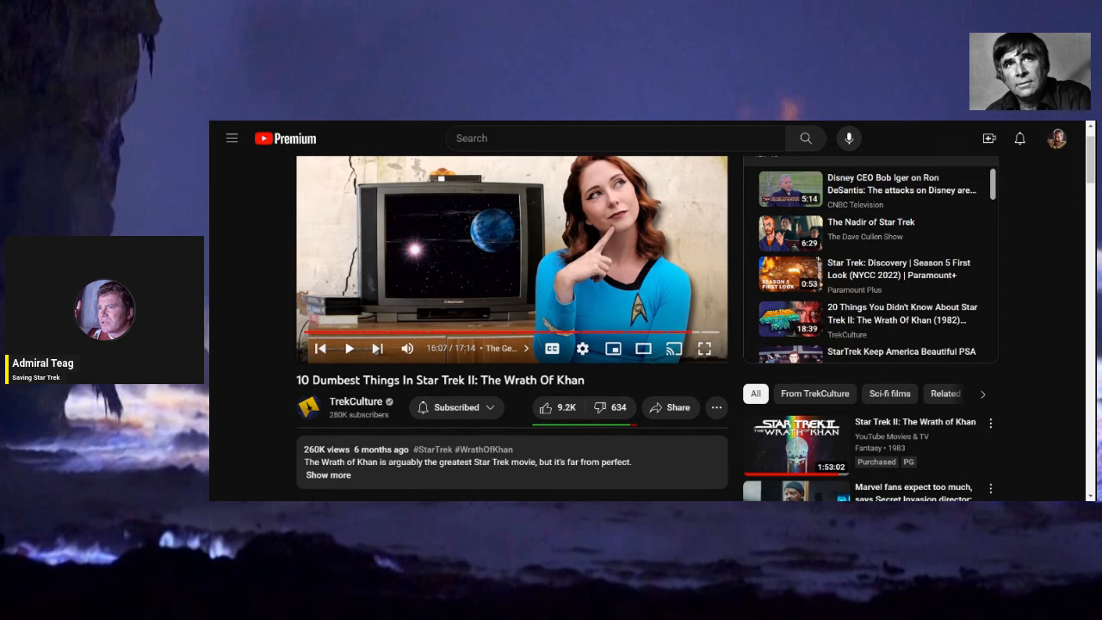
click(348, 347)
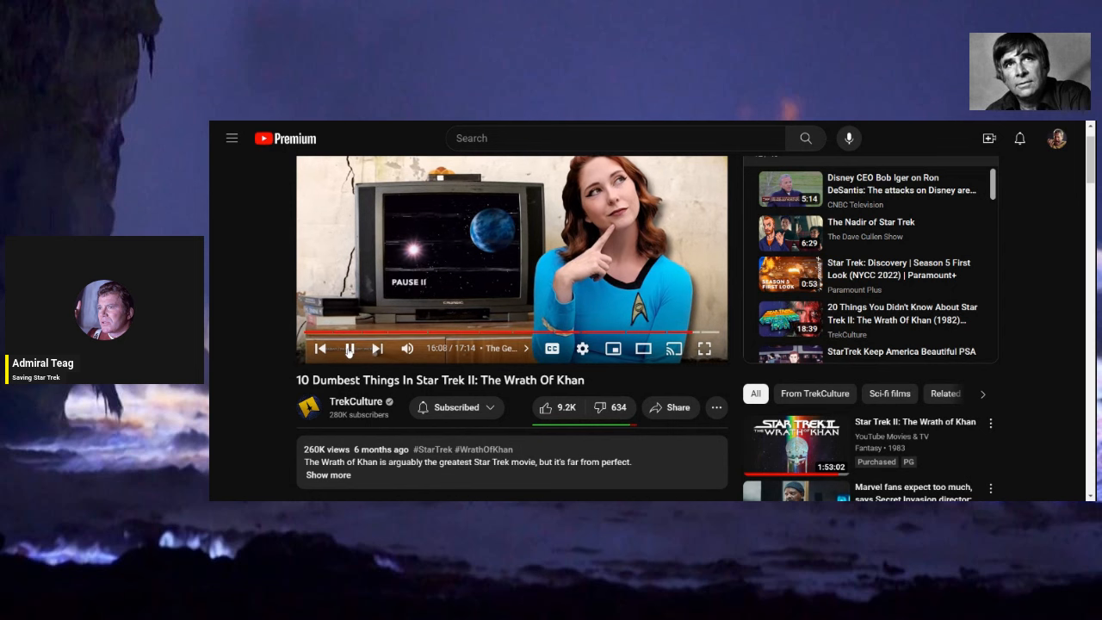
click(350, 348)
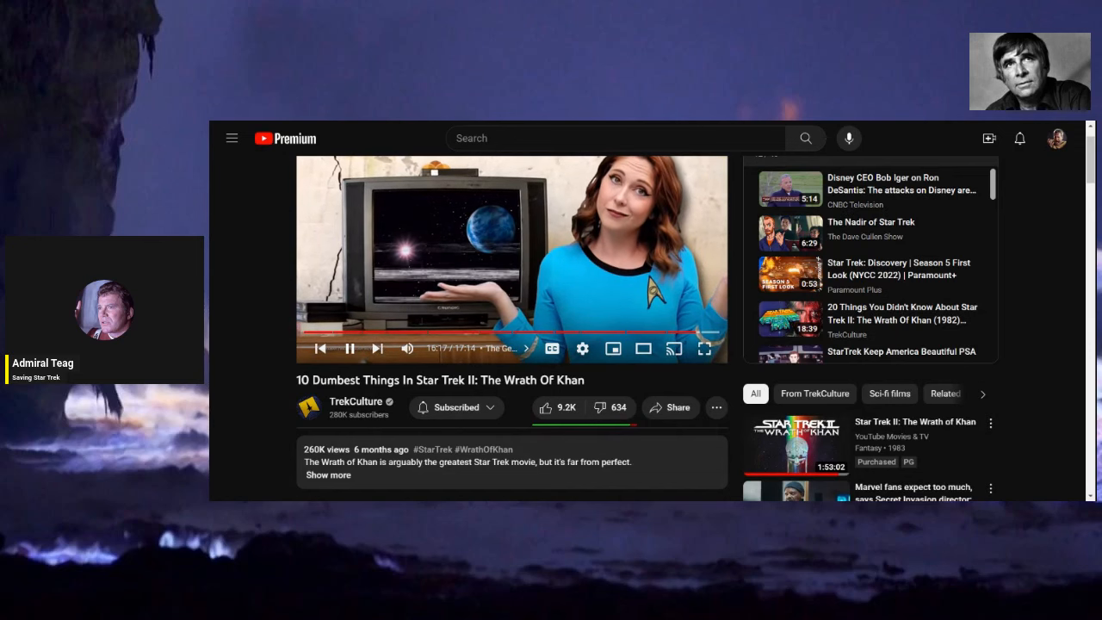
Jump ahead in the video and pause it at about 16:26 on the two officers.
click(350, 348)
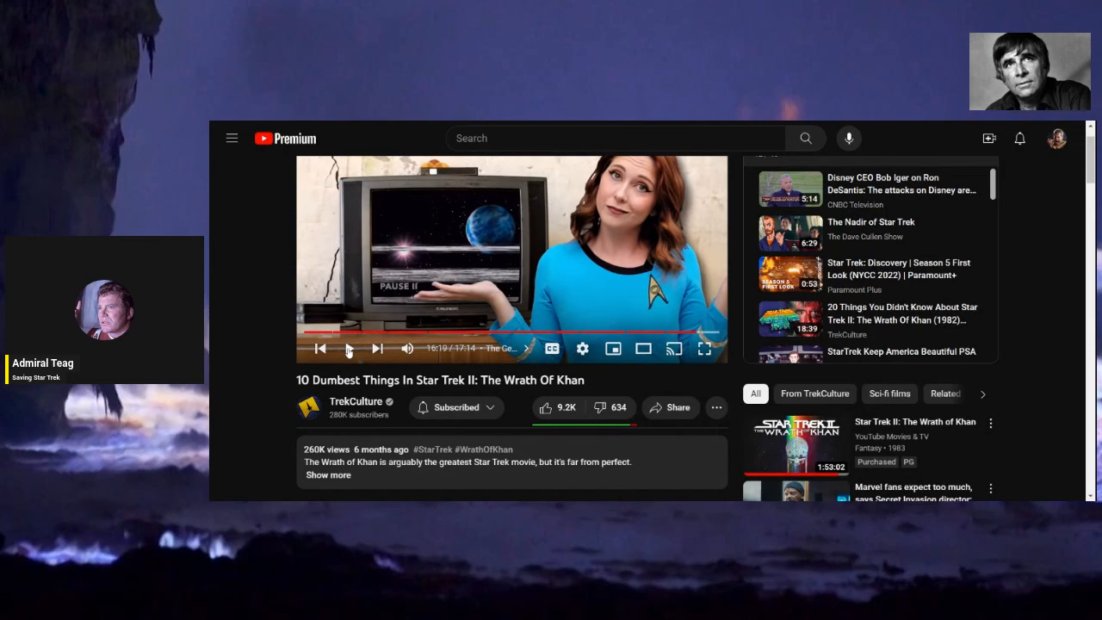
click(347, 348)
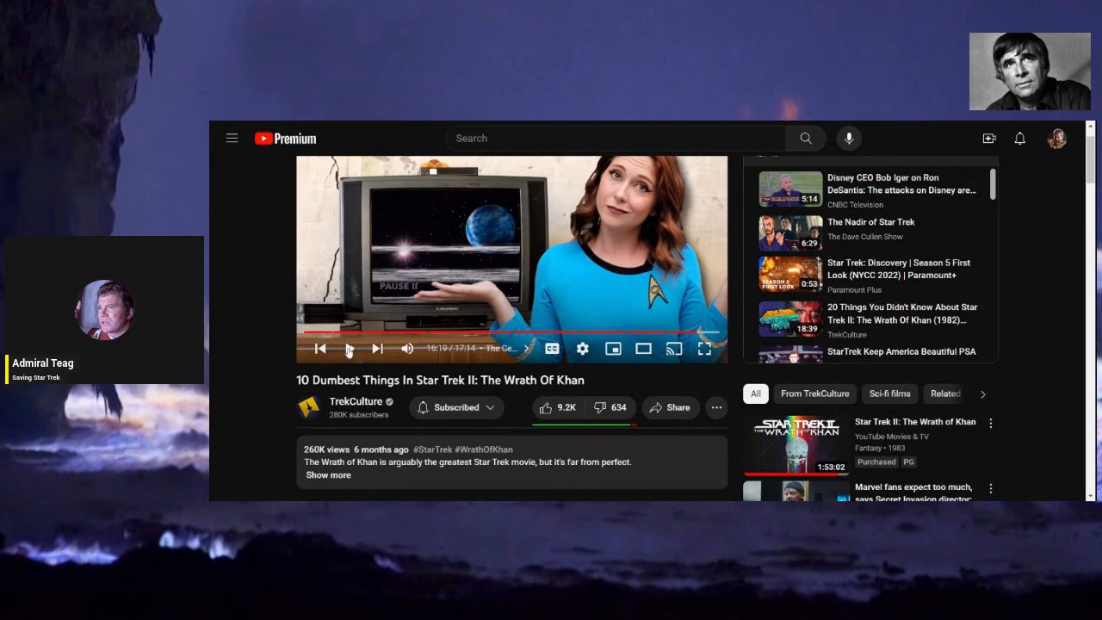
click(348, 348)
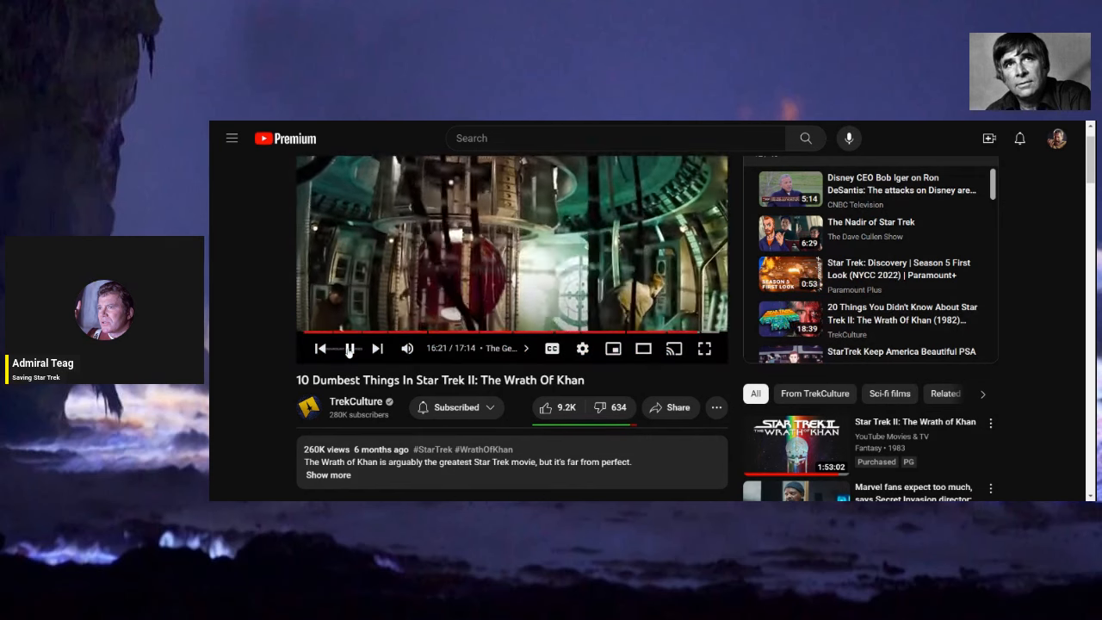
click(351, 348)
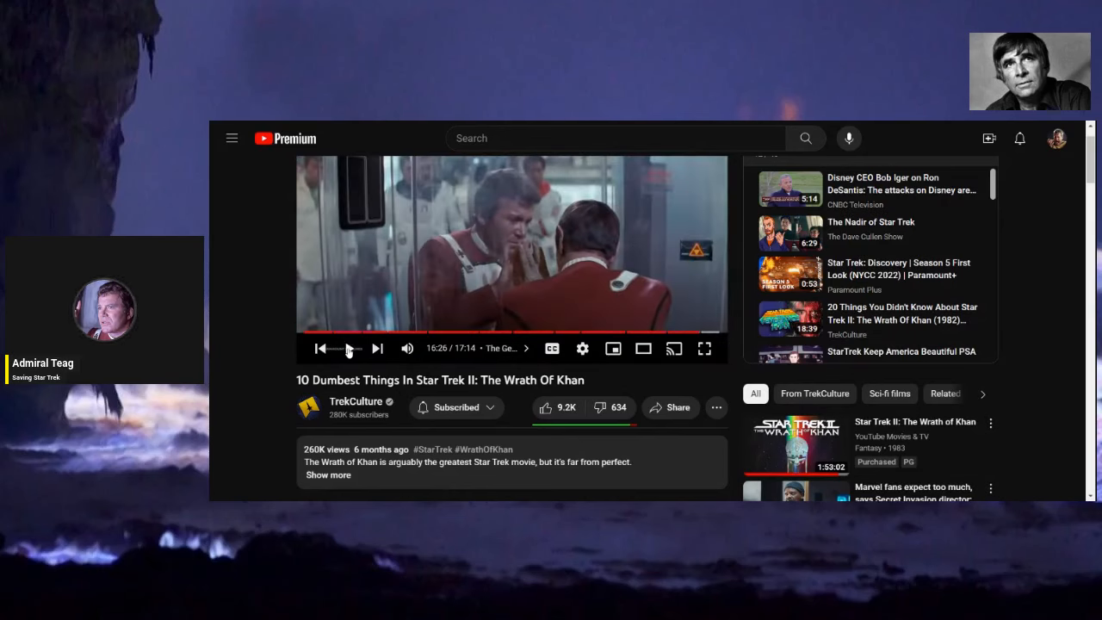
click(348, 348)
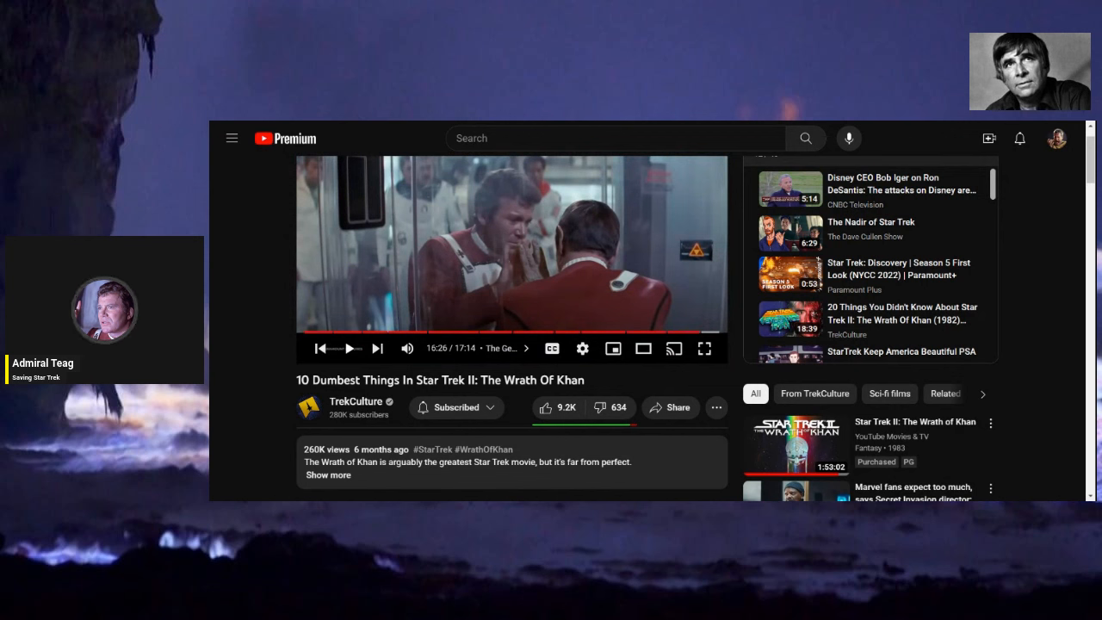
mouse_move(233, 403)
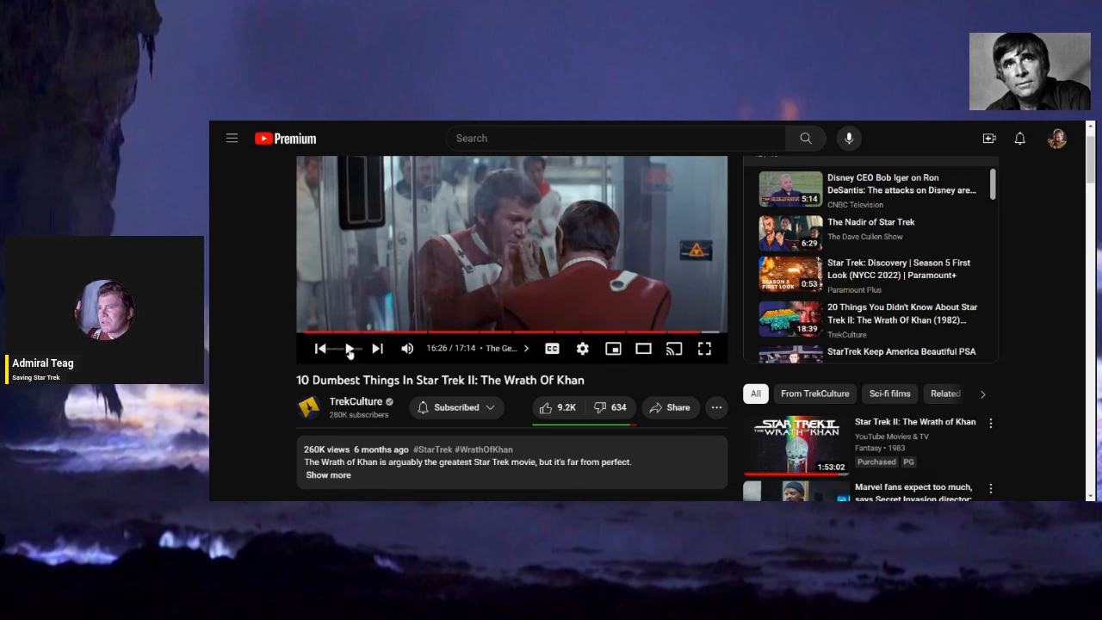
Play the video on past 16:26, skipping ahead and pausing a couple of times.
click(348, 348)
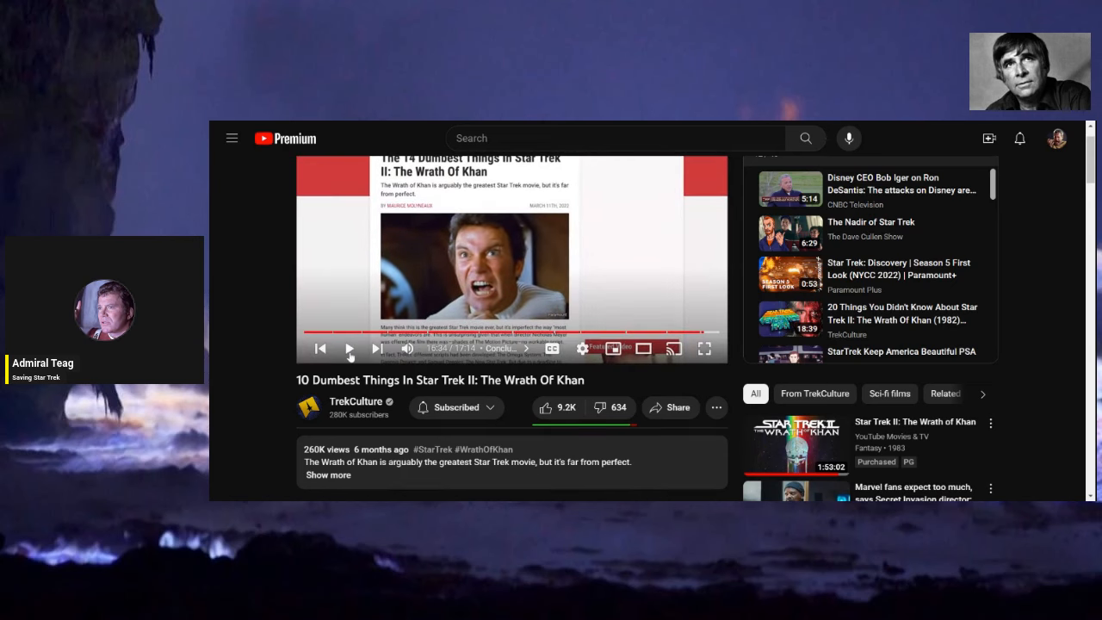
click(348, 347)
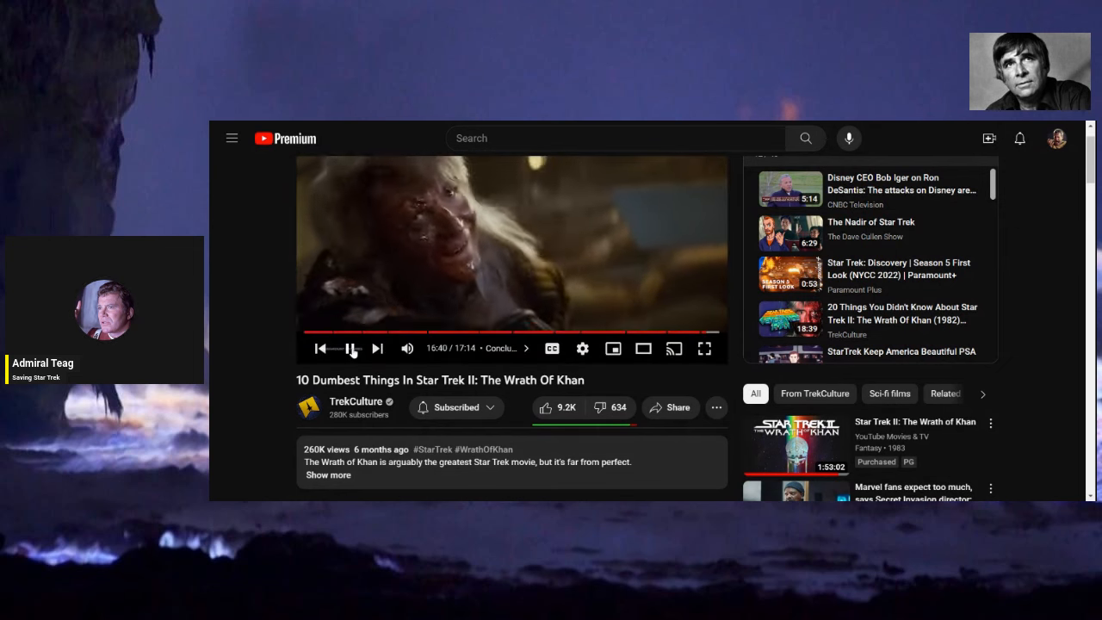
click(351, 348)
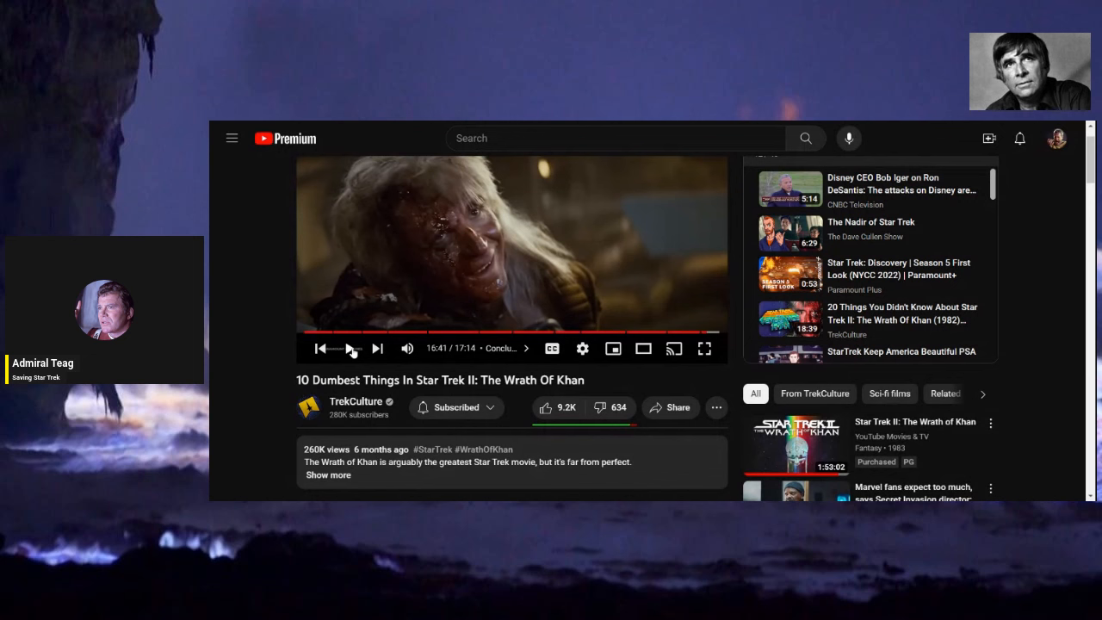
click(348, 348)
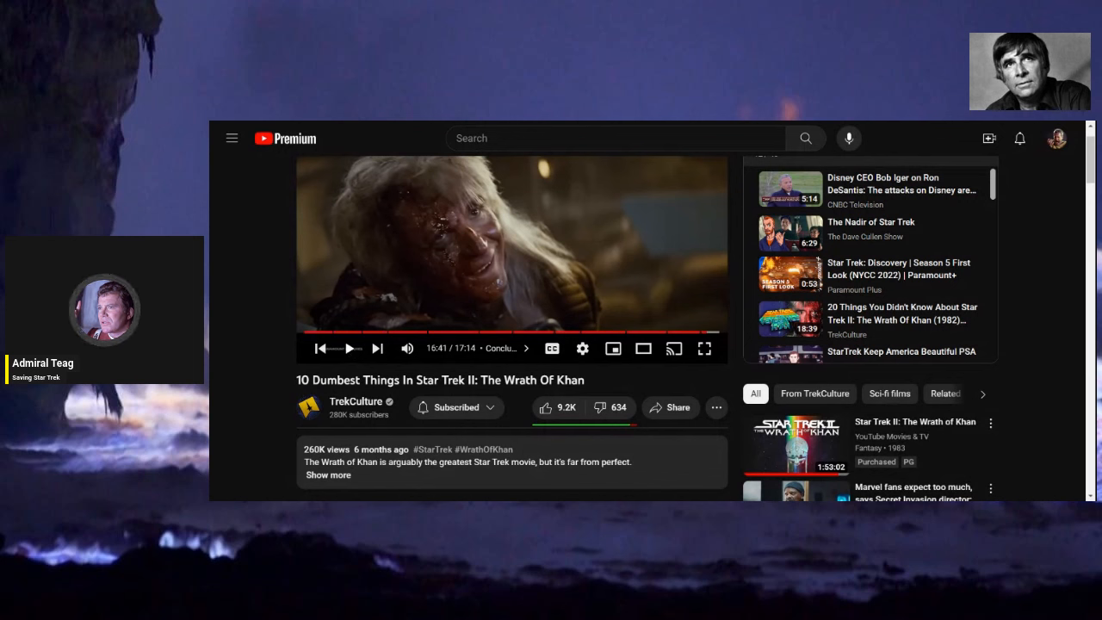
click(350, 348)
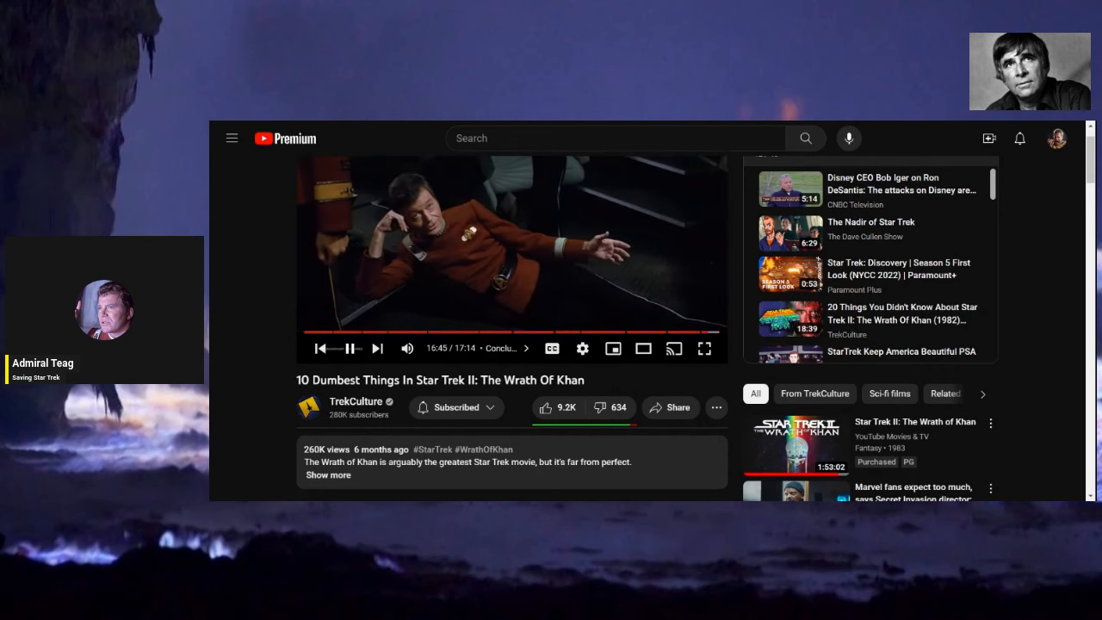
click(351, 348)
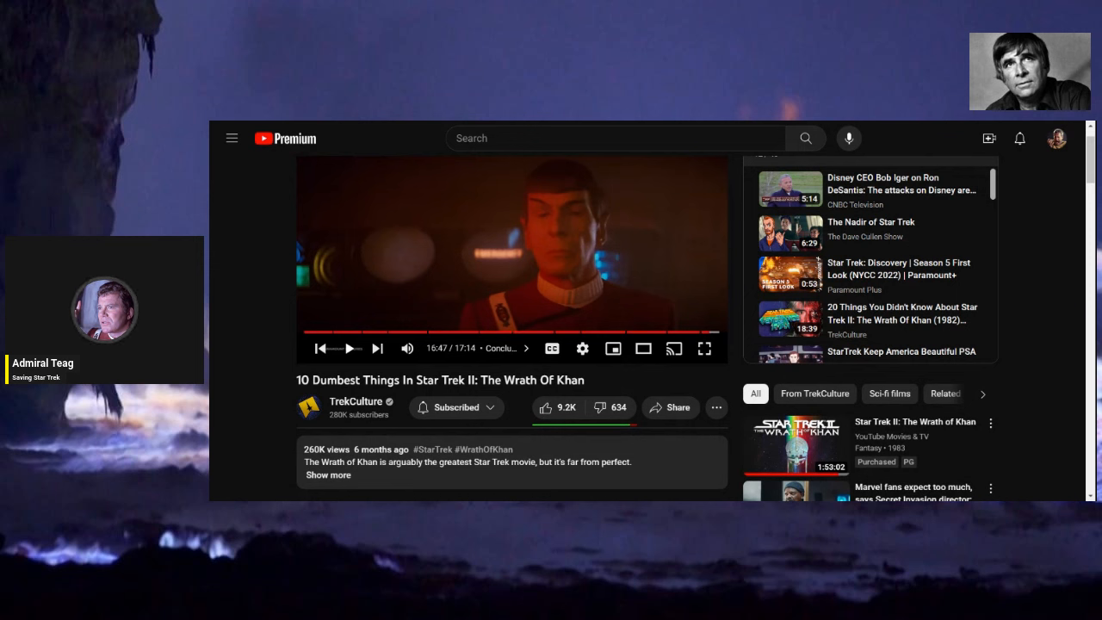
Play through to the closing credits and end screen at about 17:02 of 17:14.
click(350, 348)
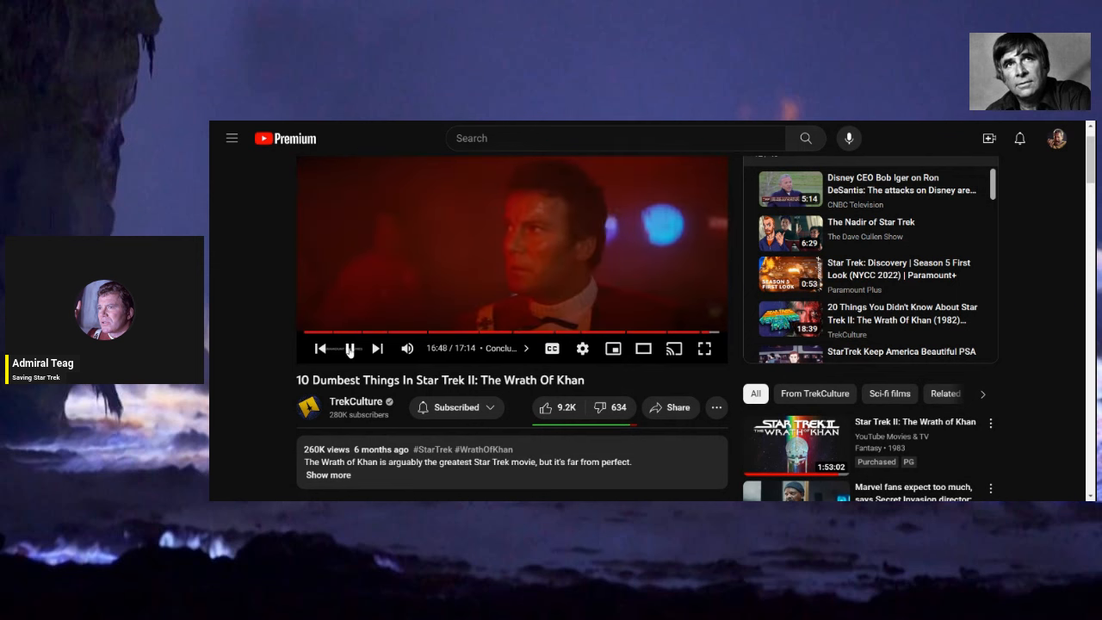
click(350, 348)
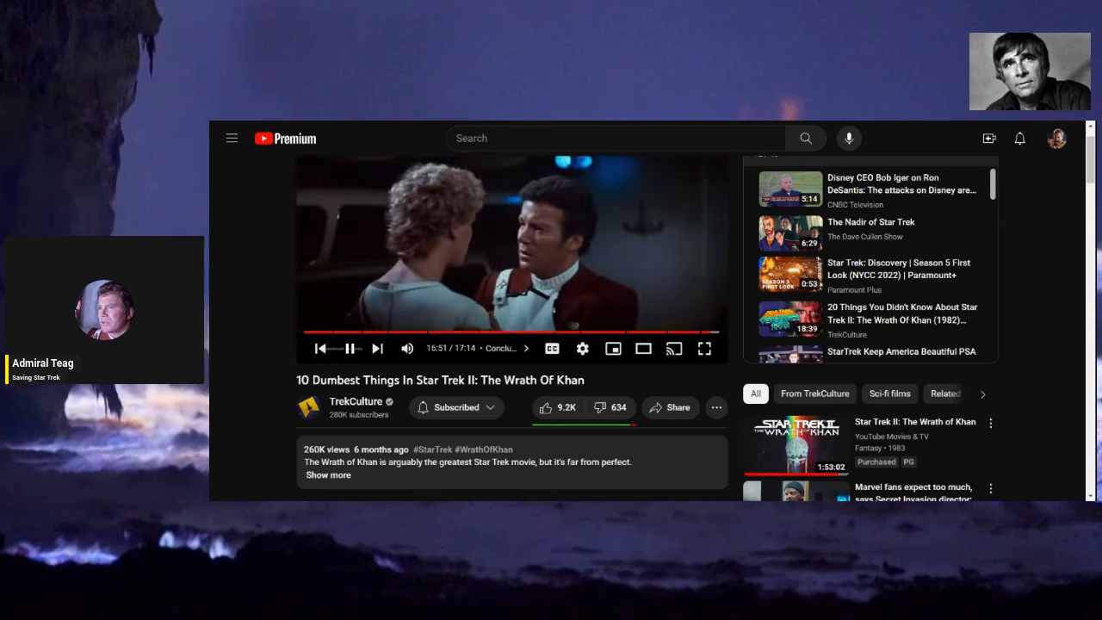
click(352, 348)
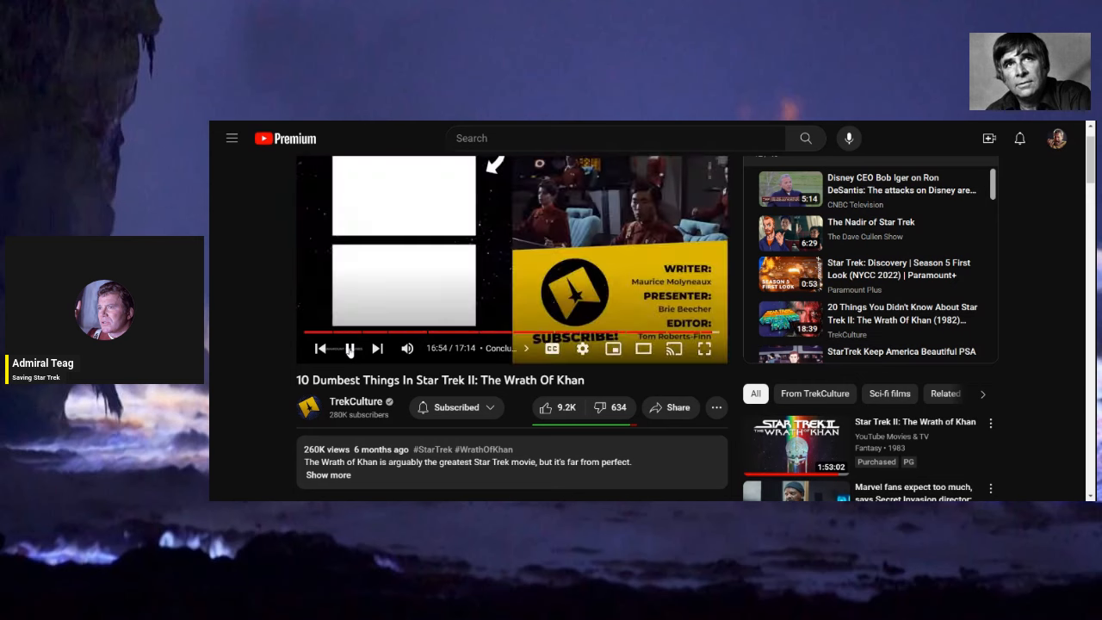
click(351, 348)
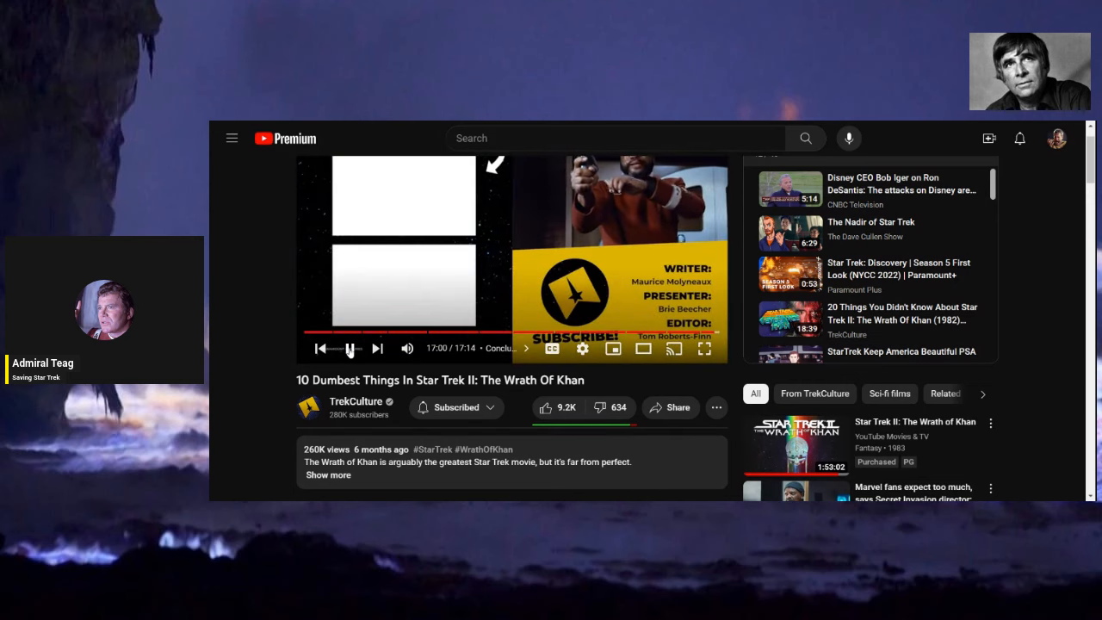
click(351, 348)
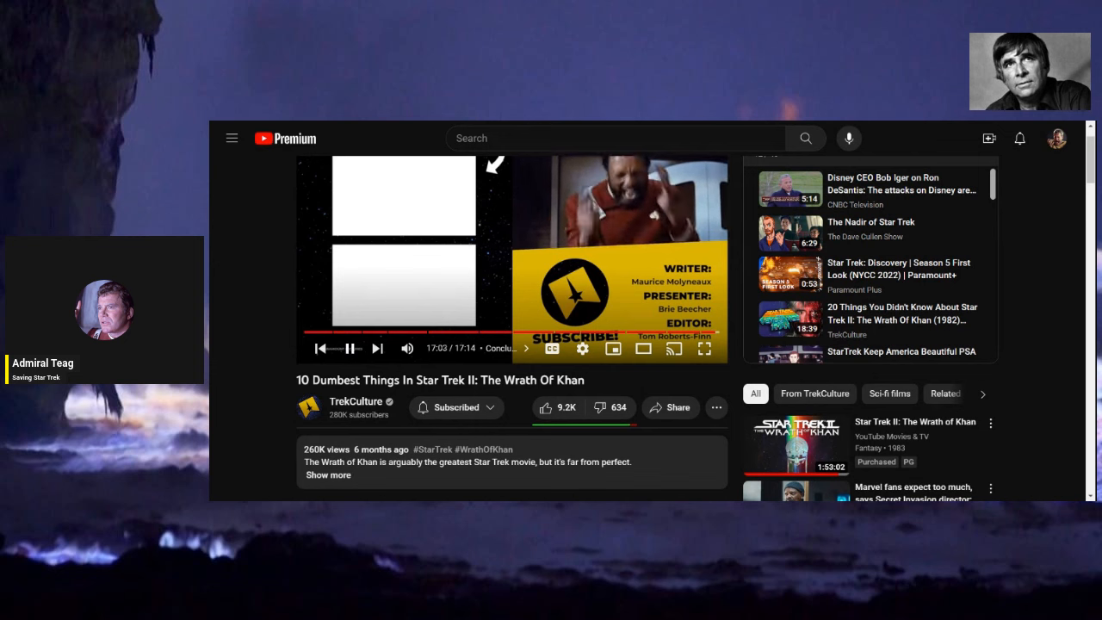
Dislike the Wrath of Khan video, raising the dislike count to 635.
scroll(down, 3)
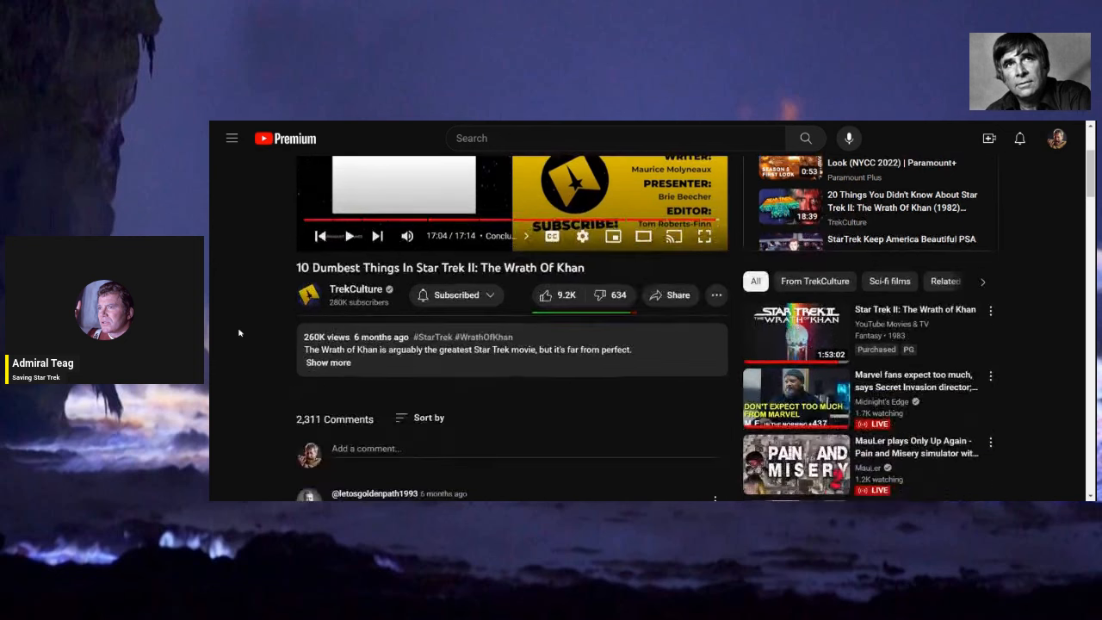
scroll(down, 3)
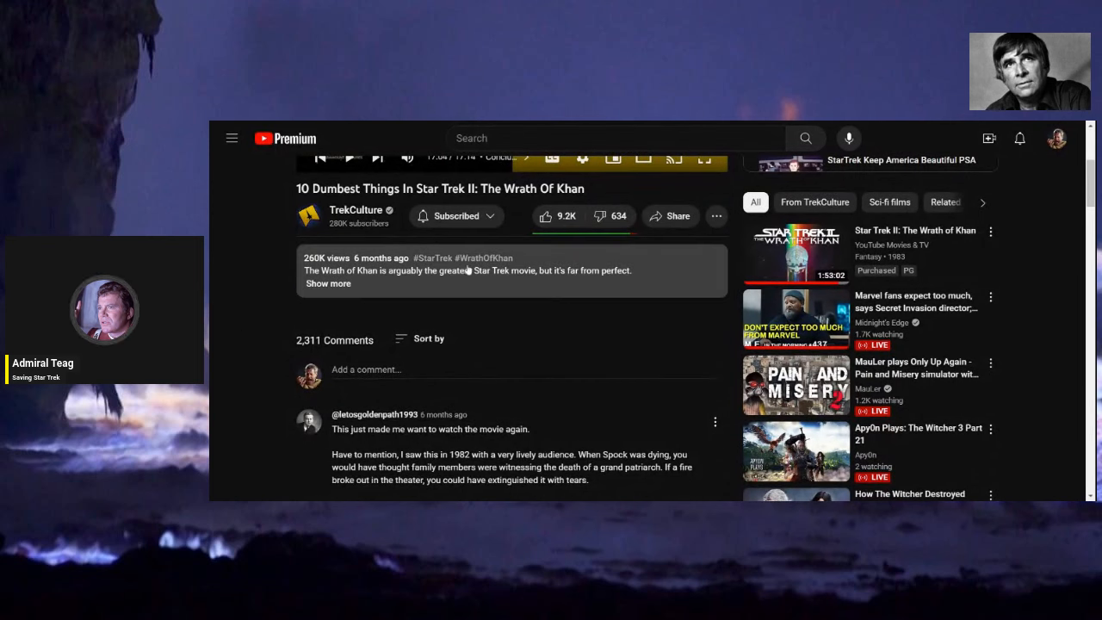
mouse_move(599, 217)
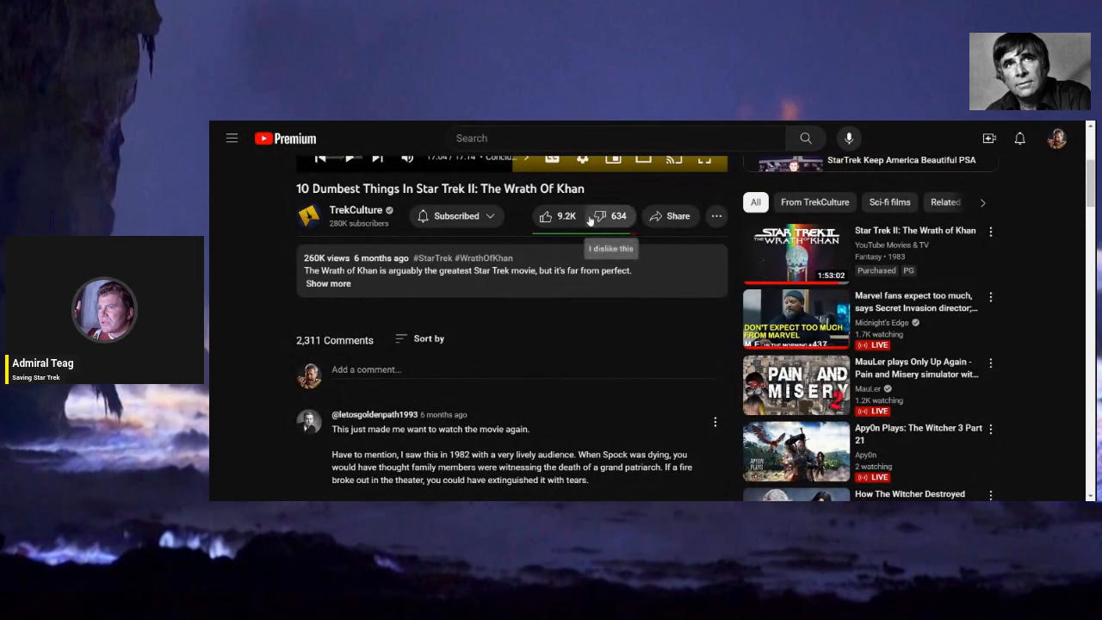
click(599, 217)
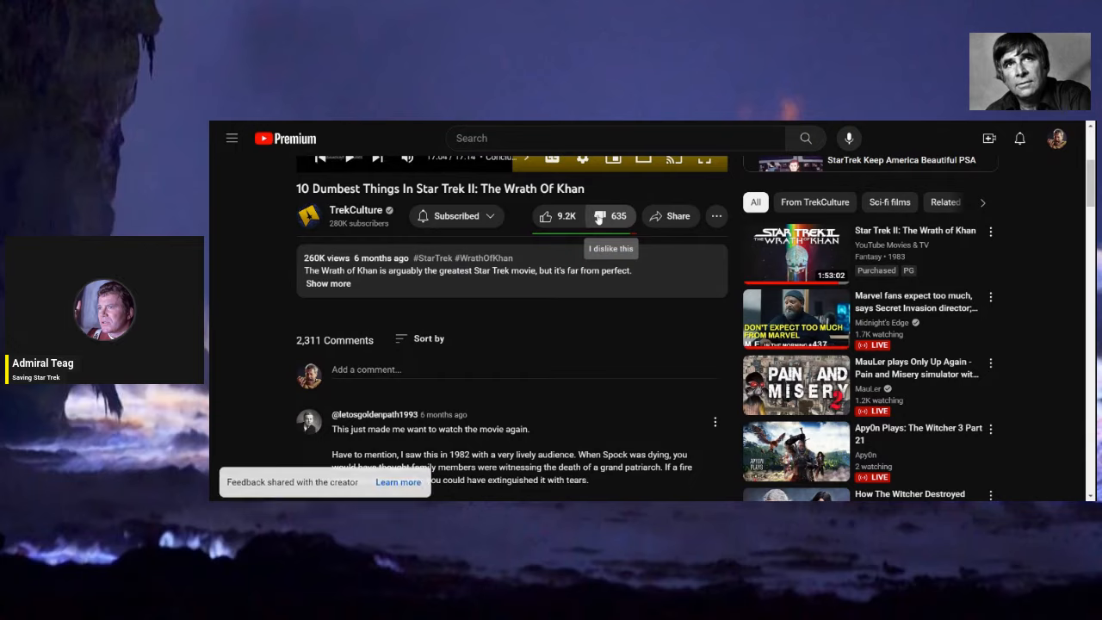
Scroll down through the viewer comments, then back up toward the player.
scroll(down, 3)
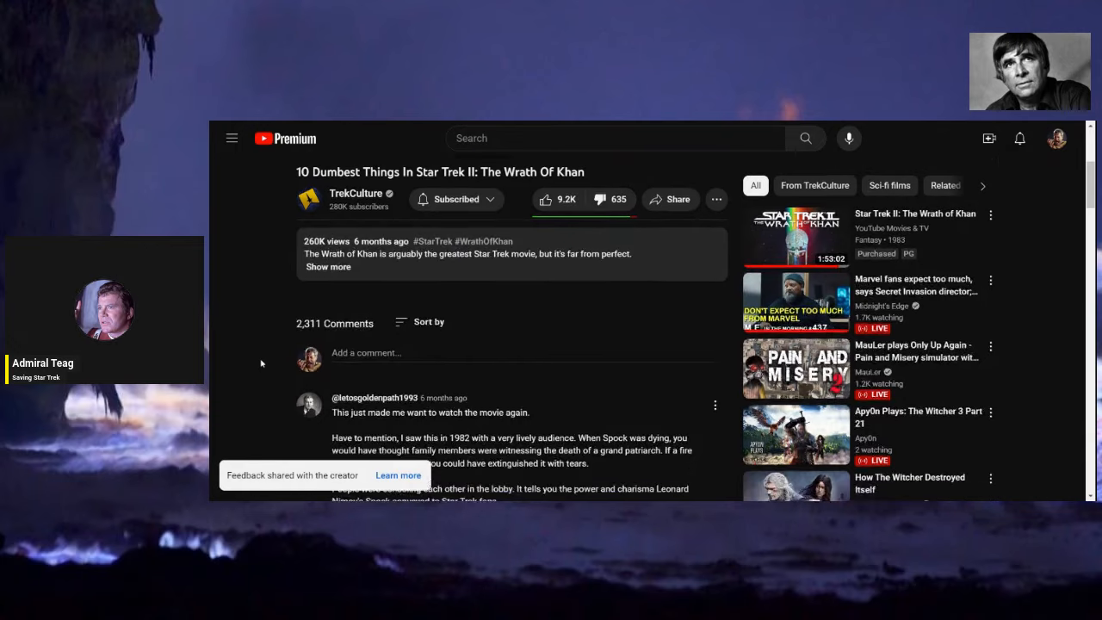
scroll(down, 3)
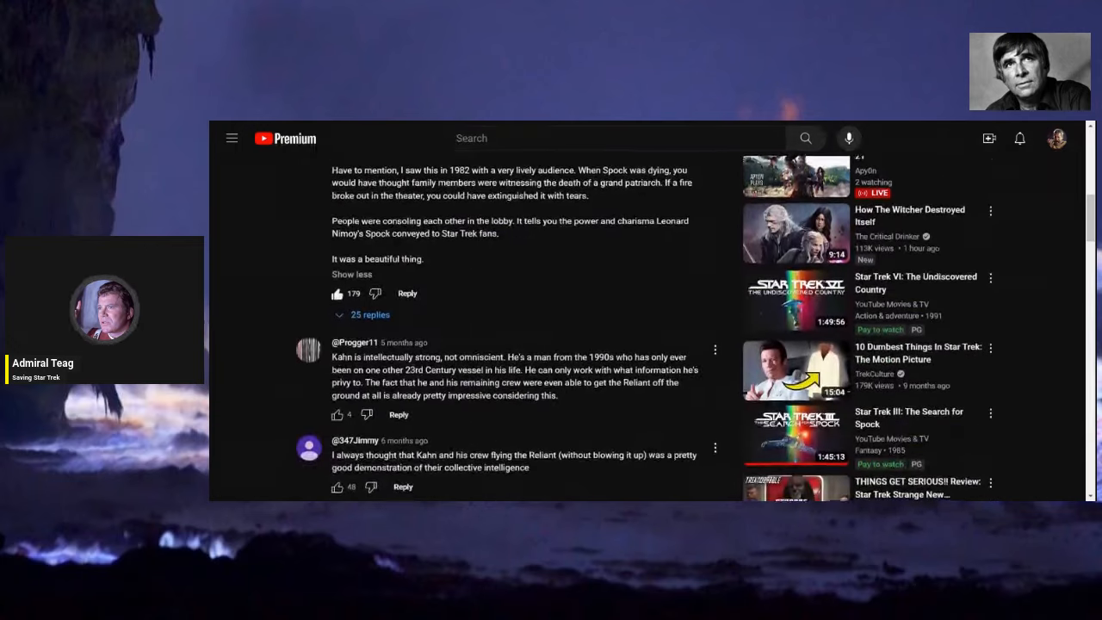
scroll(down, 3)
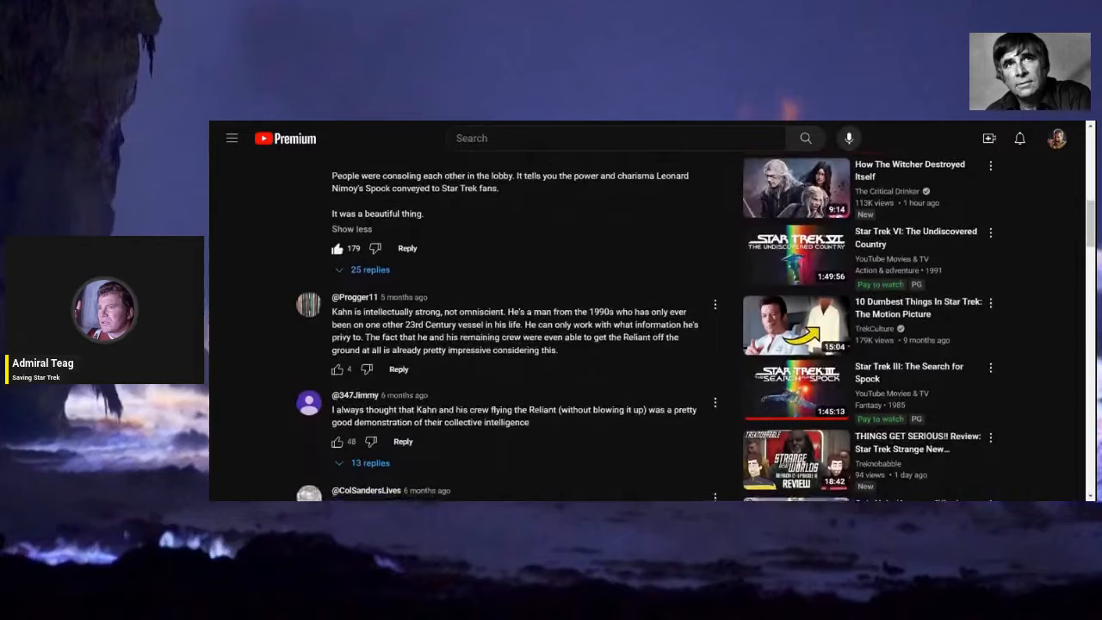
scroll(down, 3)
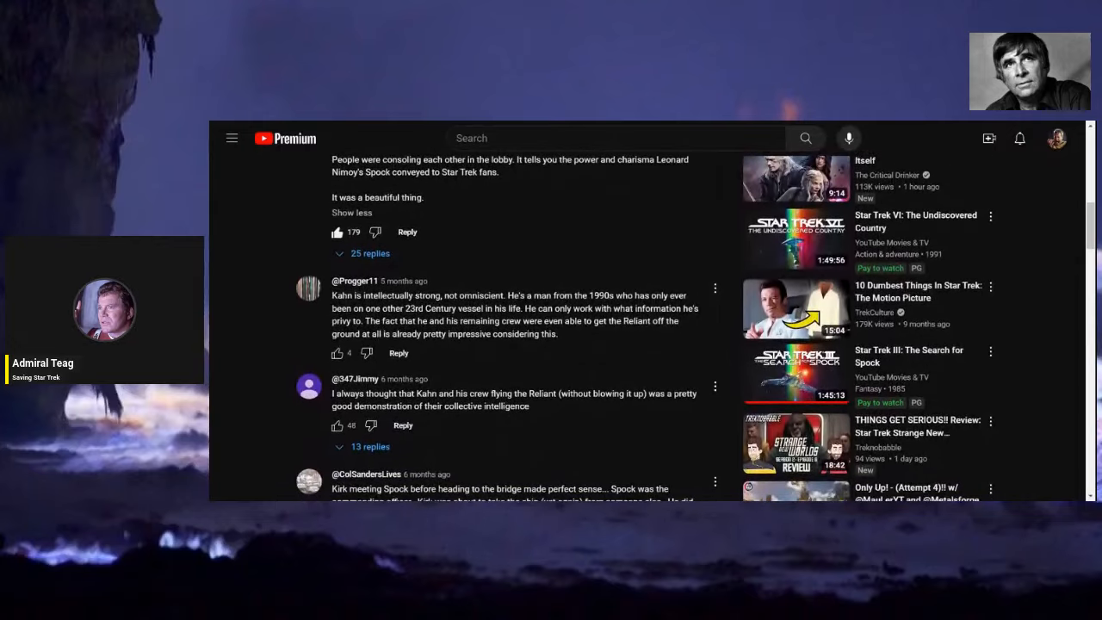
scroll(down, 3)
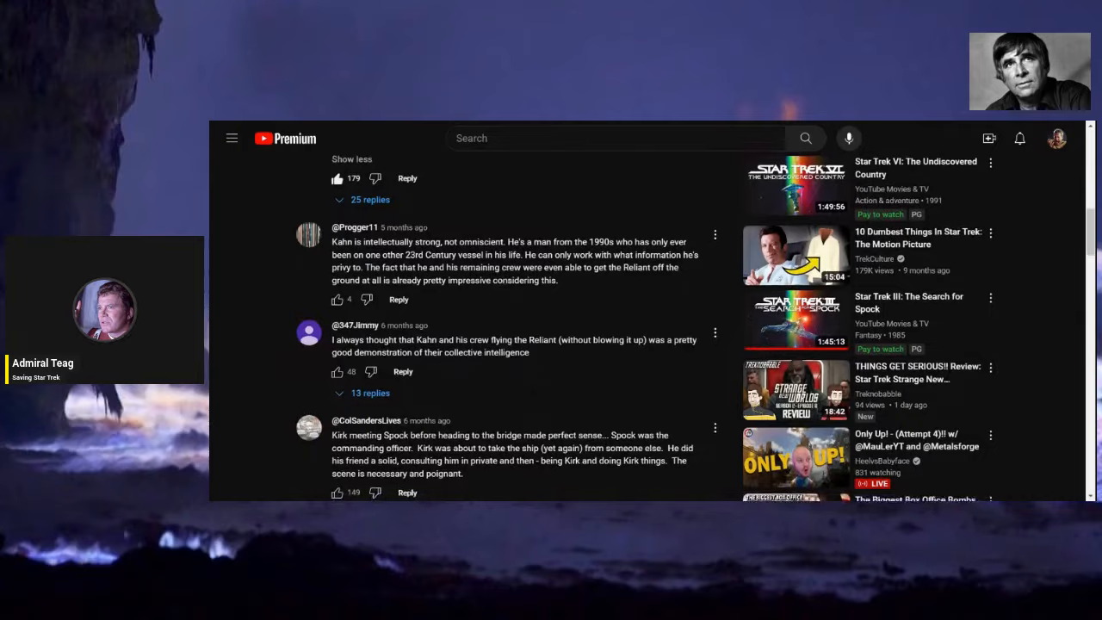
scroll(down, 3)
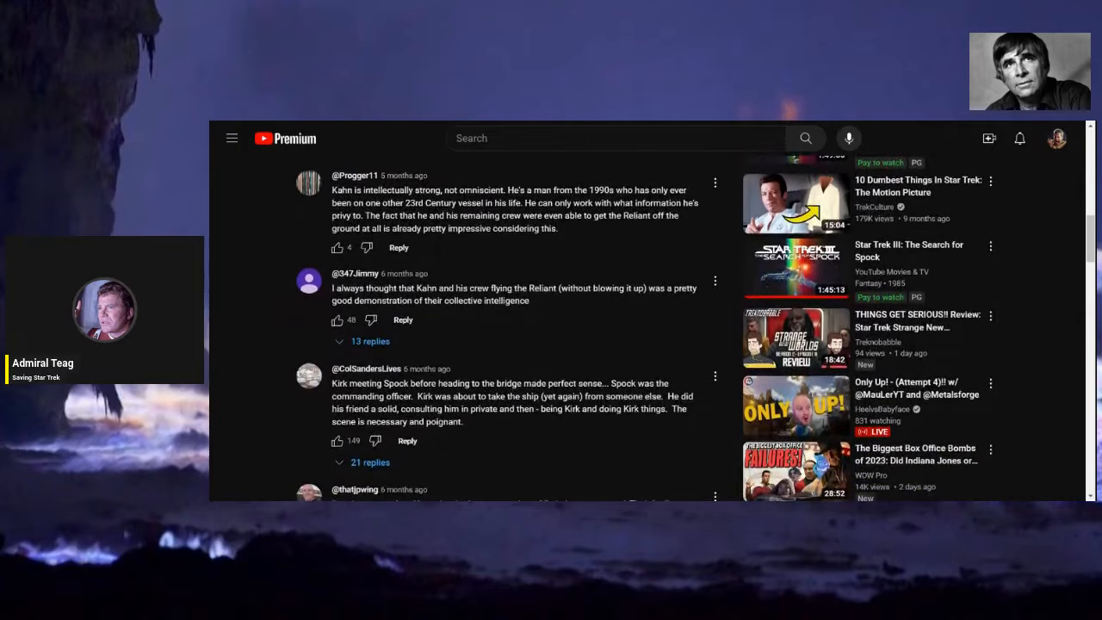
scroll(up, 3)
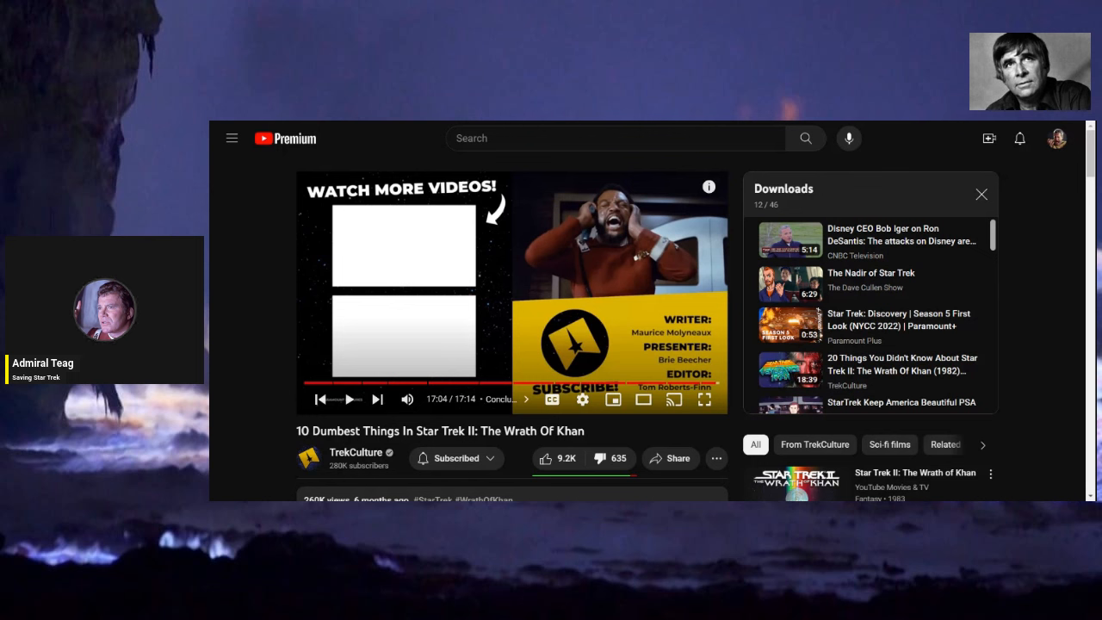
mouse_move(252, 124)
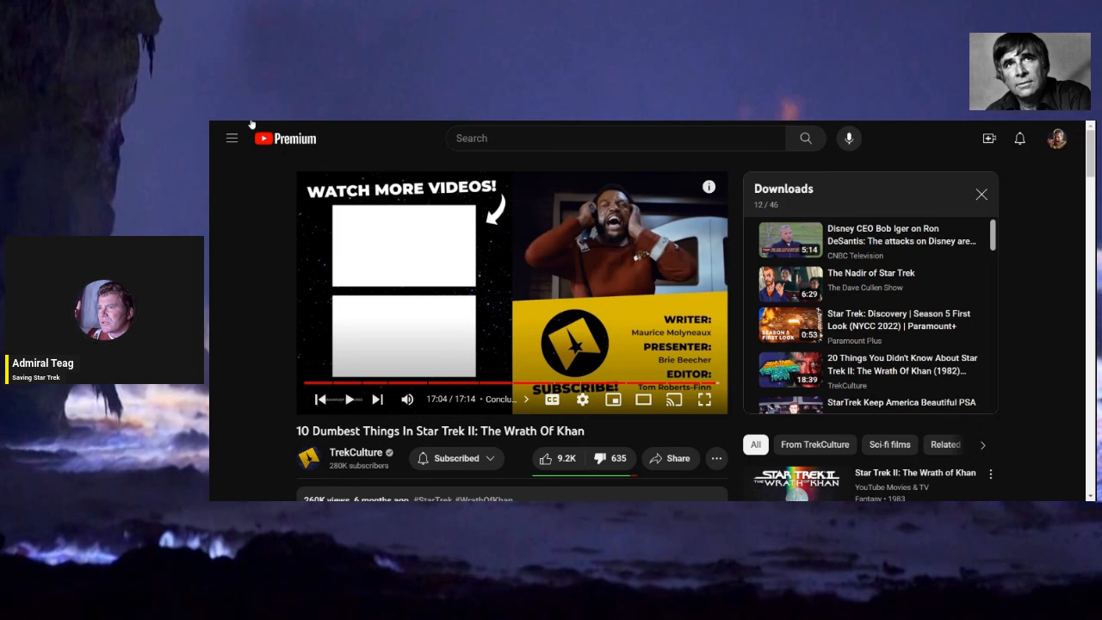